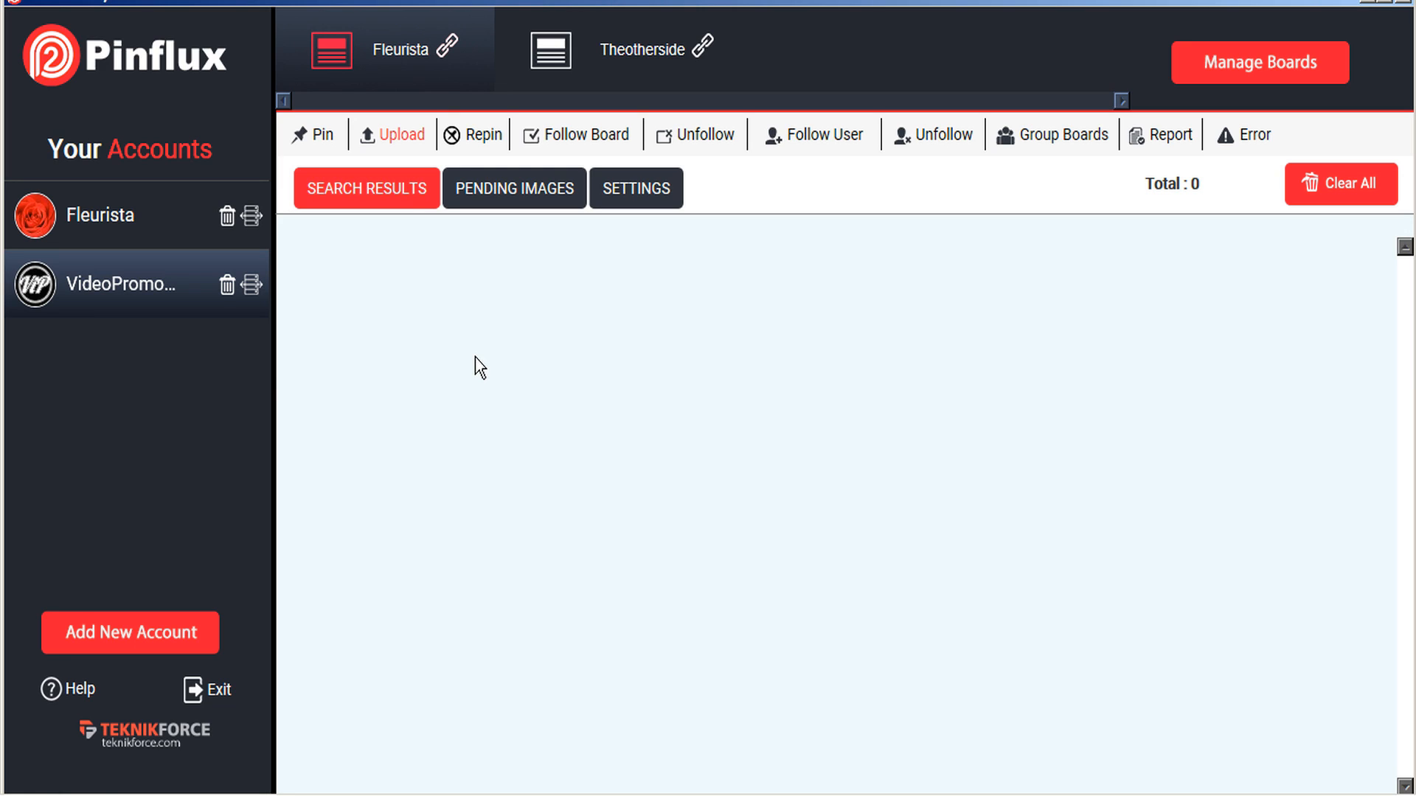
pyautogui.moveTo(366, 365)
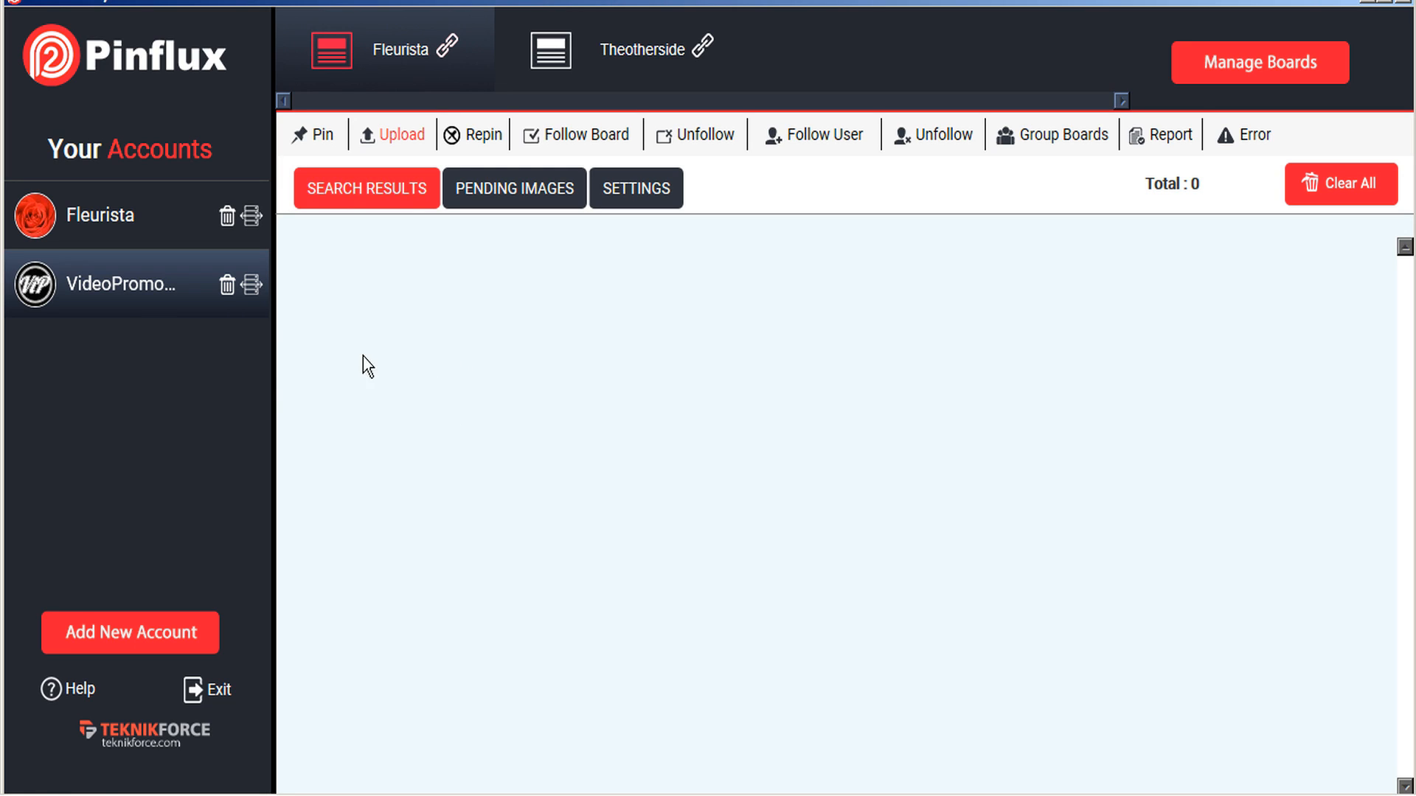
pyautogui.moveTo(338, 310)
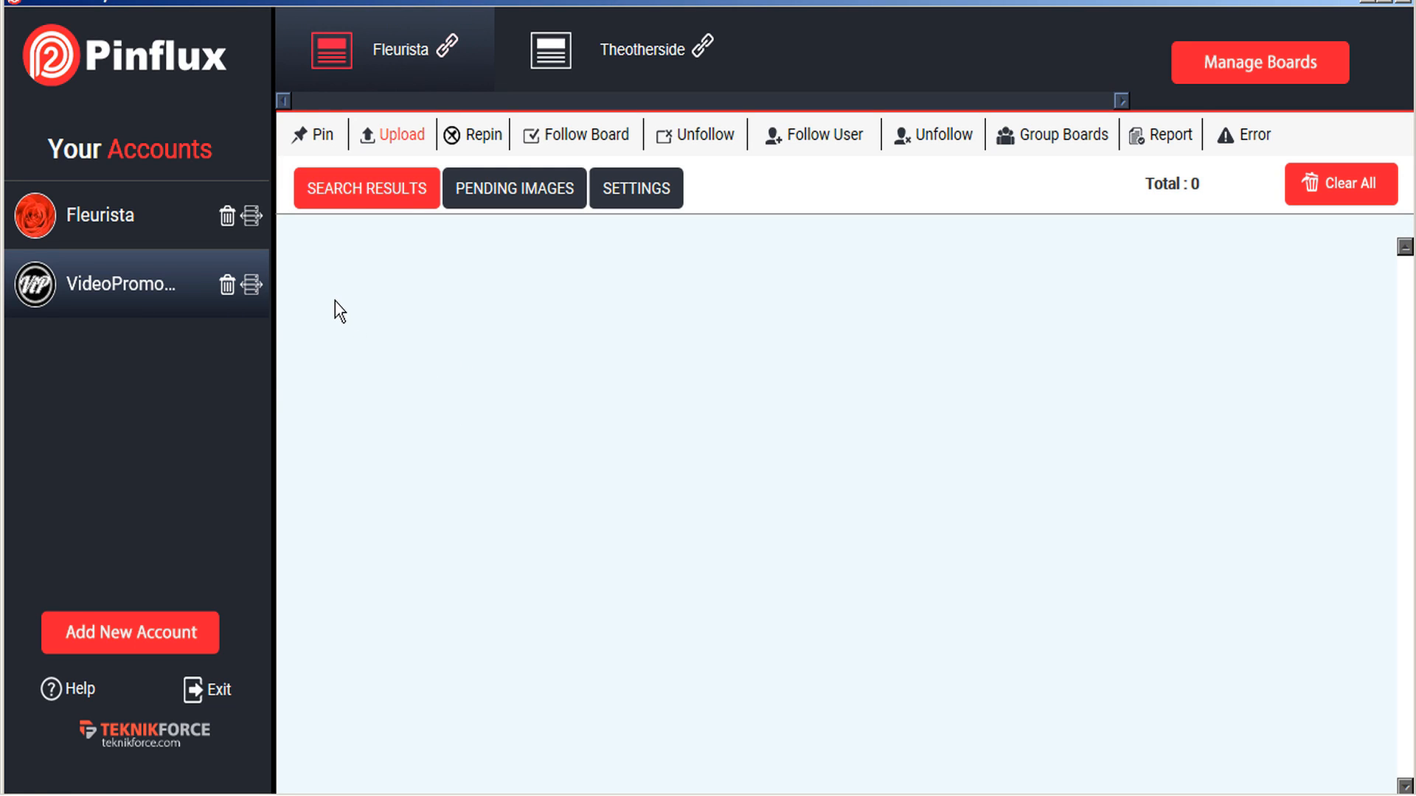
pyautogui.moveTo(325, 228)
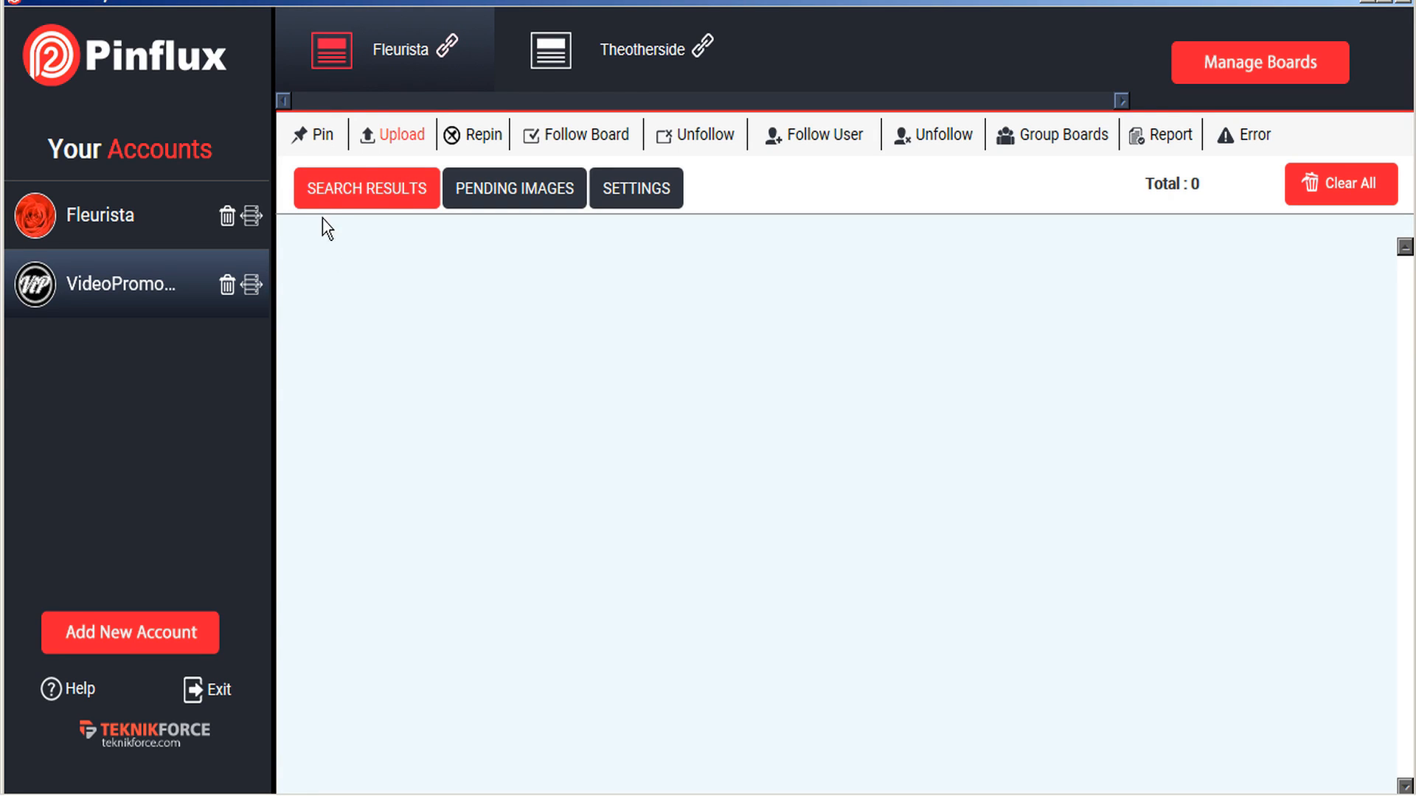
pyautogui.moveTo(499, 362)
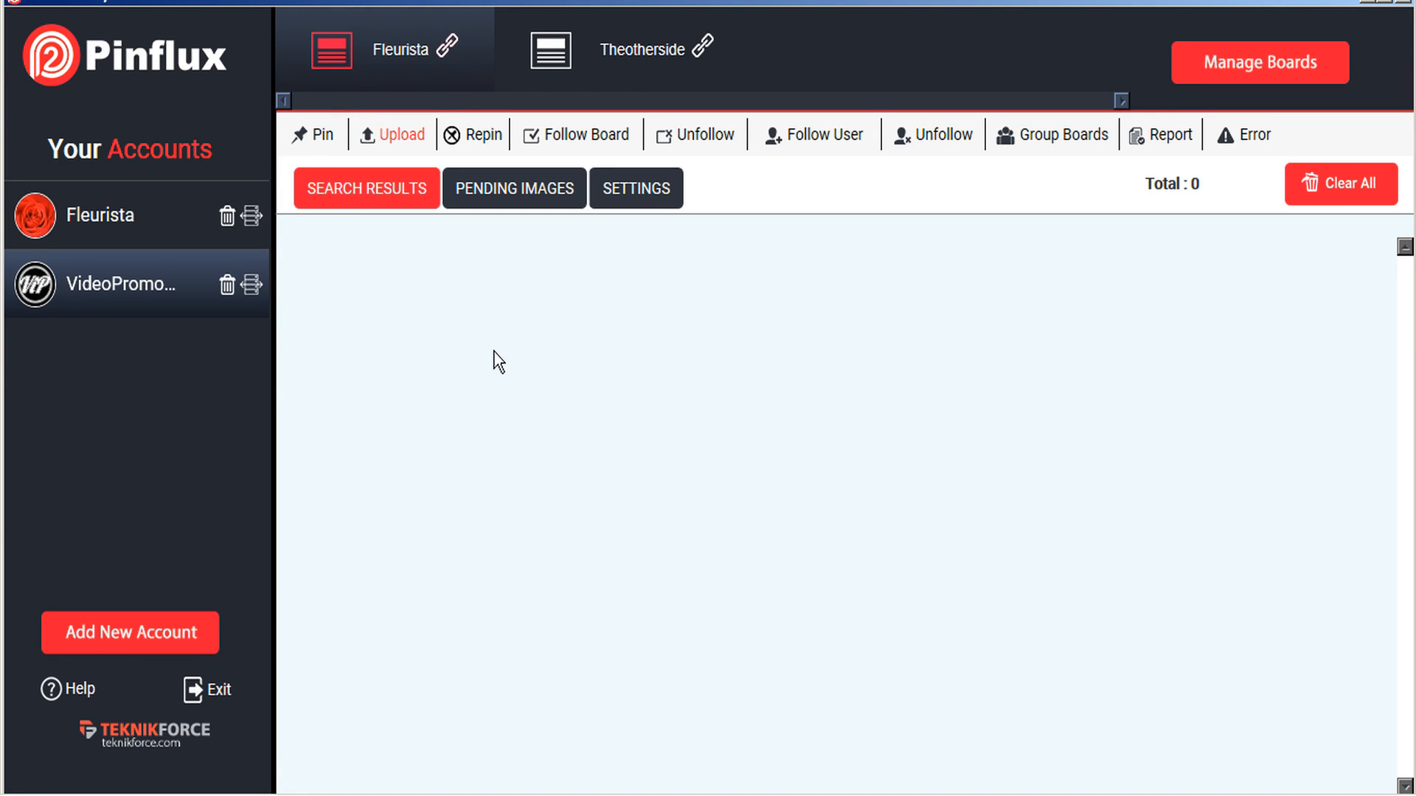
pyautogui.moveTo(377, 361)
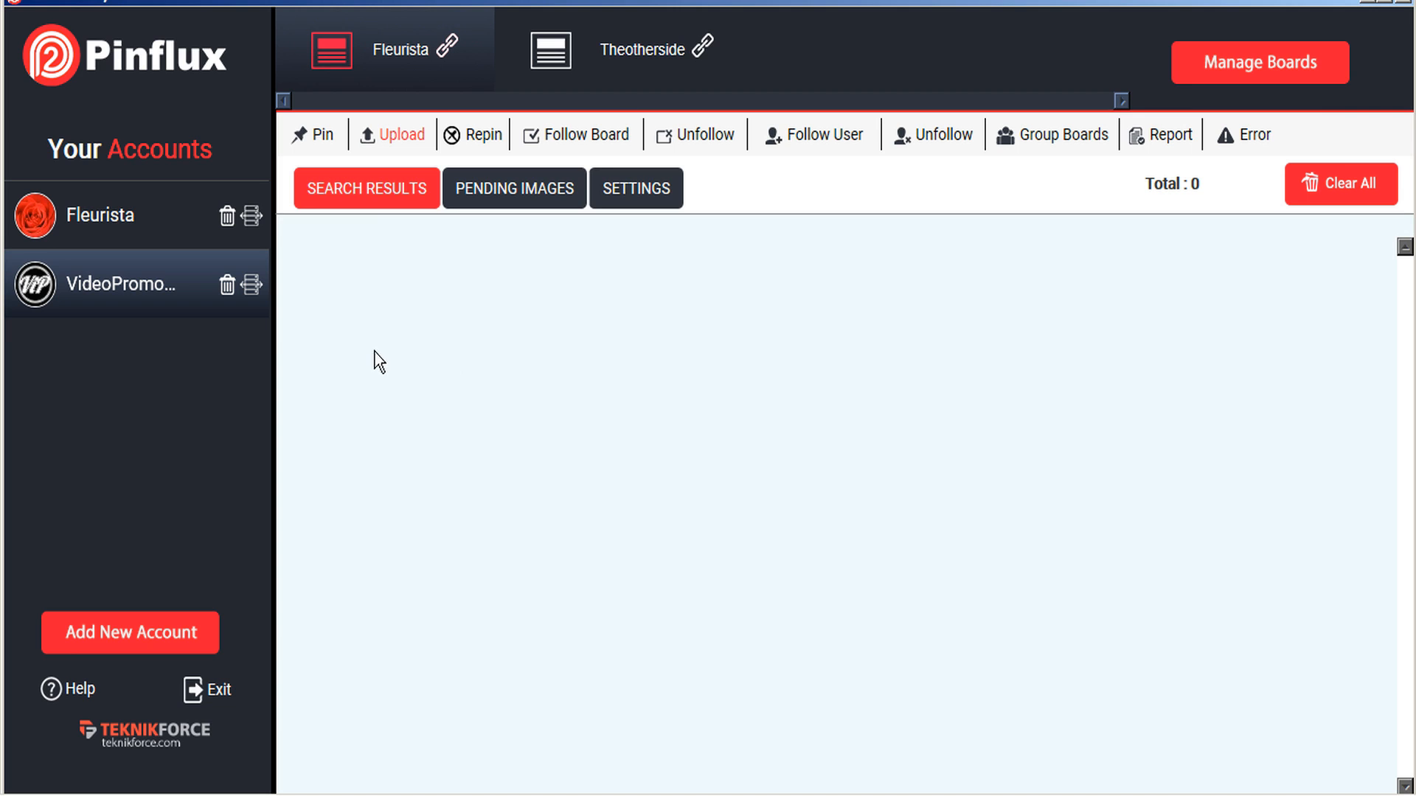
# Step: Review the Pin and Upload settings, then open the Repin settings tab
pyautogui.click(318, 134)
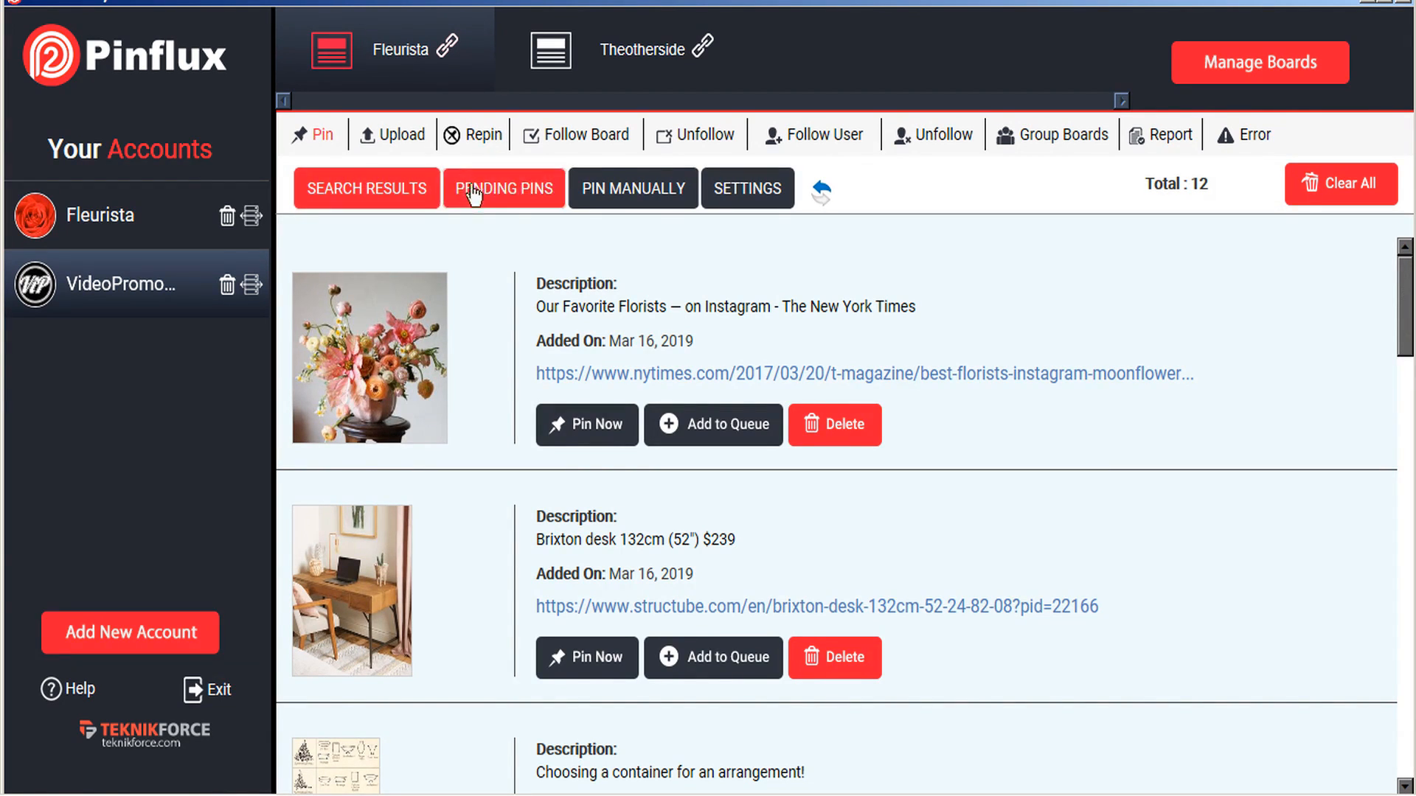
pyautogui.moveTo(660, 244)
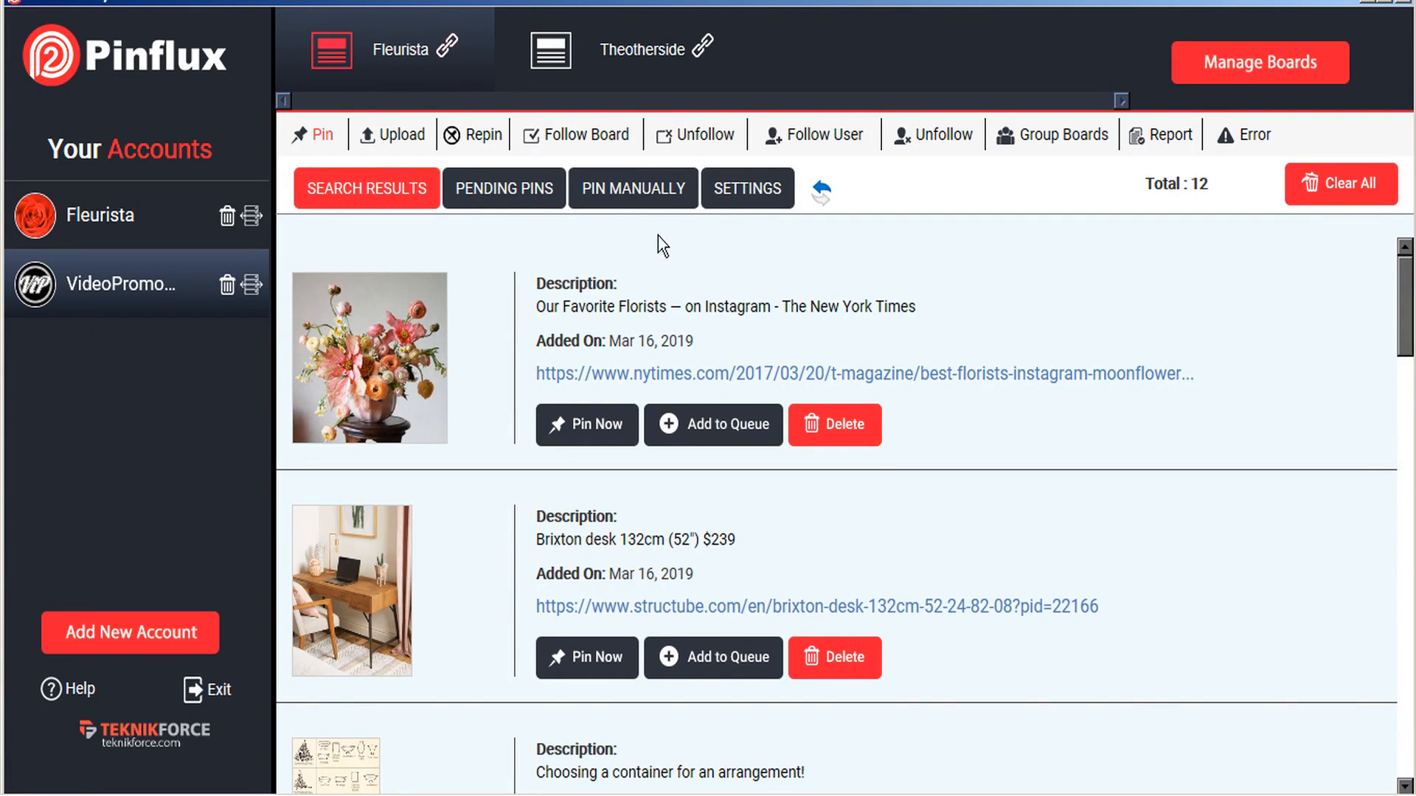
pyautogui.click(747, 189)
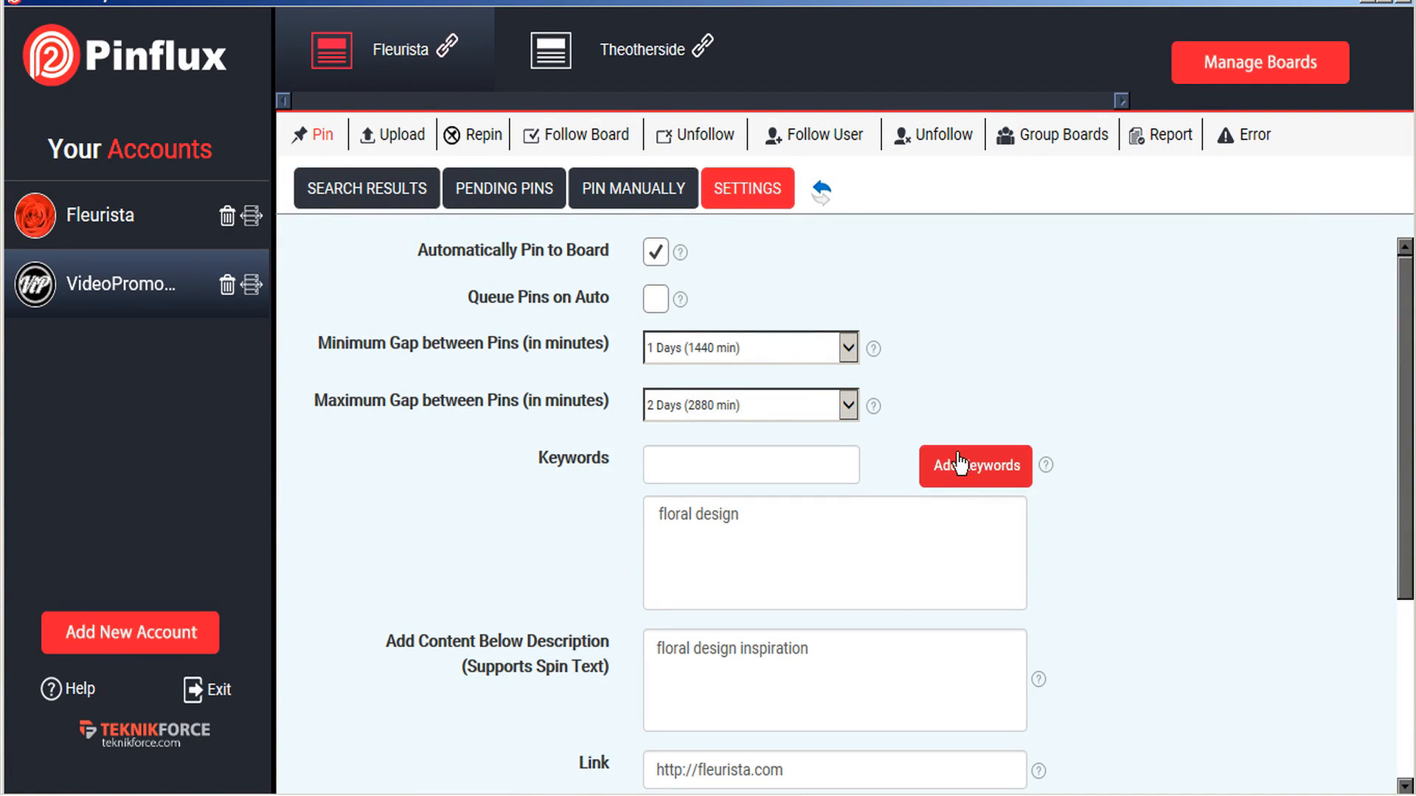
pyautogui.click(402, 134)
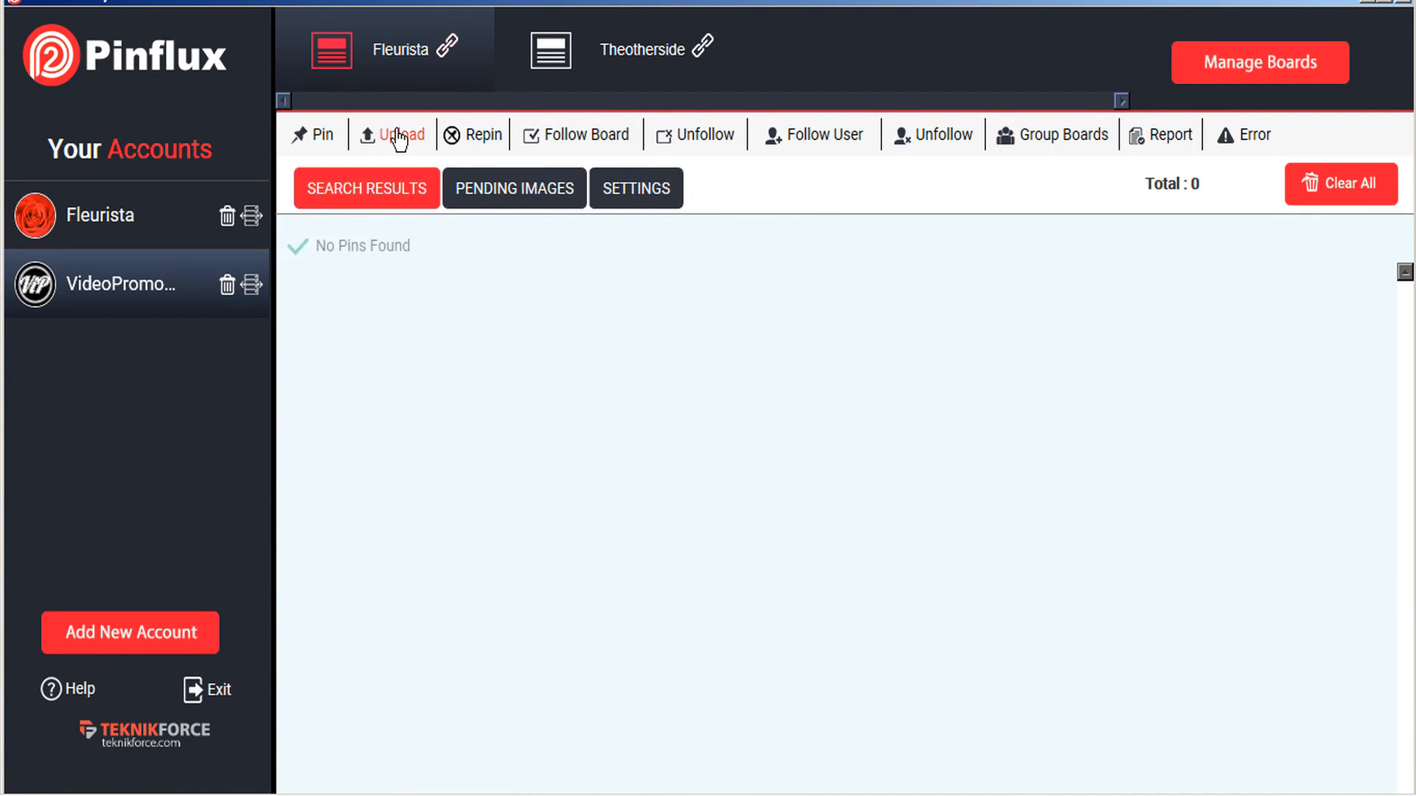
pyautogui.click(636, 189)
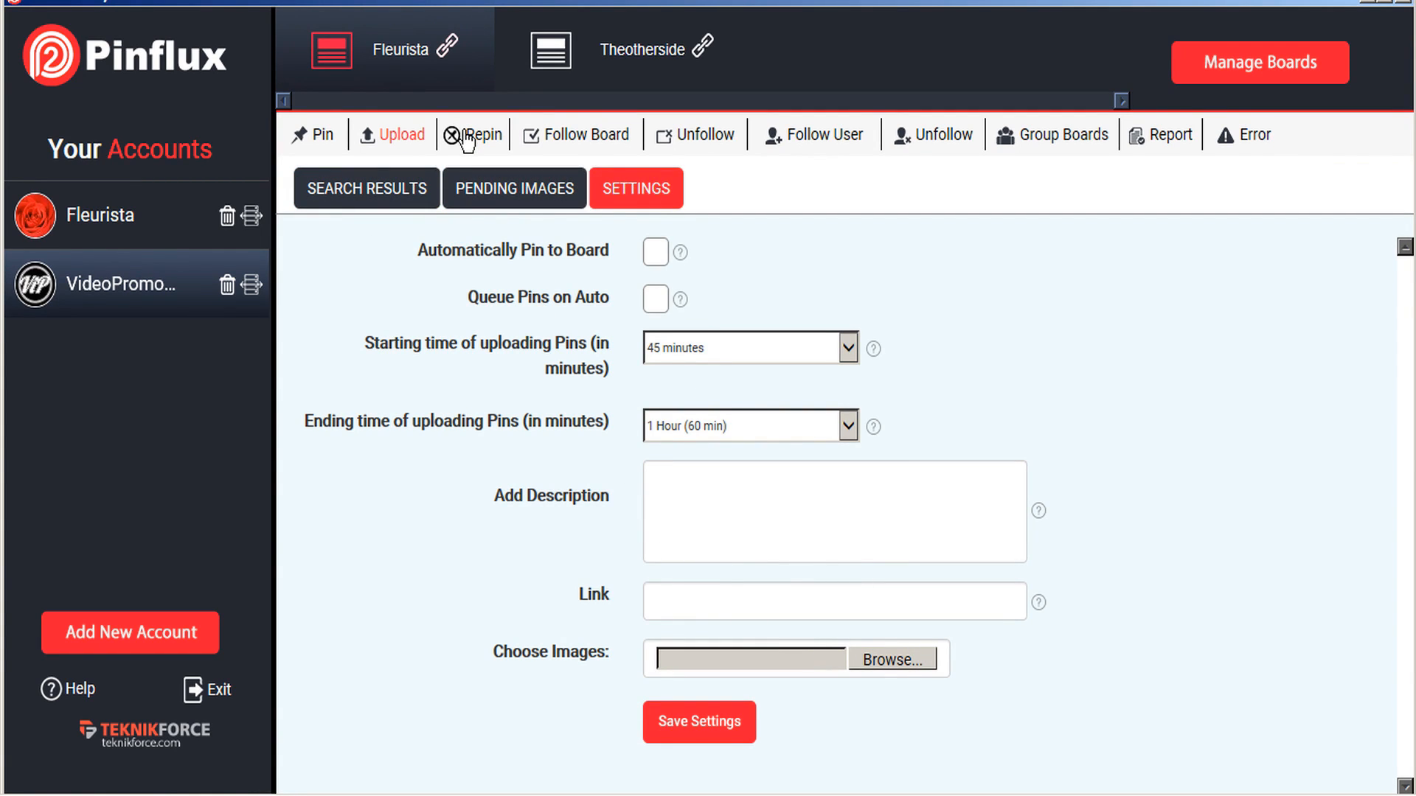
pyautogui.click(483, 133)
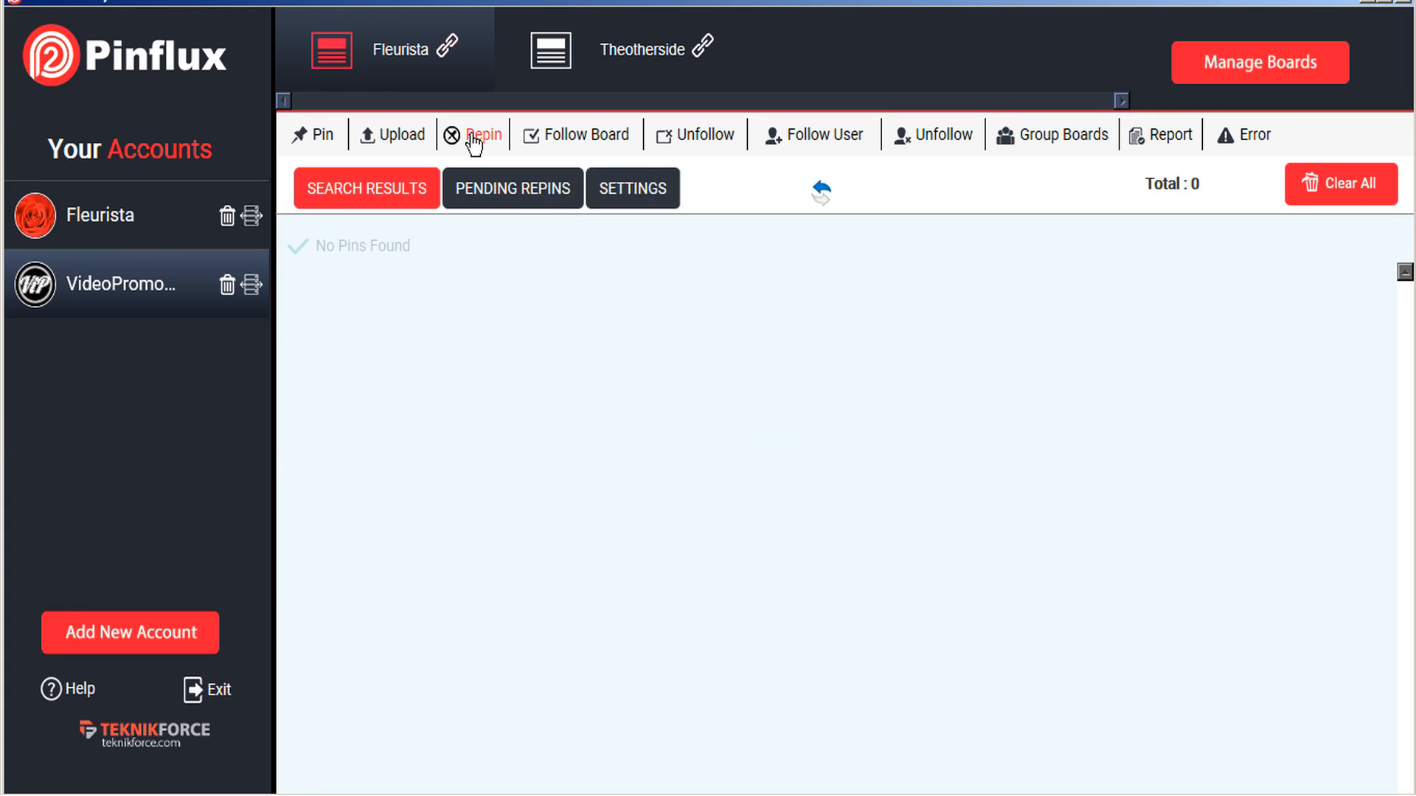
pyautogui.click(632, 188)
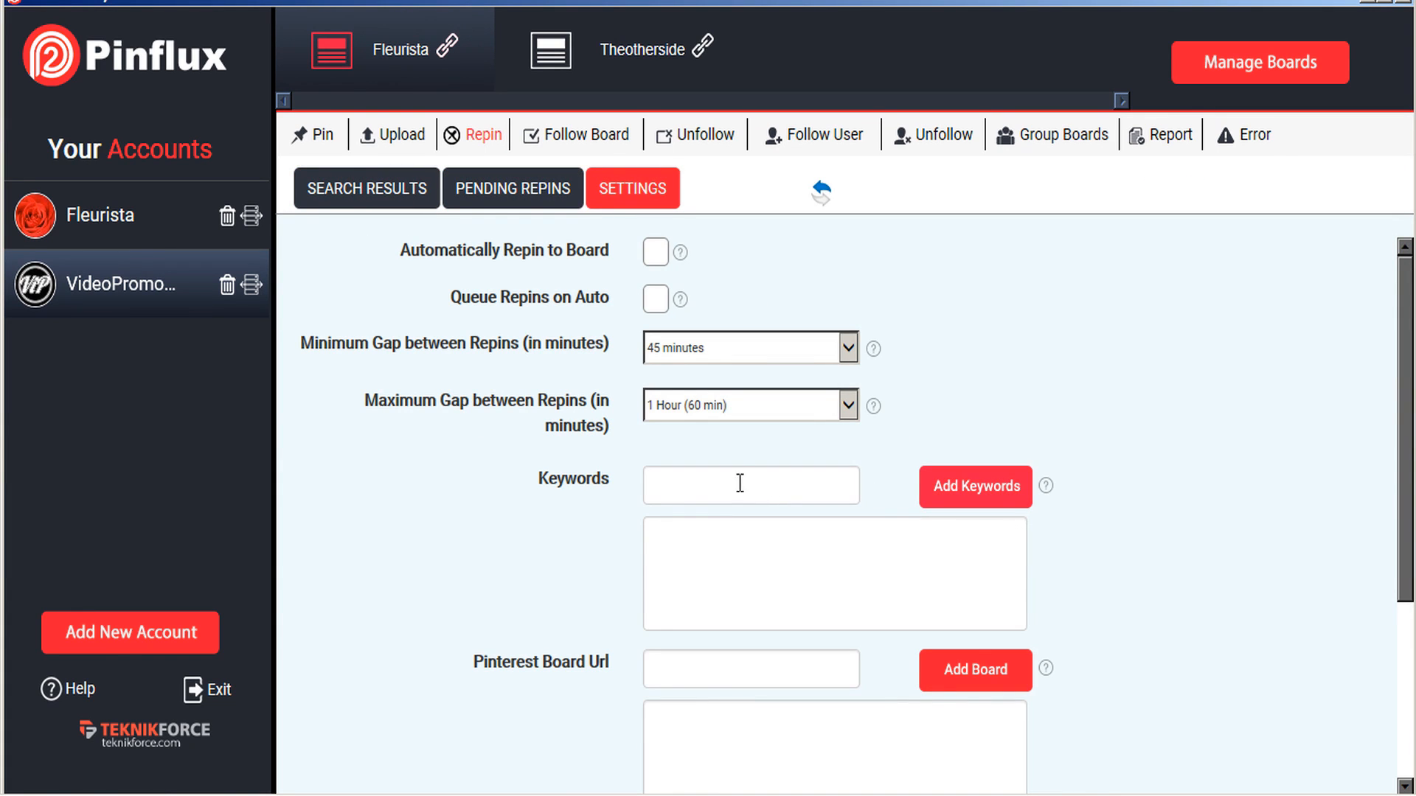
pyautogui.moveTo(594, 140)
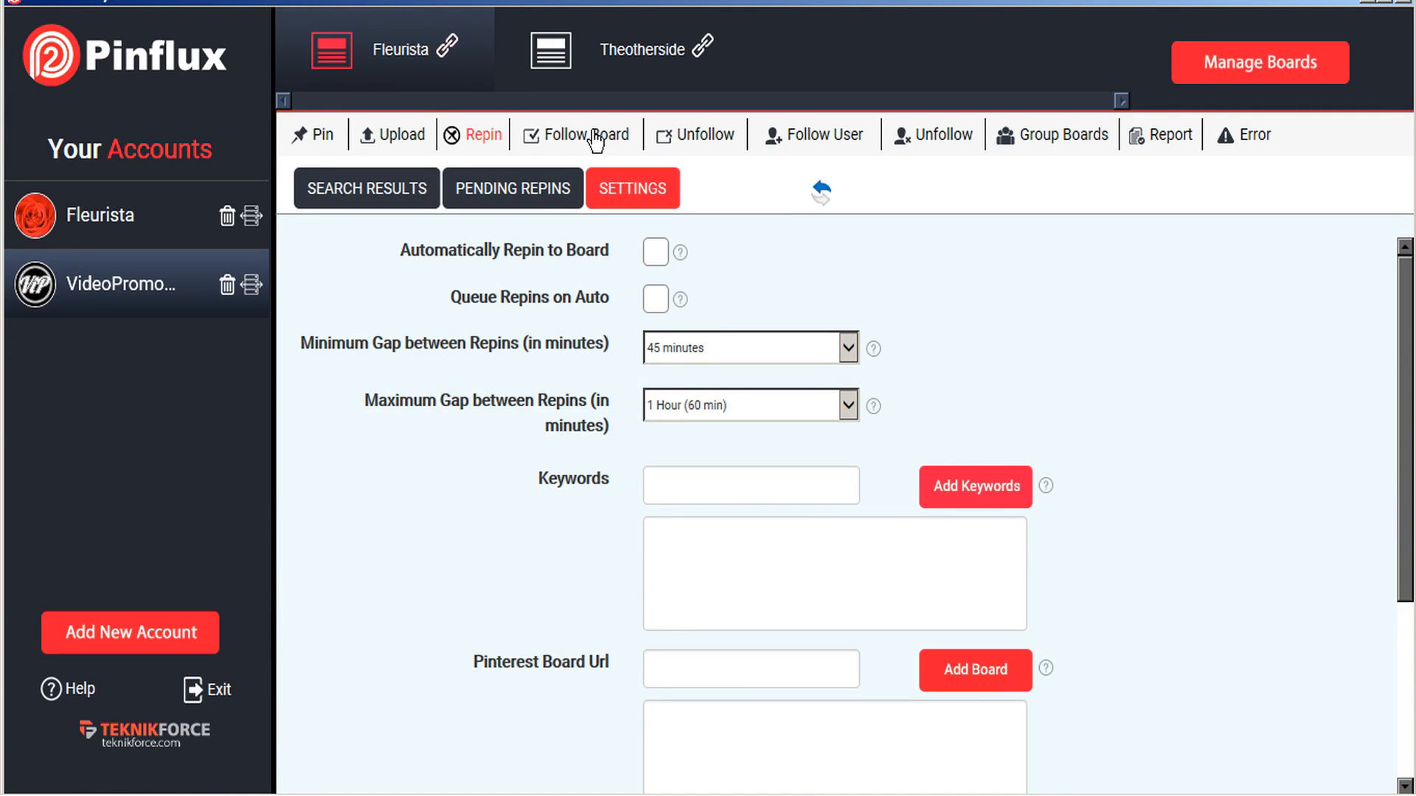
# Step: Check the board and user follow/unfollow settings, ending on the Group Boards search
pyautogui.click(587, 135)
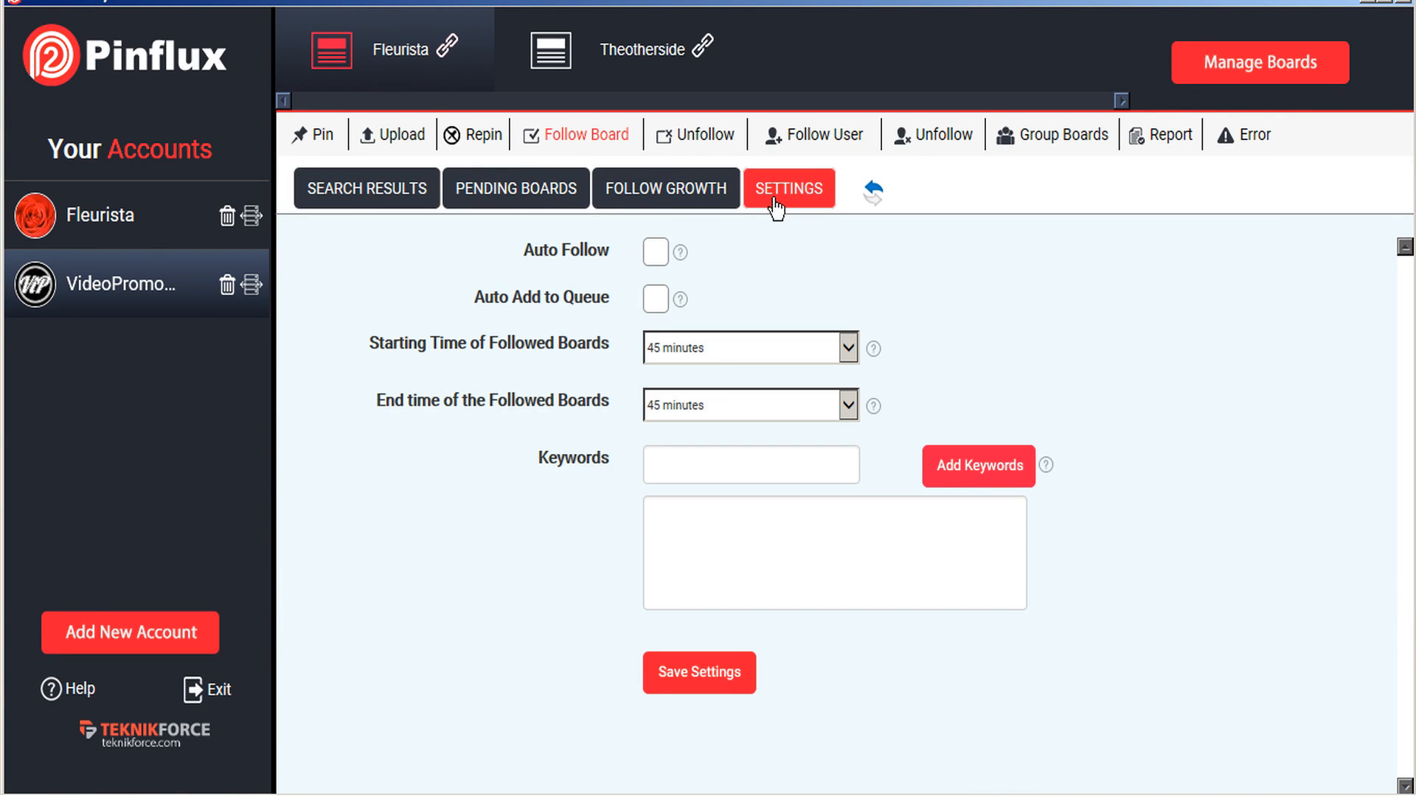
pyautogui.moveTo(734, 631)
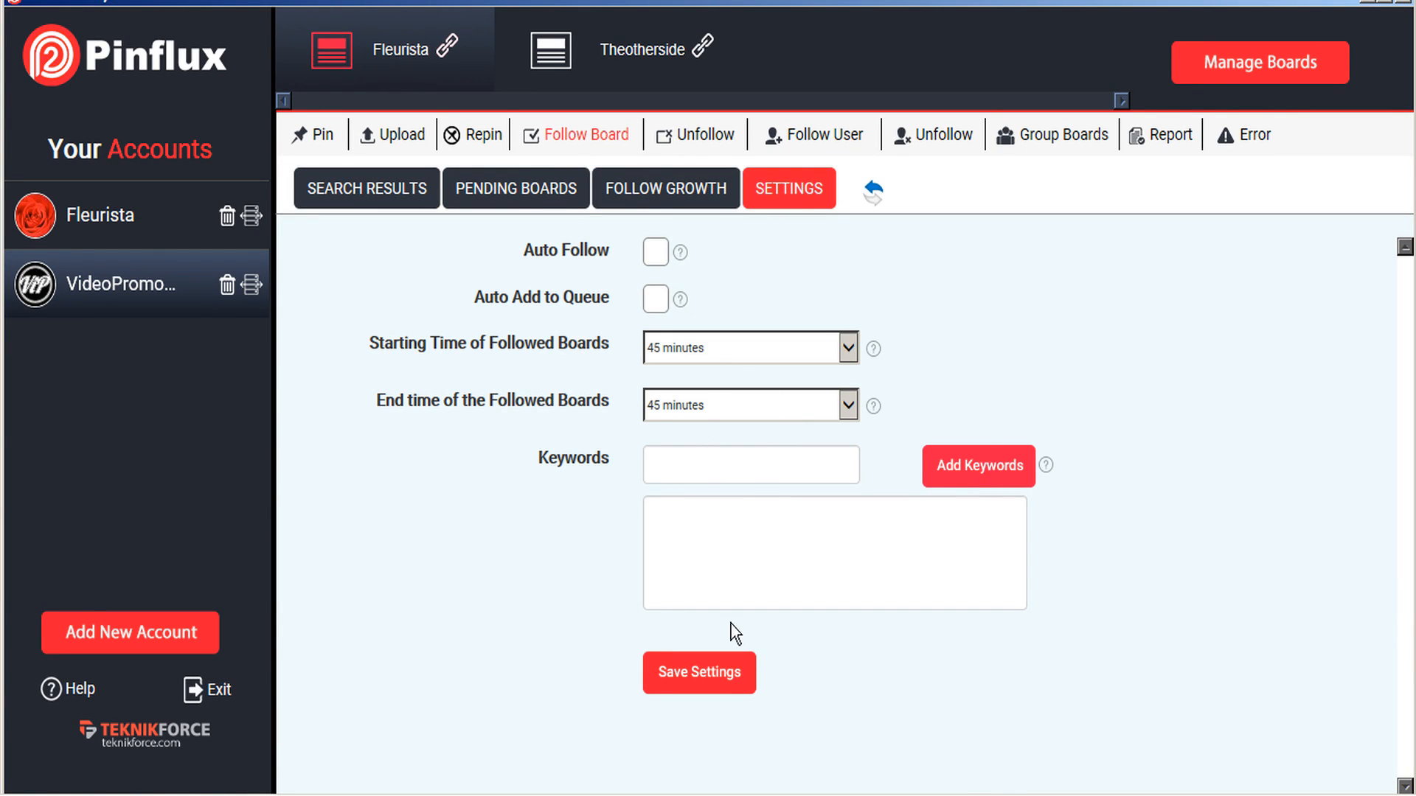
pyautogui.click(695, 135)
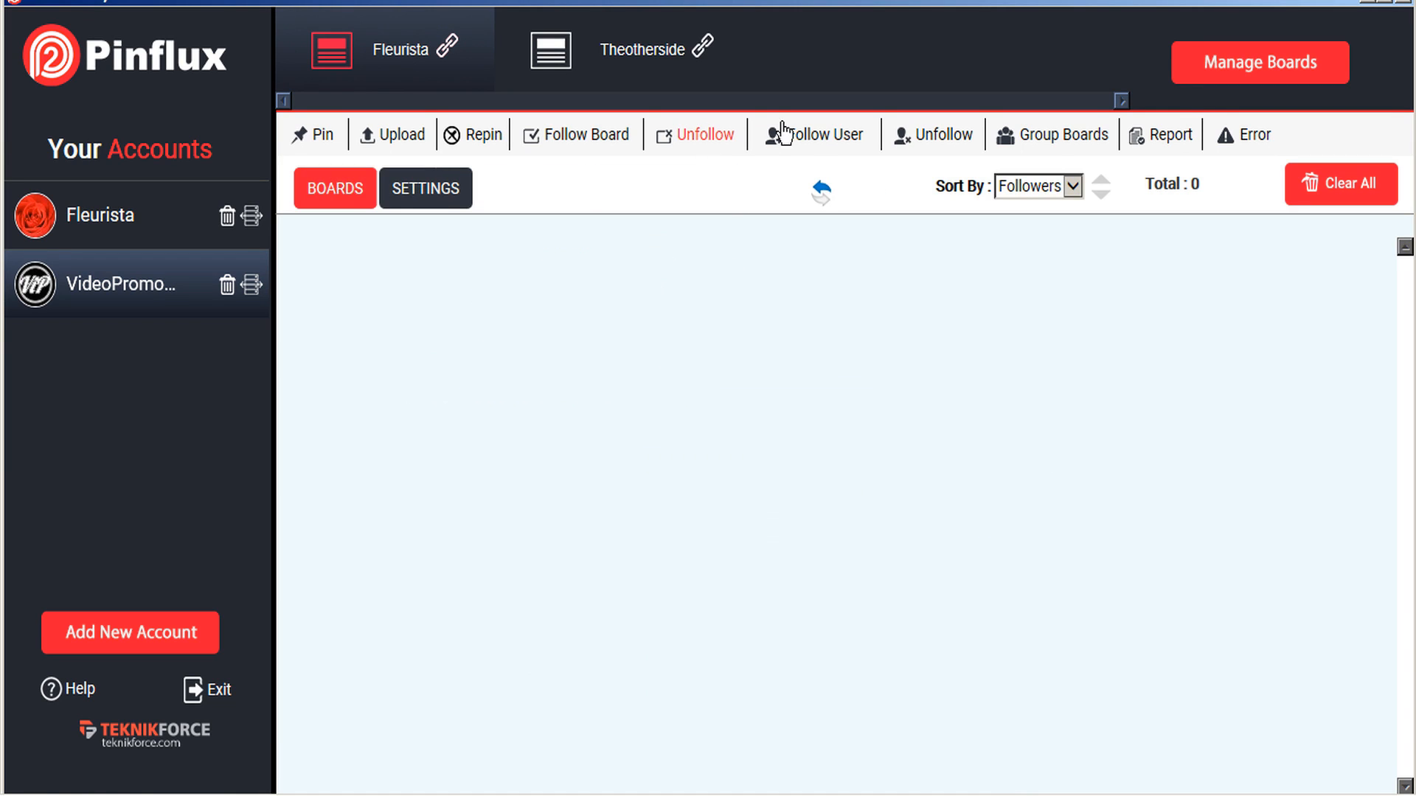
pyautogui.click(821, 134)
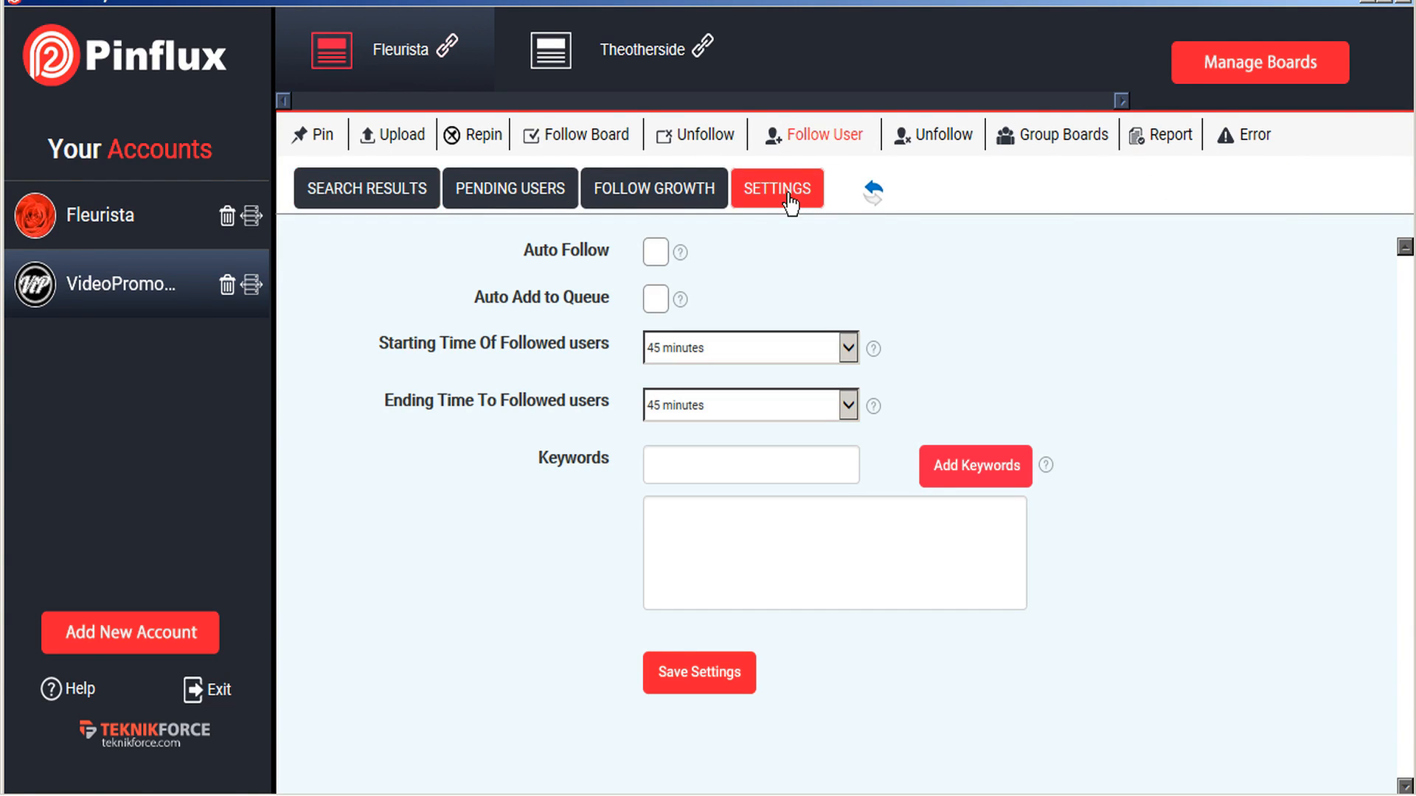
pyautogui.click(941, 134)
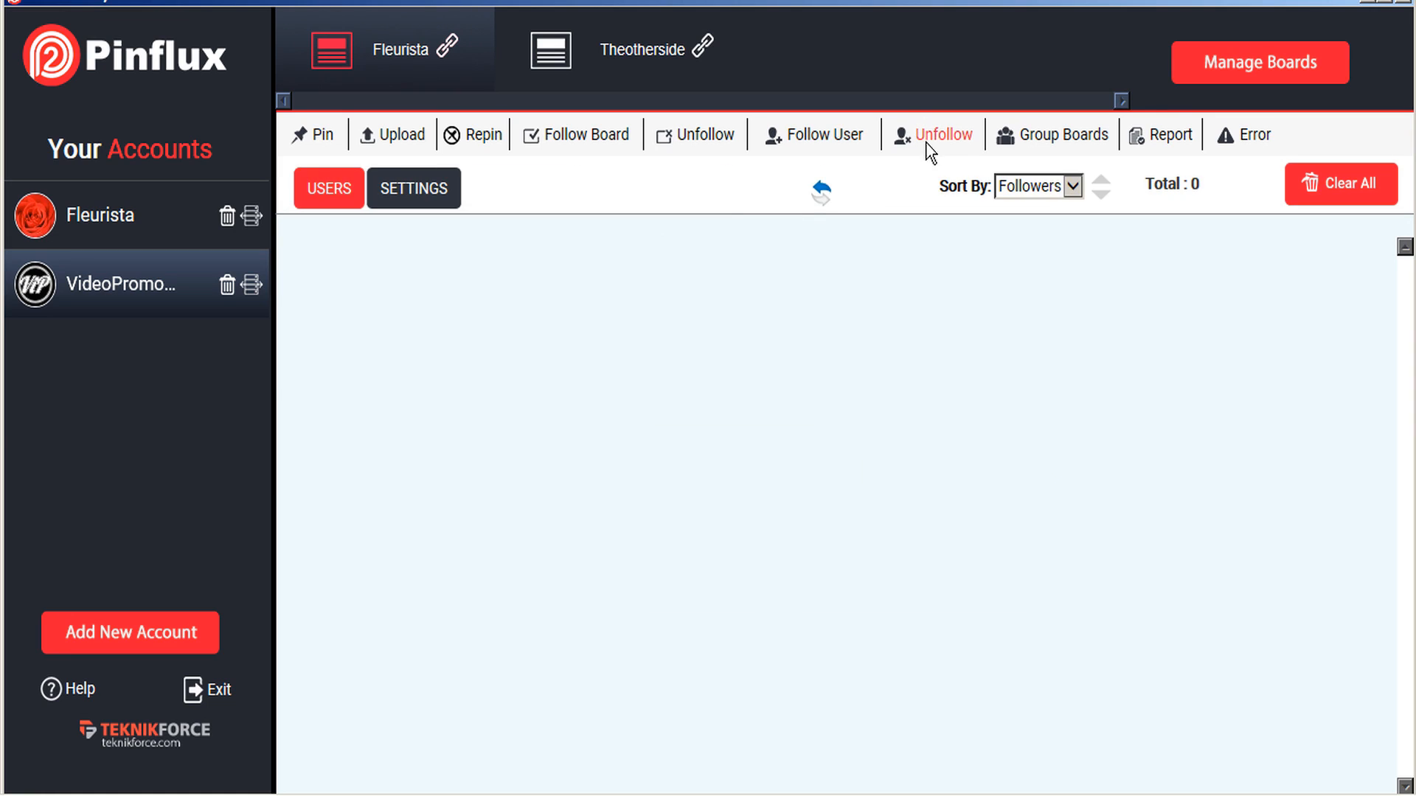
pyautogui.click(413, 189)
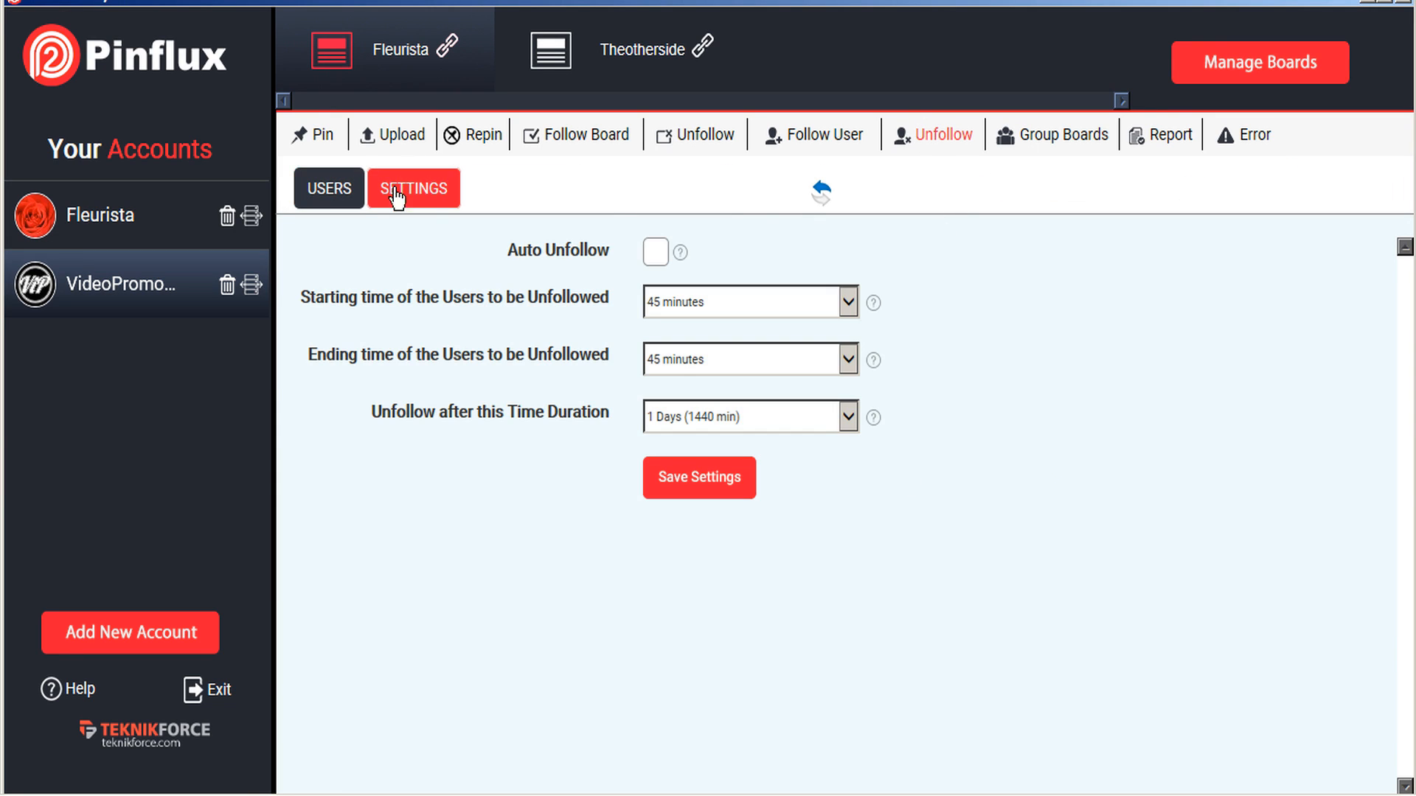
pyautogui.click(1050, 135)
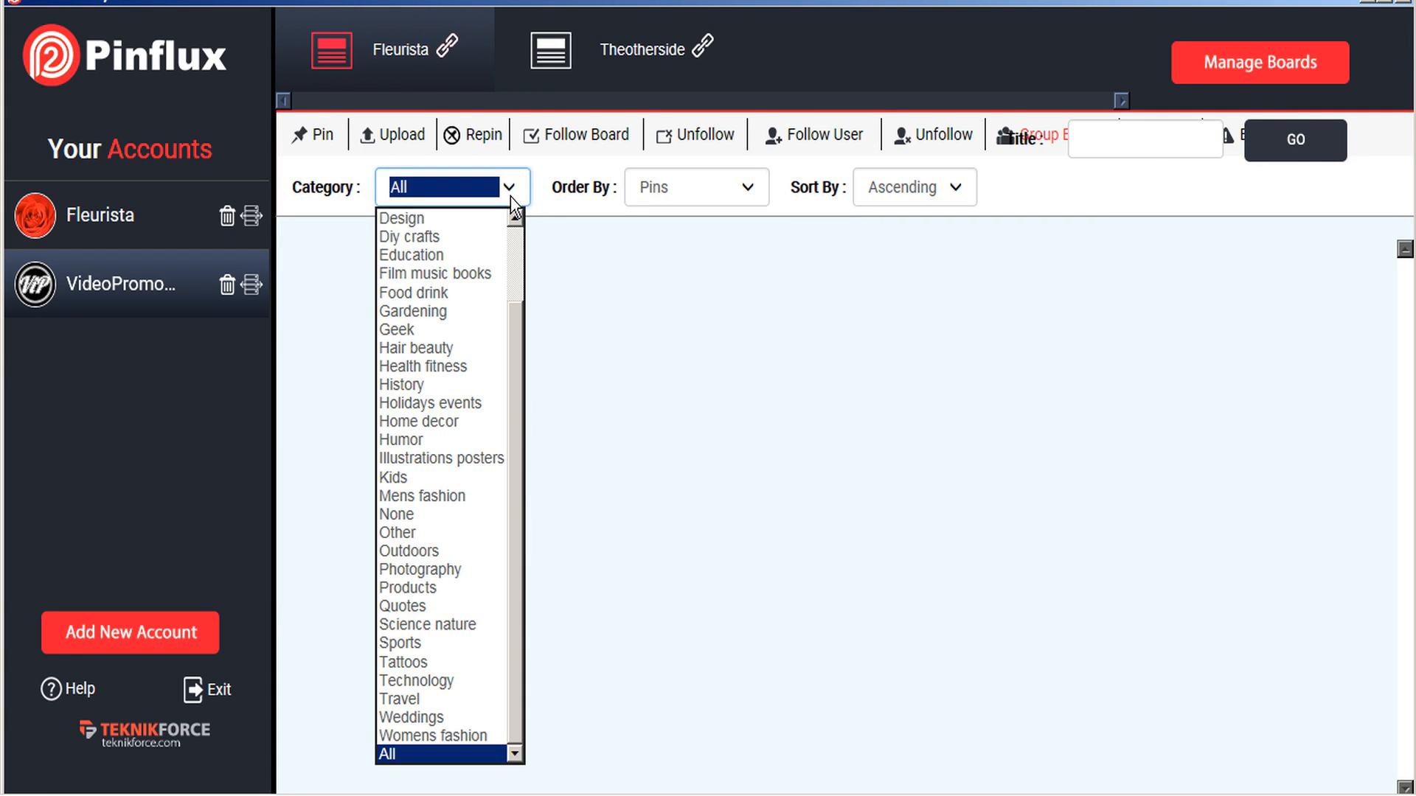
pyautogui.moveTo(443, 550)
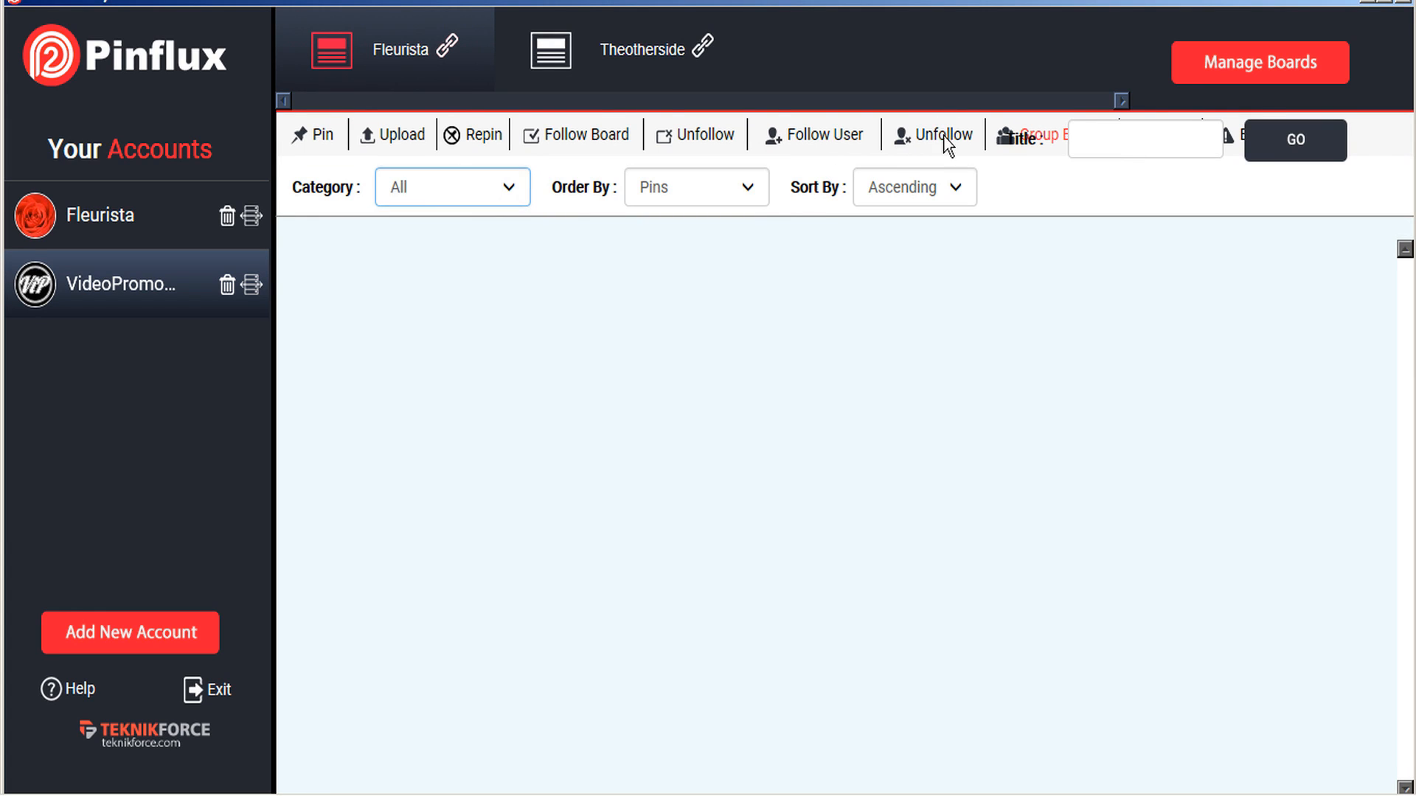
# Step: Go back to Unfollow, check the completed-task report, then show the zero-error log
pyautogui.click(942, 134)
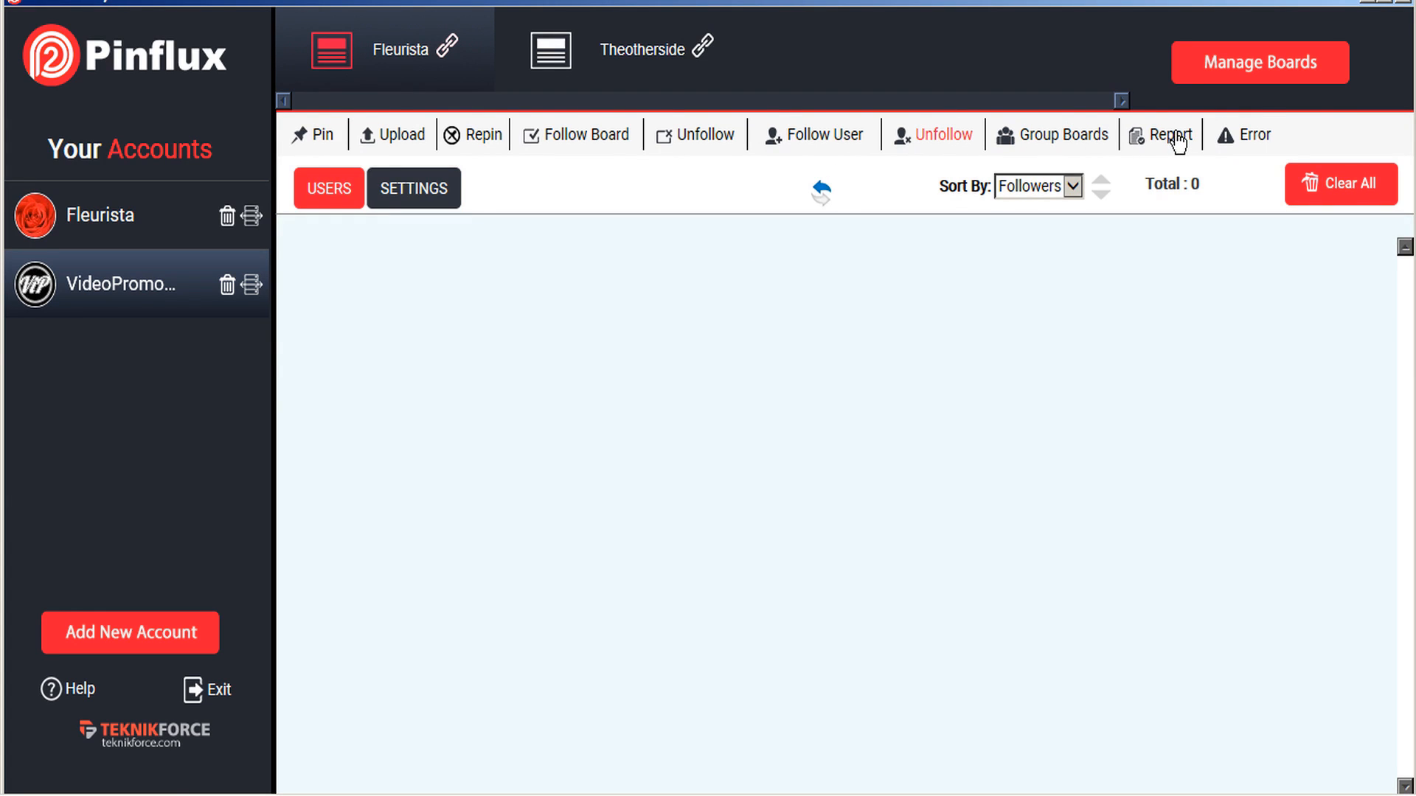
pyautogui.click(1170, 134)
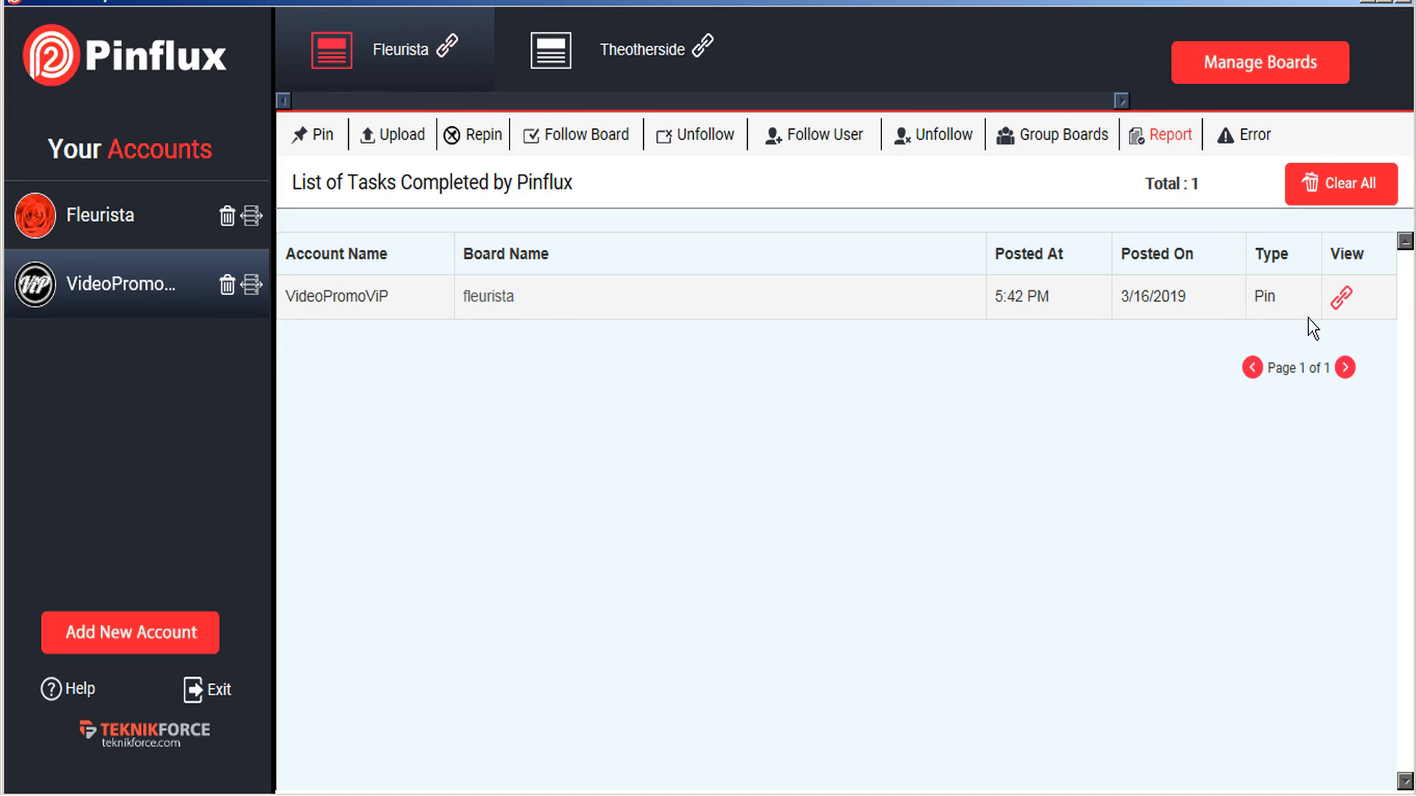
pyautogui.moveTo(1255, 144)
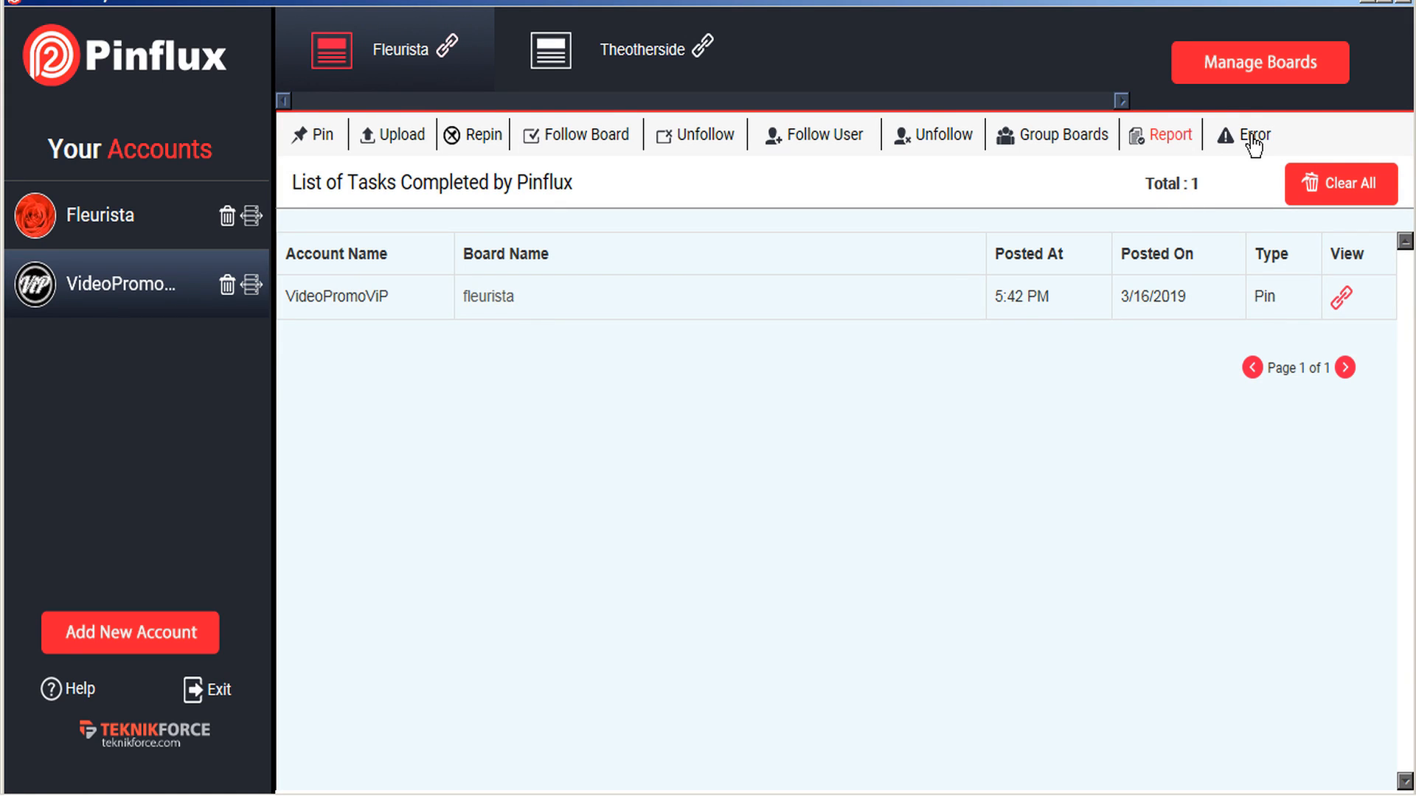
pyautogui.click(1250, 134)
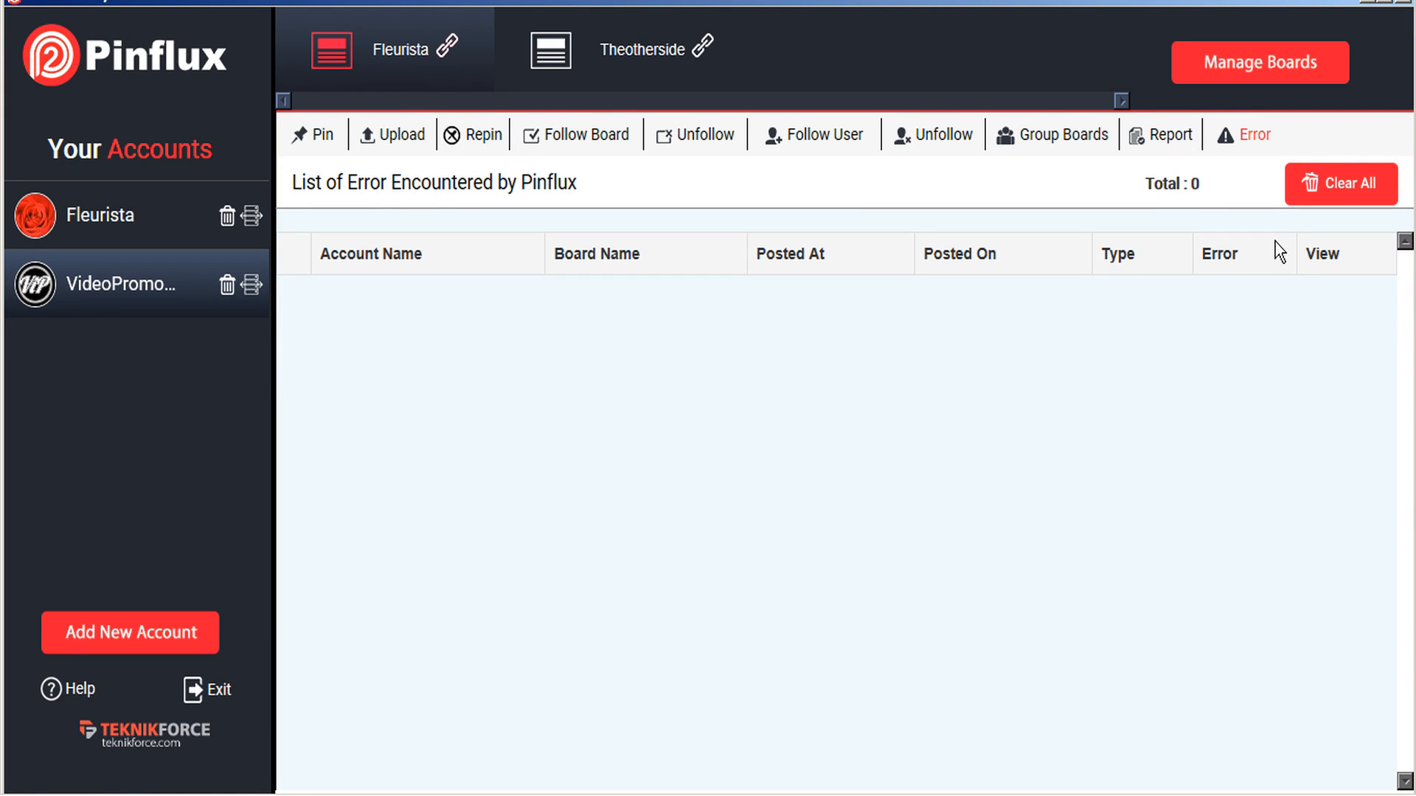
pyautogui.moveTo(1276, 280)
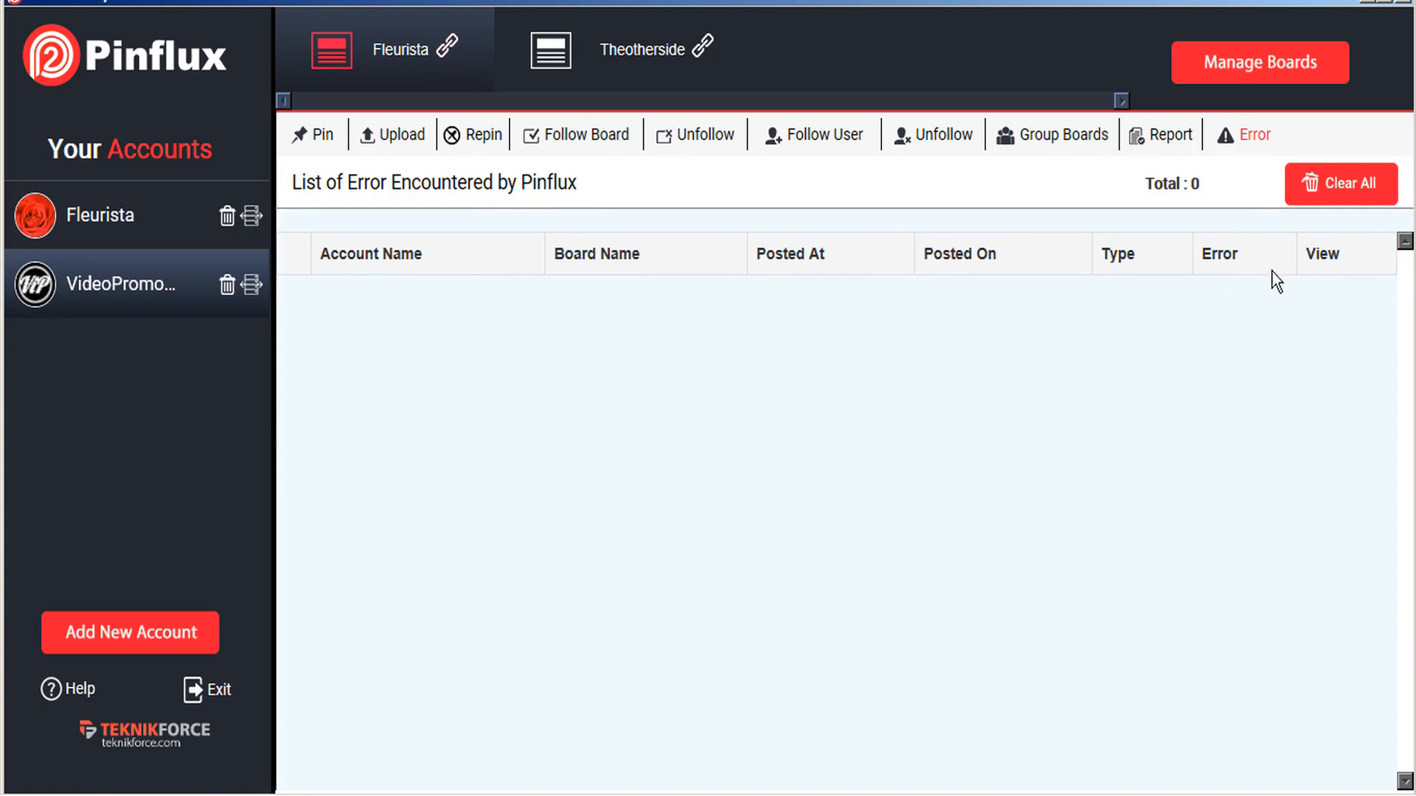
pyautogui.moveTo(331, 191)
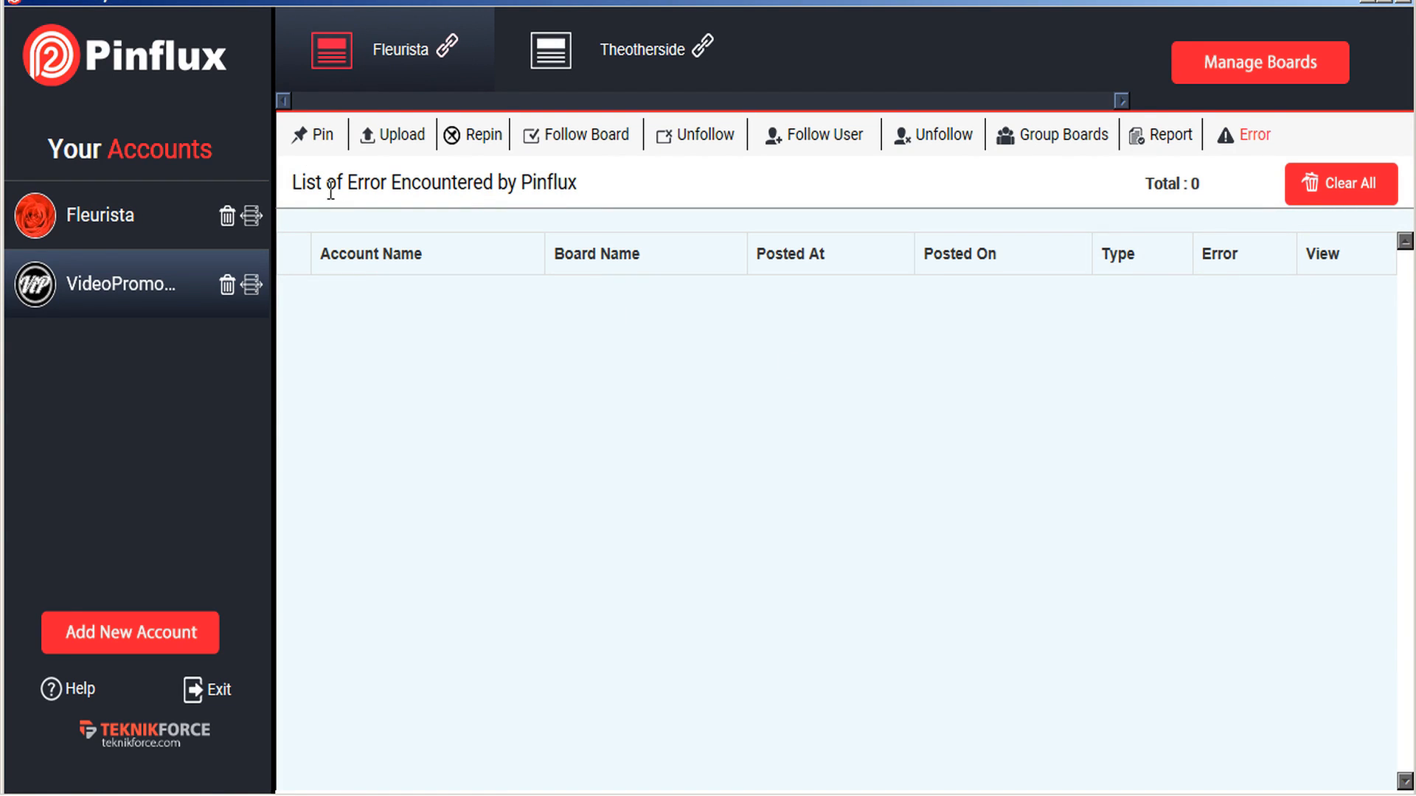
pyautogui.moveTo(99, 293)
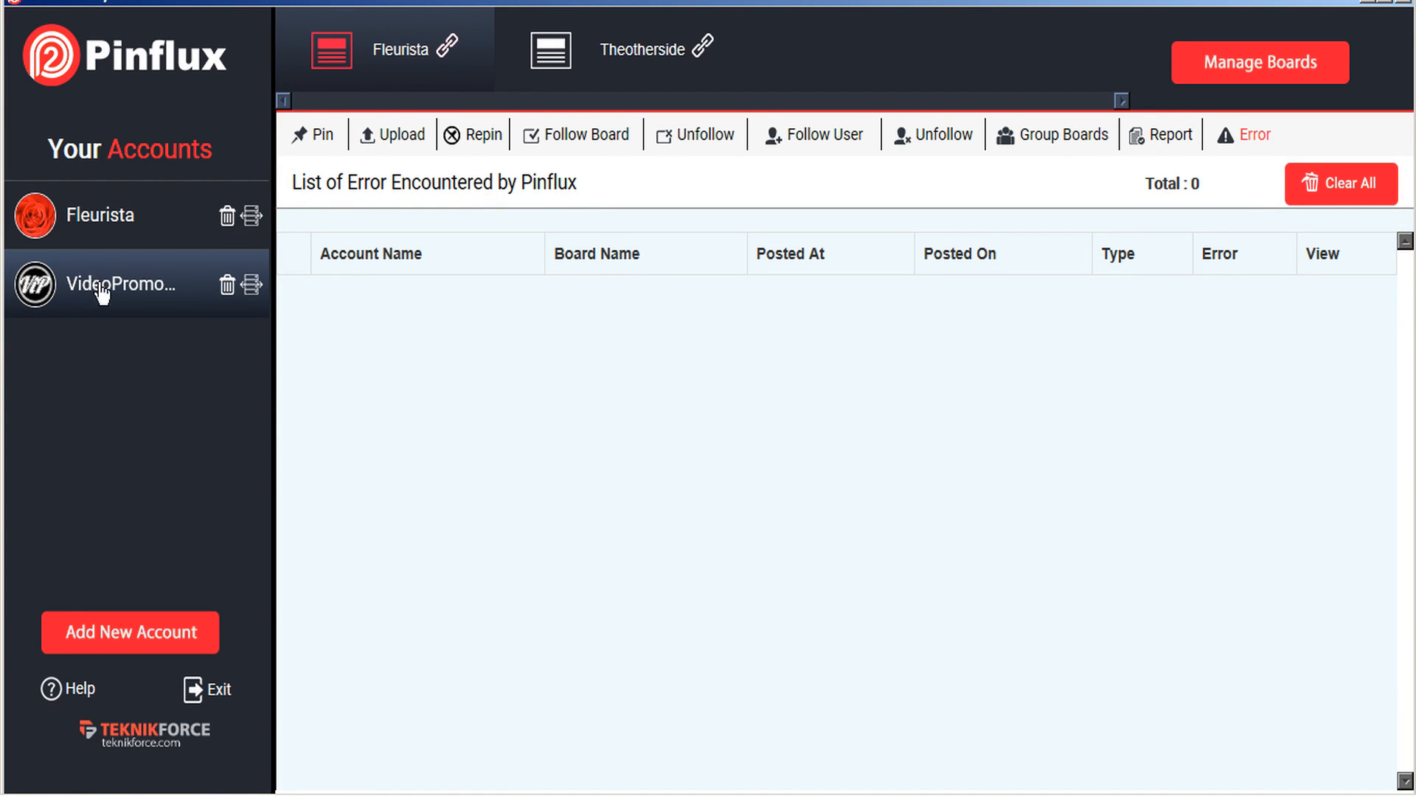
# Step: Open the add-account login form from the account list, then close it
pyautogui.click(129, 632)
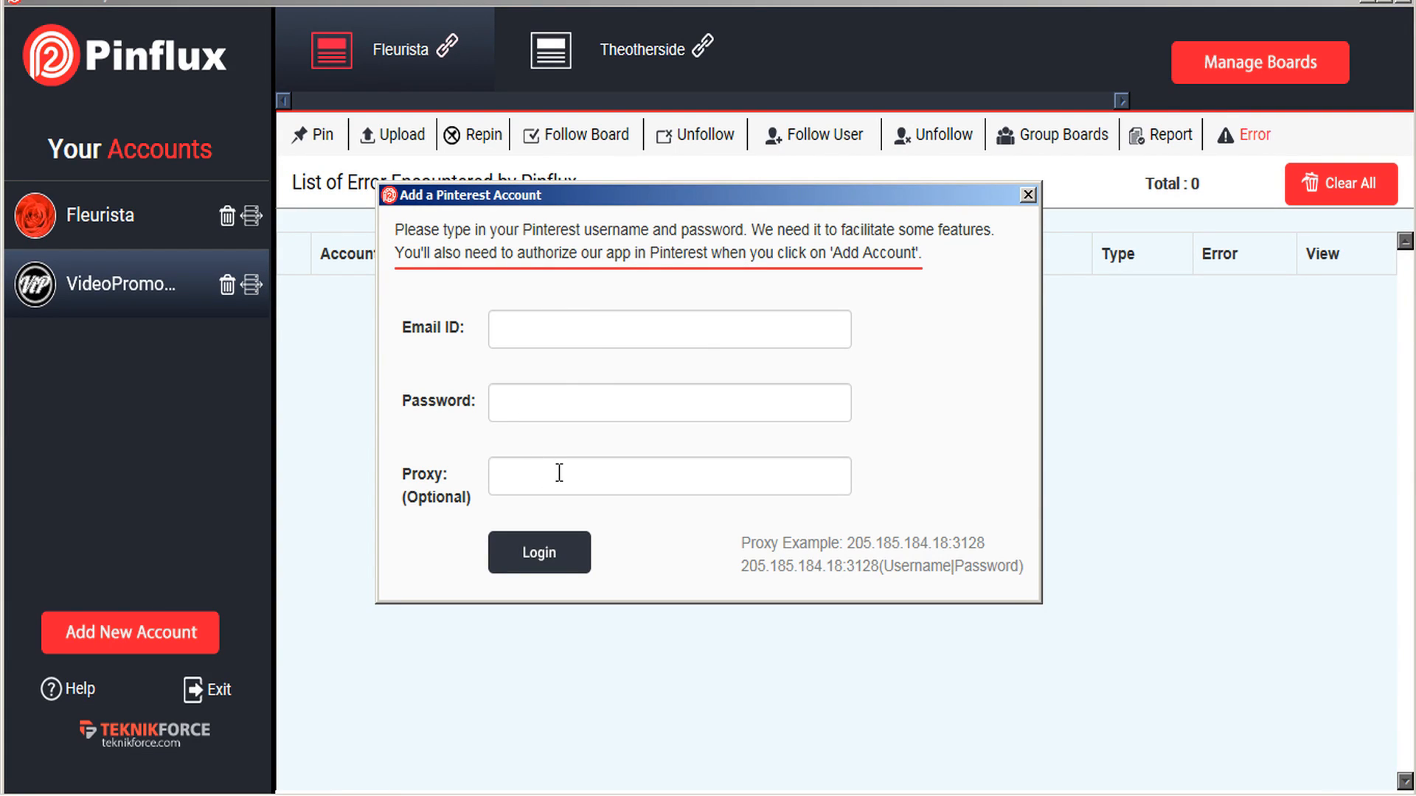
pyautogui.moveTo(914, 567)
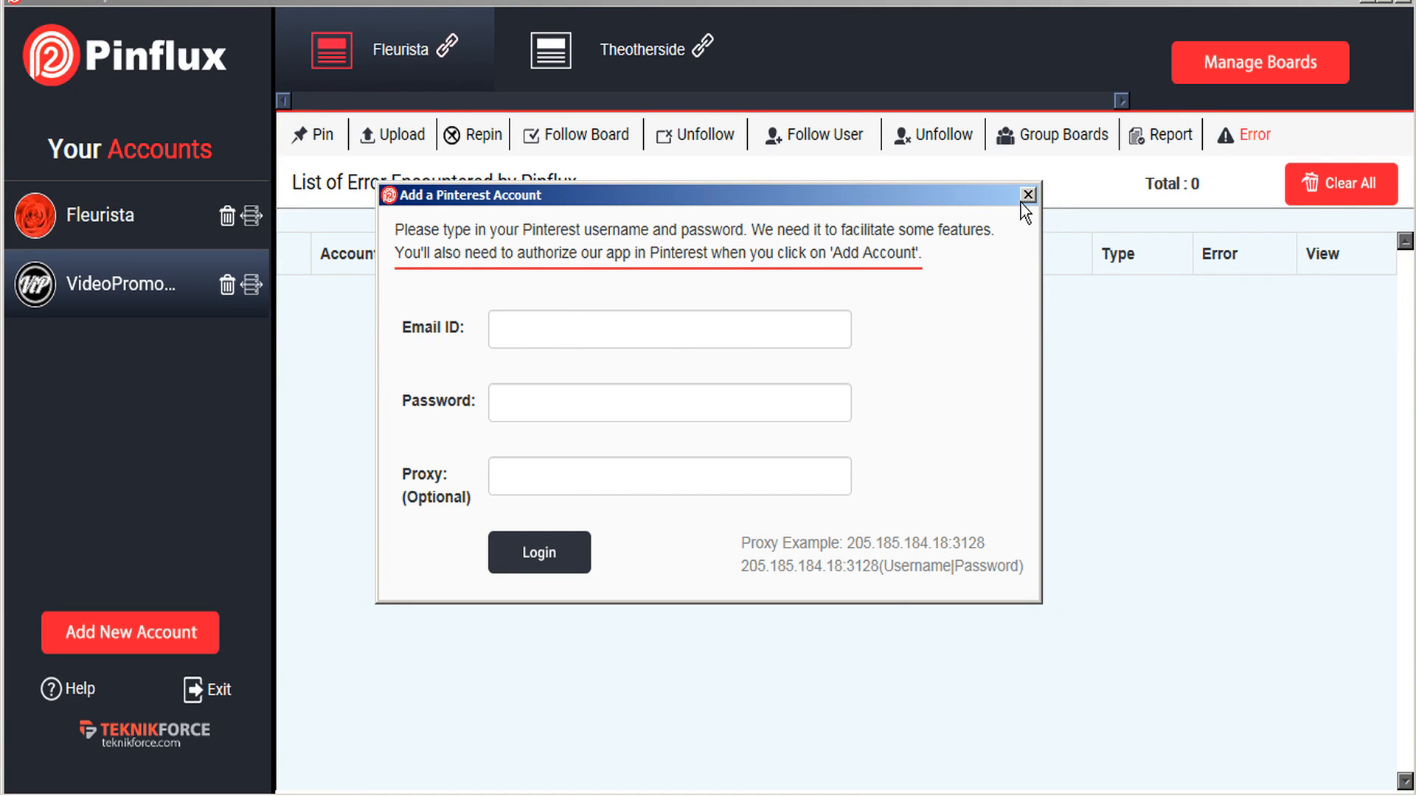
pyautogui.click(1027, 194)
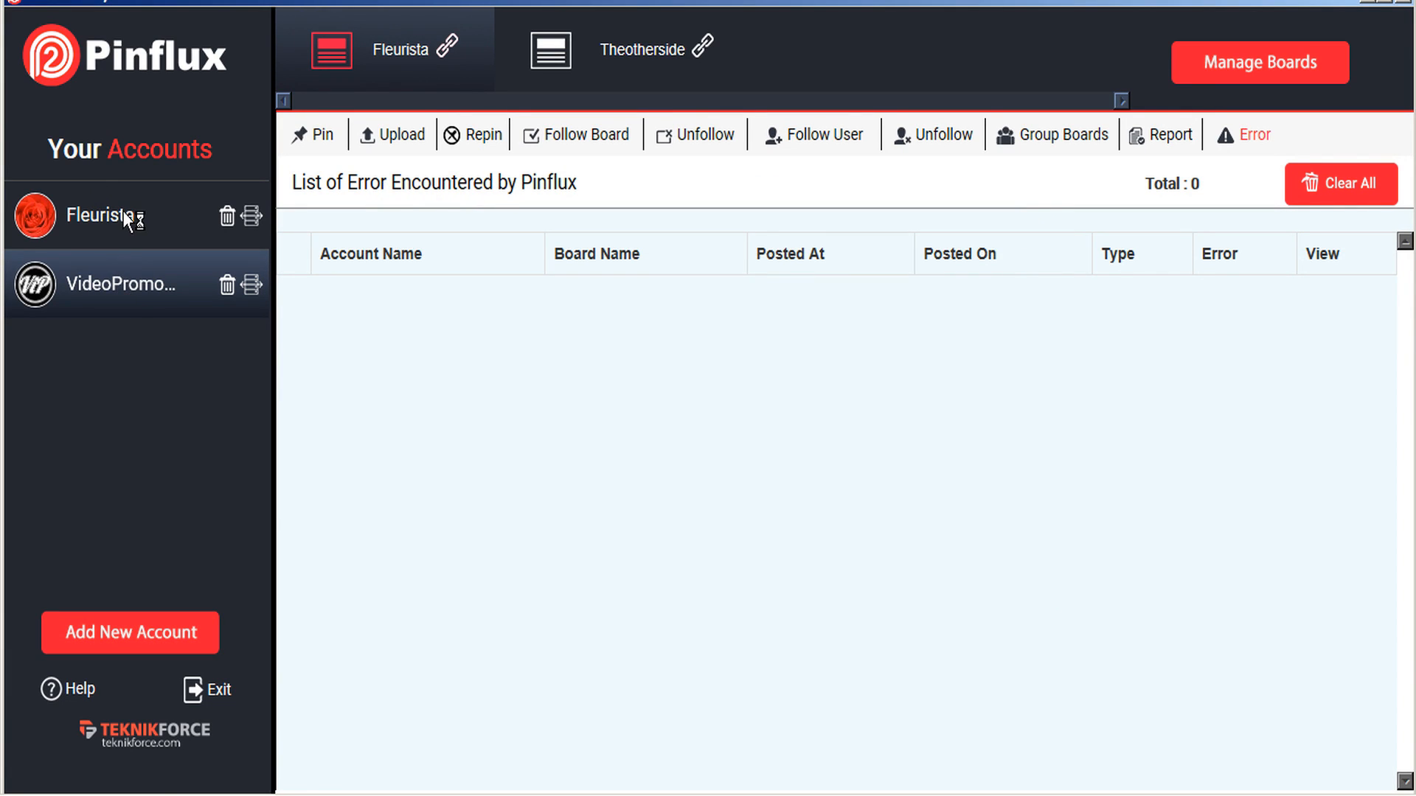
# Step: Confirm fleurista and theotherside are checked in Manage Boards, returning to the 12 pin results
pyautogui.click(1256, 62)
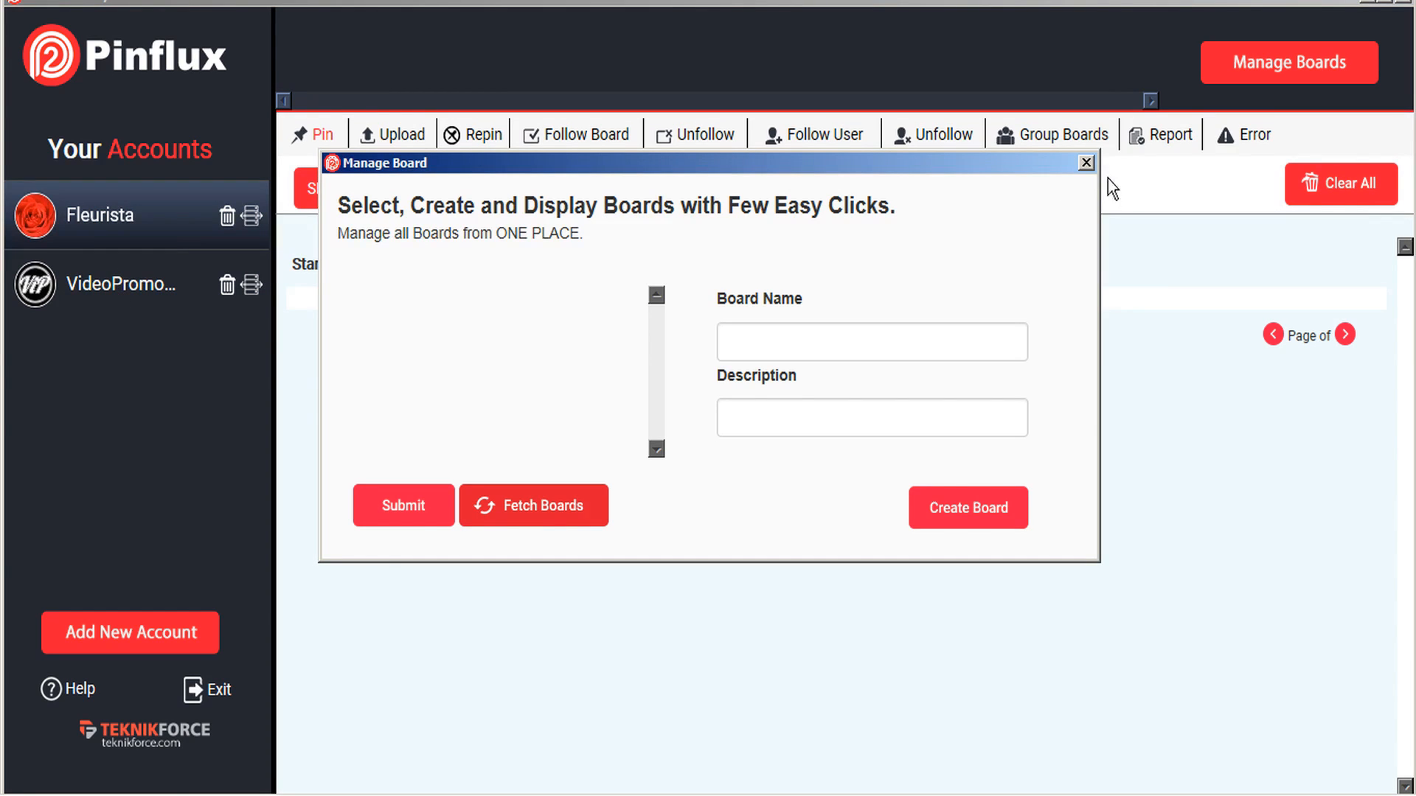
pyautogui.click(1087, 162)
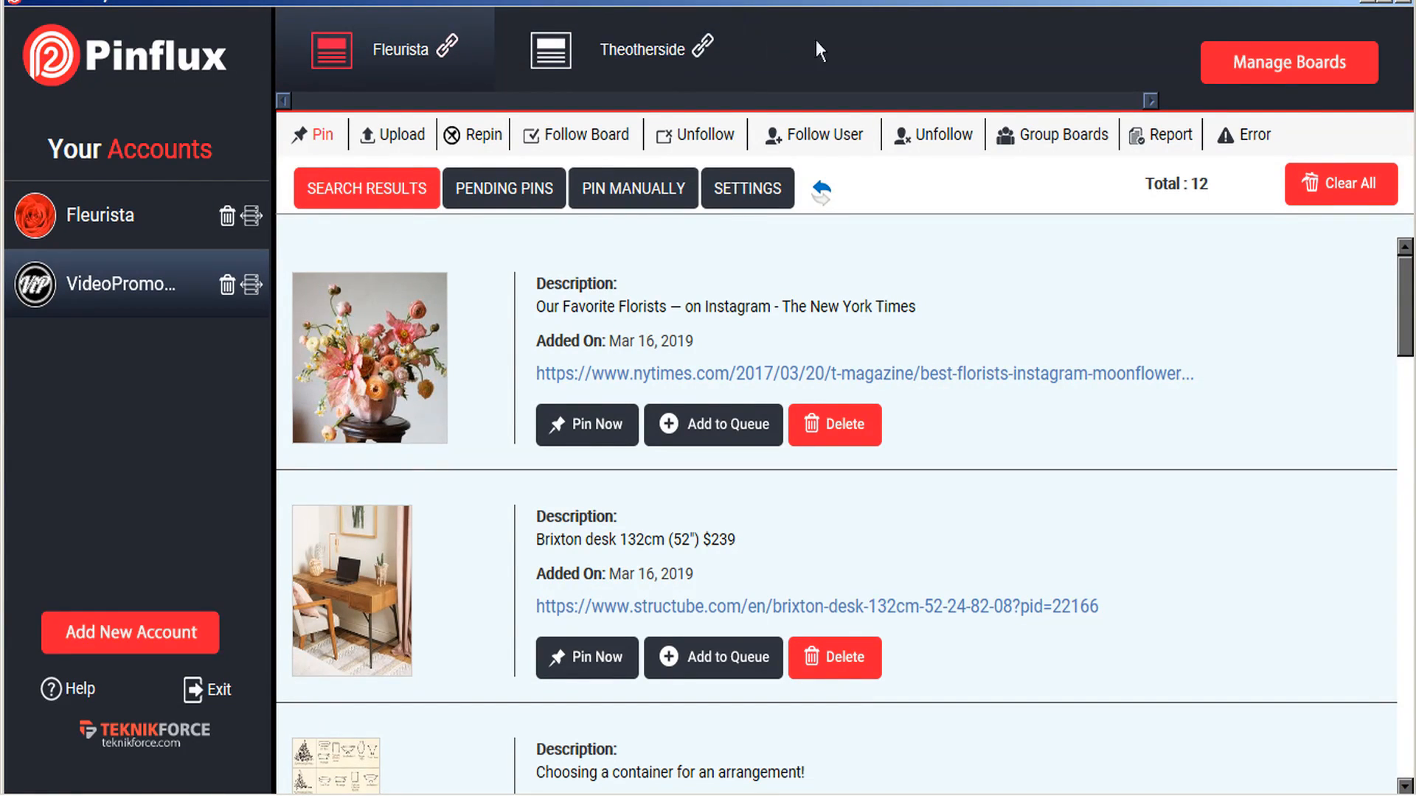
pyautogui.moveTo(792, 69)
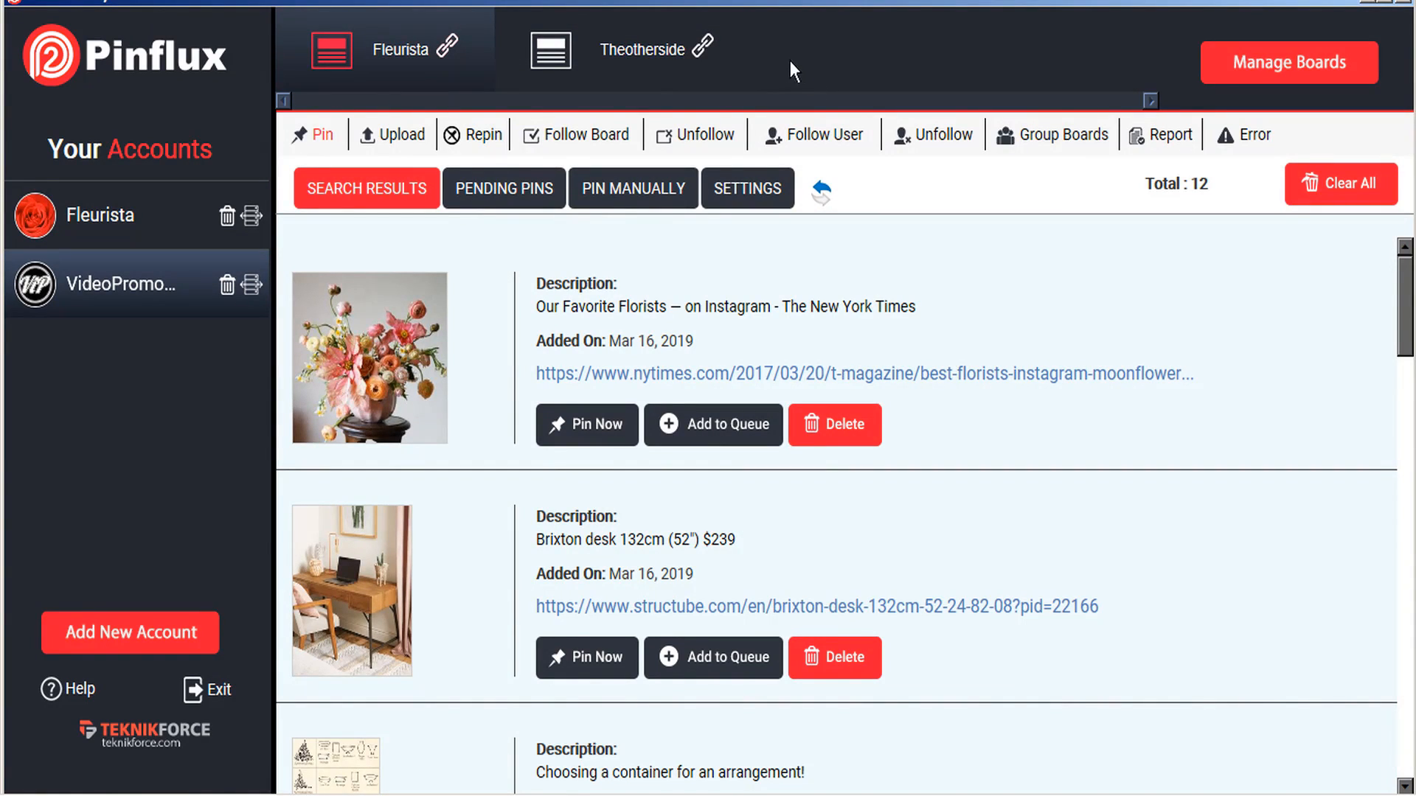
pyautogui.moveTo(993, 7)
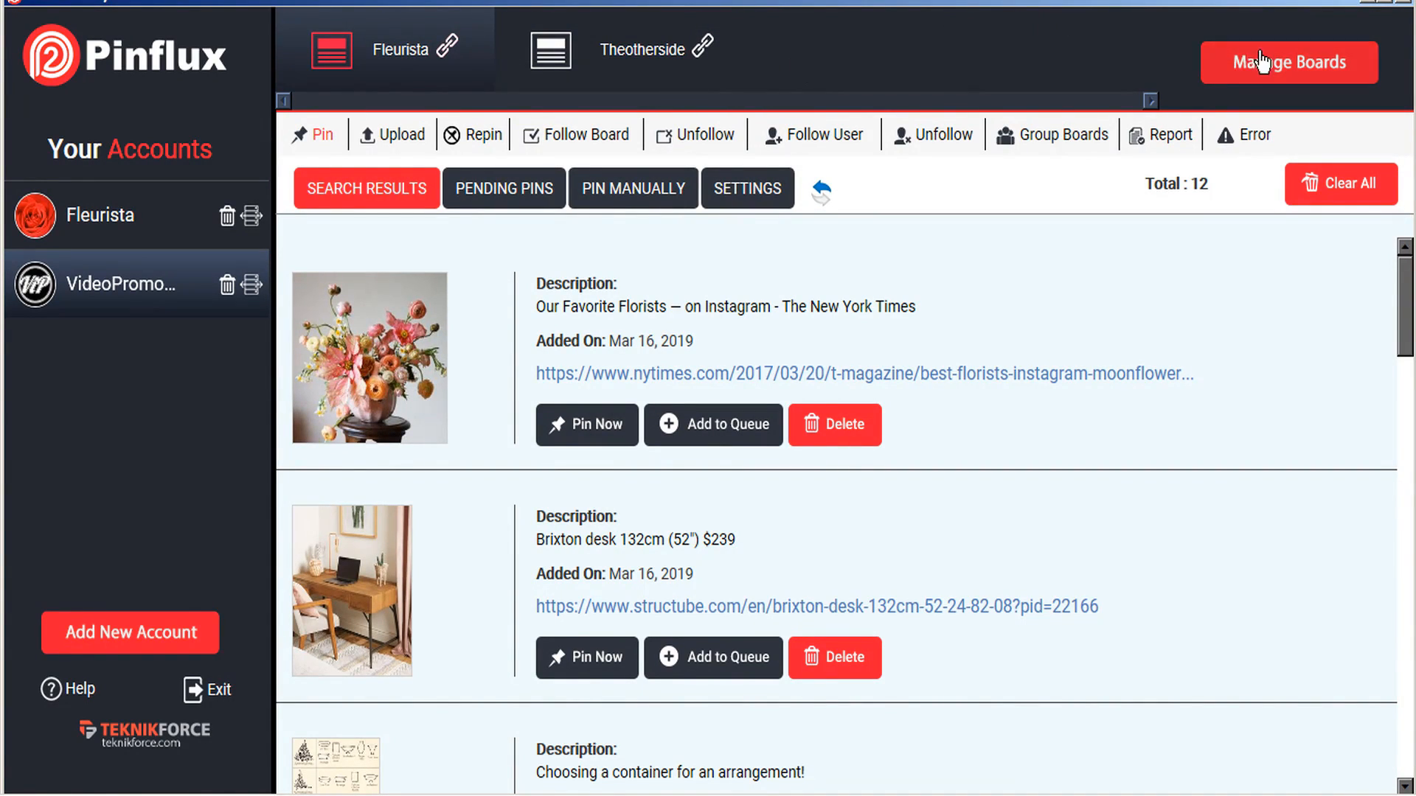
pyautogui.click(1289, 62)
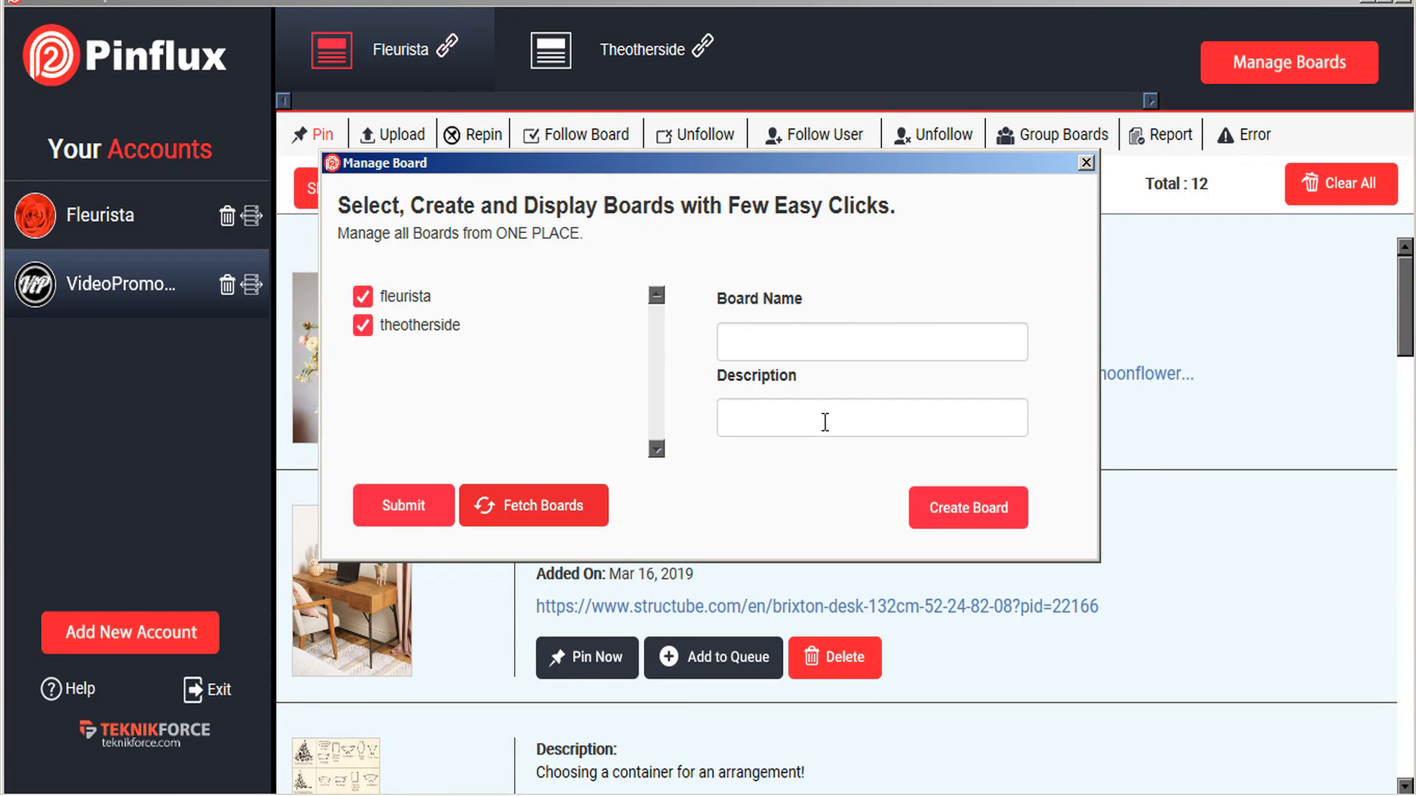
pyautogui.moveTo(1079, 176)
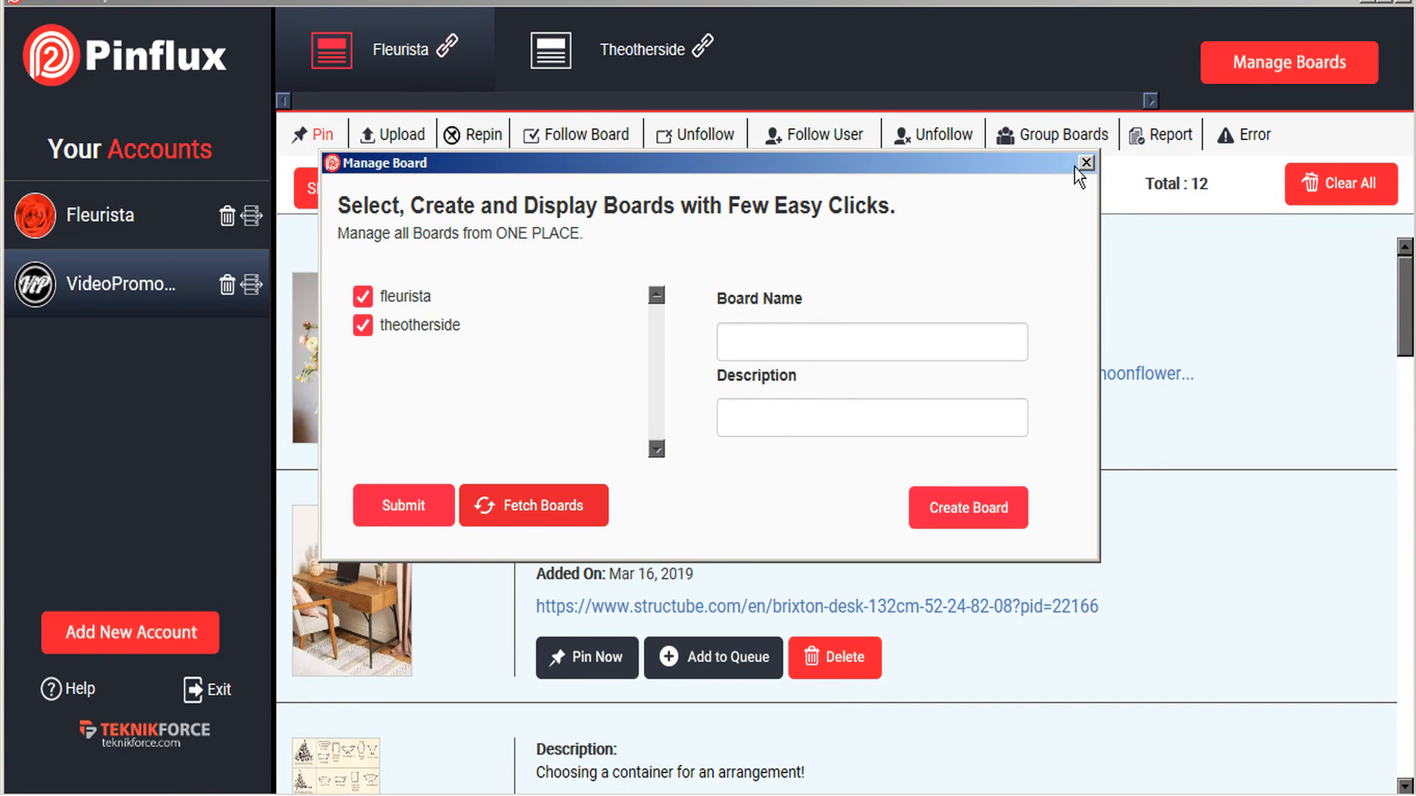
pyautogui.click(1087, 163)
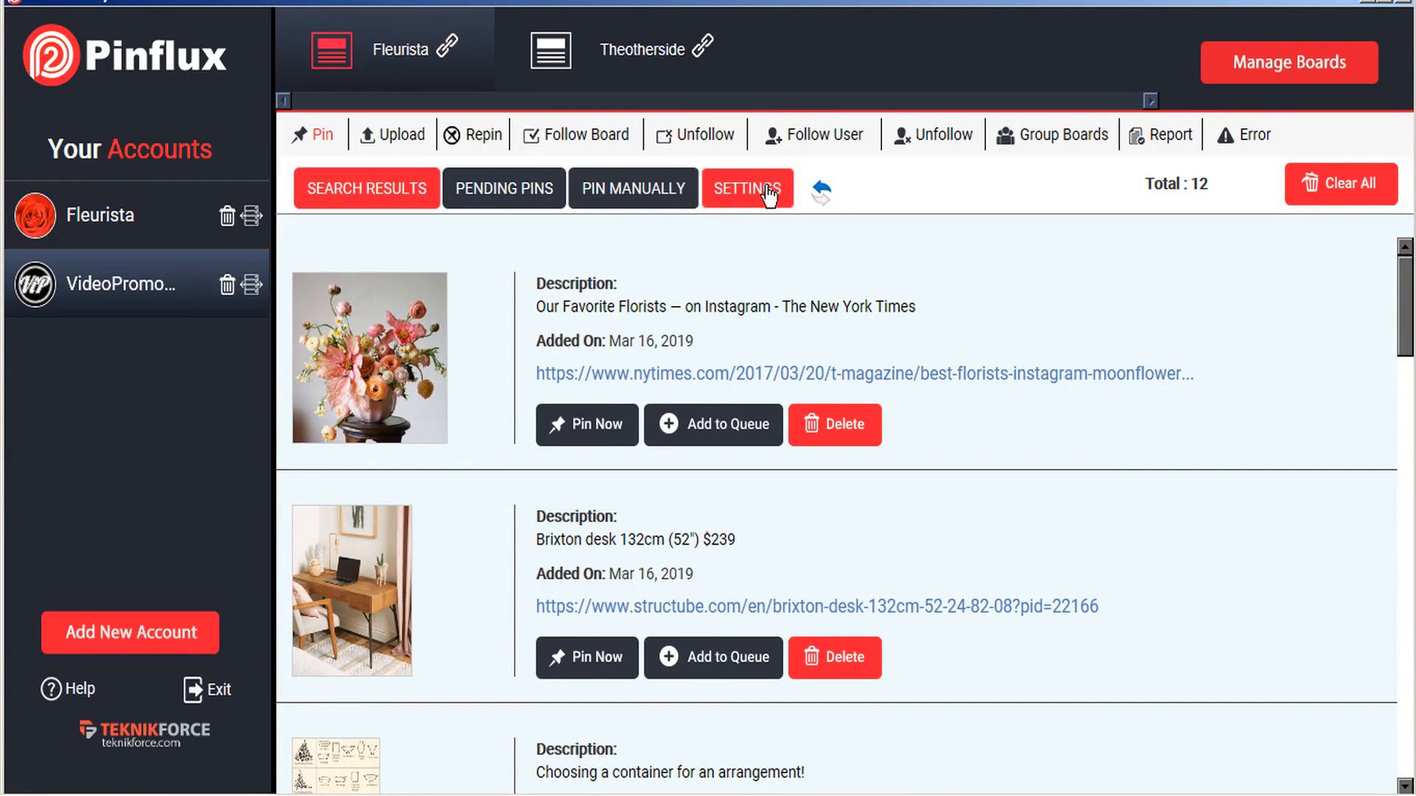
# Step: Show pin settings: auto-pin on, 1–2 day gaps, 'floral design' keyword, fleurista.com link
pyautogui.click(747, 189)
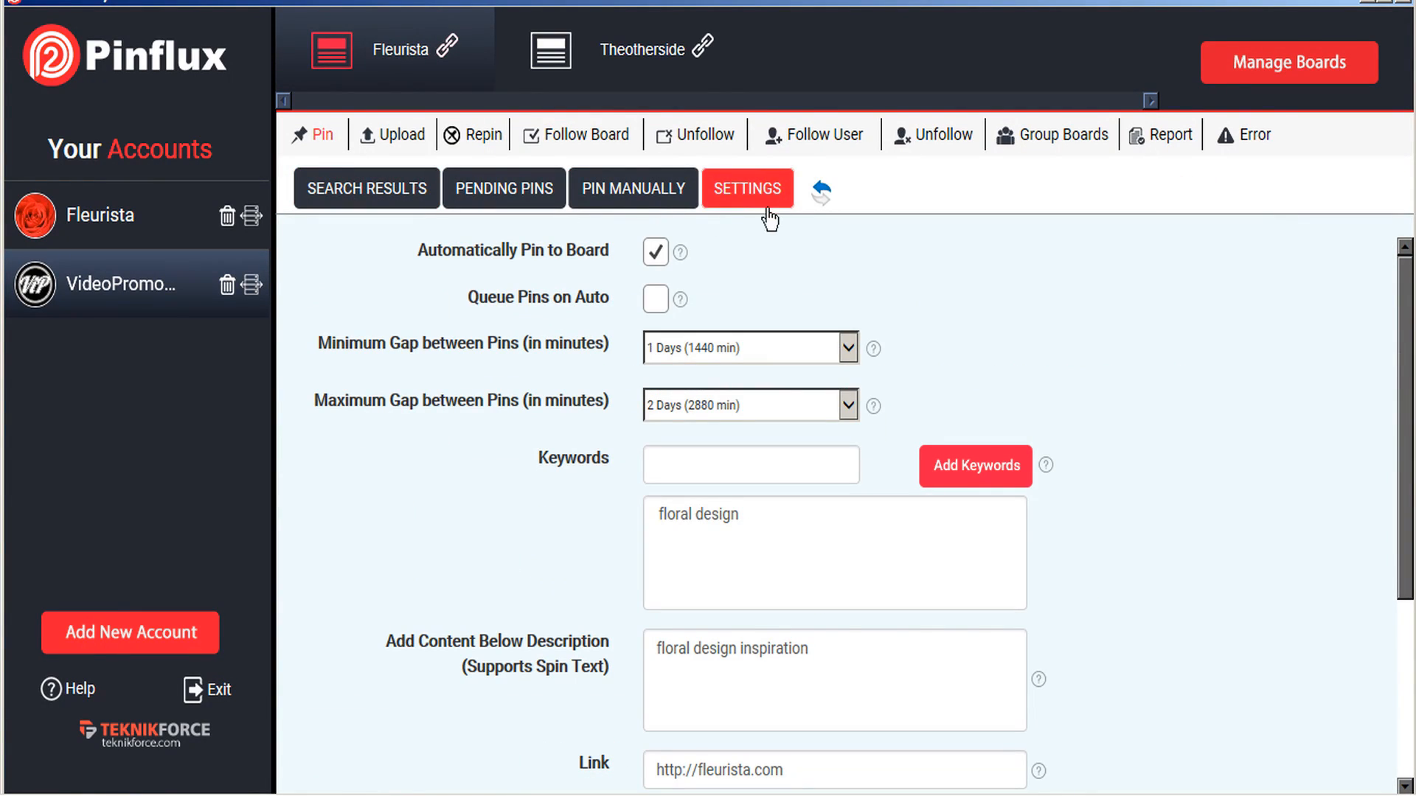
pyautogui.moveTo(957, 486)
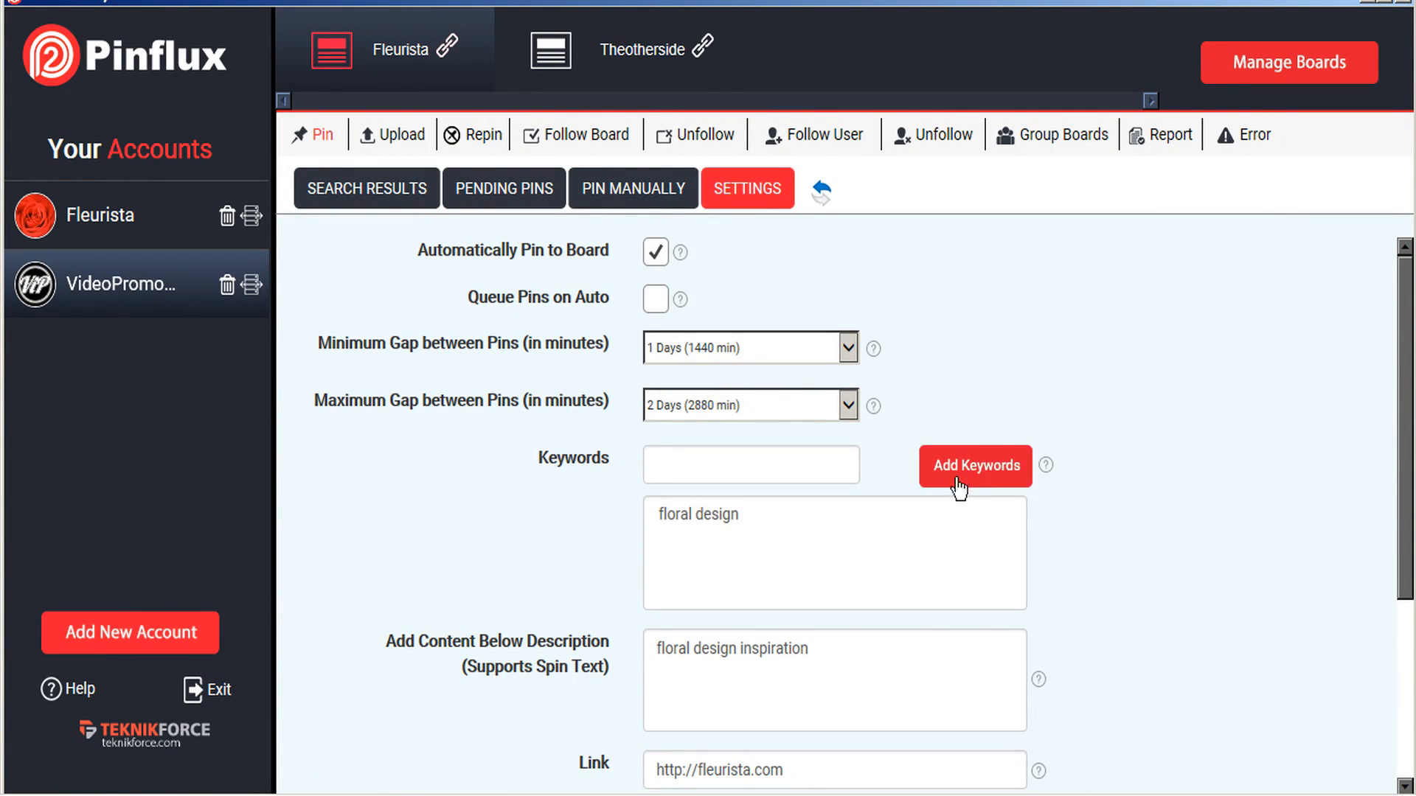
pyautogui.click(751, 465)
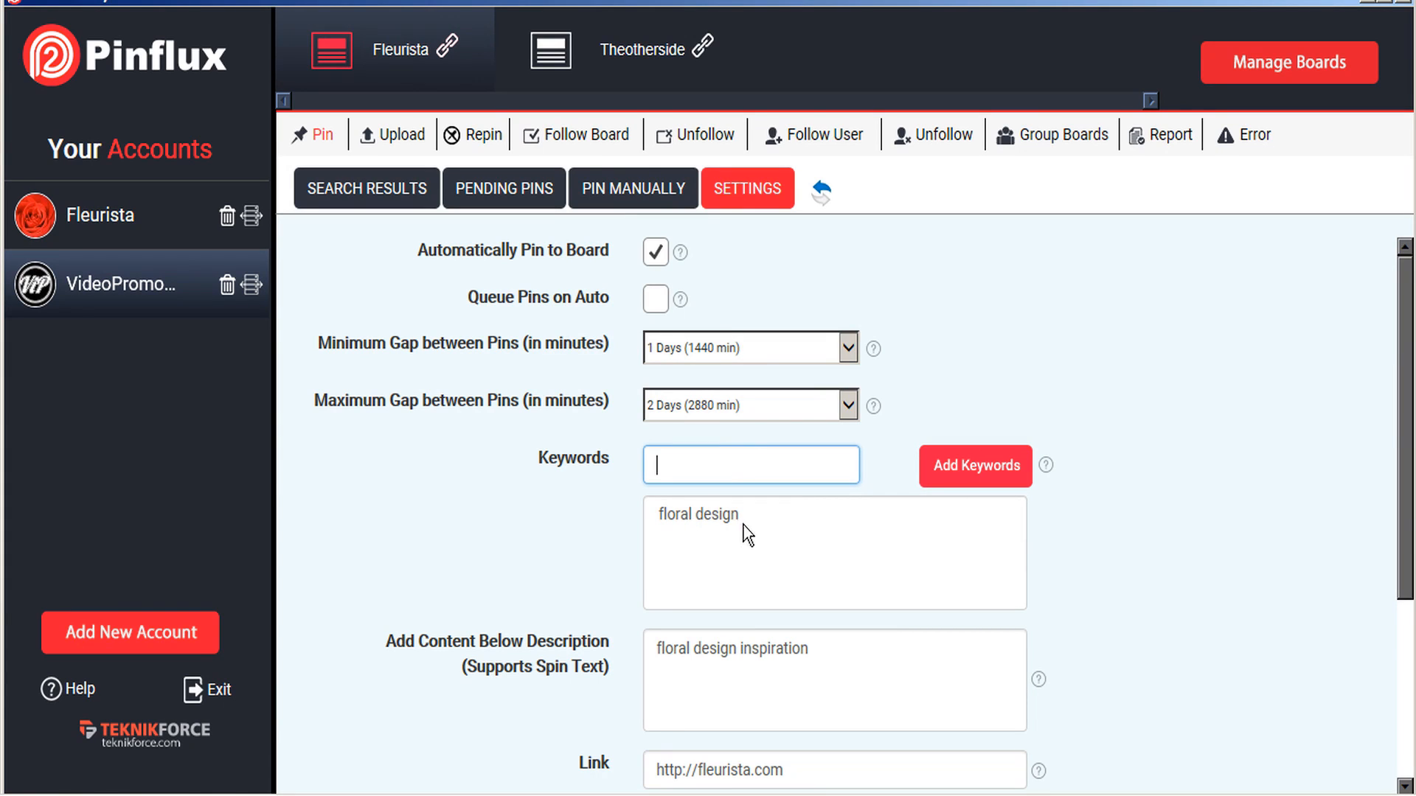
pyautogui.moveTo(782, 562)
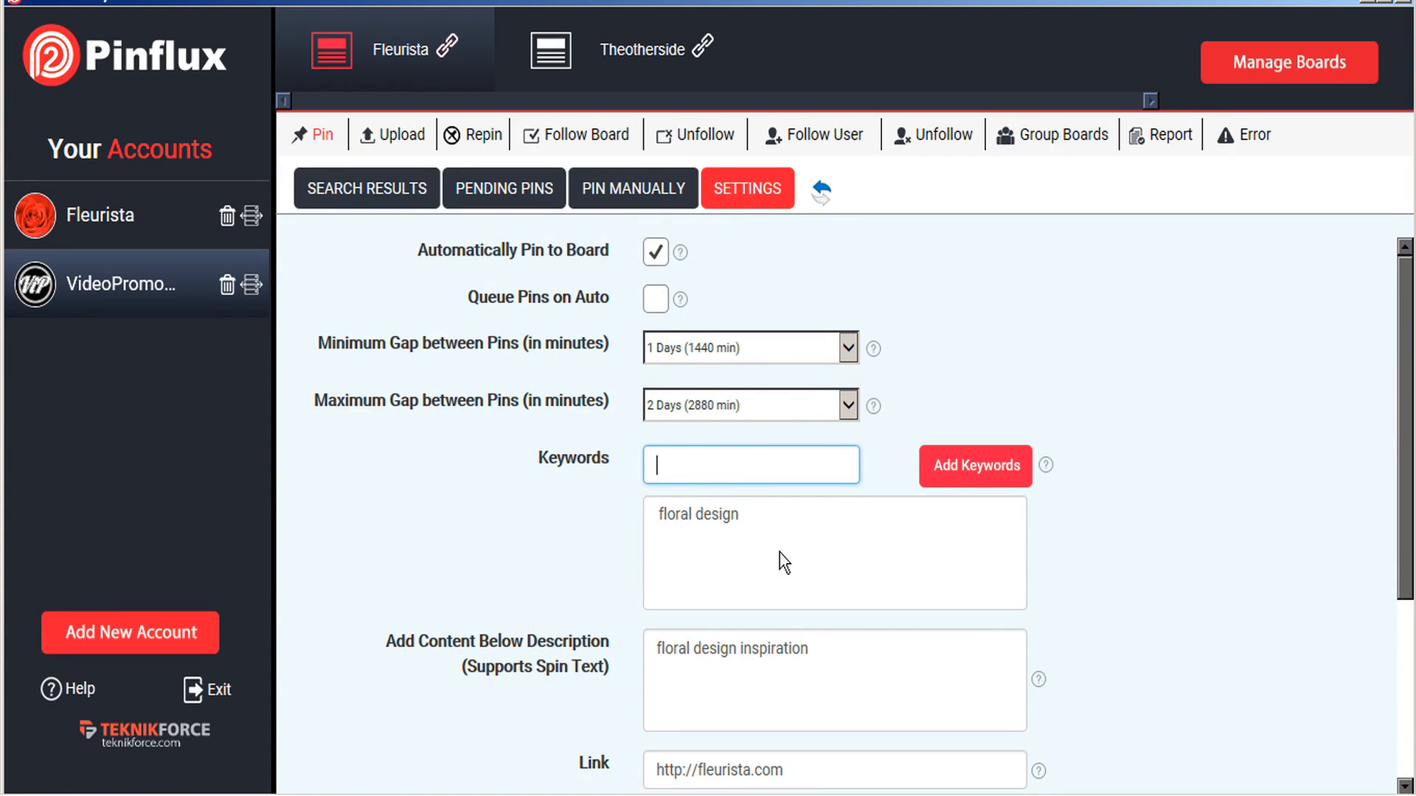
pyautogui.scroll(-3)
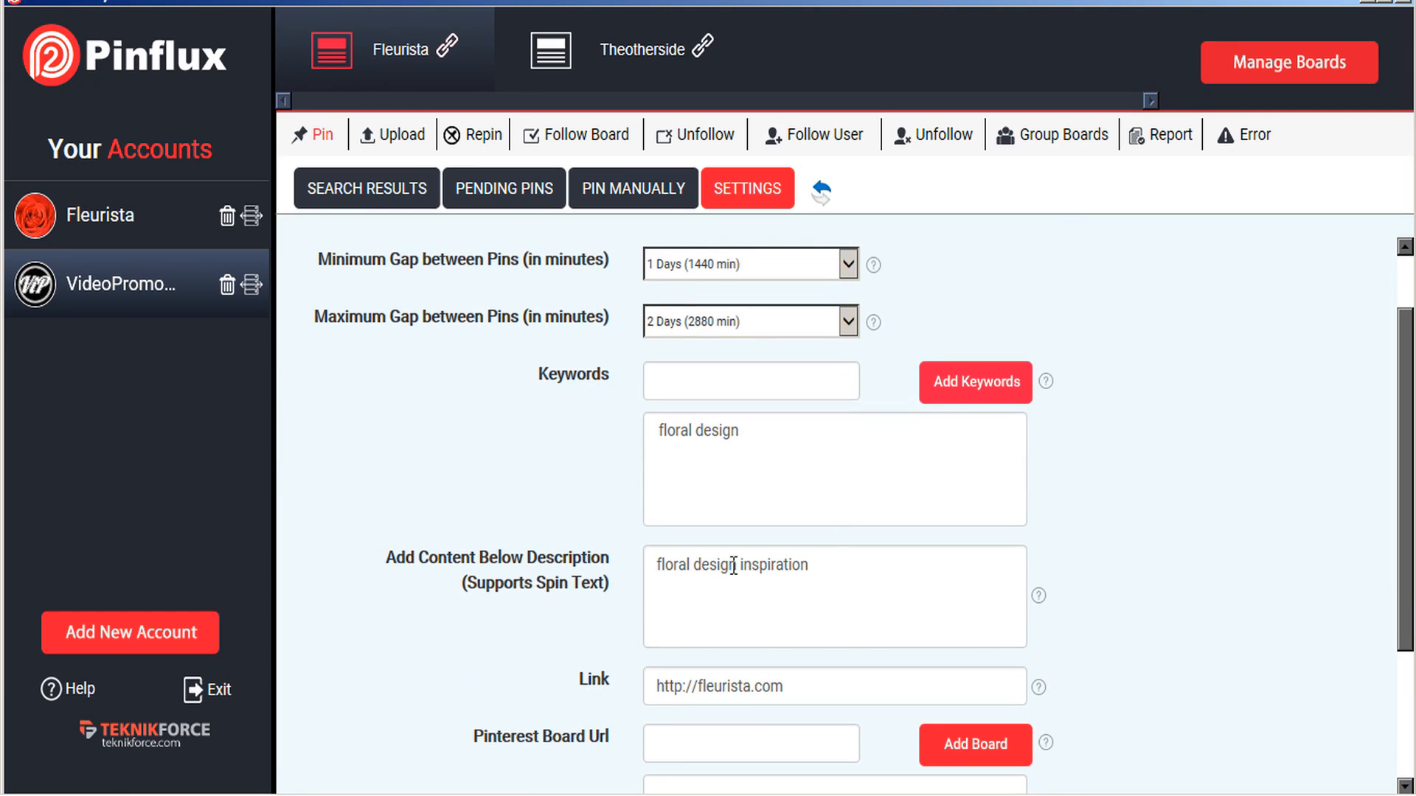
pyautogui.moveTo(635, 695)
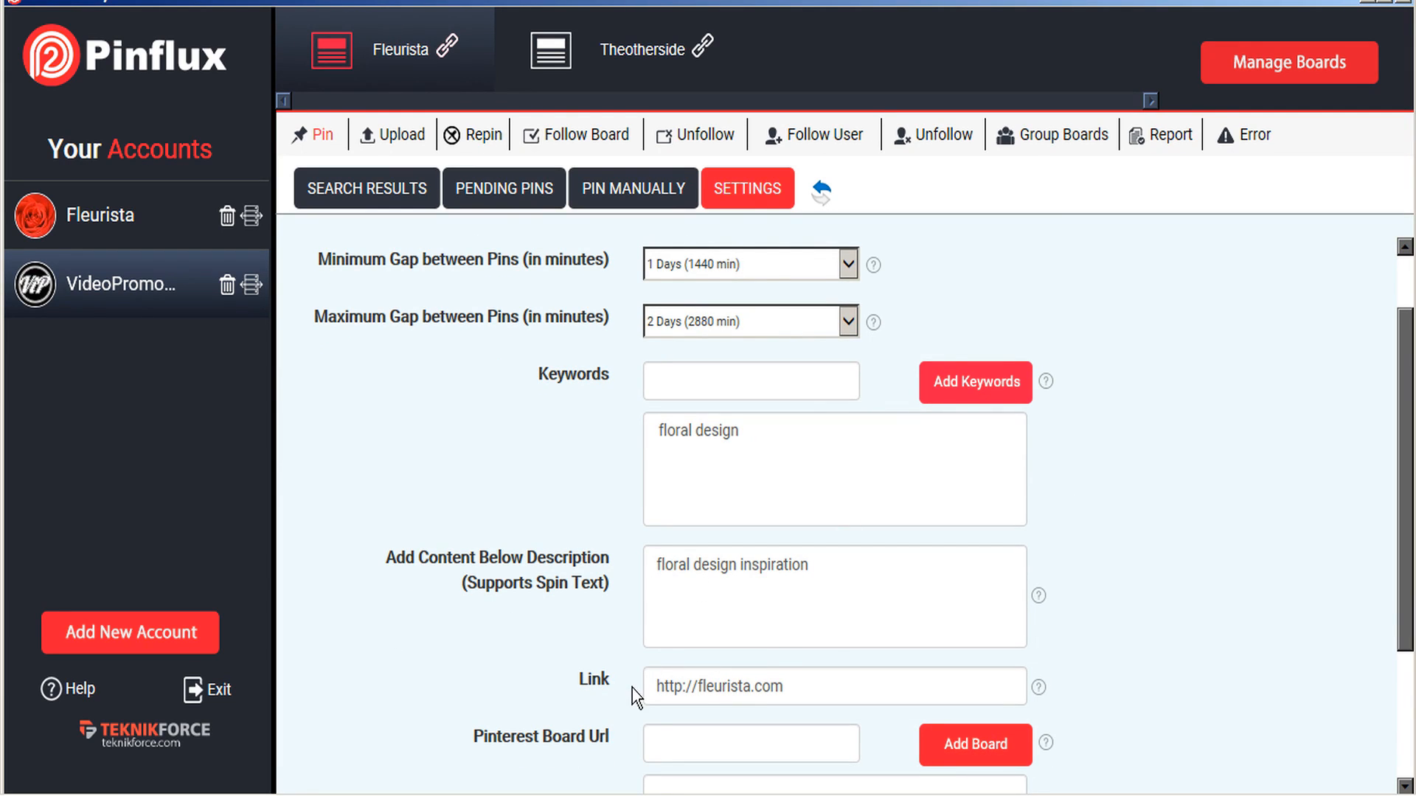
pyautogui.scroll(-3)
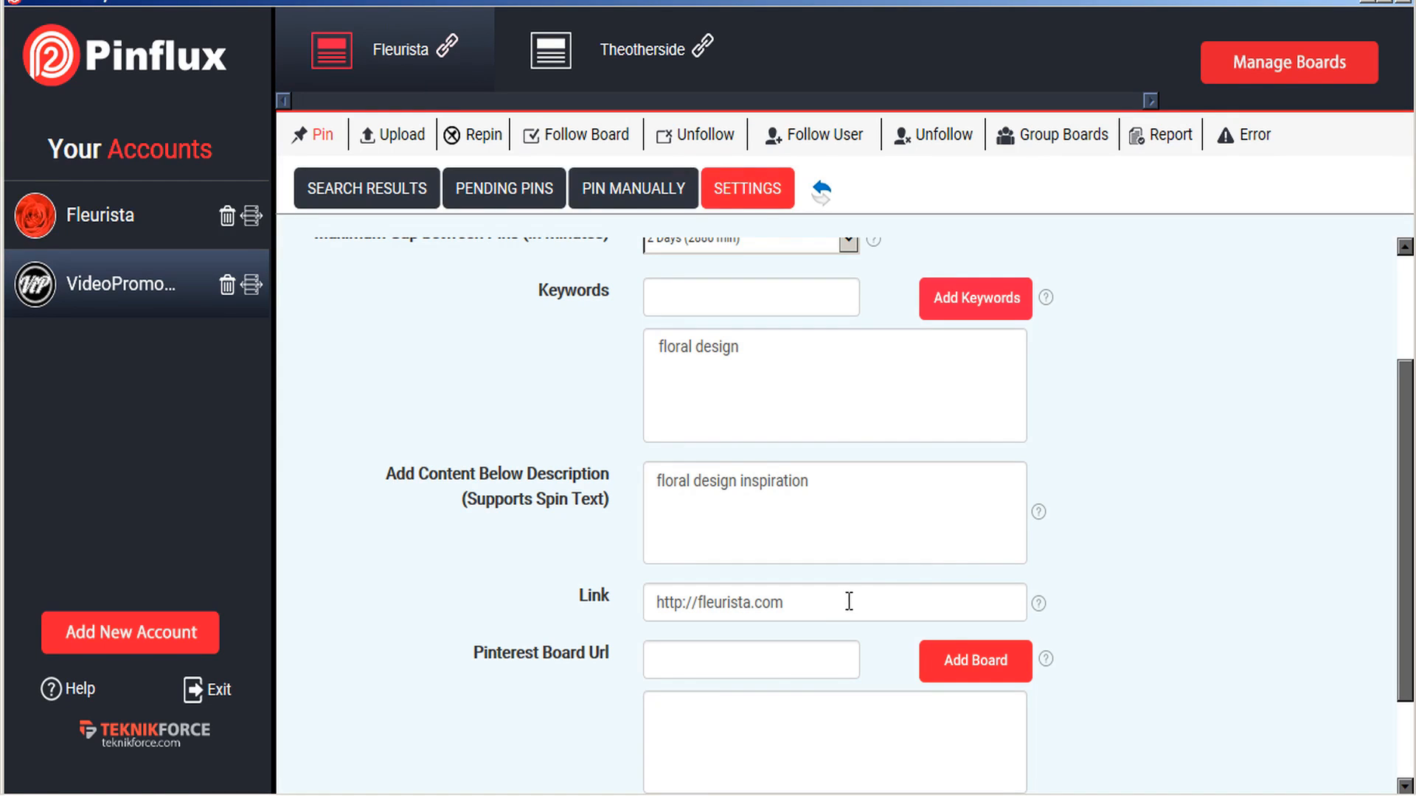
pyautogui.scroll(3)
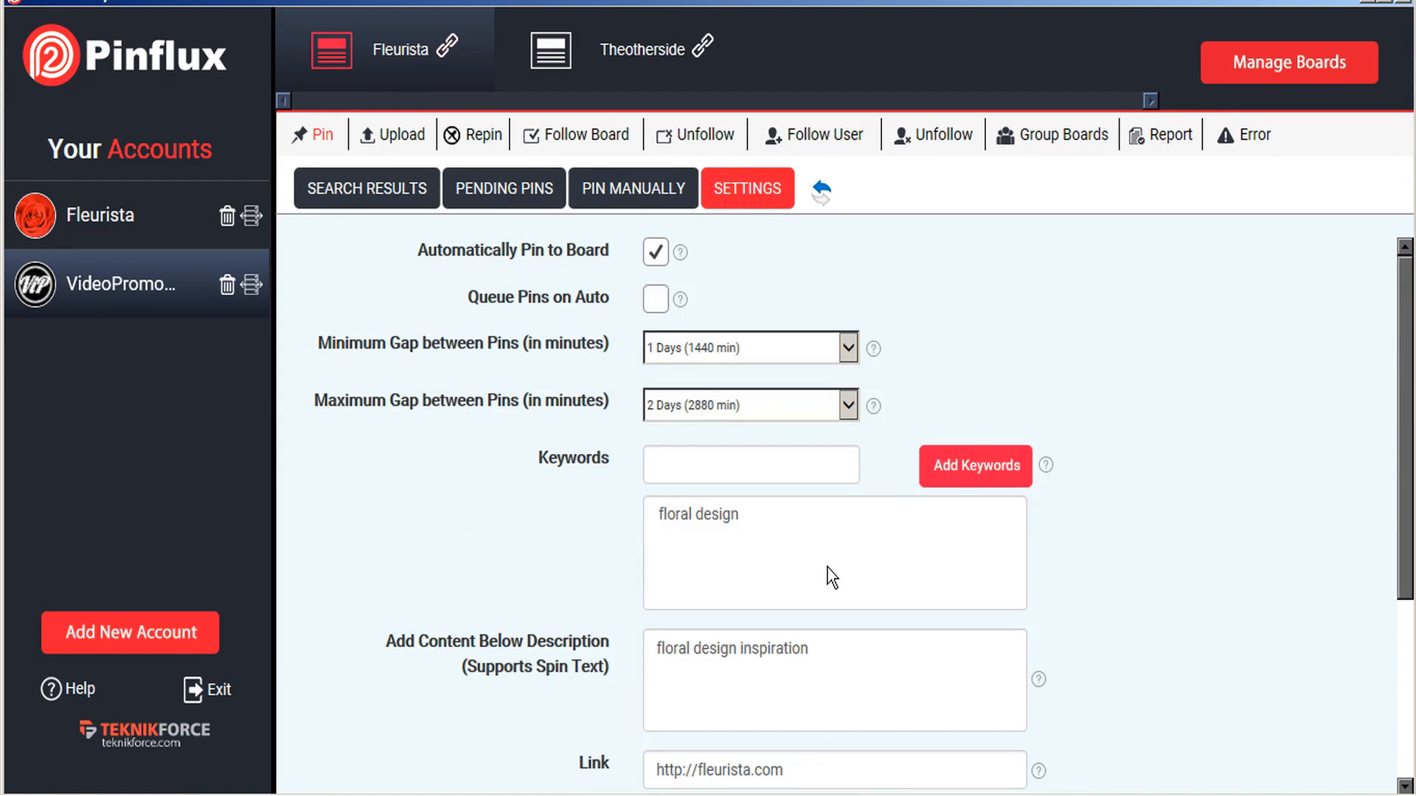
pyautogui.moveTo(777, 250)
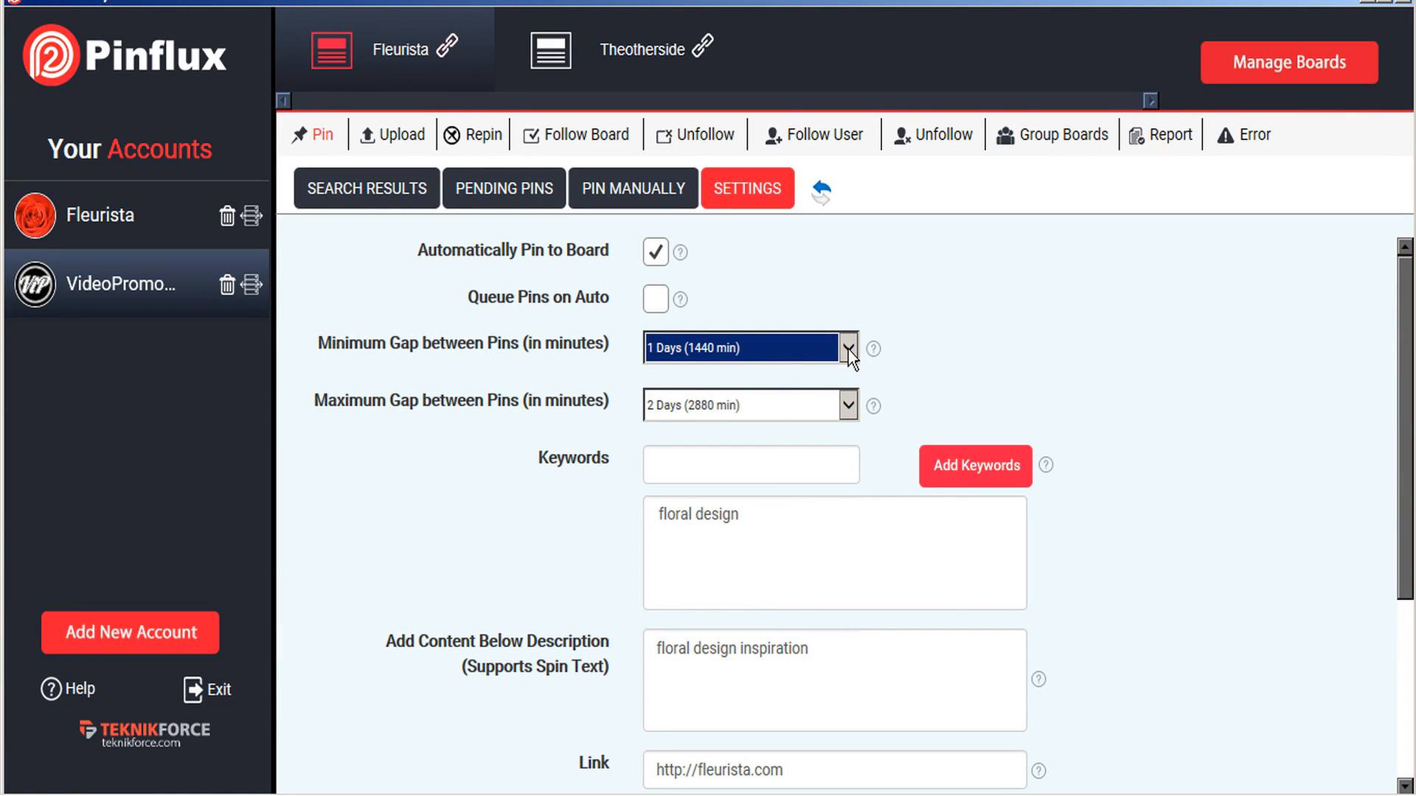
pyautogui.moveTo(668, 353)
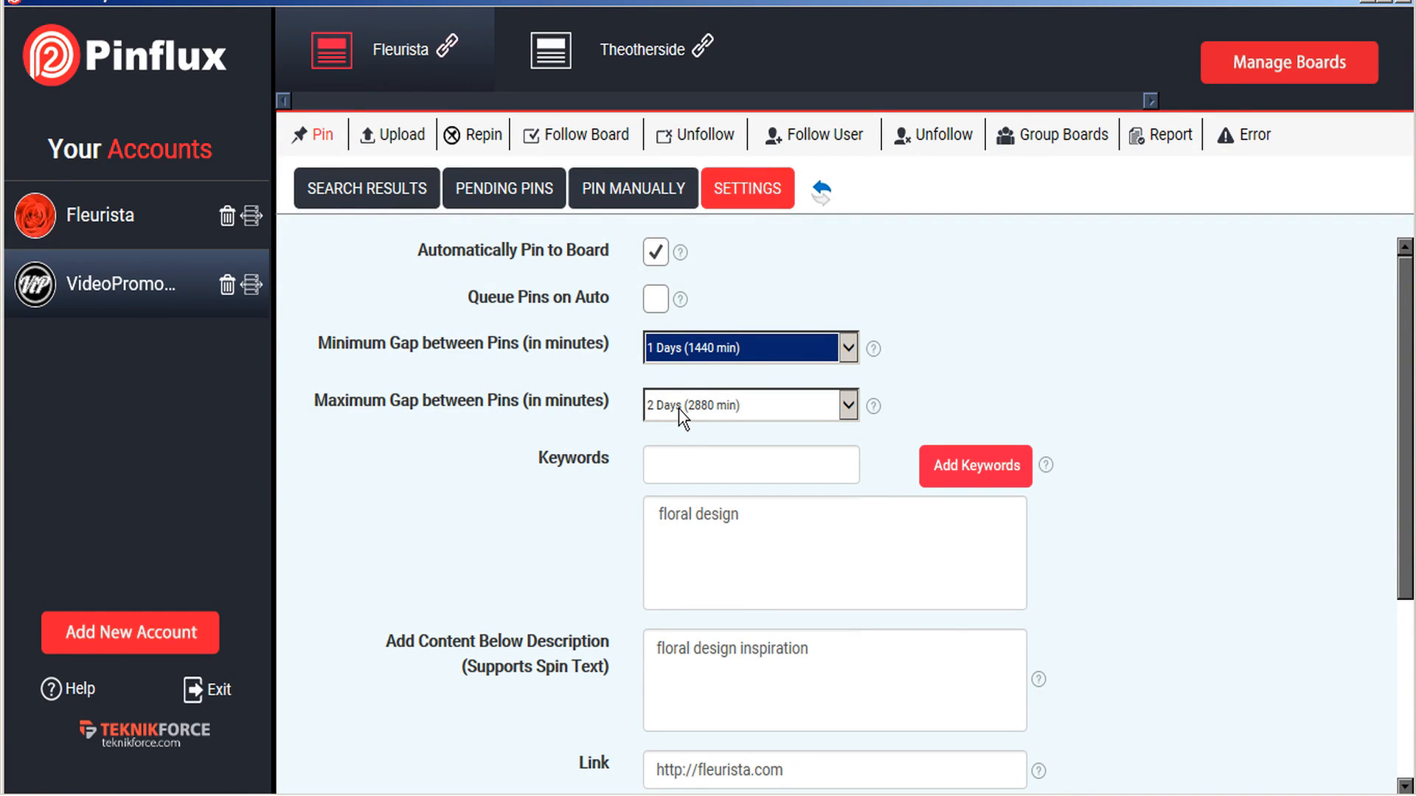
pyautogui.moveTo(768, 320)
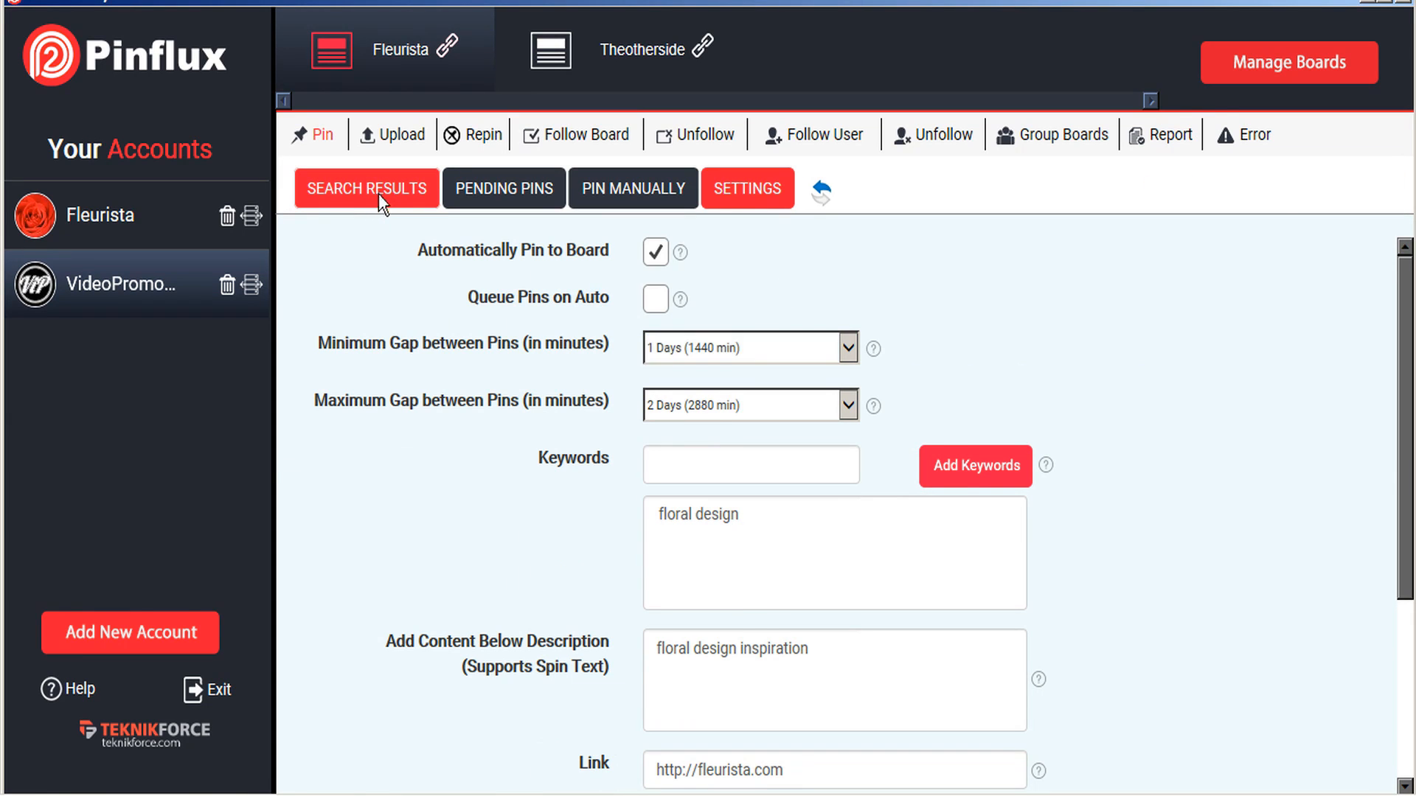
# Step: Pin the New York Times florists article immediately, leaving 9 search results
pyautogui.click(366, 188)
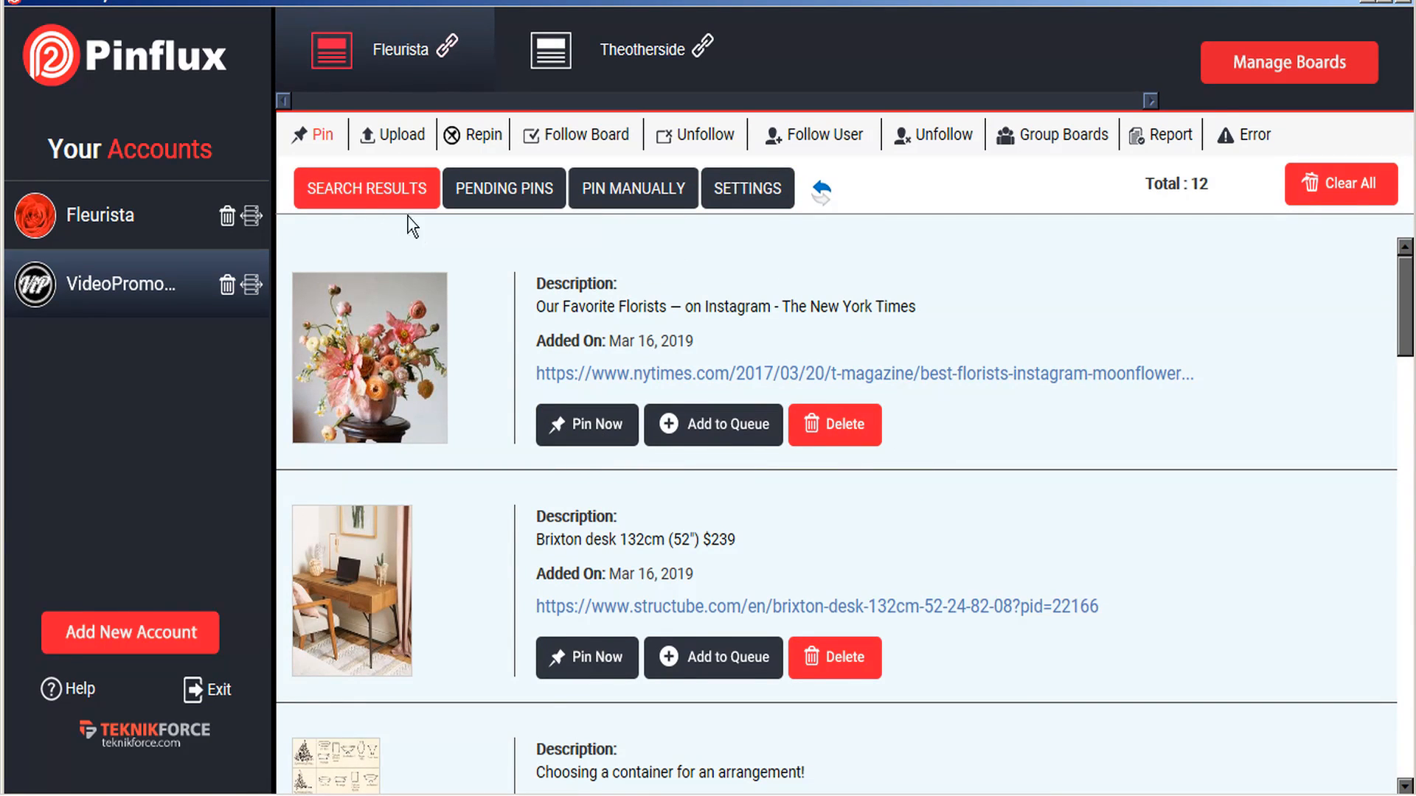
pyautogui.moveTo(437, 408)
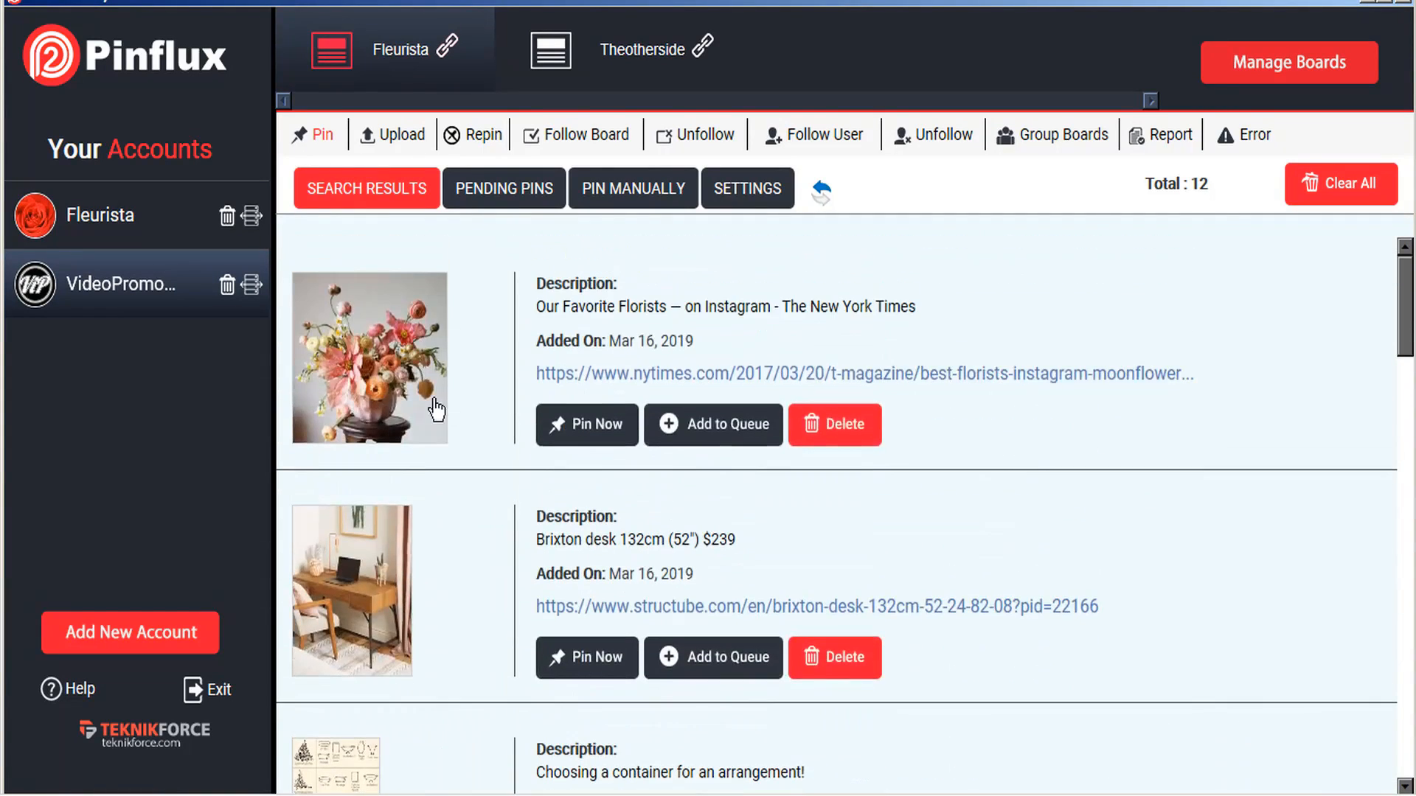
pyautogui.moveTo(425, 397)
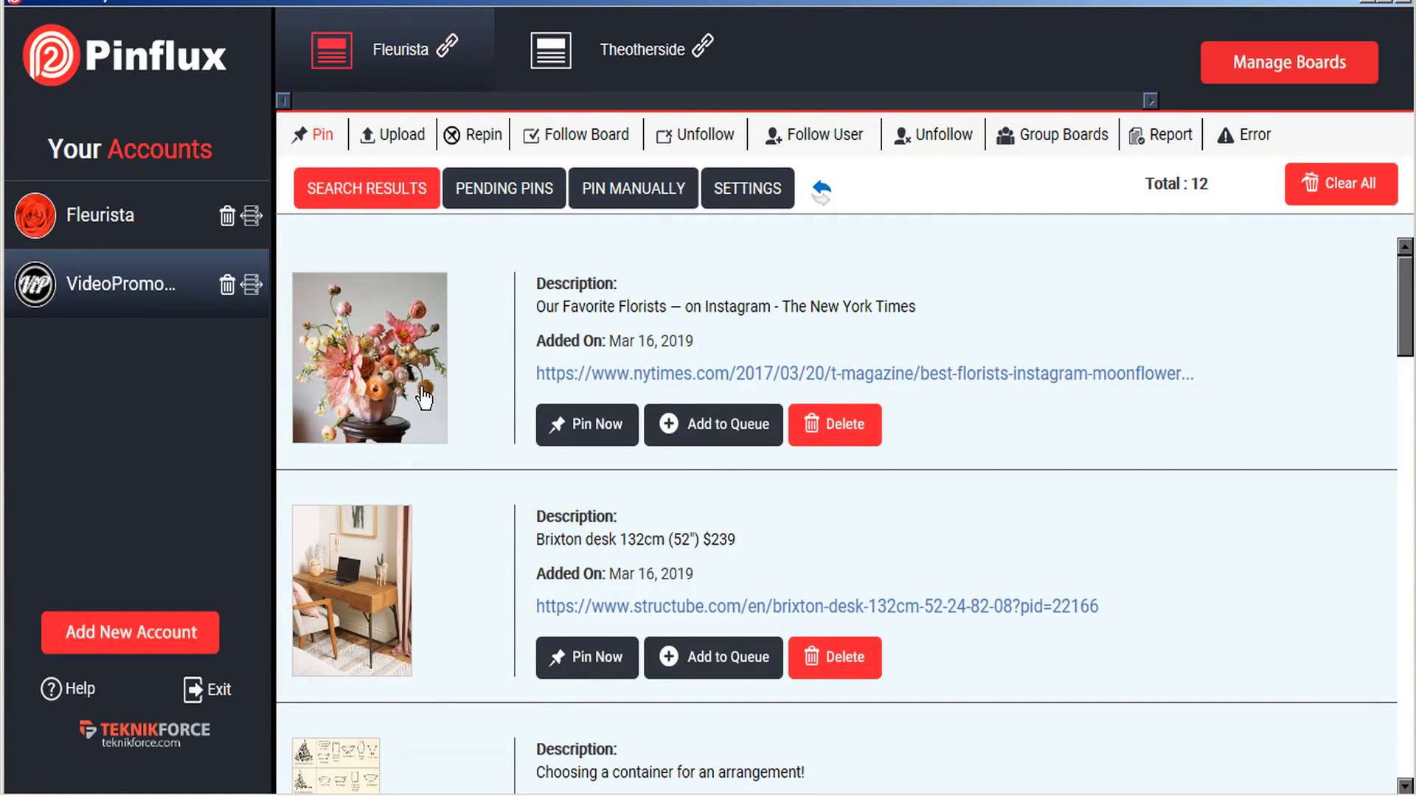
pyautogui.moveTo(511, 384)
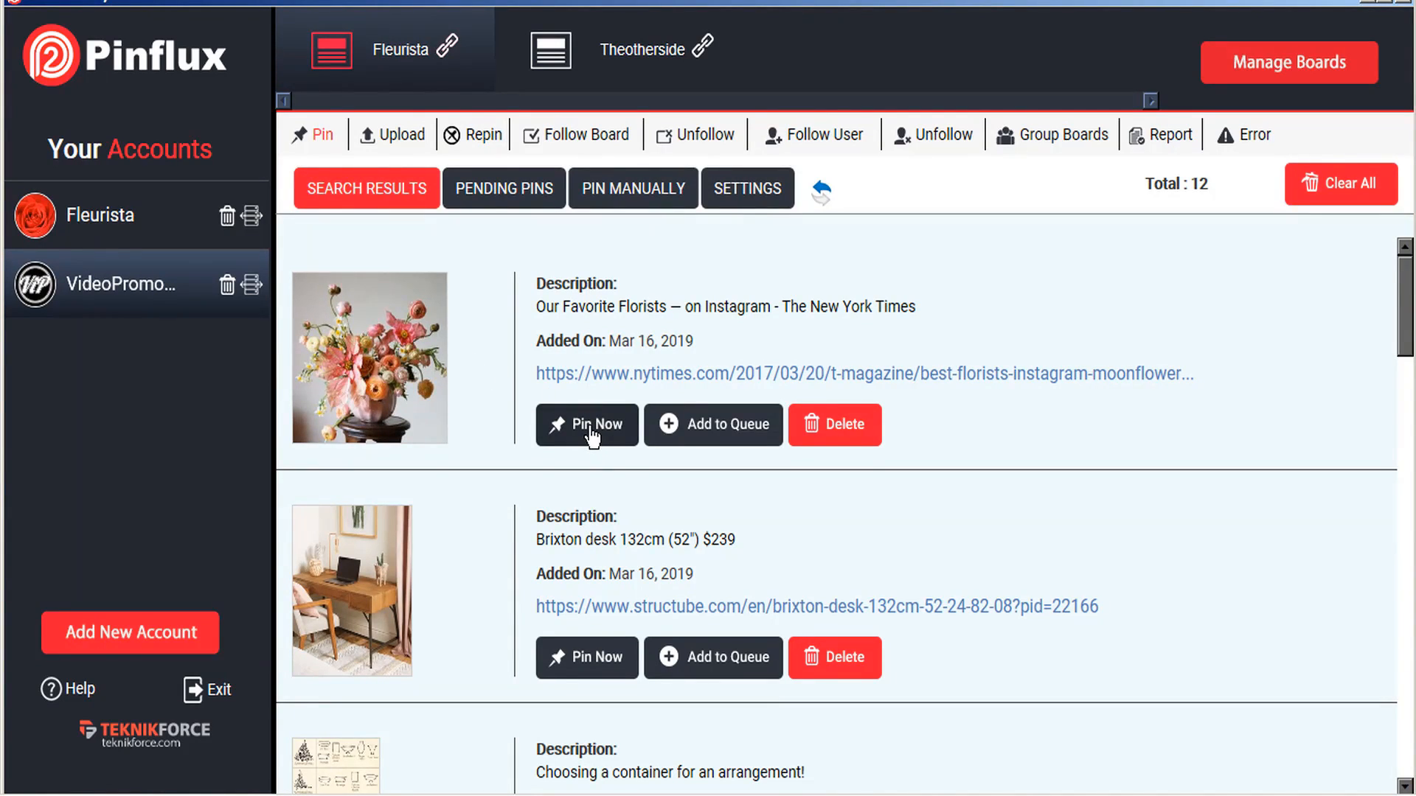
pyautogui.click(832, 425)
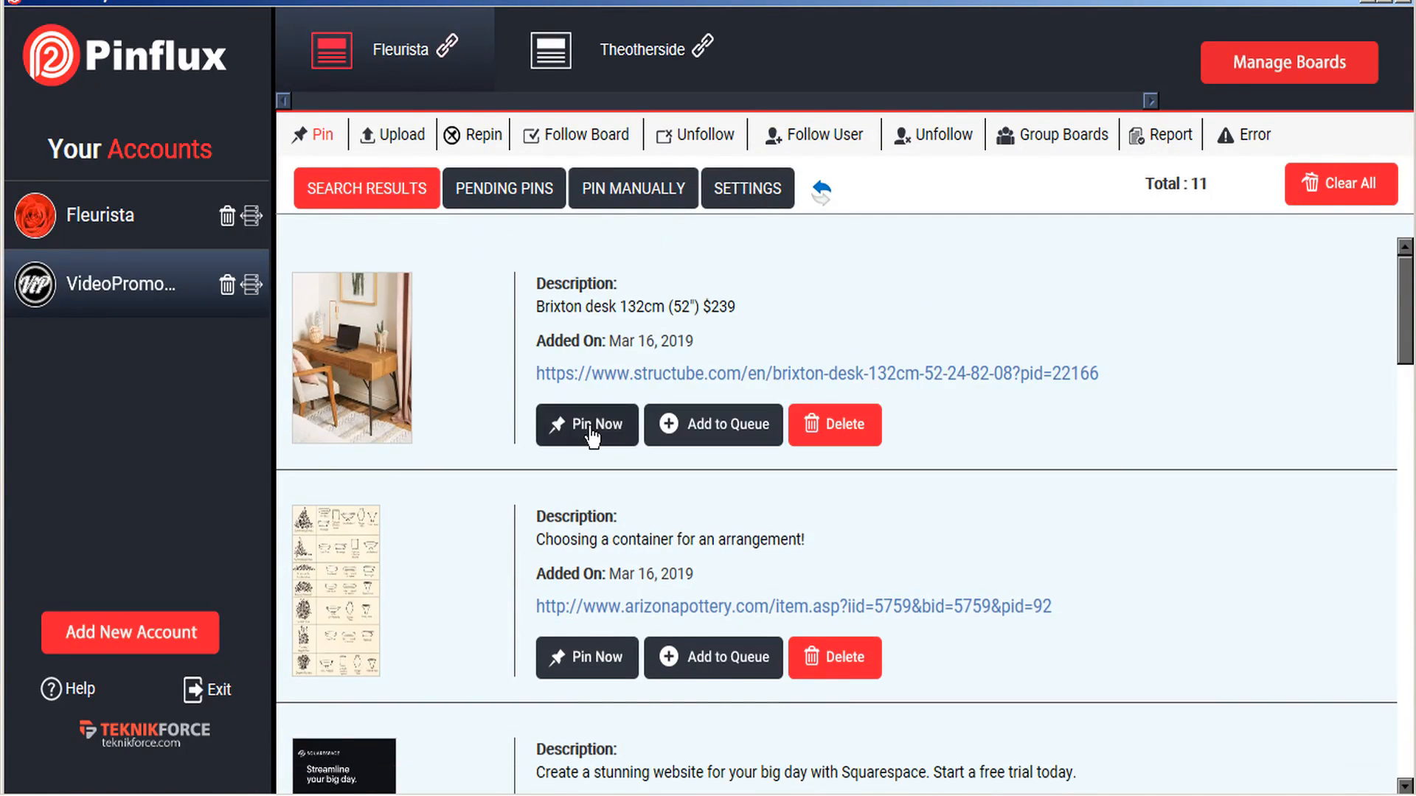
pyautogui.scroll(-3)
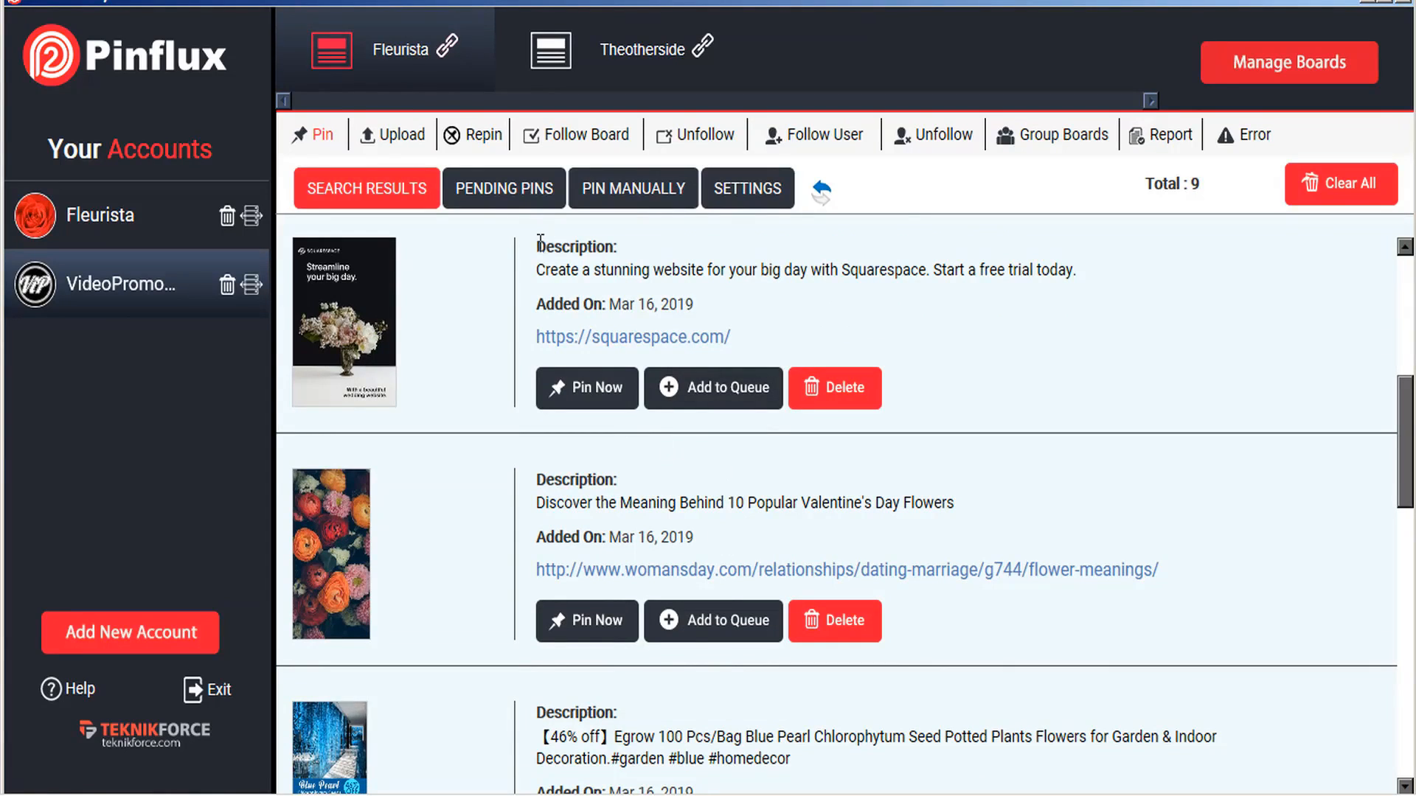
# Step: Scroll the 61 pending pins, including the Egrow blue pearl and Squarespace pins
pyautogui.click(503, 189)
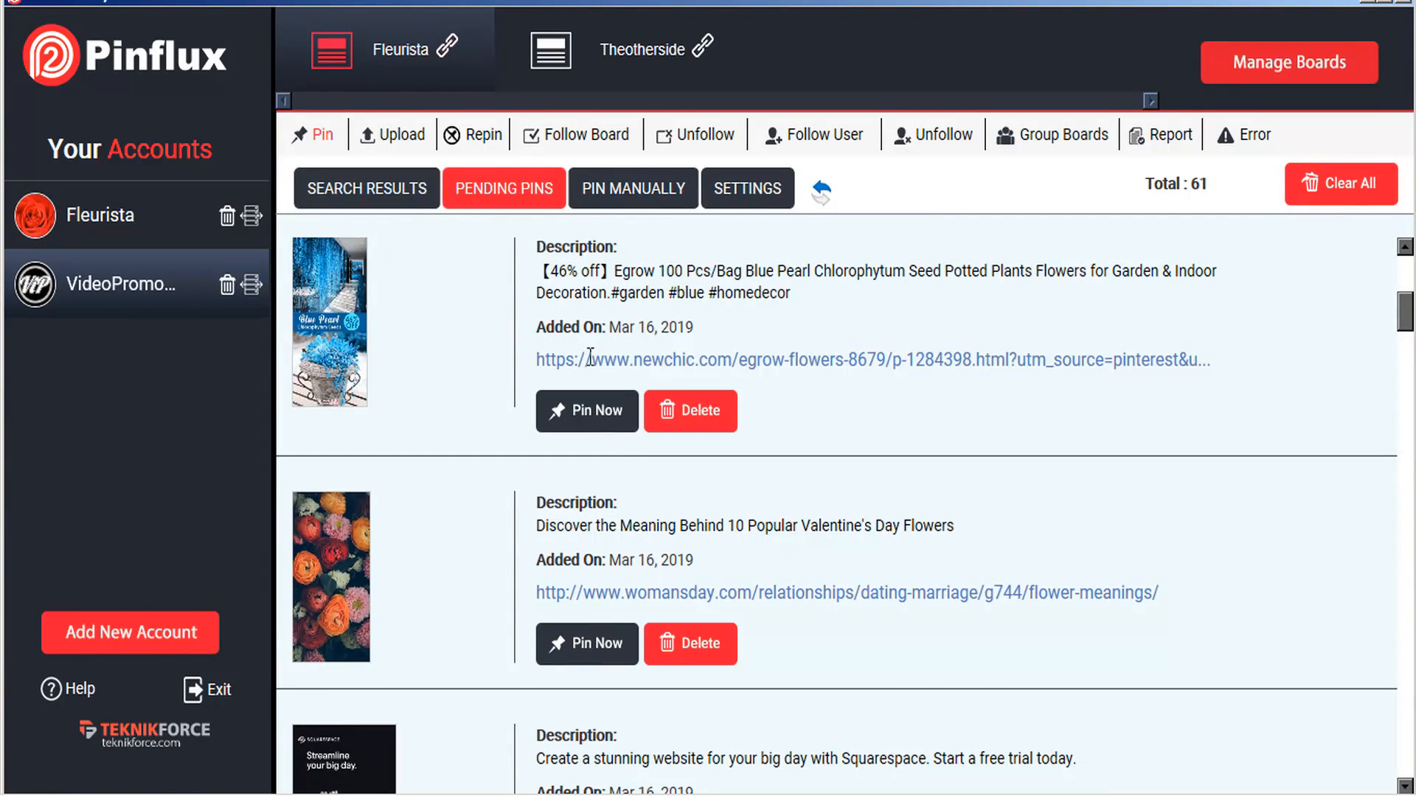
pyautogui.scroll(-3)
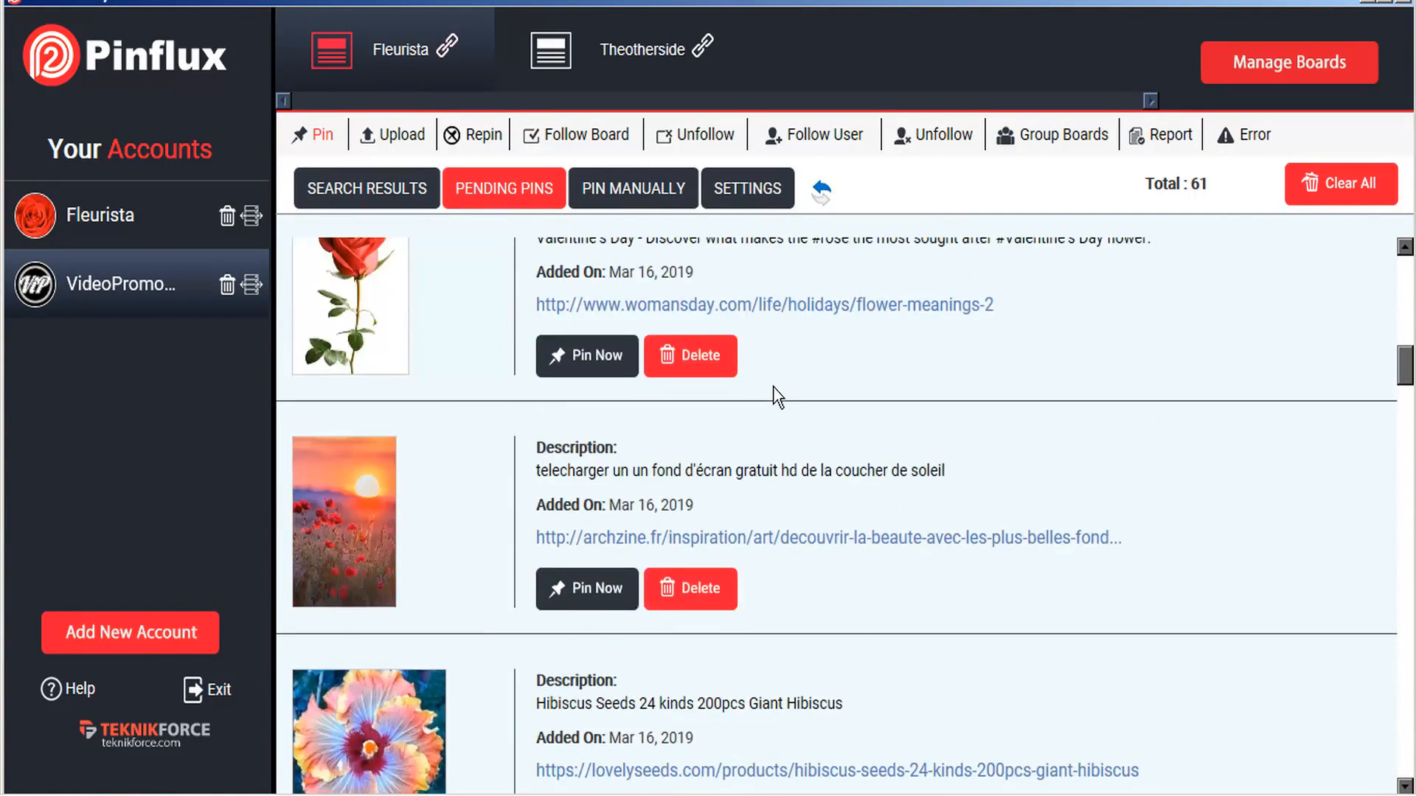
pyautogui.scroll(-3)
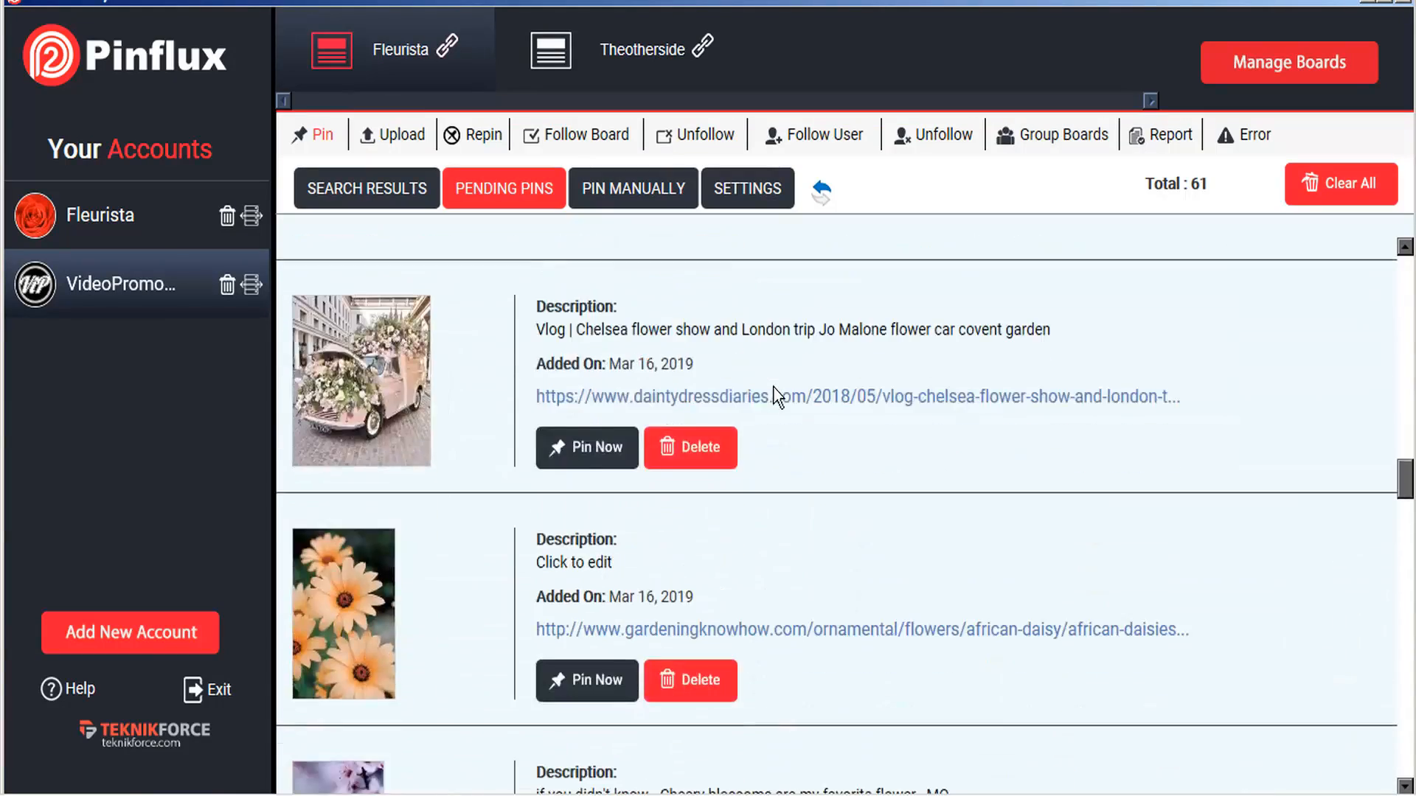
pyautogui.scroll(-3)
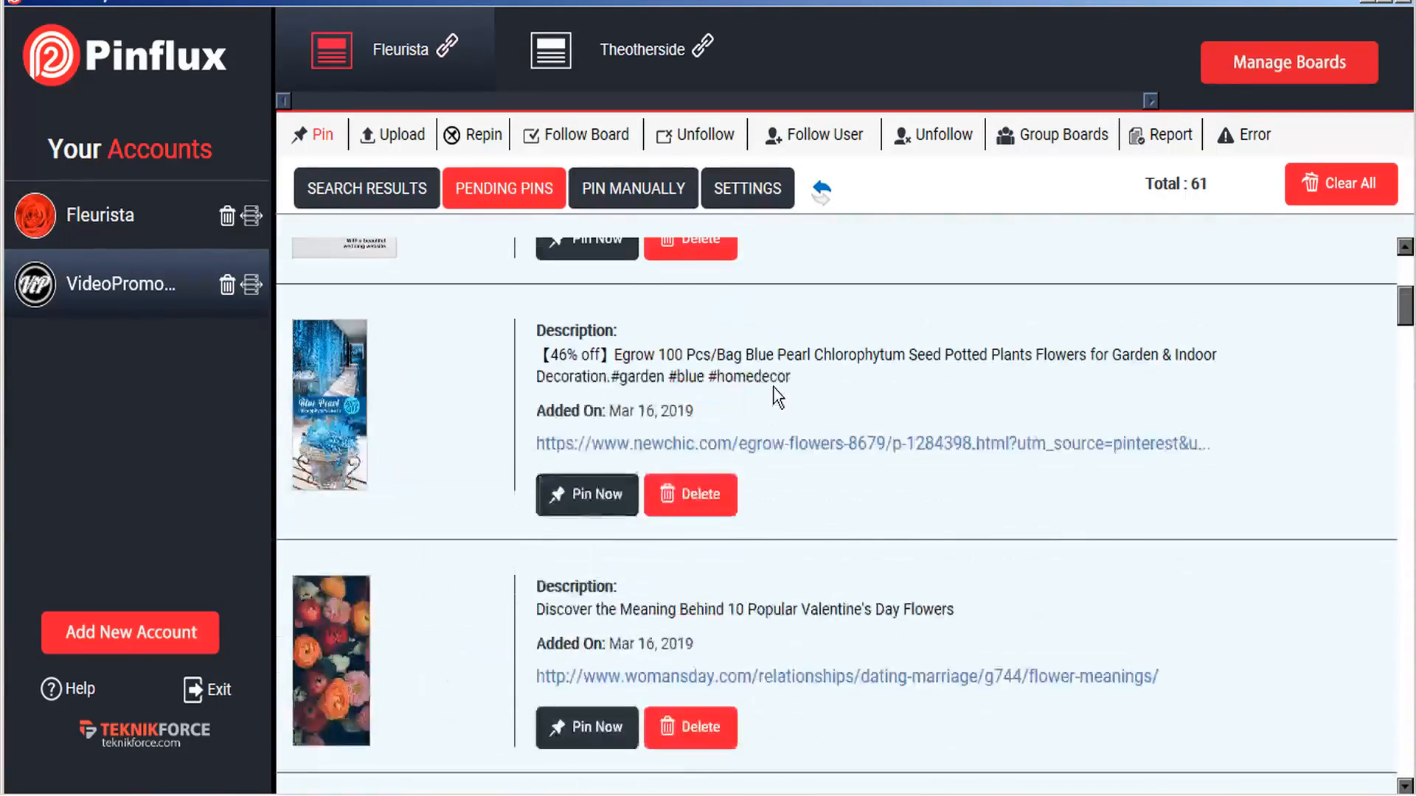
pyautogui.scroll(3)
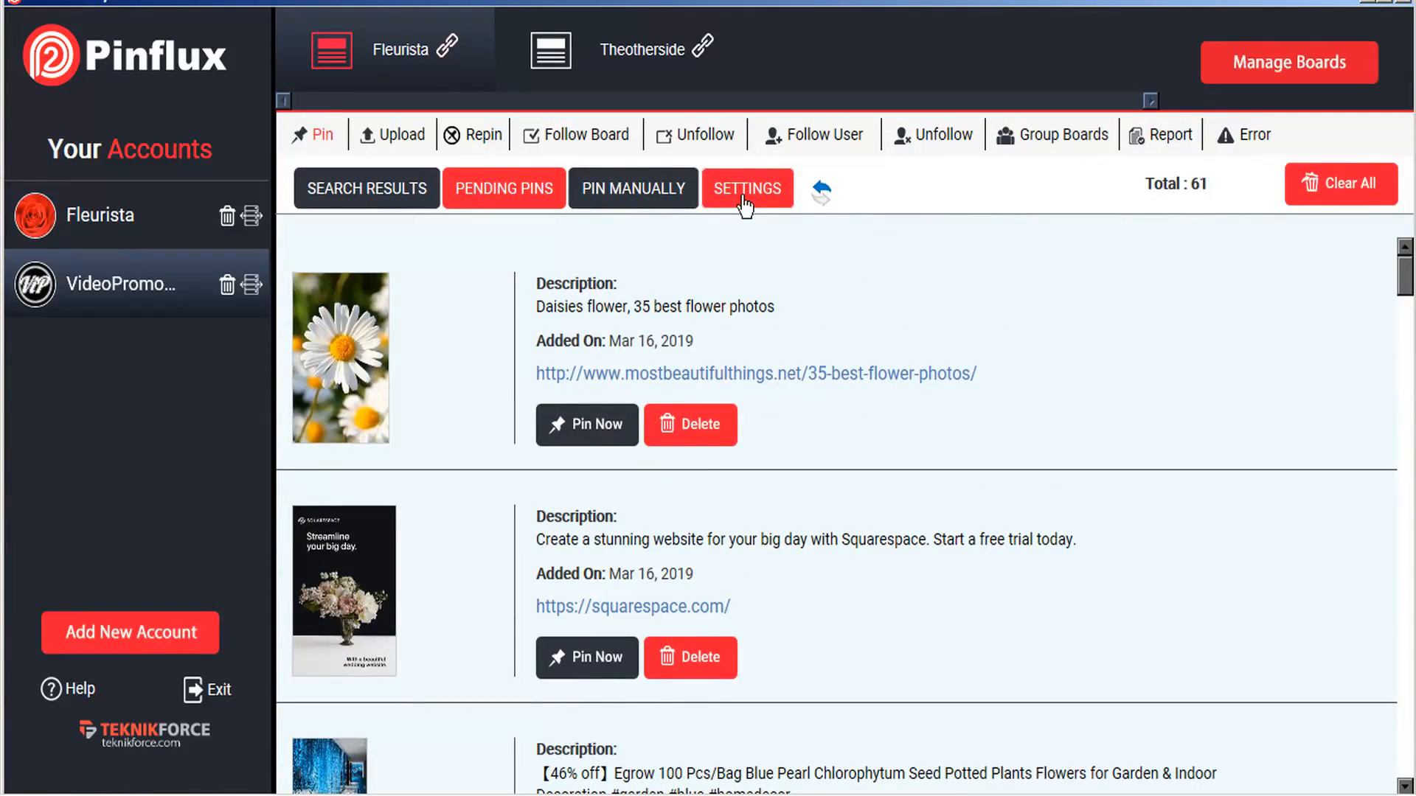
# Step: Keep the minimum pin gap at one day and switch to the empty Upload section
pyautogui.click(745, 188)
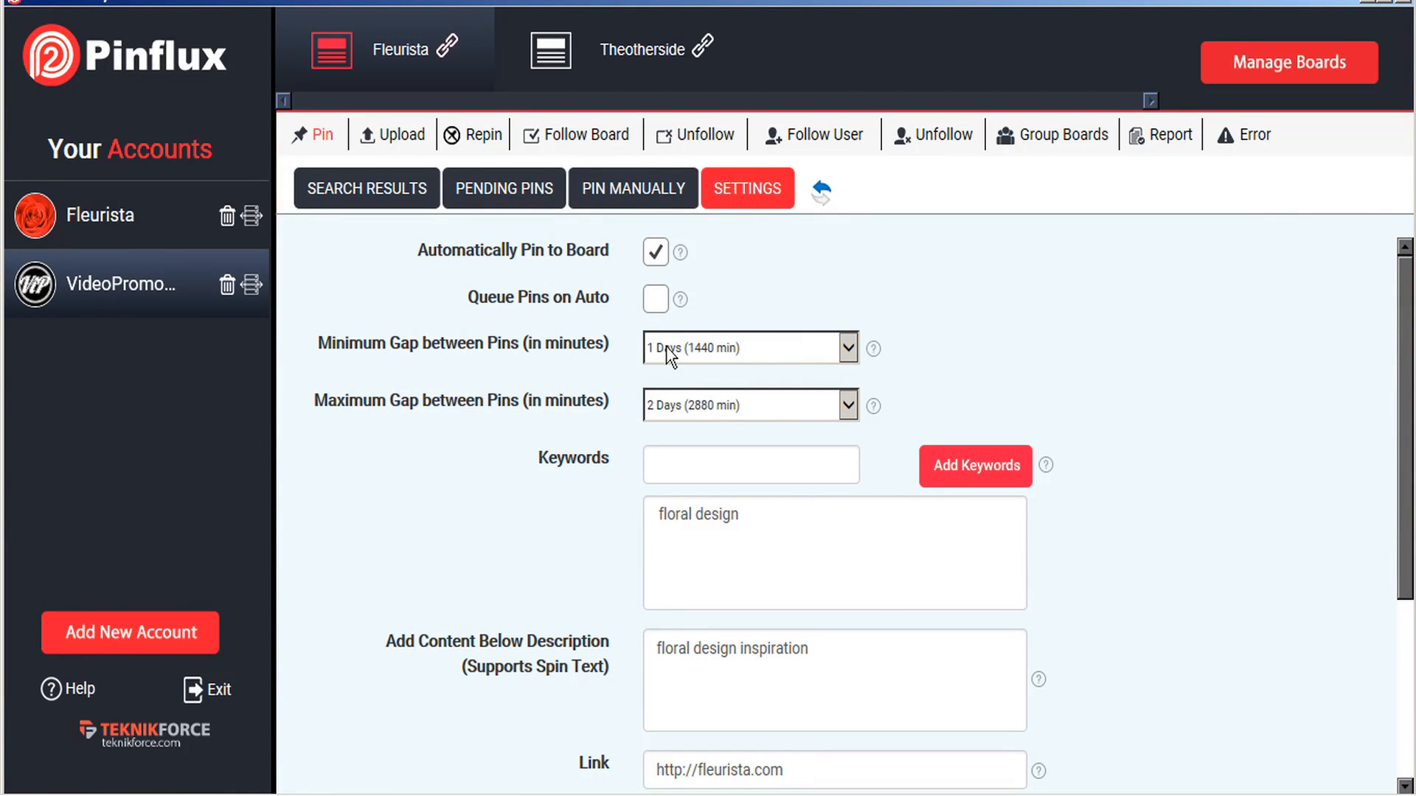
pyautogui.moveTo(715, 369)
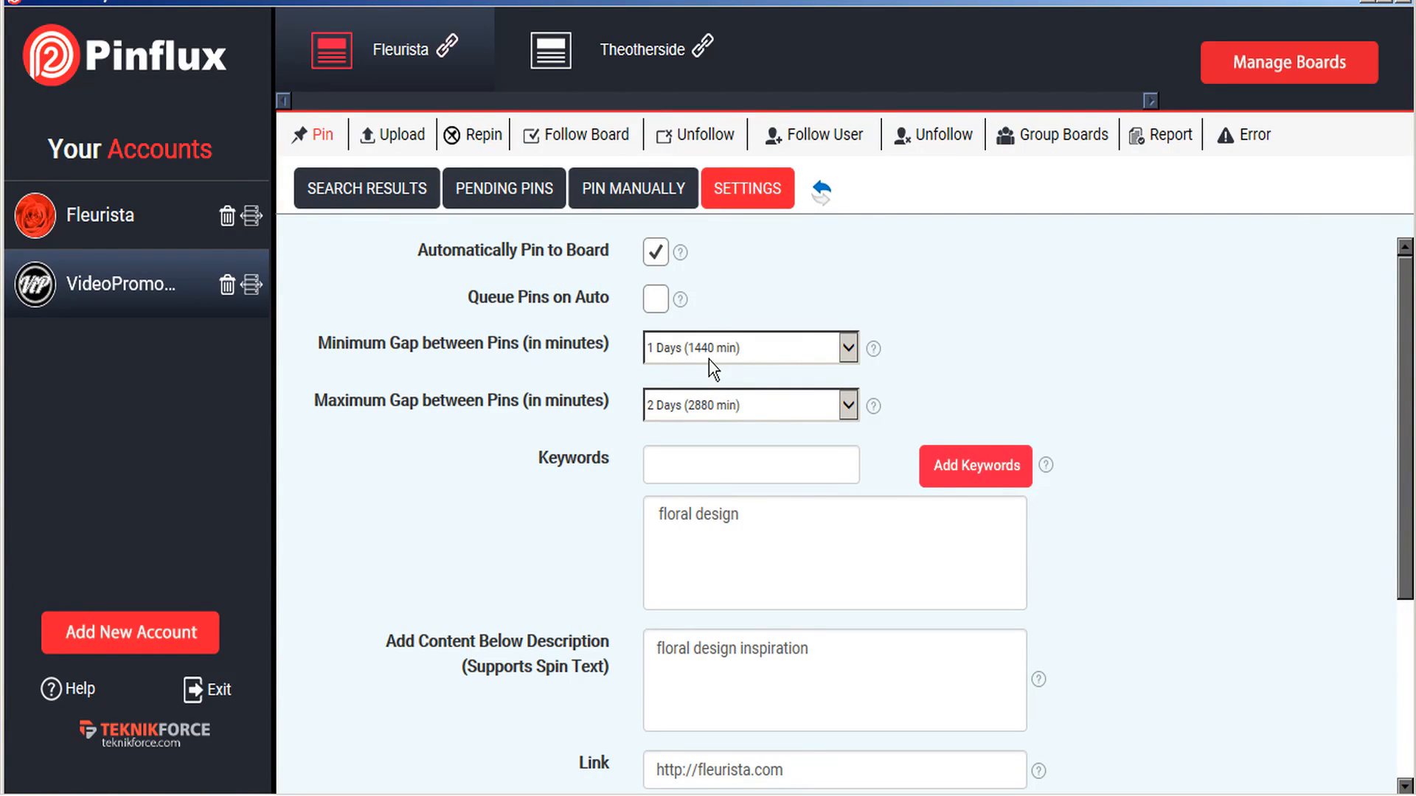
pyautogui.click(845, 348)
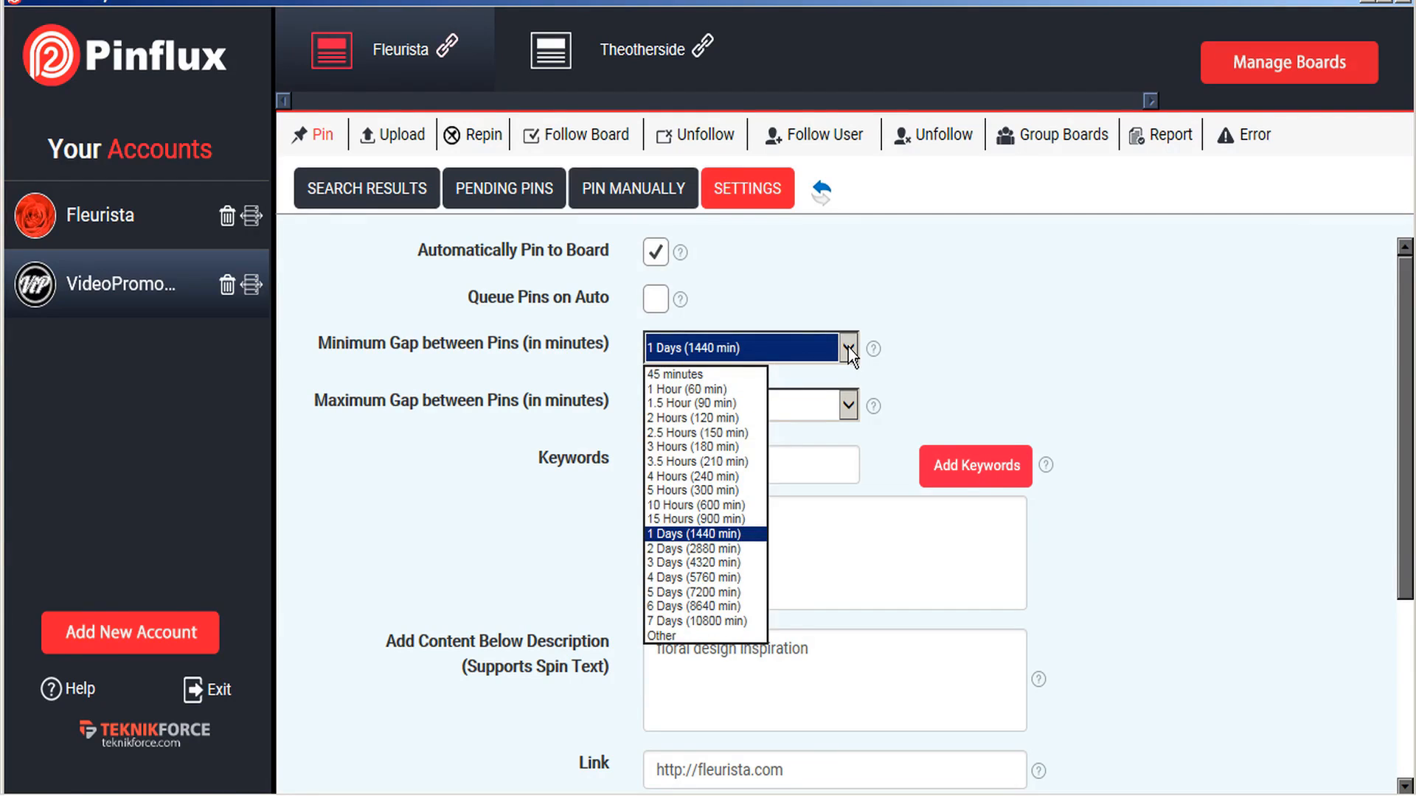
pyautogui.click(703, 534)
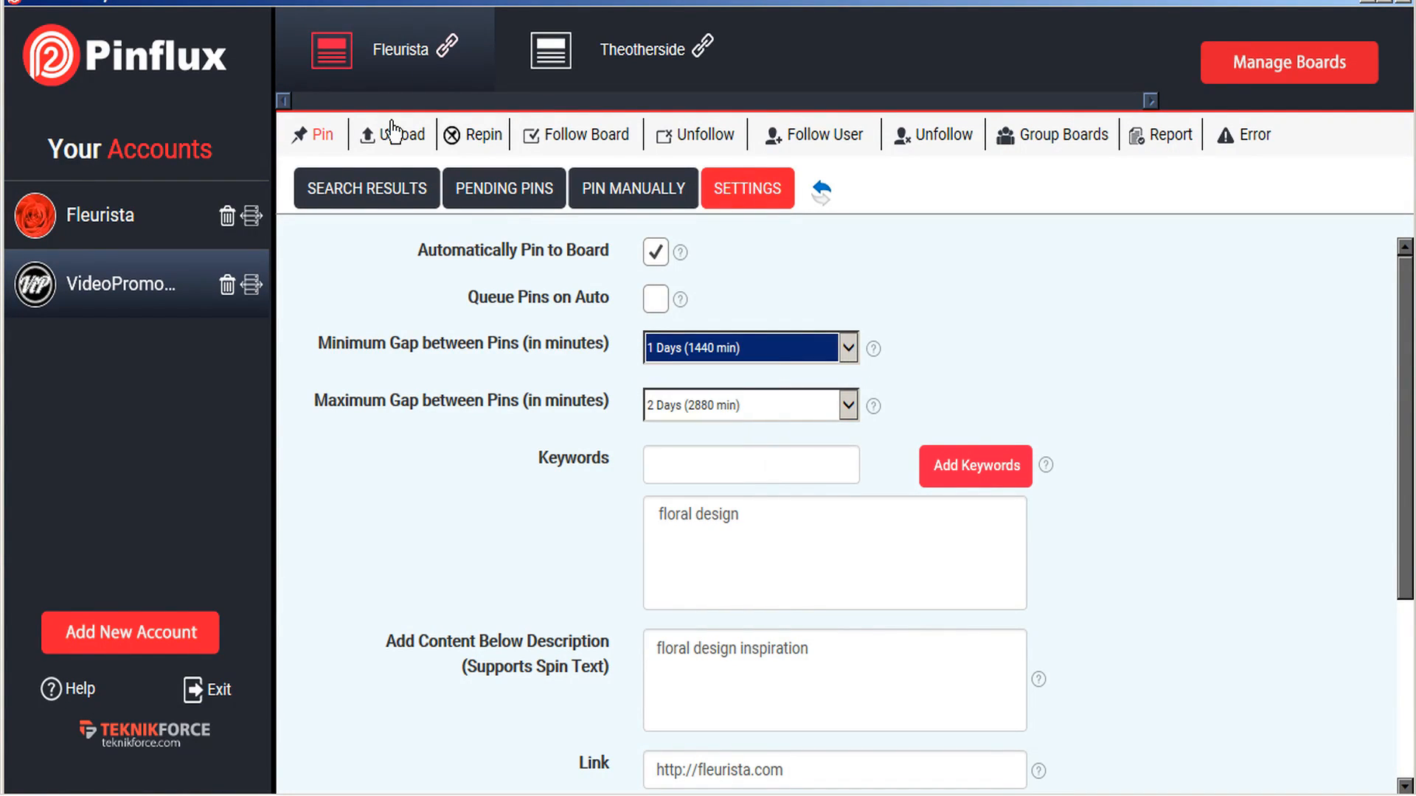
pyautogui.click(402, 134)
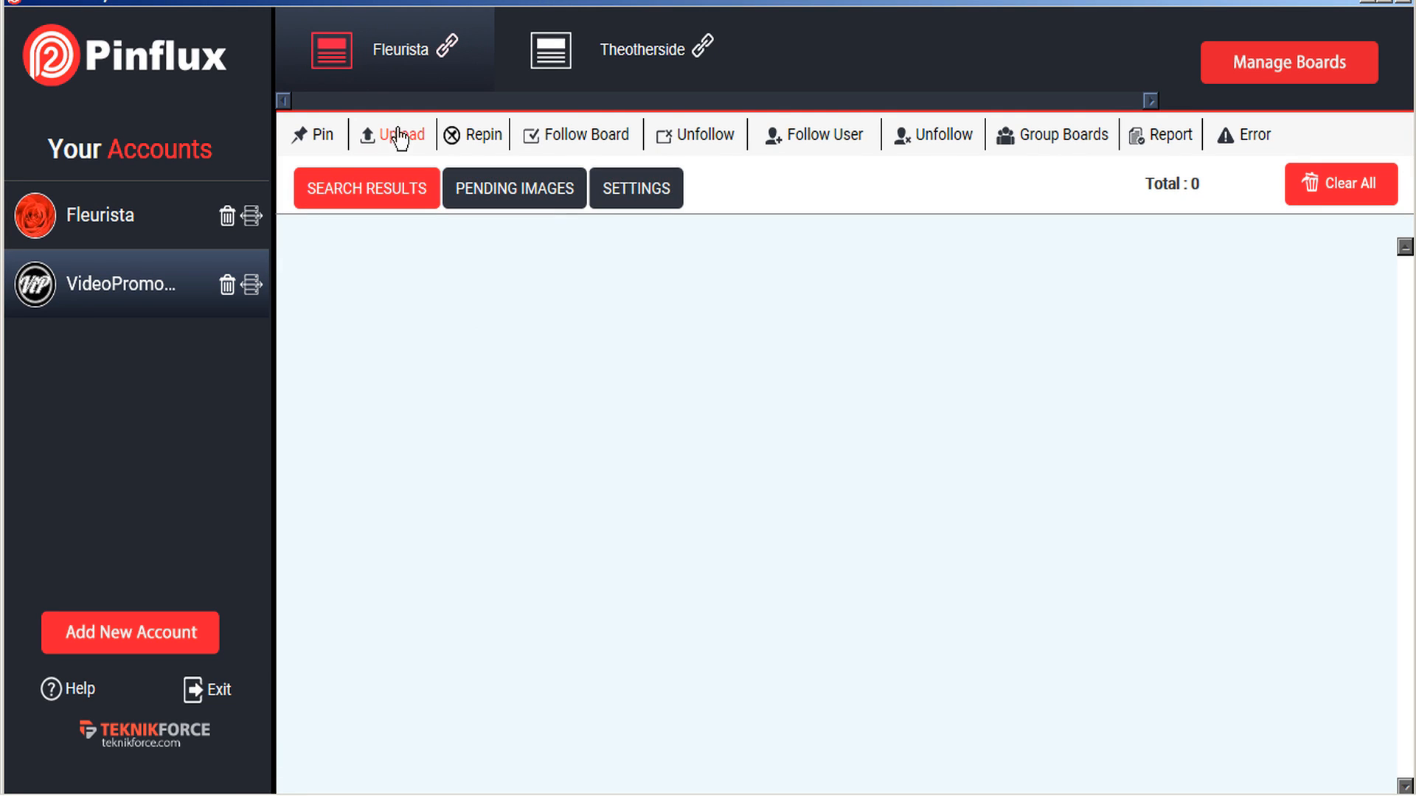
# Step: In Upload Settings, select all three images from the Cake Decorating folder
pyautogui.click(635, 189)
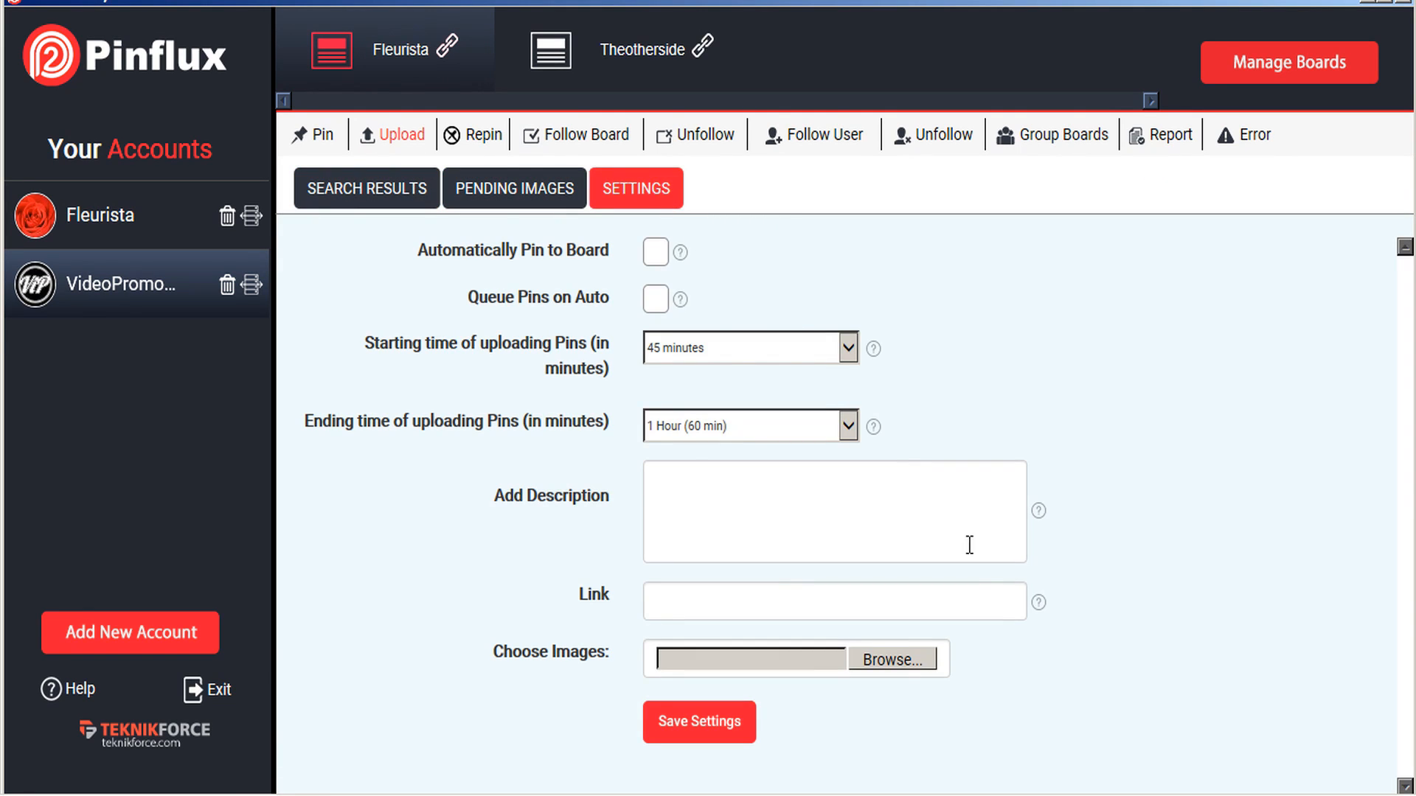
pyautogui.click(890, 659)
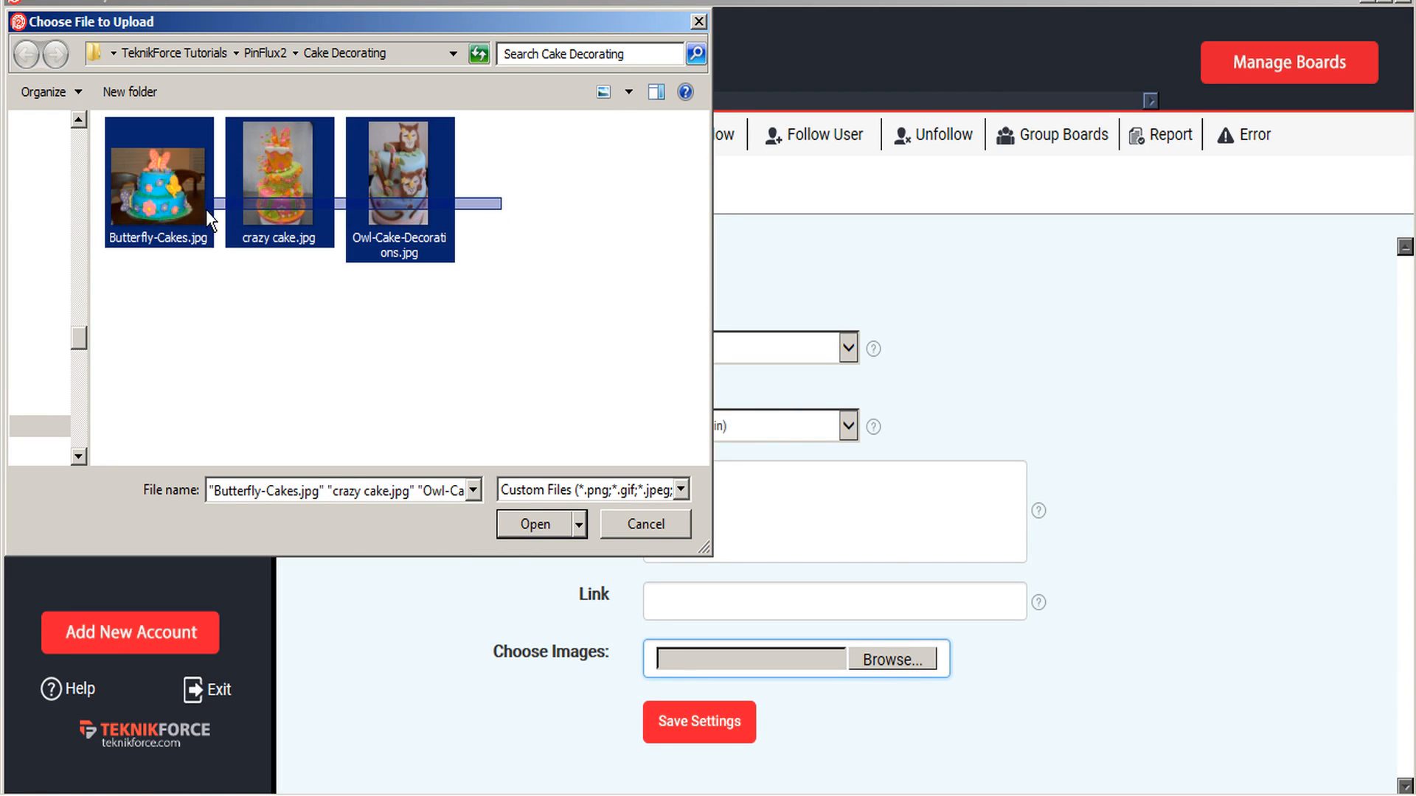
pyautogui.moveTo(535, 523)
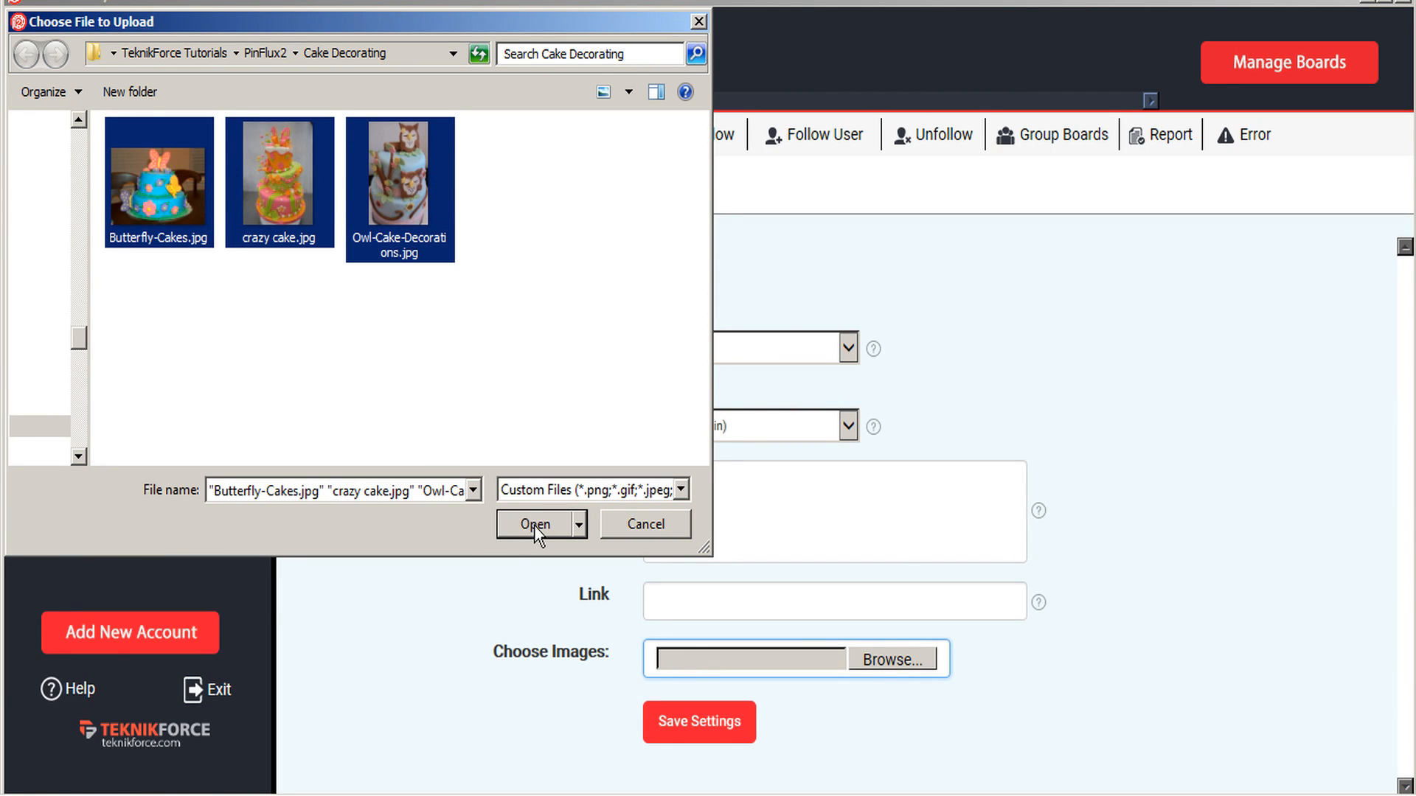
pyautogui.click(535, 524)
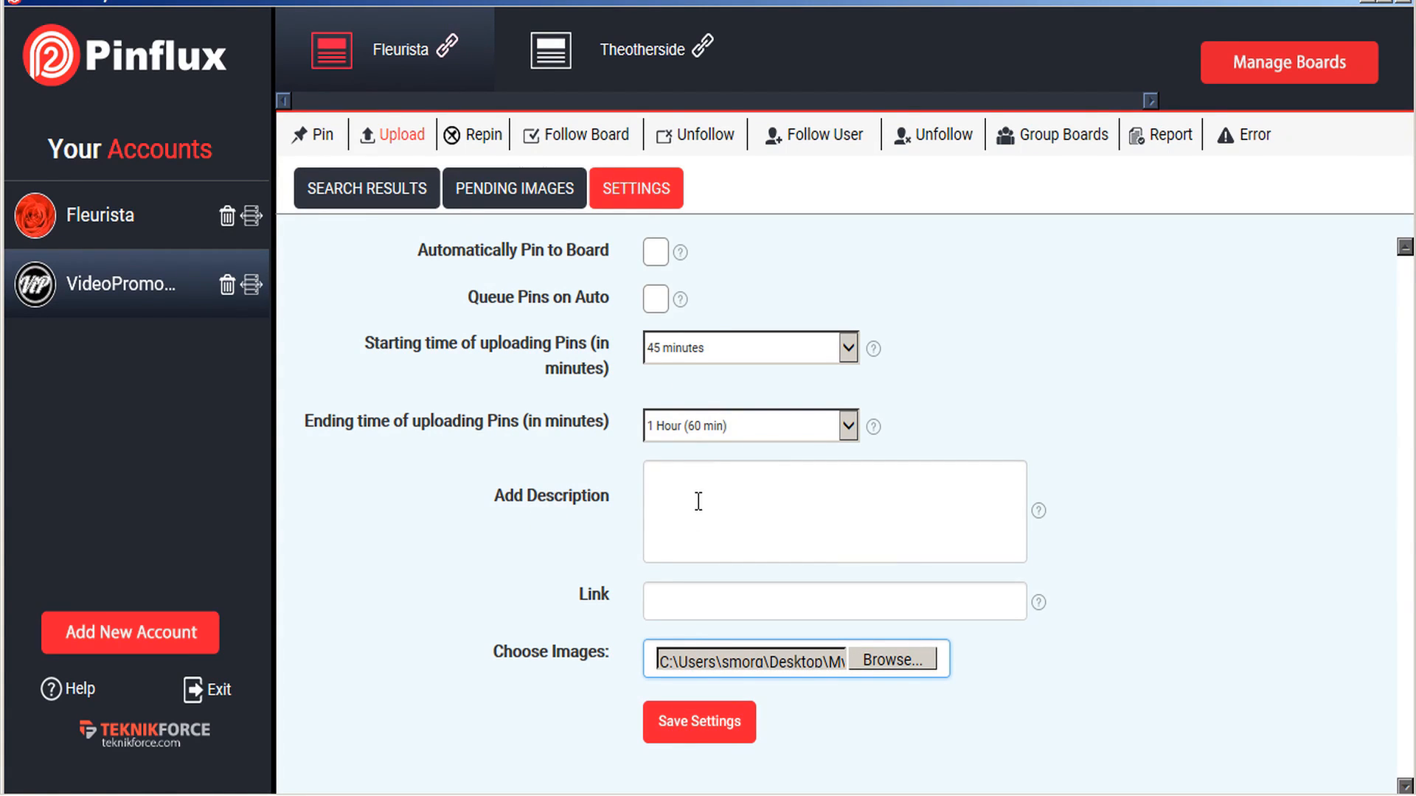
# Step: Save upload settings with description 'desc', link 'http', and 45-minute to 1-hour timing
pyautogui.write('desc')
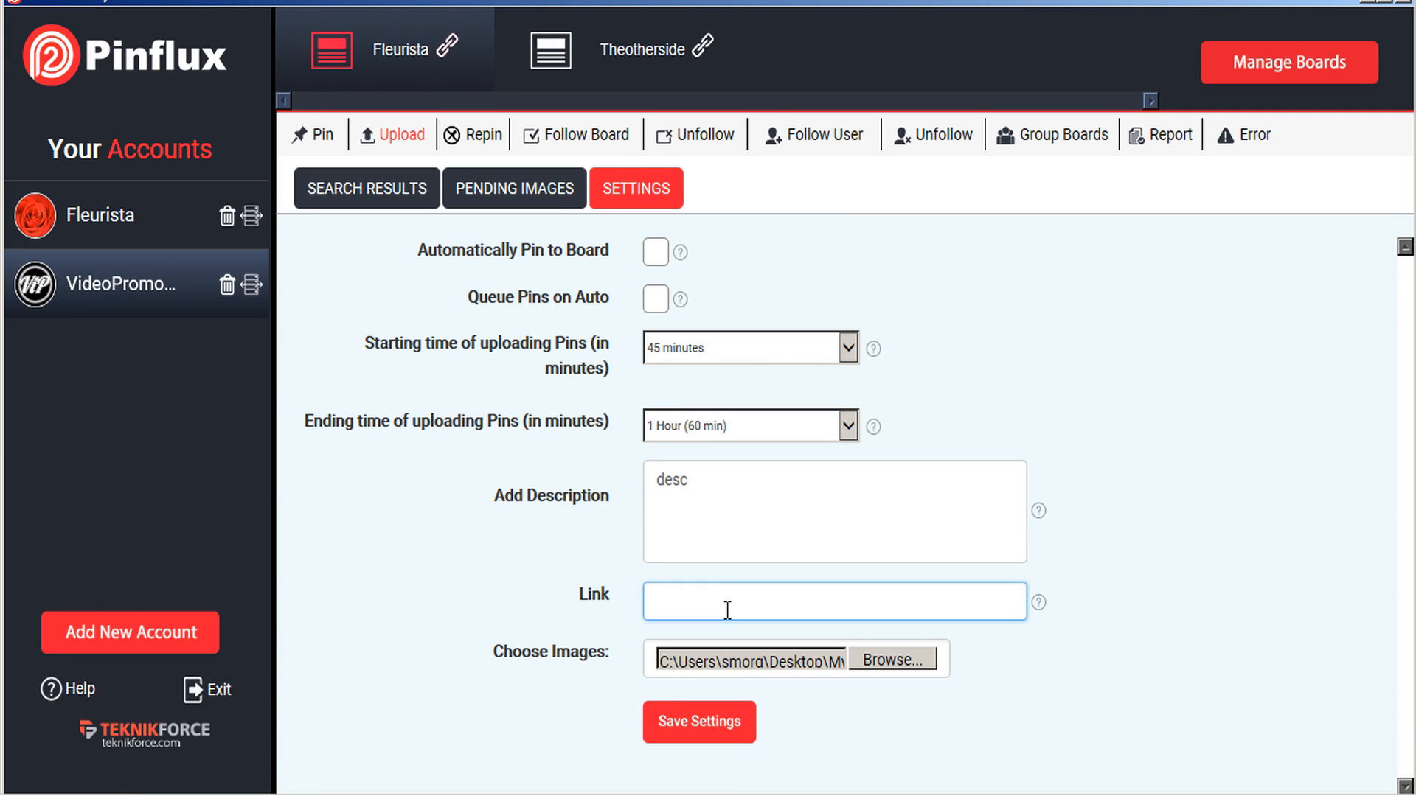
pyautogui.write('http')
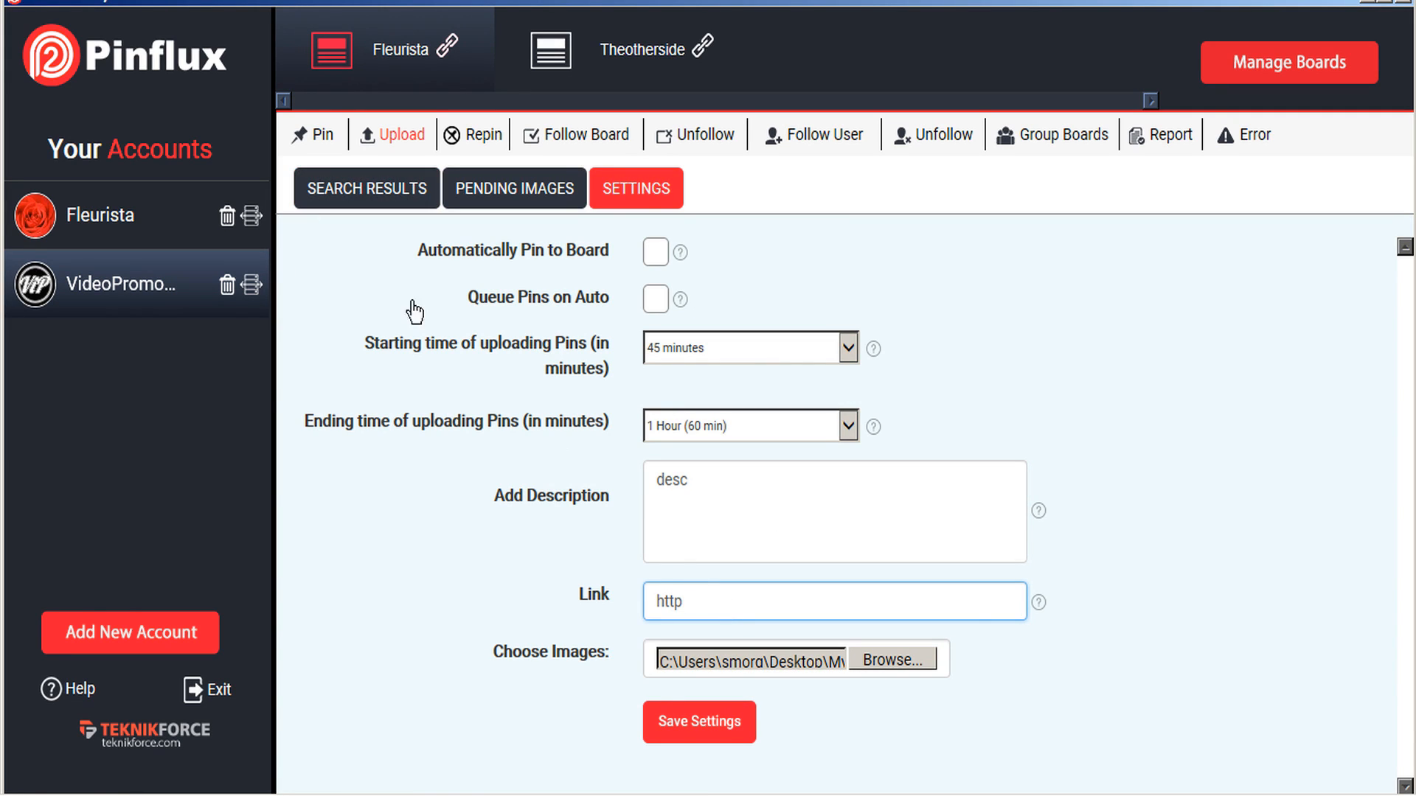
pyautogui.moveTo(679, 355)
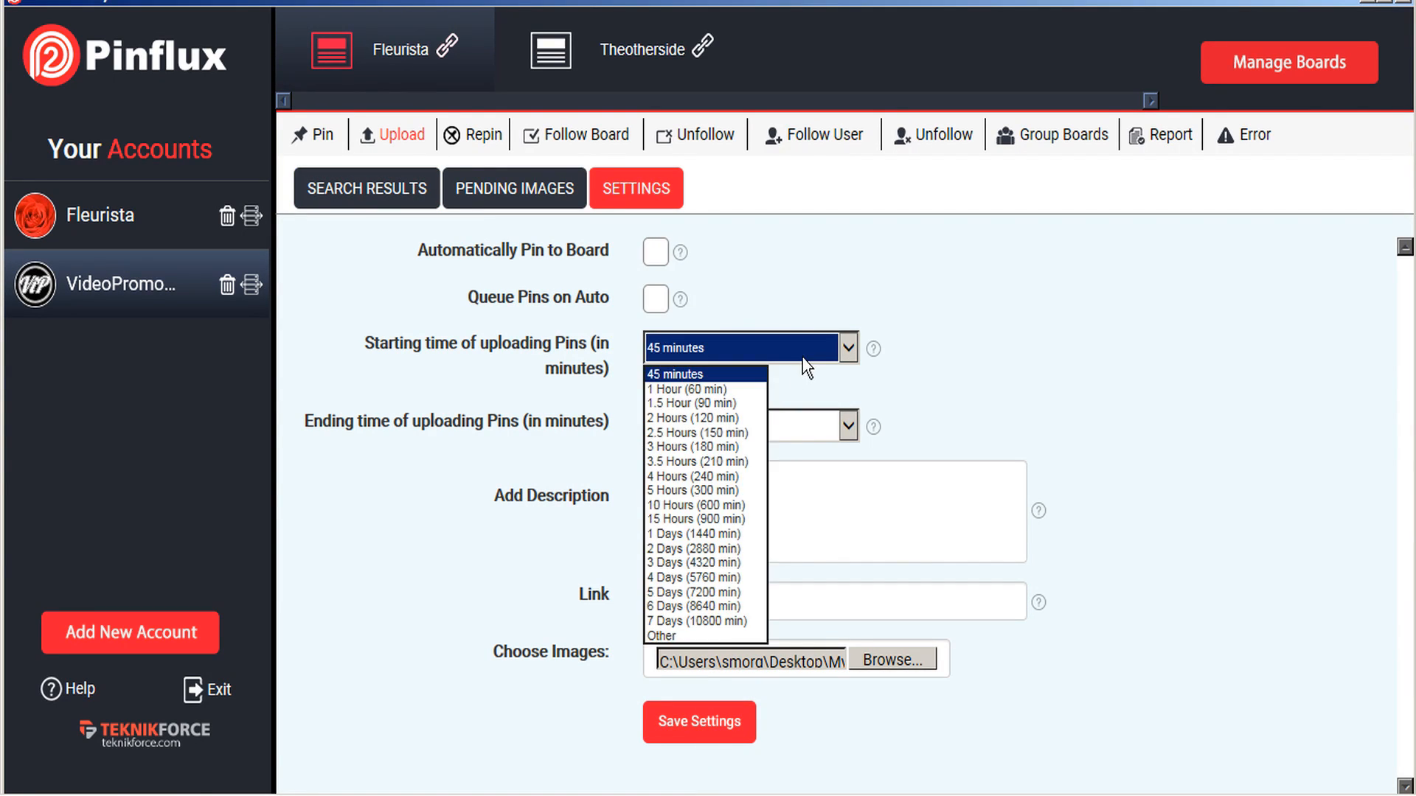
pyautogui.click(747, 425)
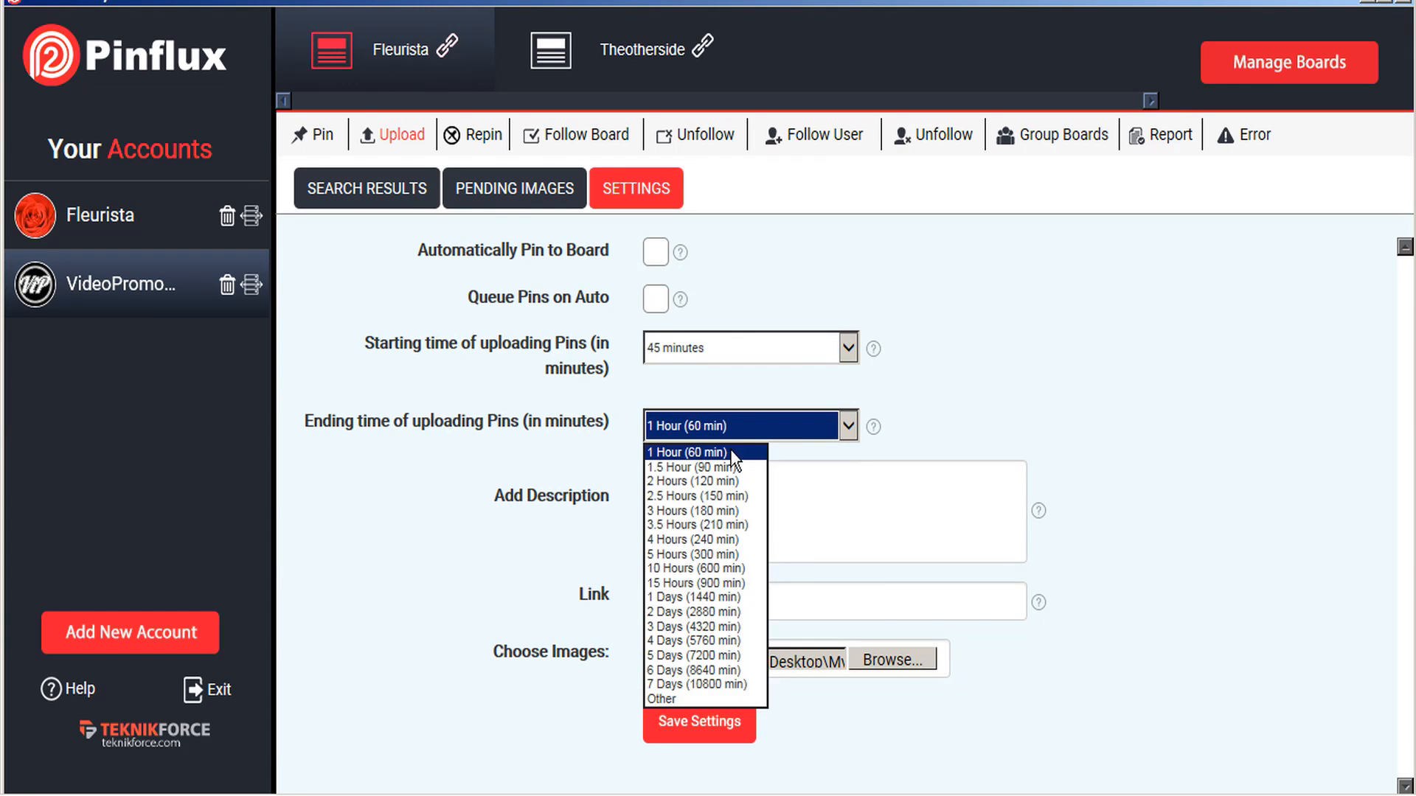
pyautogui.click(698, 721)
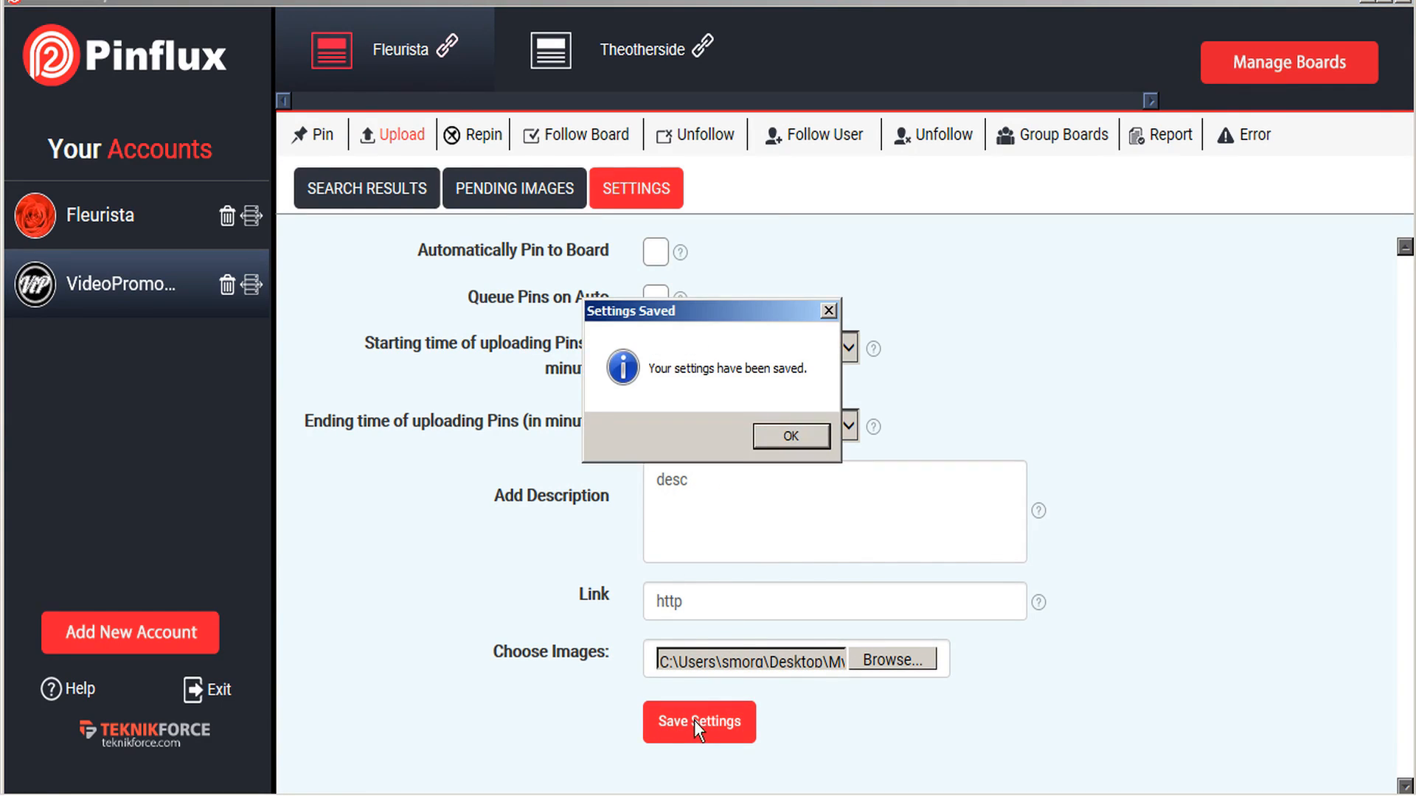
pyautogui.click(789, 435)
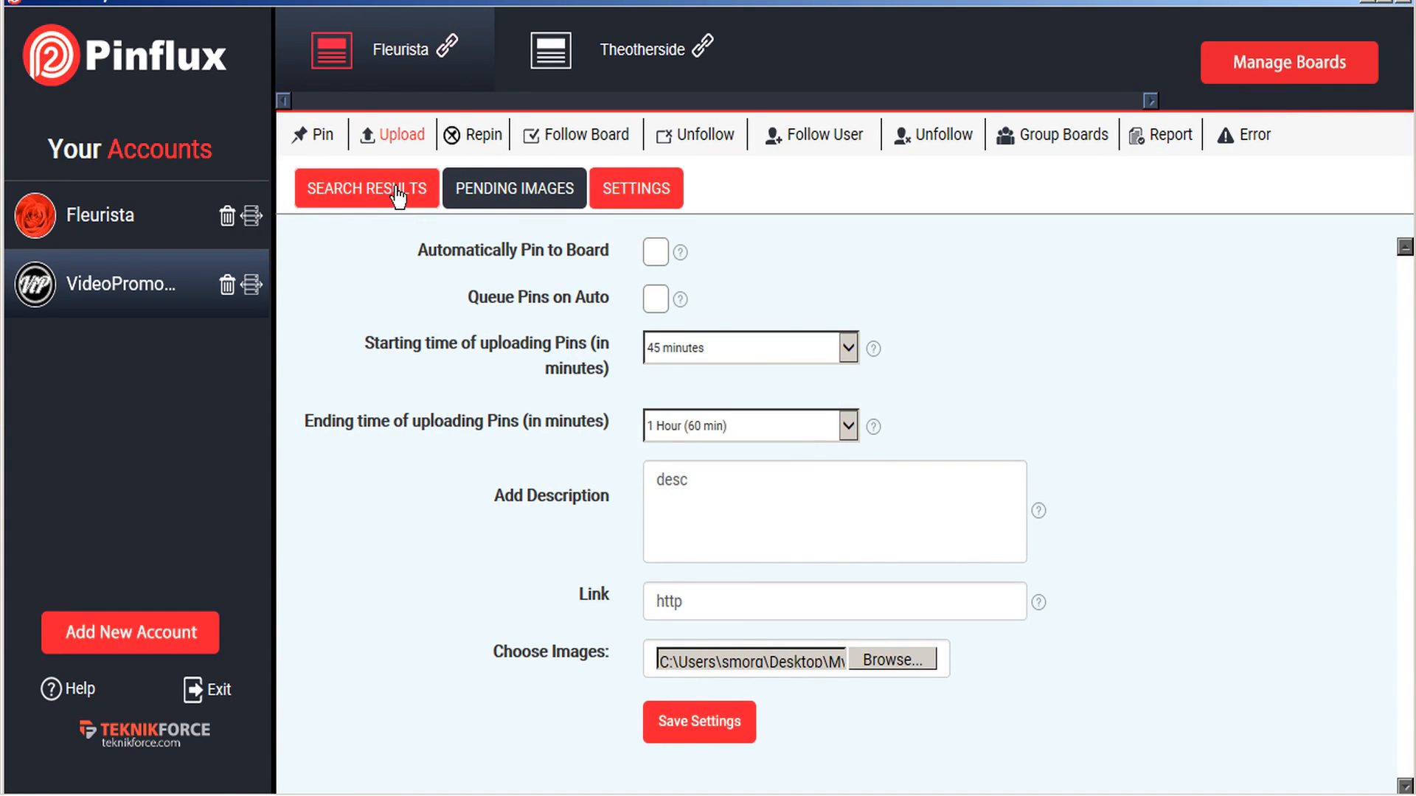
# Step: Review the three uploaded cake images in the upload search results
pyautogui.click(513, 189)
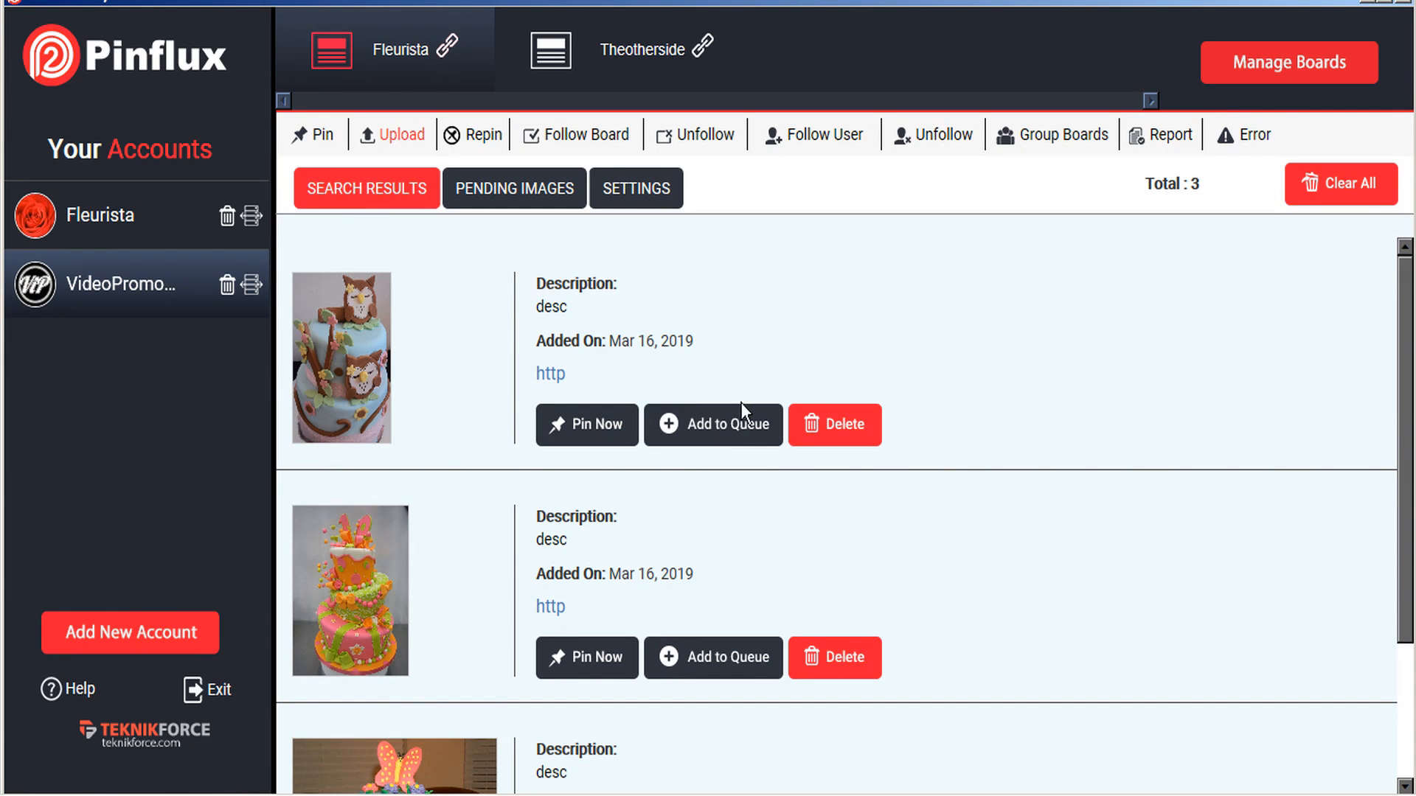
pyautogui.moveTo(747, 438)
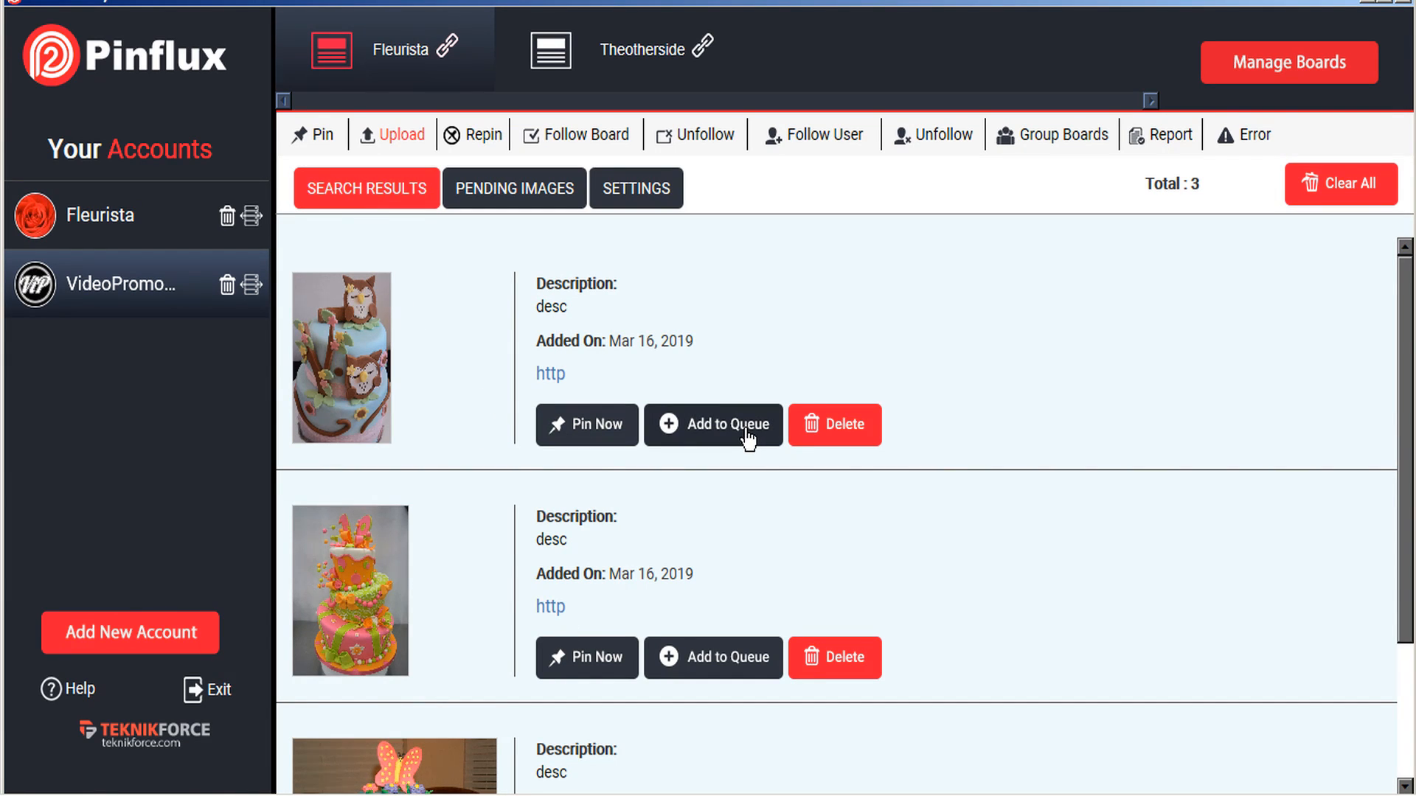
pyautogui.moveTo(546, 257)
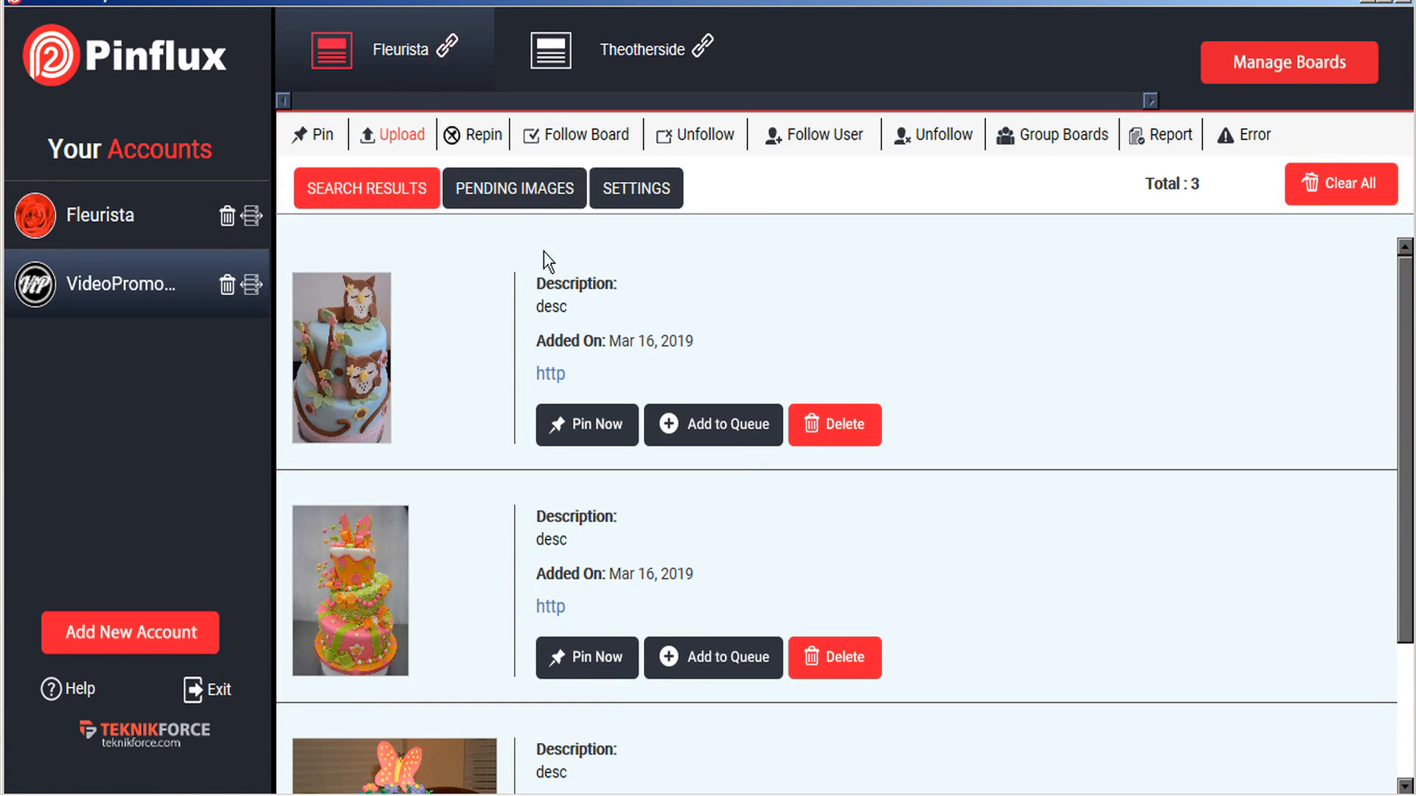
# Step: Switch to the Repin section, which shows zero results
pyautogui.click(472, 133)
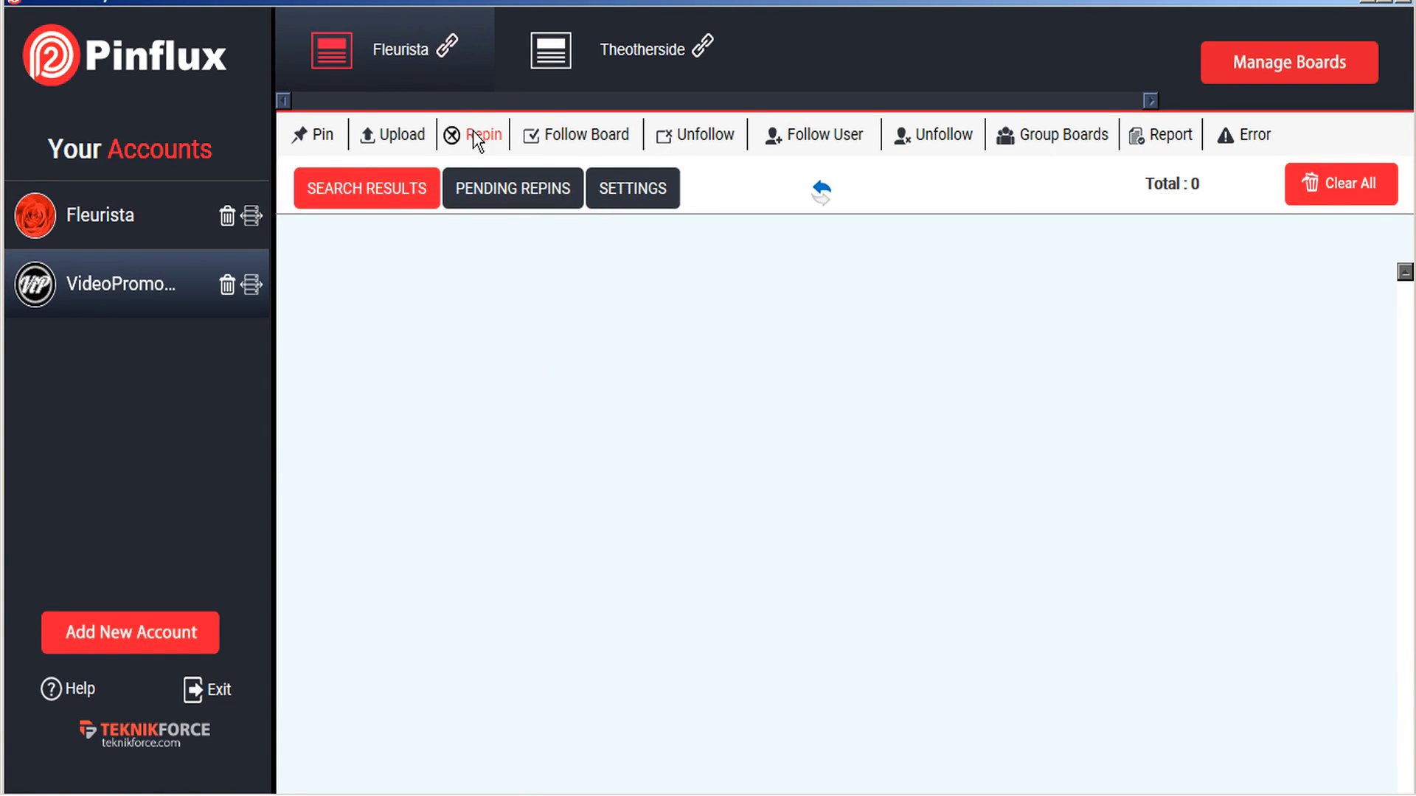
pyautogui.moveTo(475, 142)
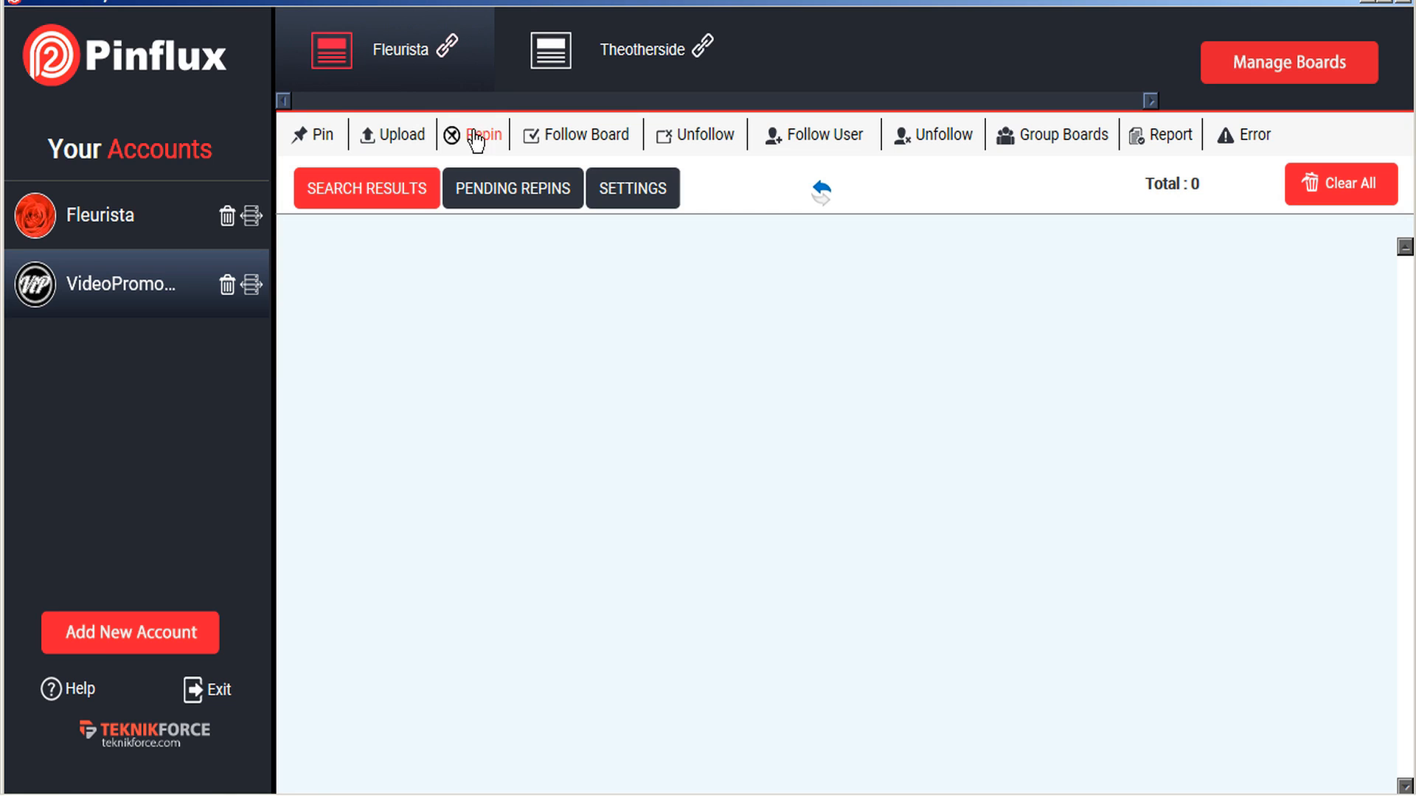
# Step: Add 'floral design' as a repin keyword, enable auto-repin to board, keep a one-hour maximum gap
pyautogui.click(632, 188)
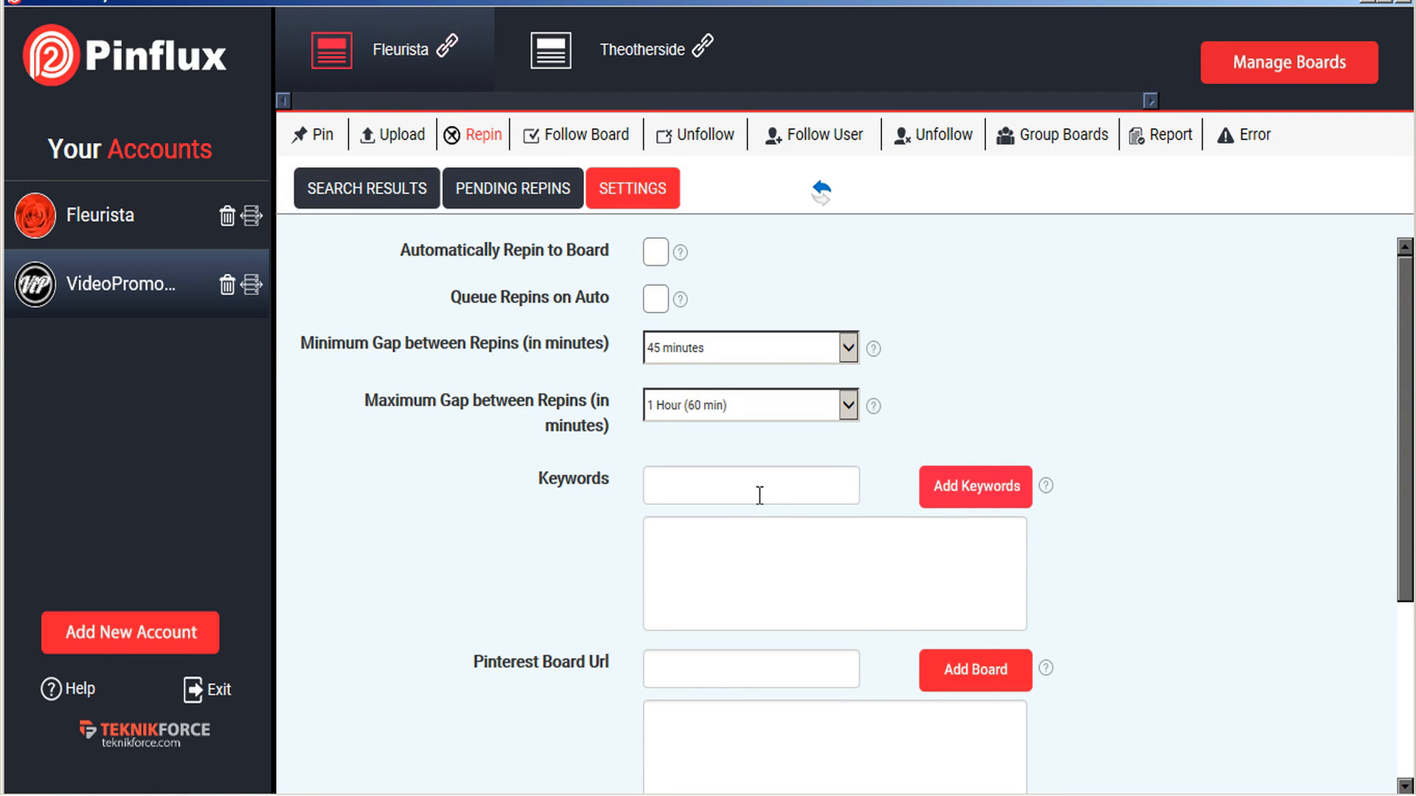
pyautogui.write('floe')
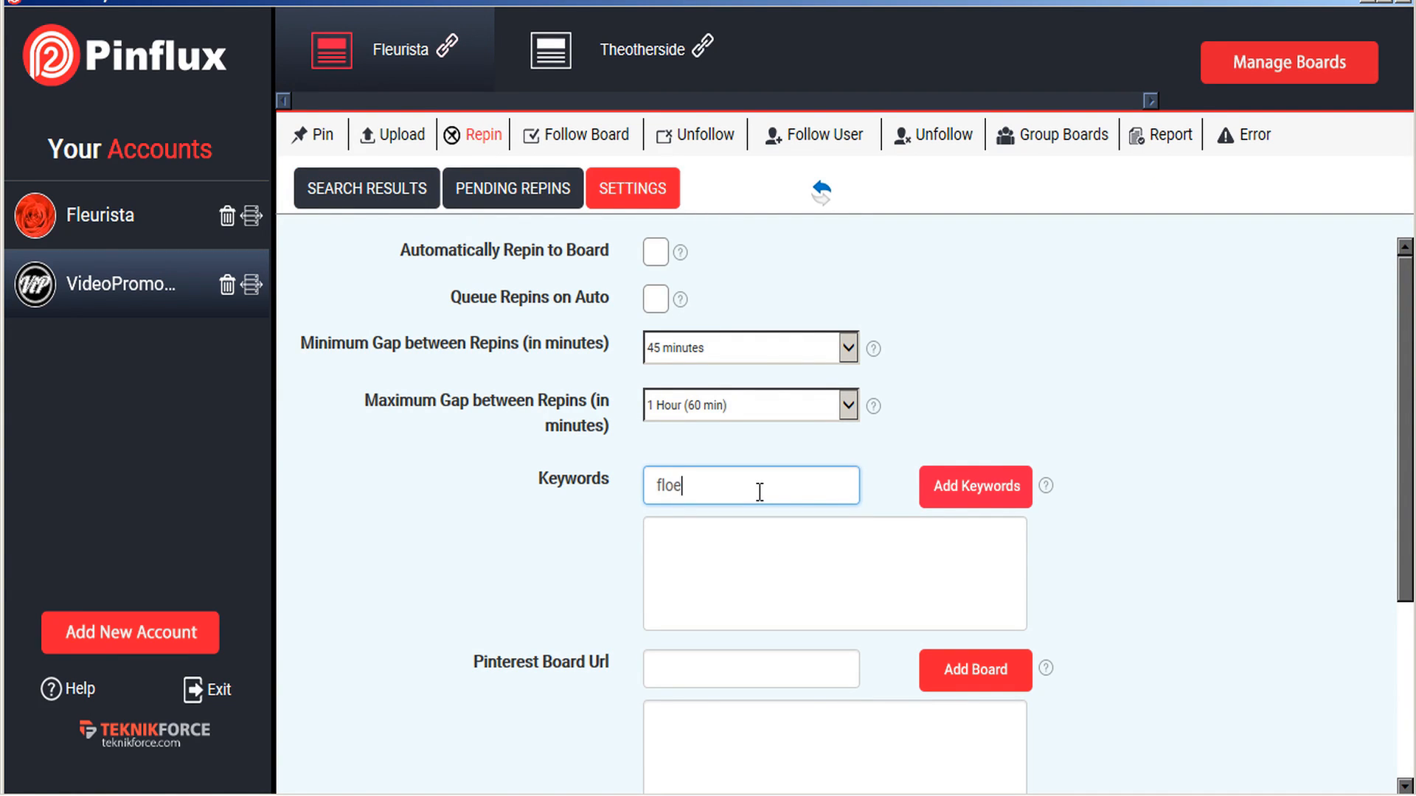
pyautogui.write('floral desing')
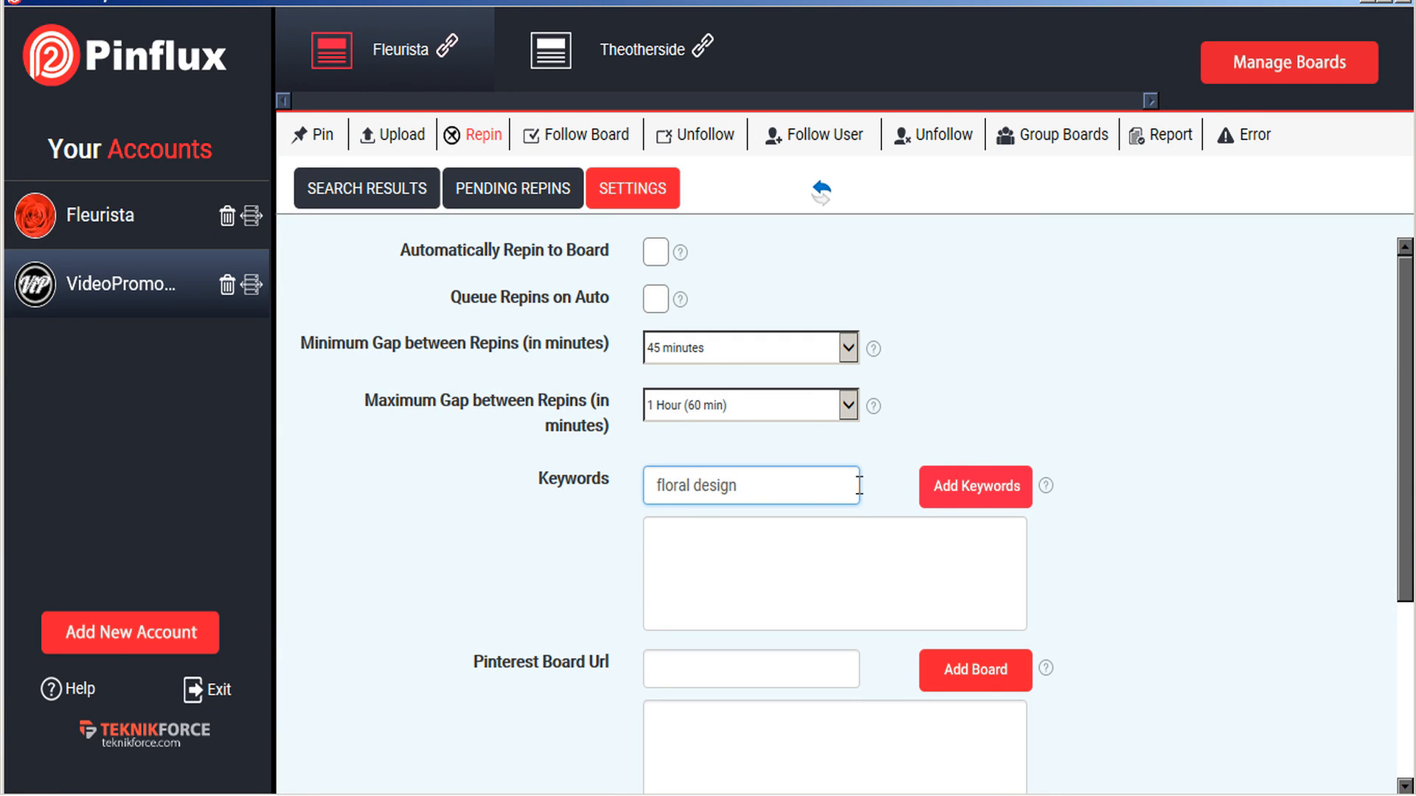
pyautogui.click(973, 487)
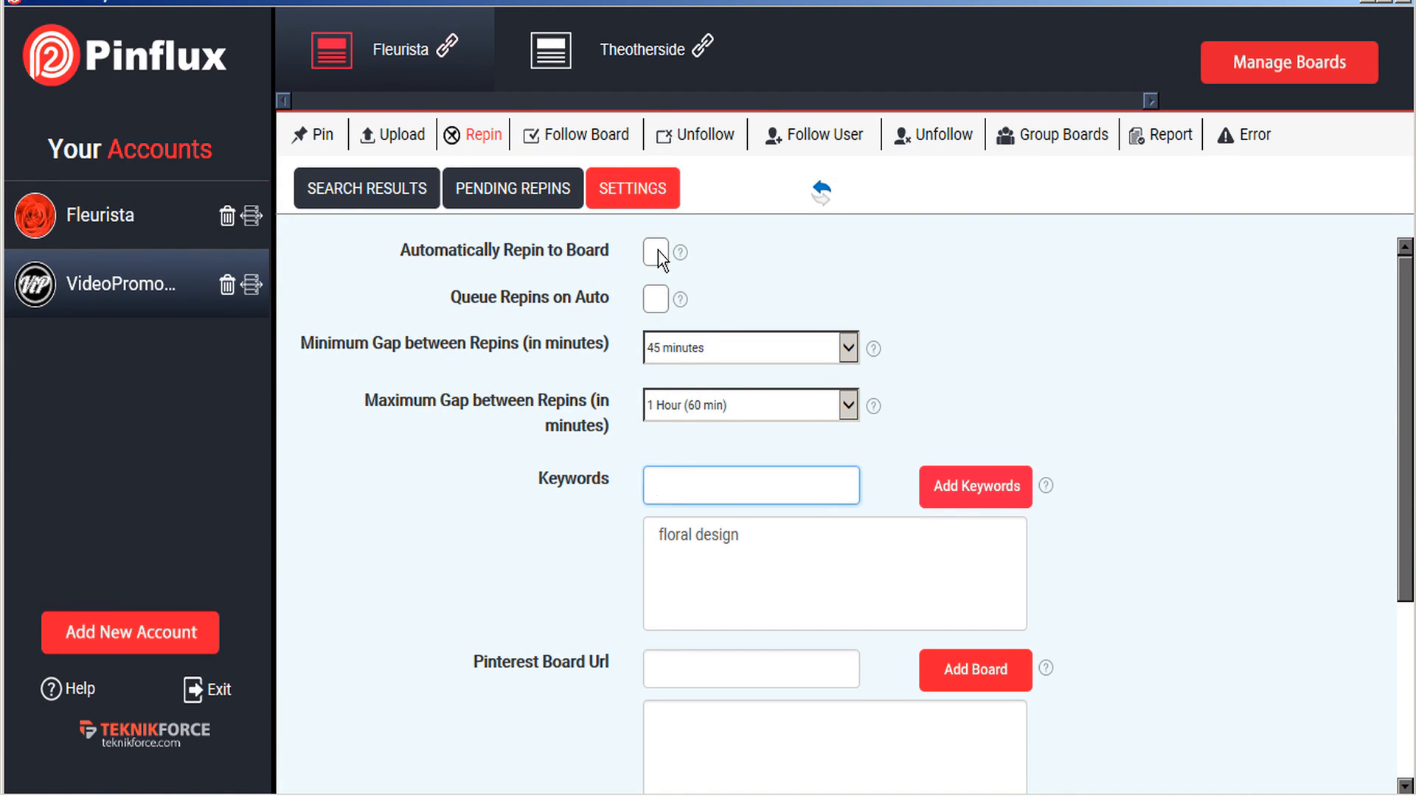
pyautogui.click(747, 405)
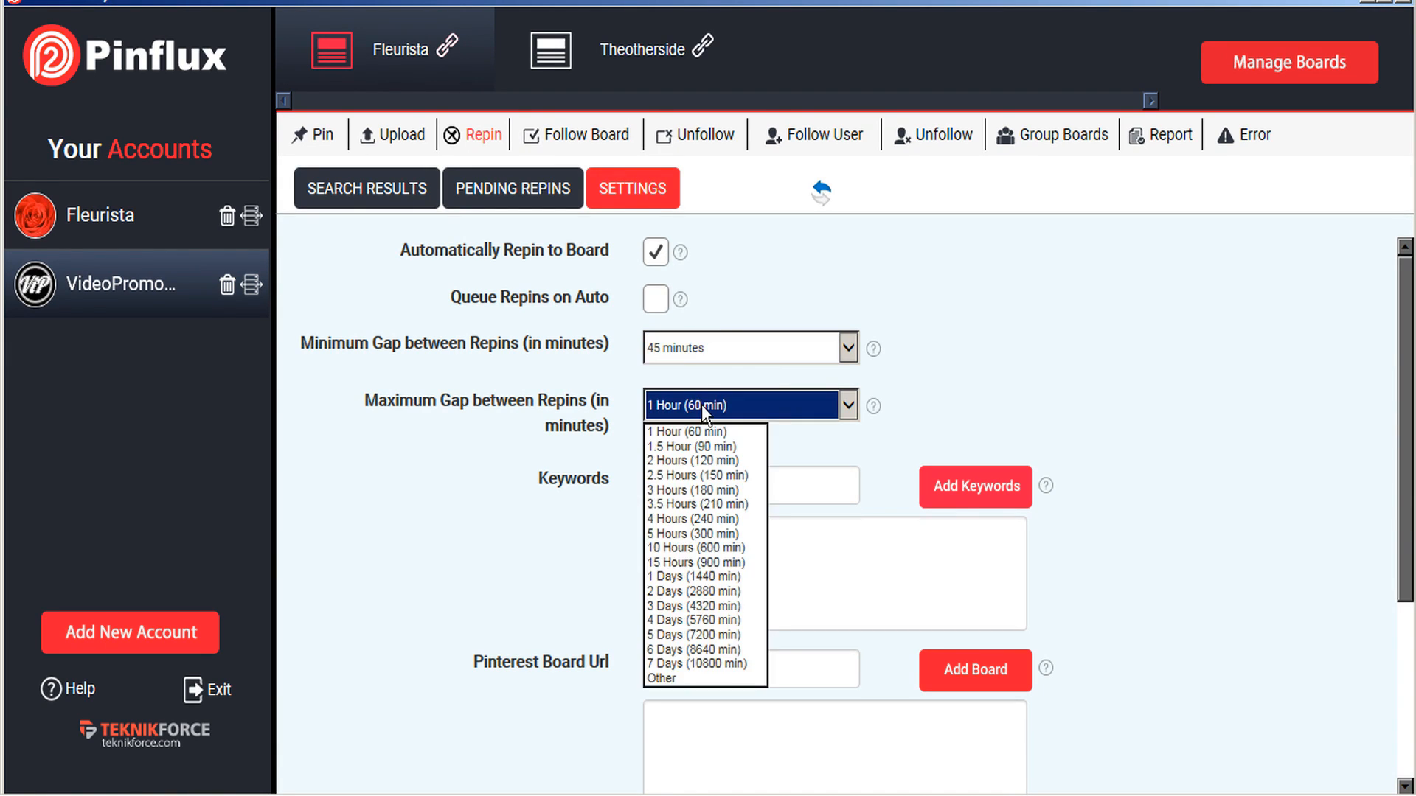
pyautogui.click(686, 431)
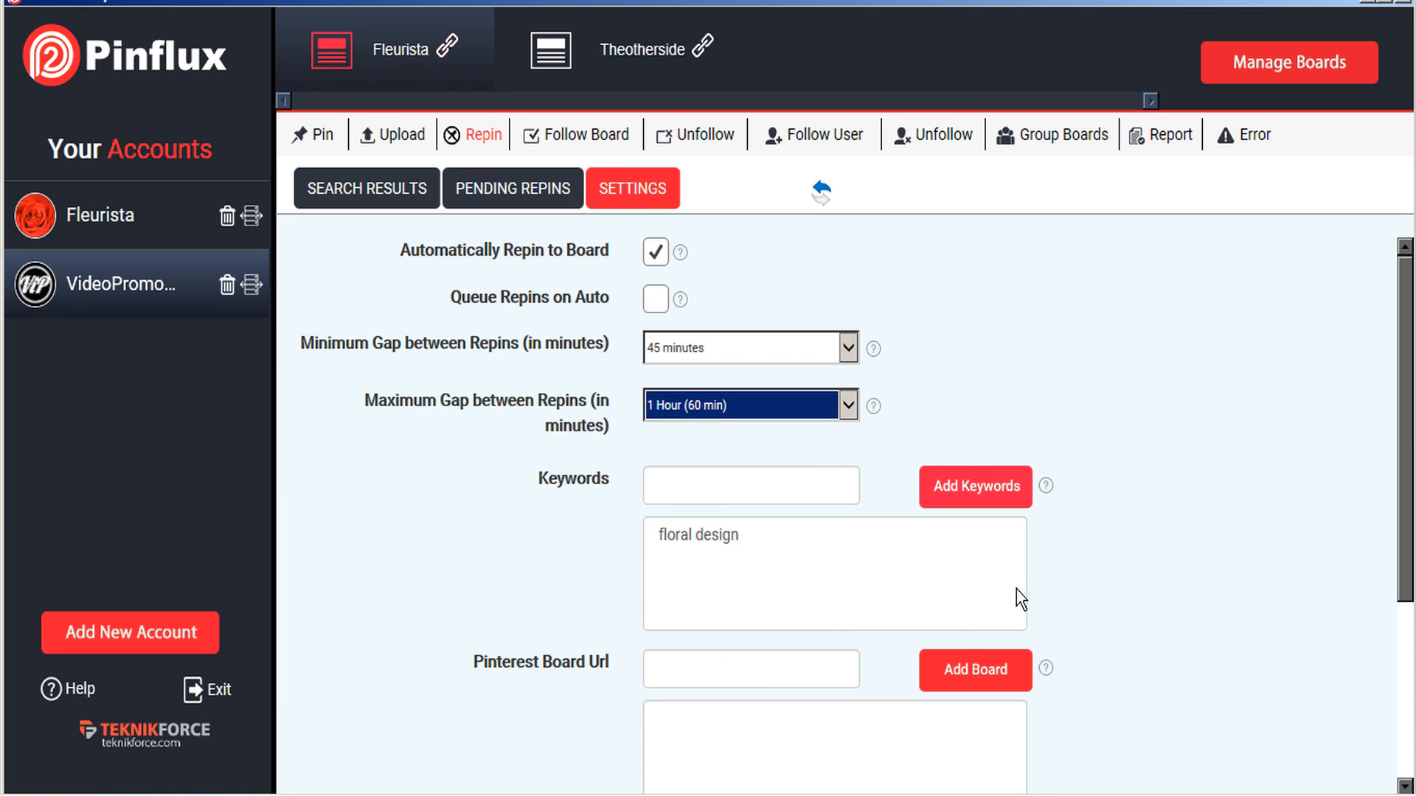
pyautogui.scroll(-3)
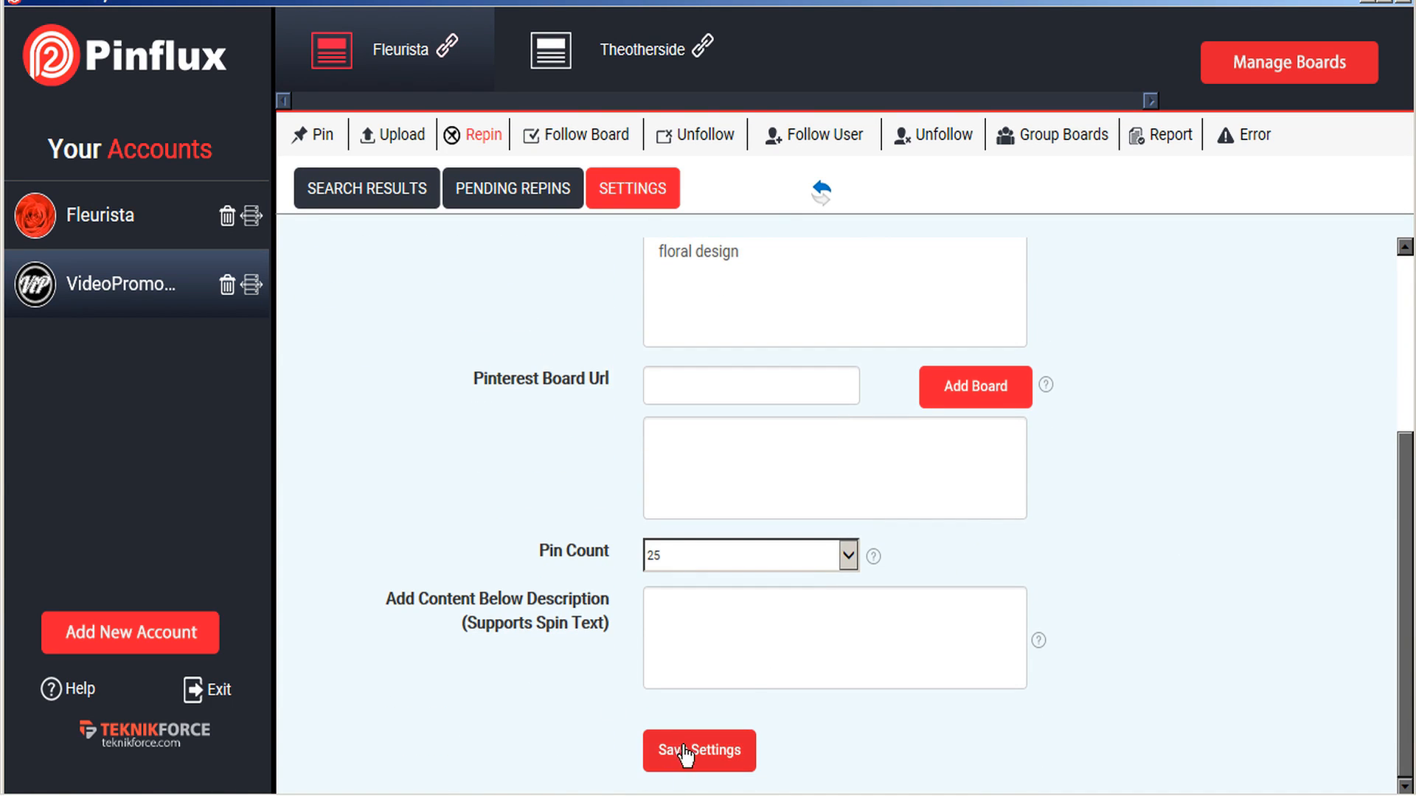
pyautogui.moveTo(367, 189)
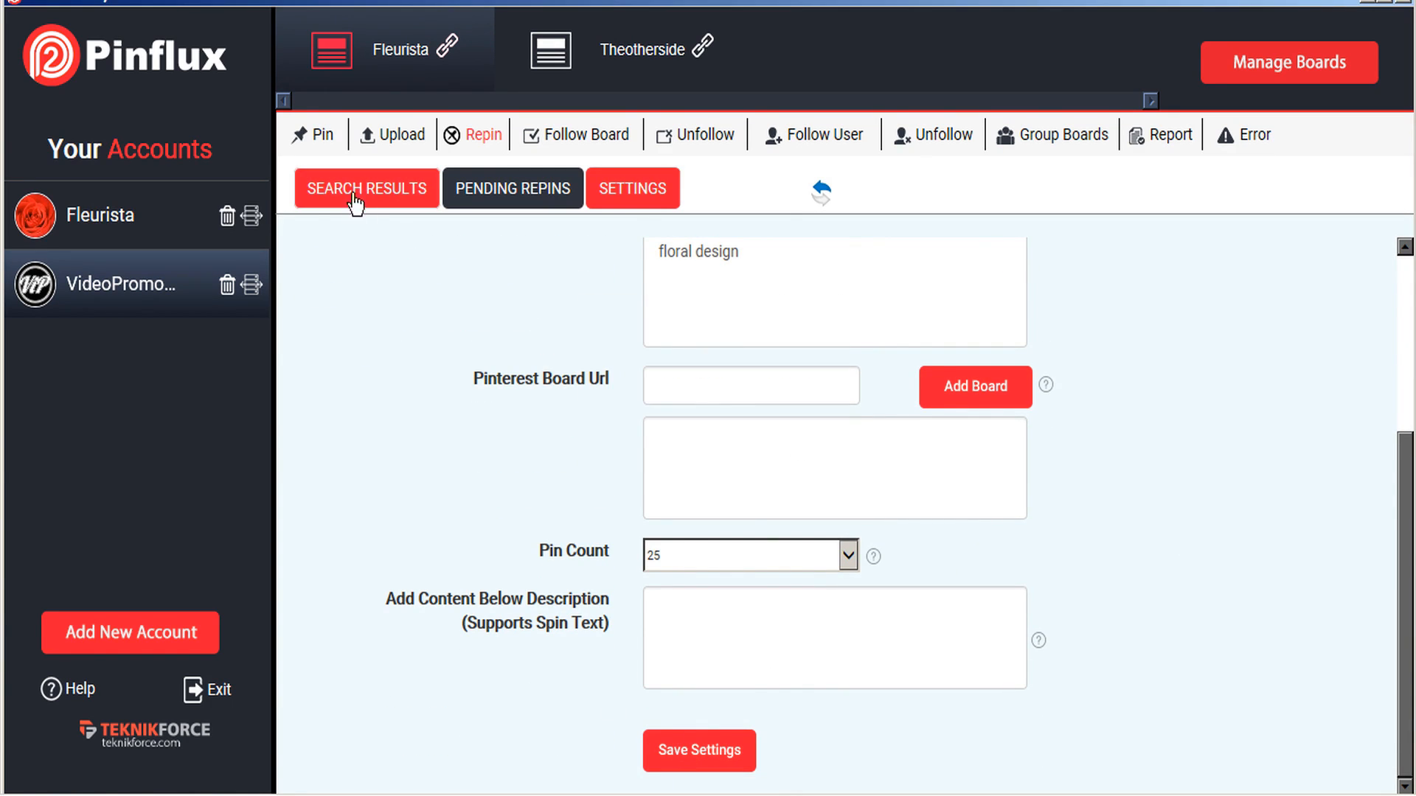
pyautogui.moveTo(400, 205)
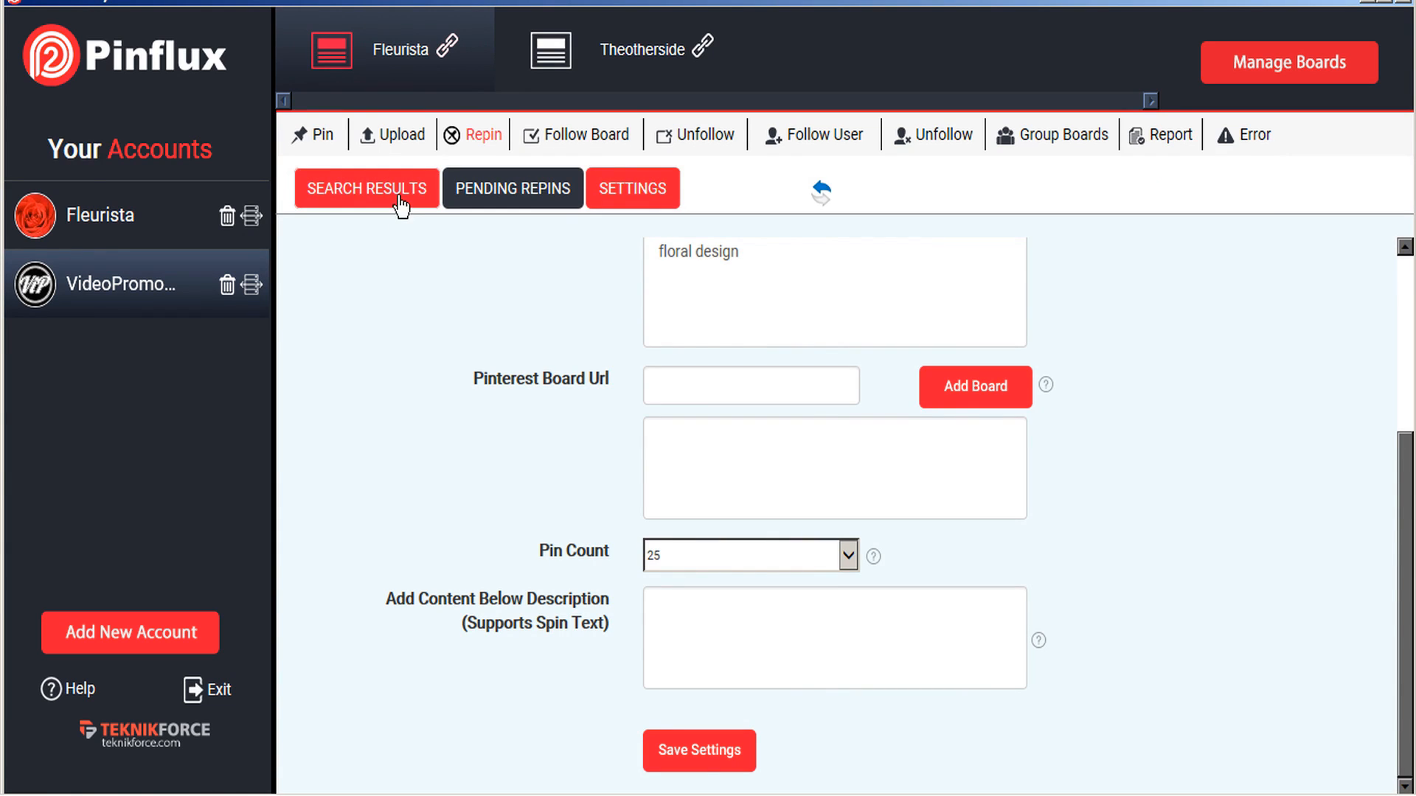
# Step: Repin the 'Click to edit' bouquet pin now; queue the gorgeous floral and Instagram pins
pyautogui.click(365, 188)
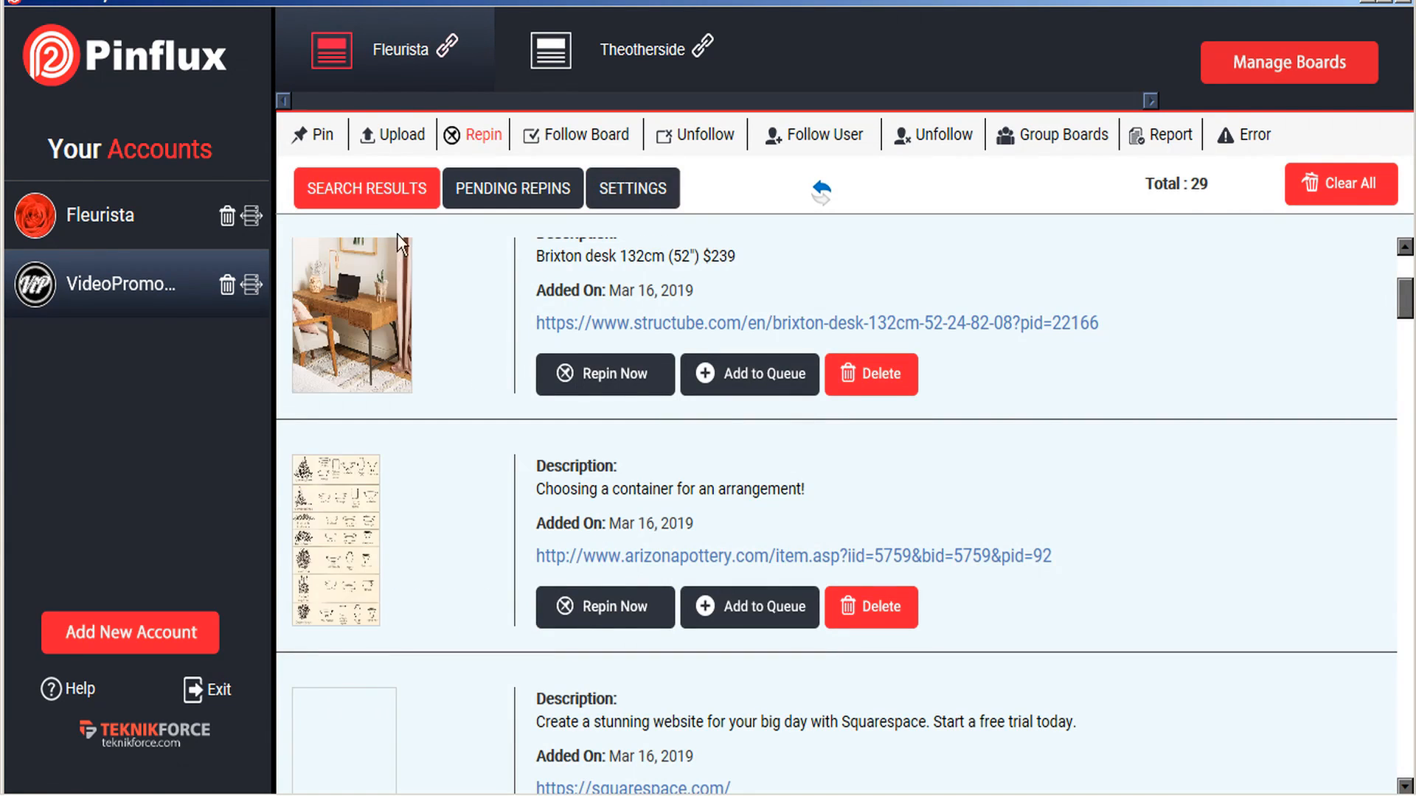
pyautogui.scroll(-3)
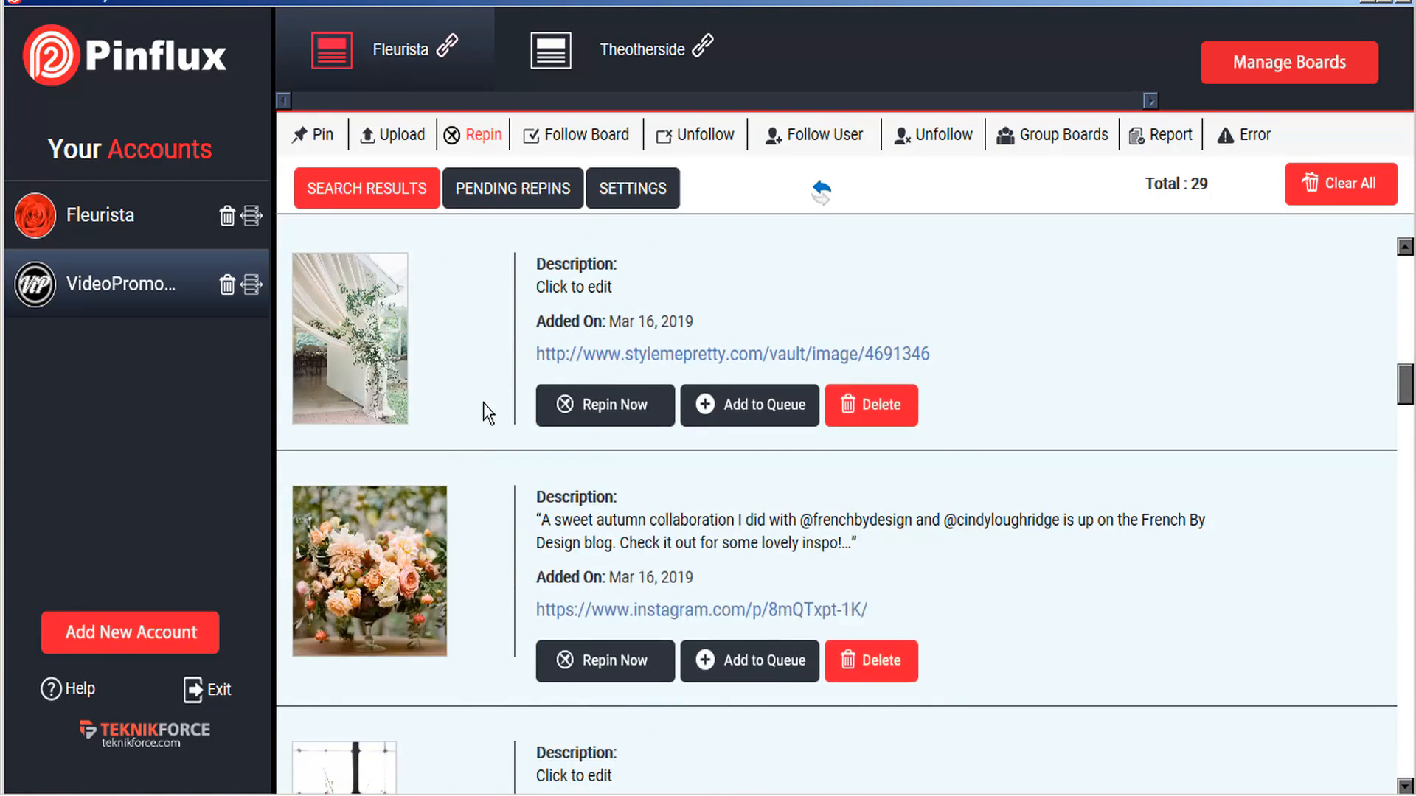
pyautogui.scroll(-3)
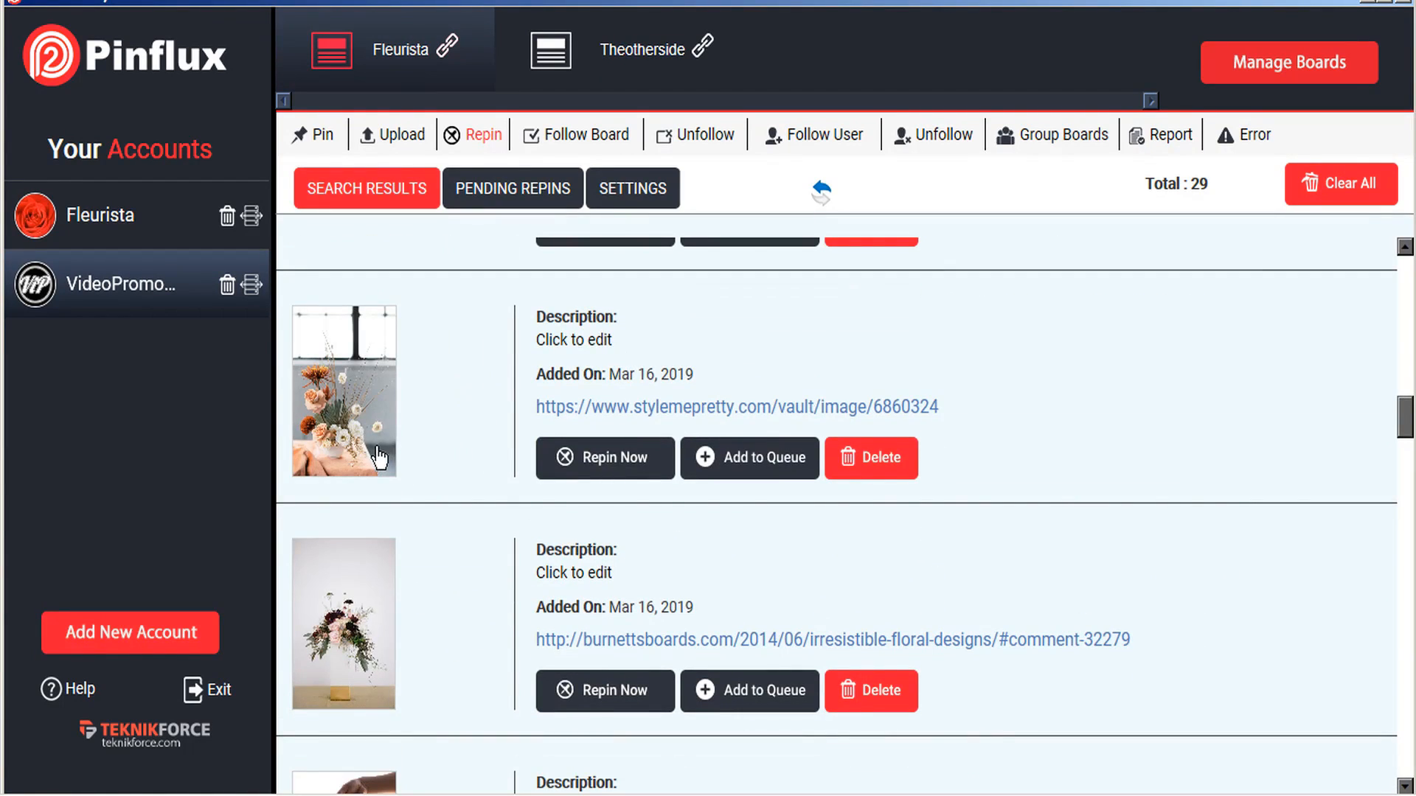
pyautogui.click(604, 458)
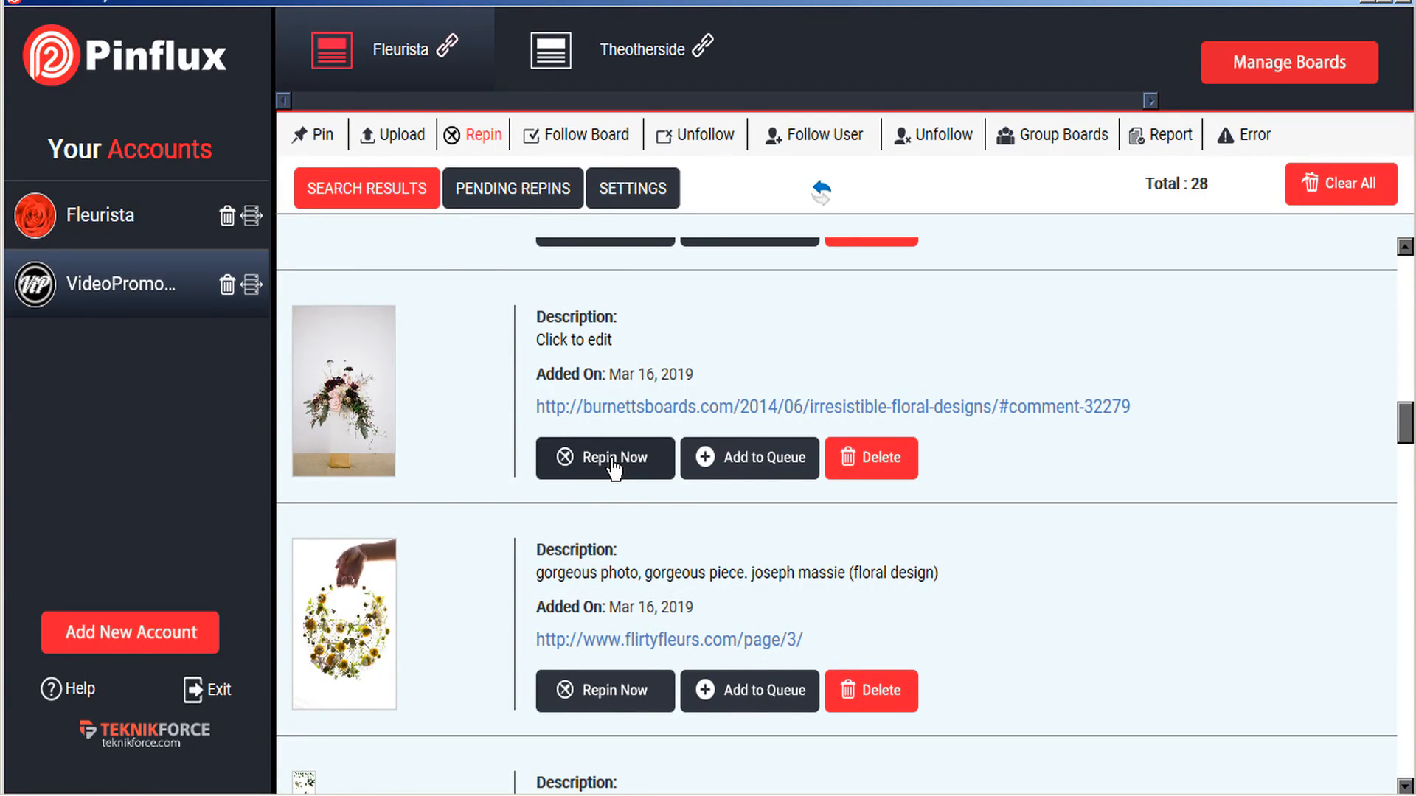
pyautogui.click(604, 458)
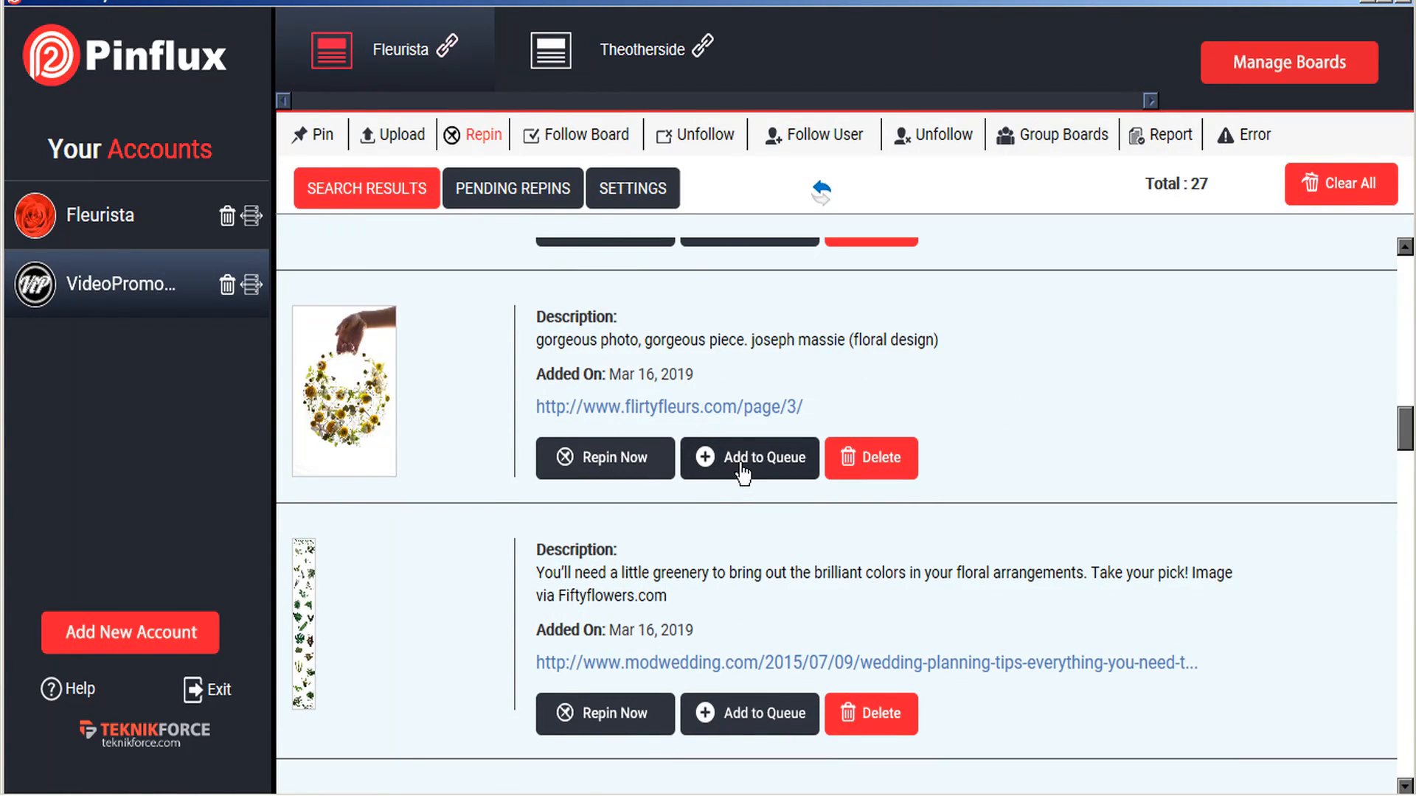
pyautogui.click(869, 458)
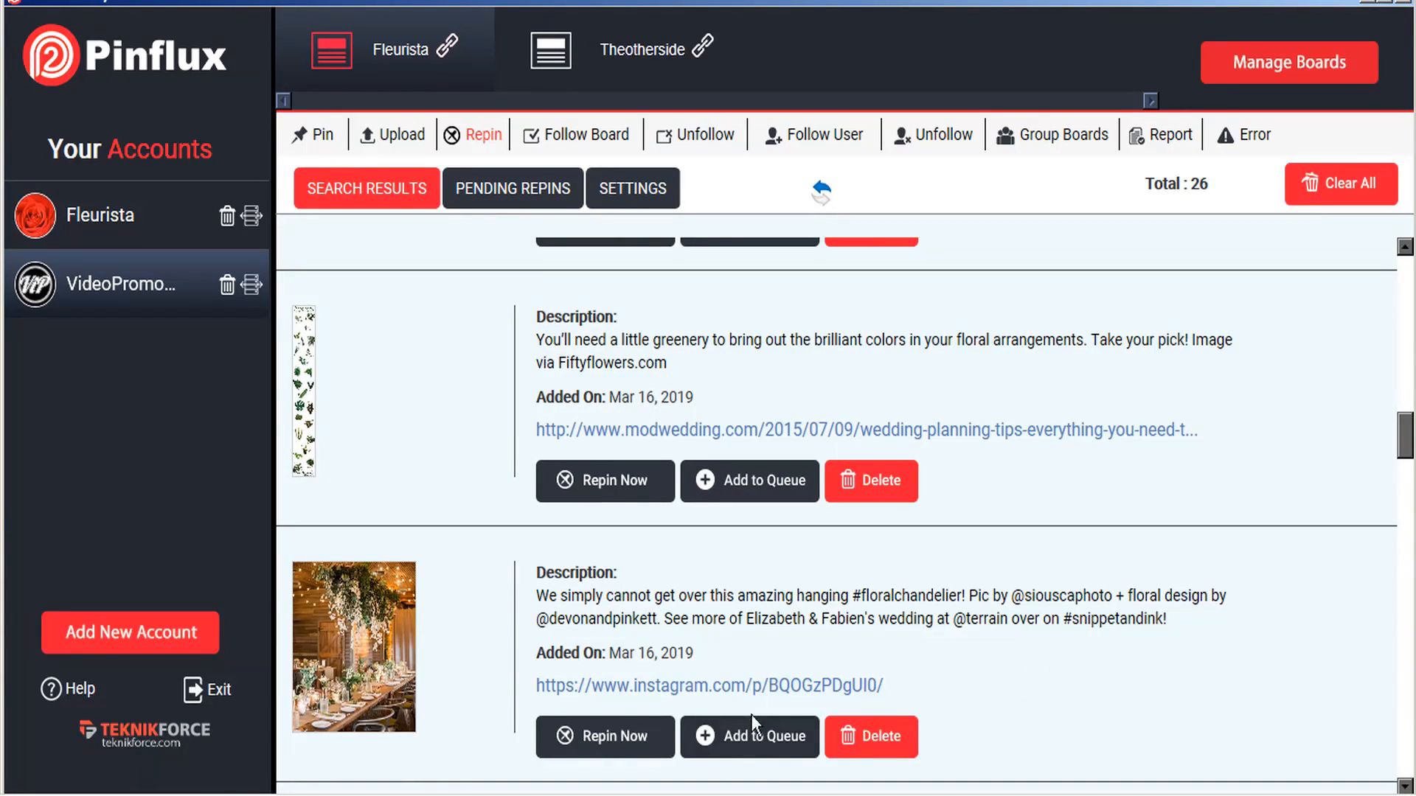
pyautogui.scroll(-3)
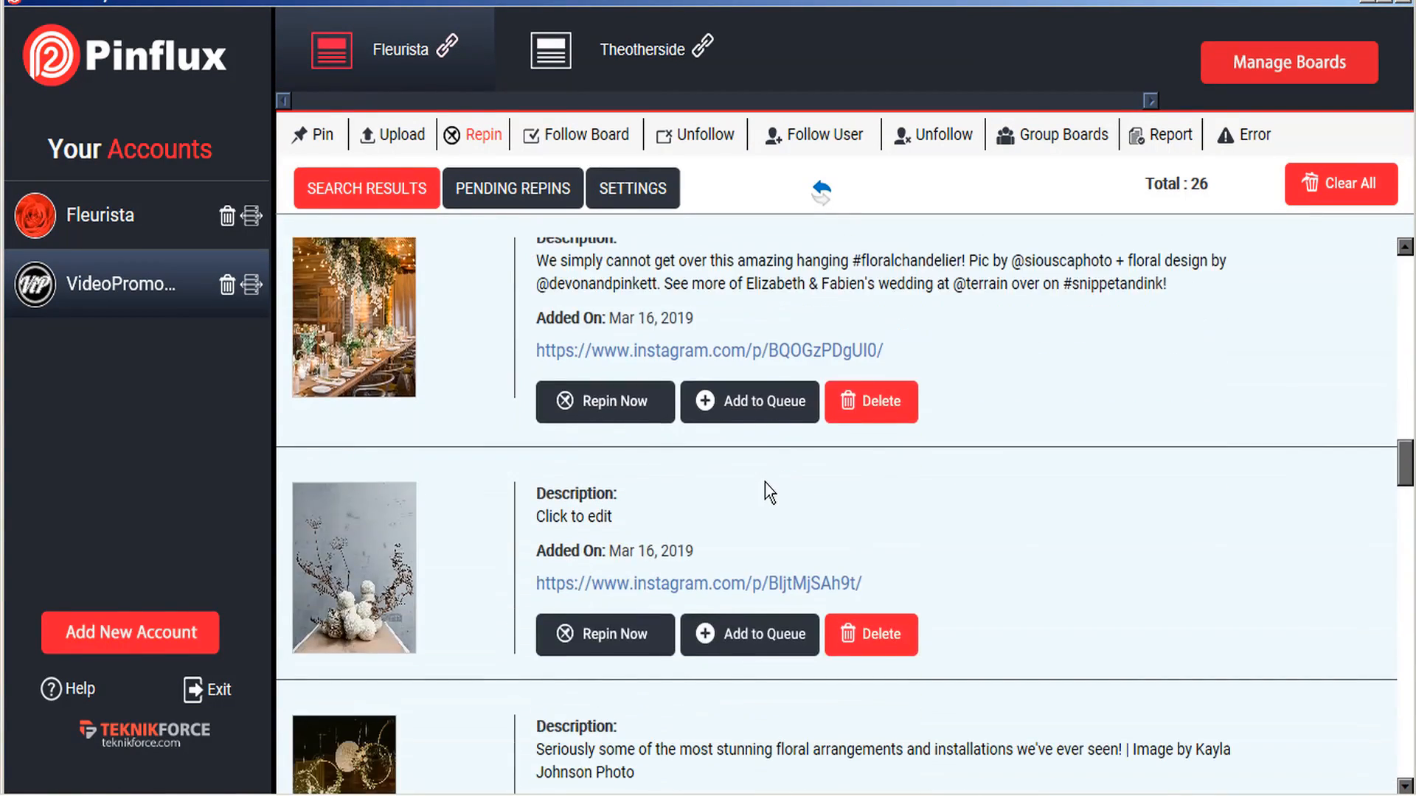
pyautogui.click(869, 635)
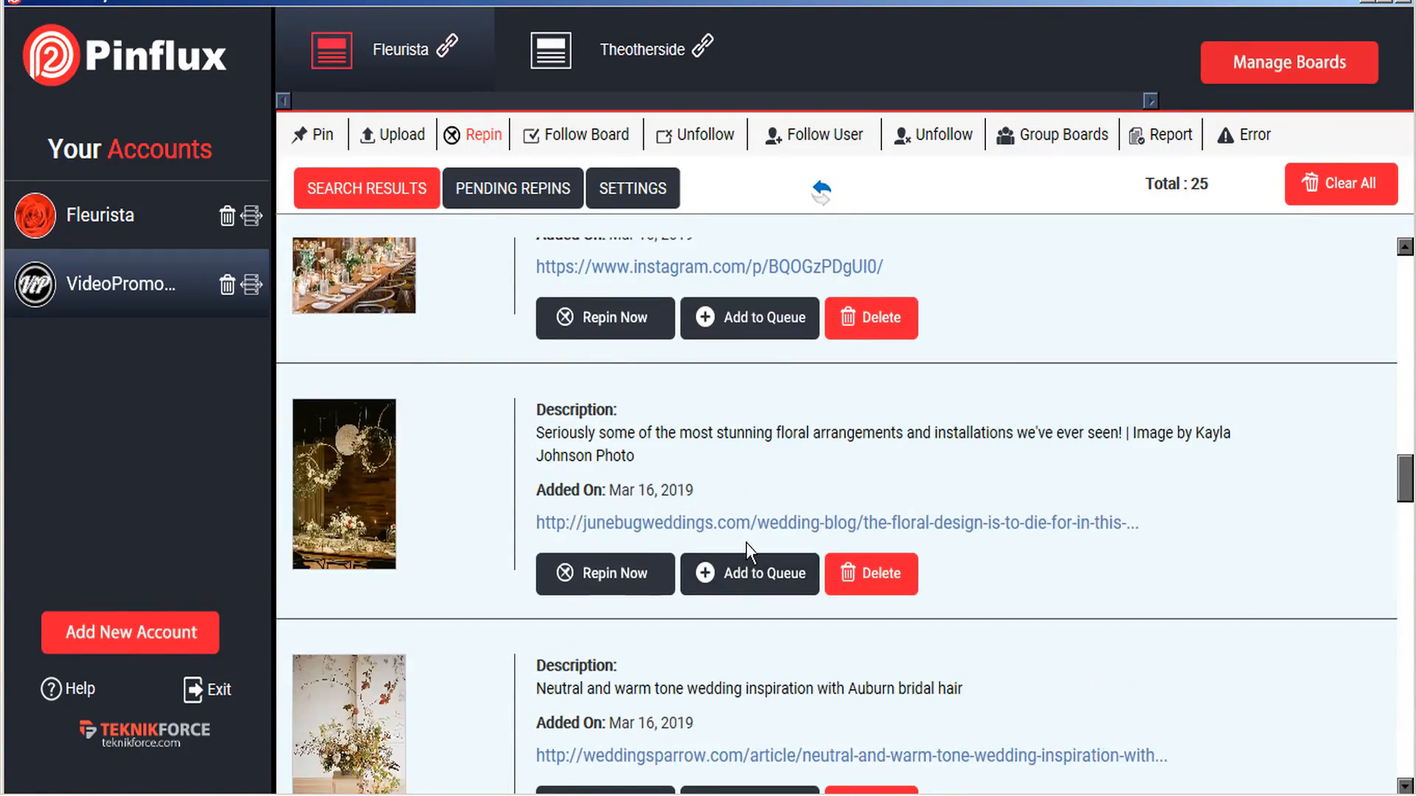
# Step: Review the two pending repins: the Instagram bouquet and the gorgeous floral piece
pyautogui.click(511, 188)
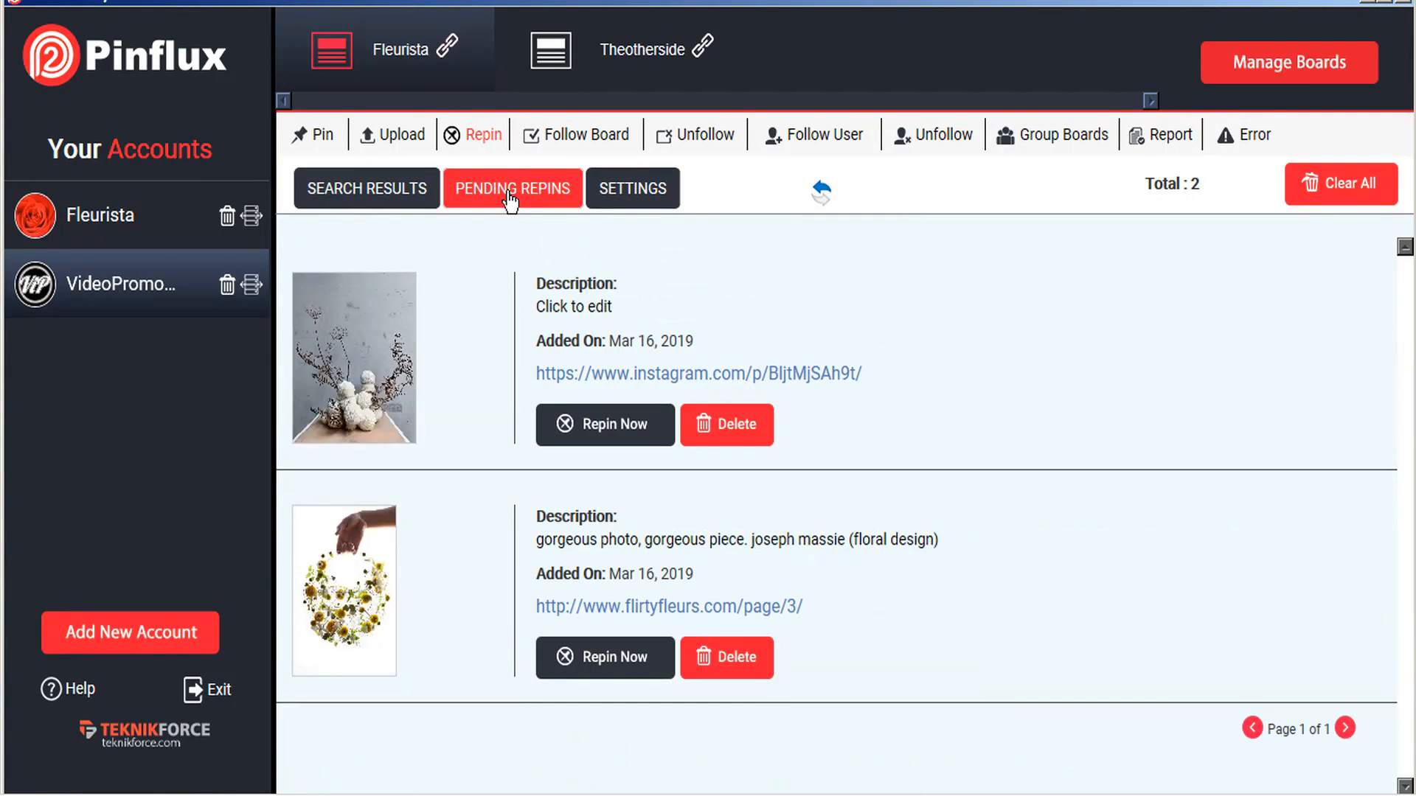
pyautogui.moveTo(562, 373)
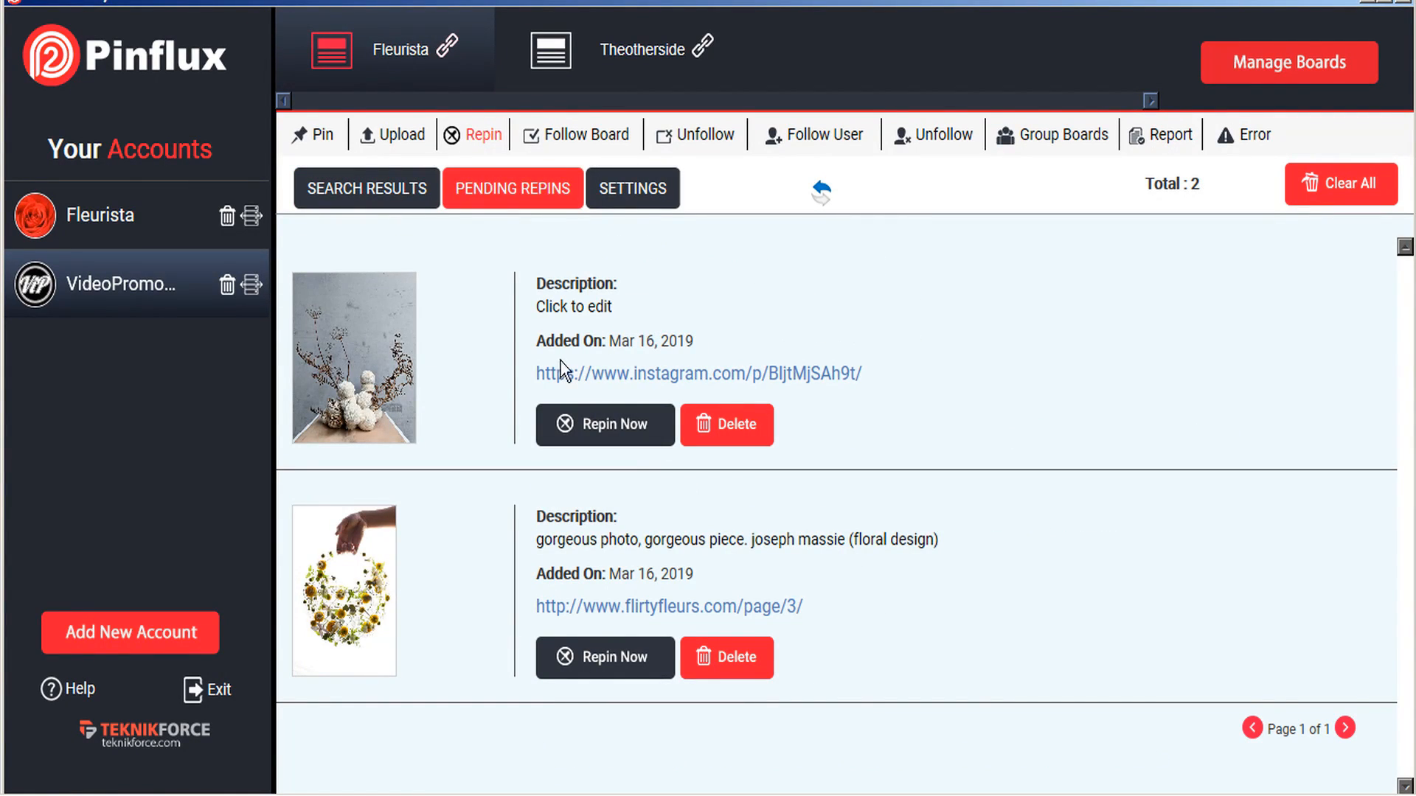
# Step: Bring the repin settings back on screen
pyautogui.click(632, 188)
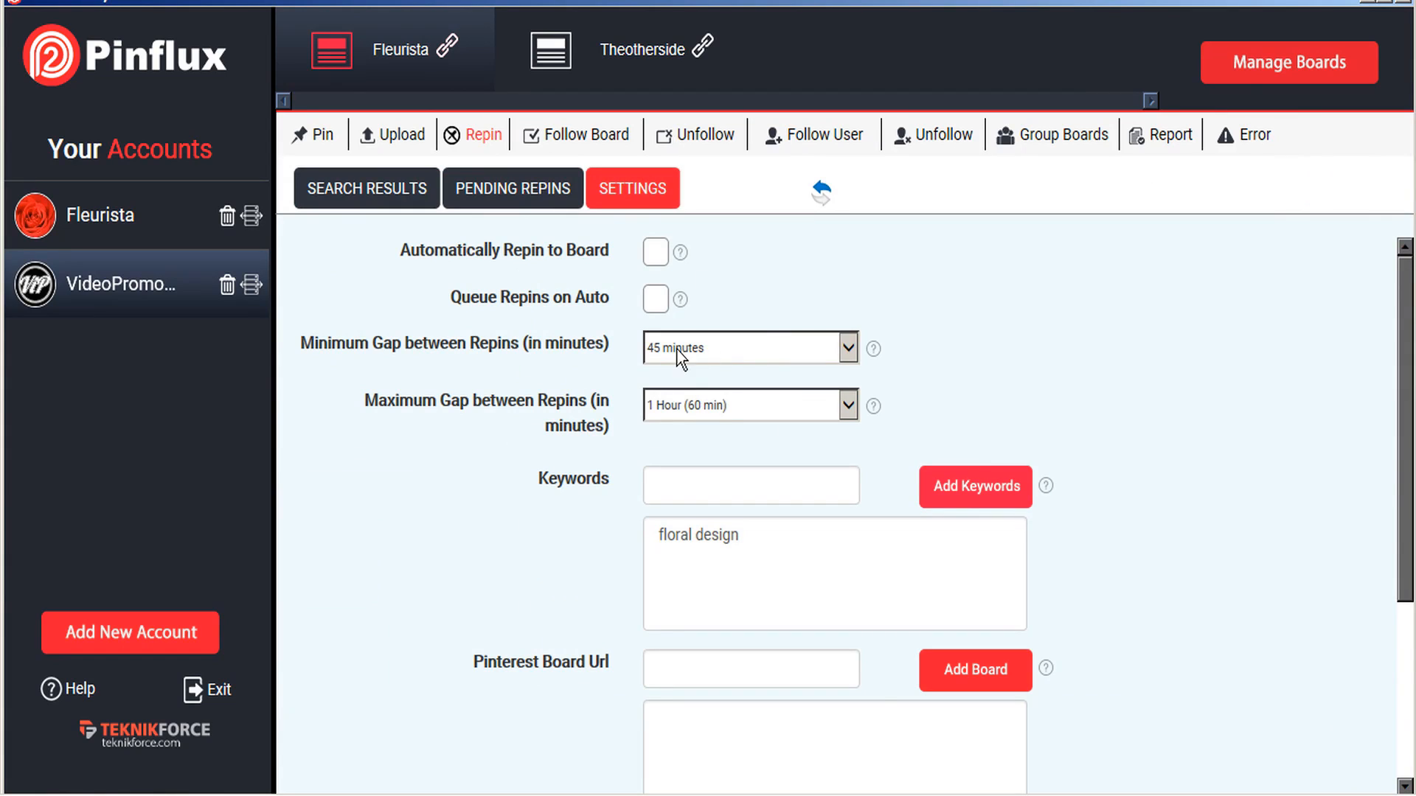
pyautogui.moveTo(746, 331)
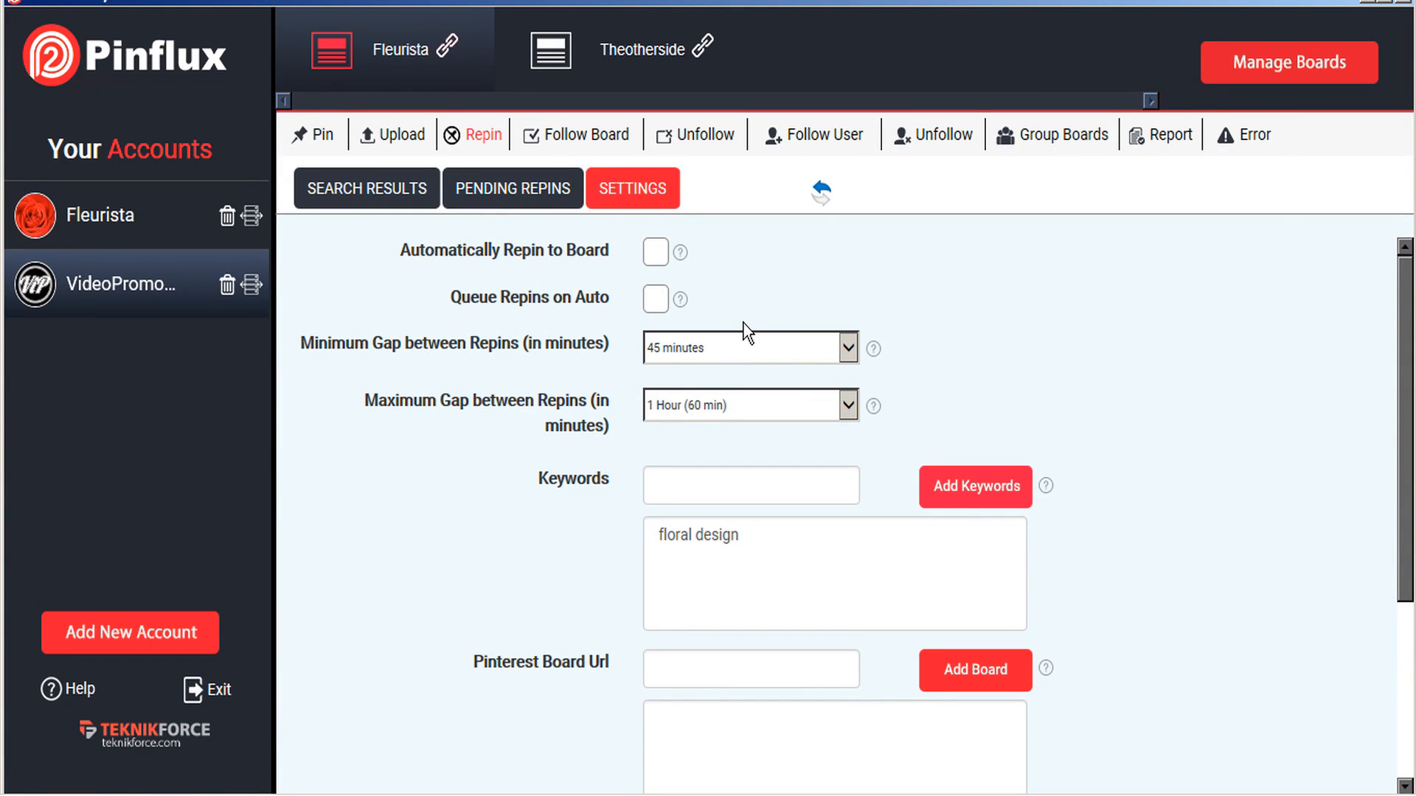
# Step: Add 'floral design' as a Follow Board keyword with 20-minute to 1-hour timing
pyautogui.click(585, 134)
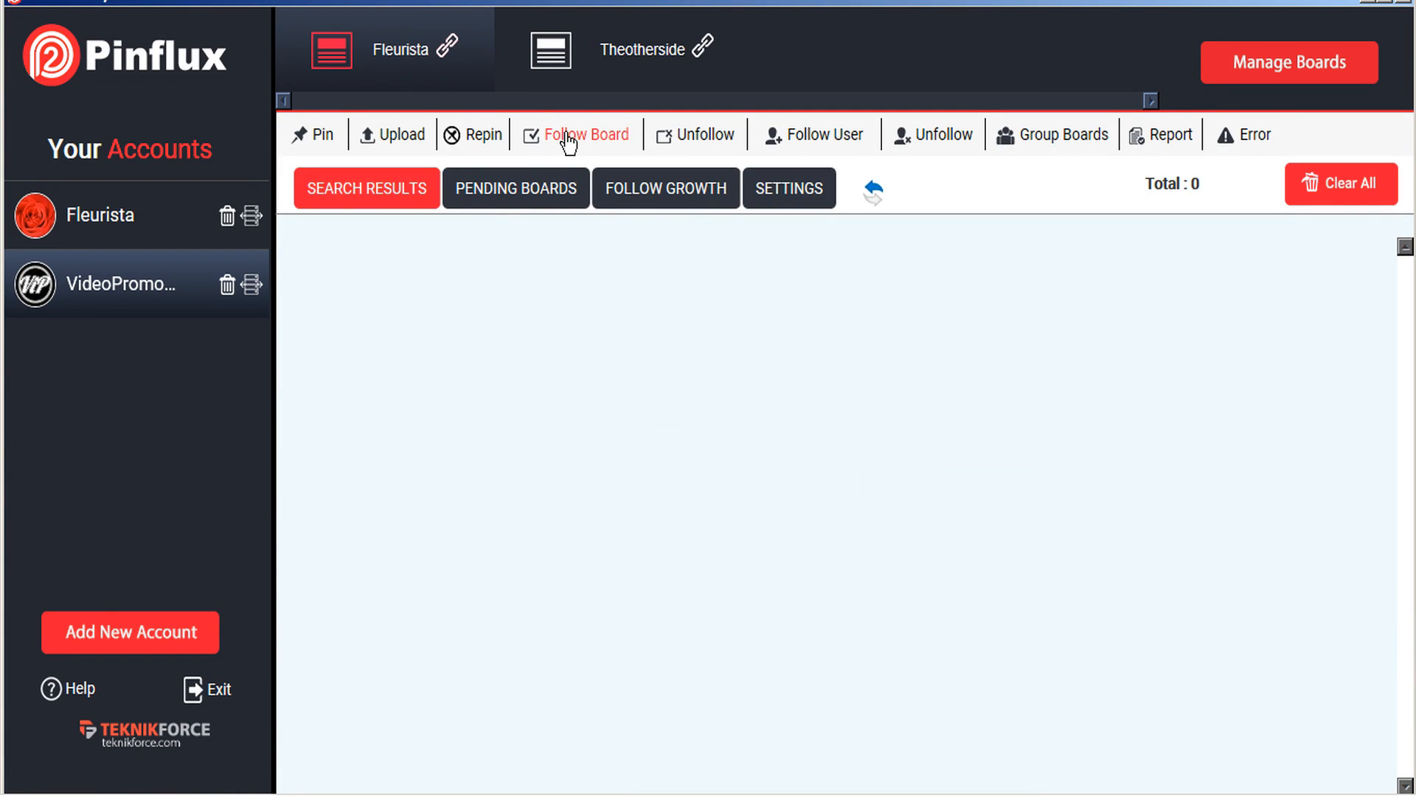
pyautogui.click(788, 188)
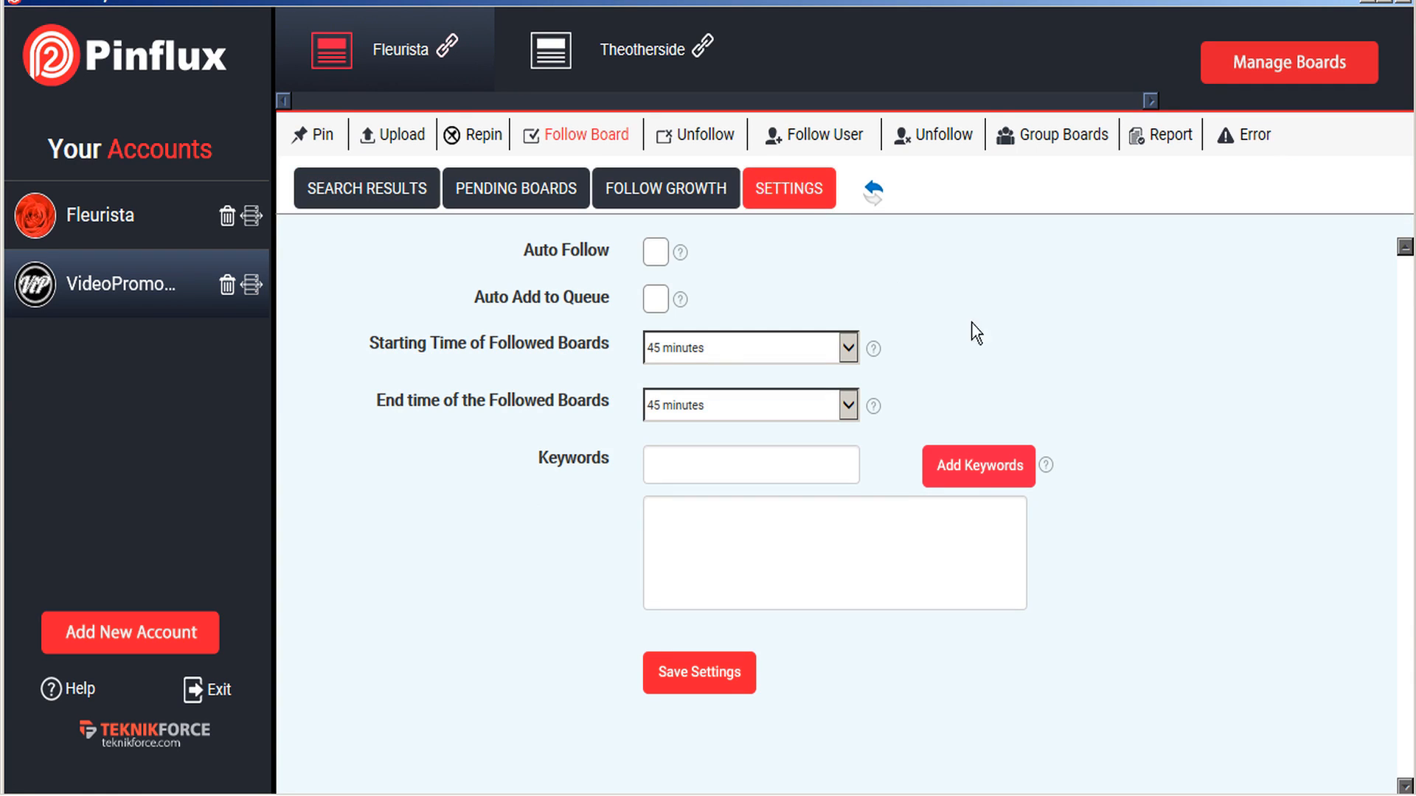
pyautogui.click(749, 465)
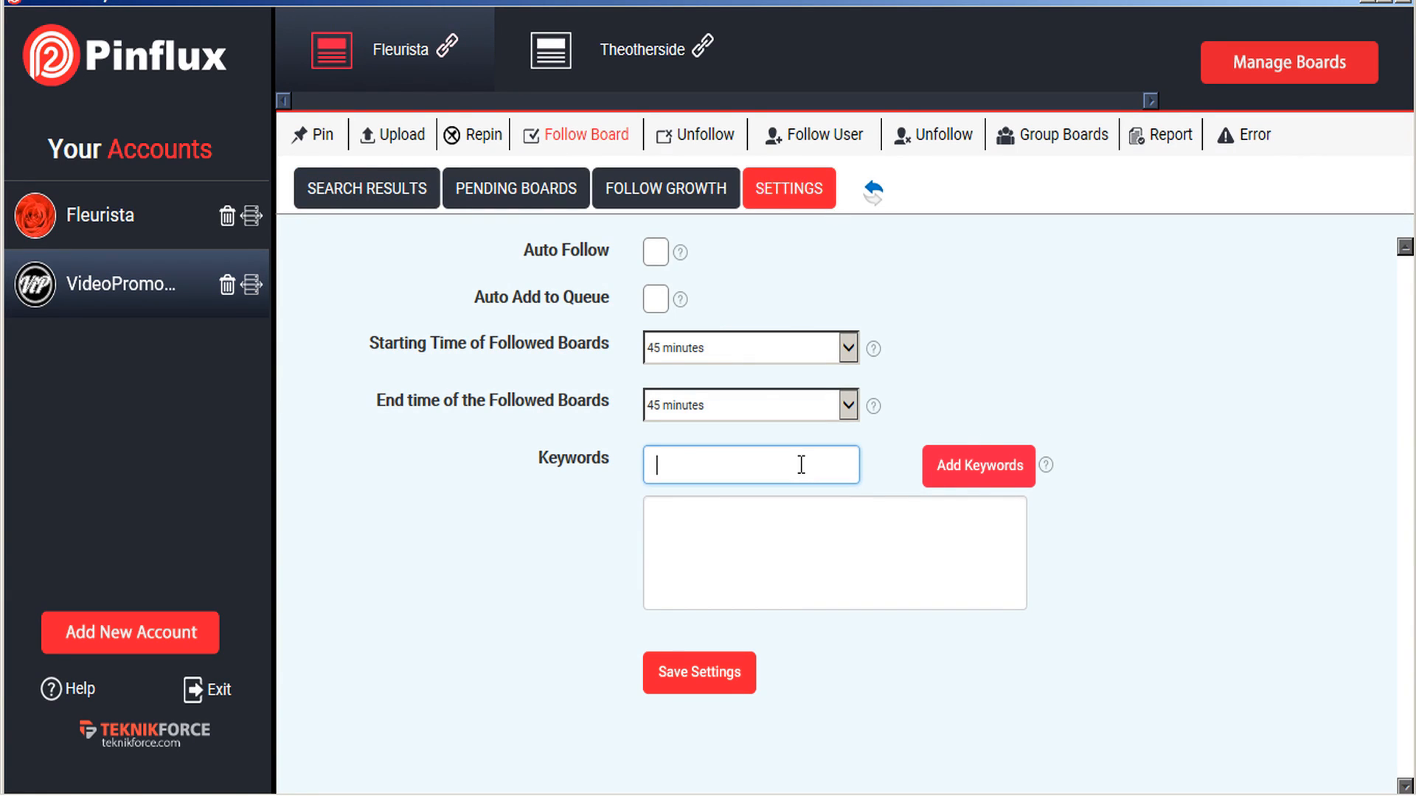
pyautogui.write('floral design')
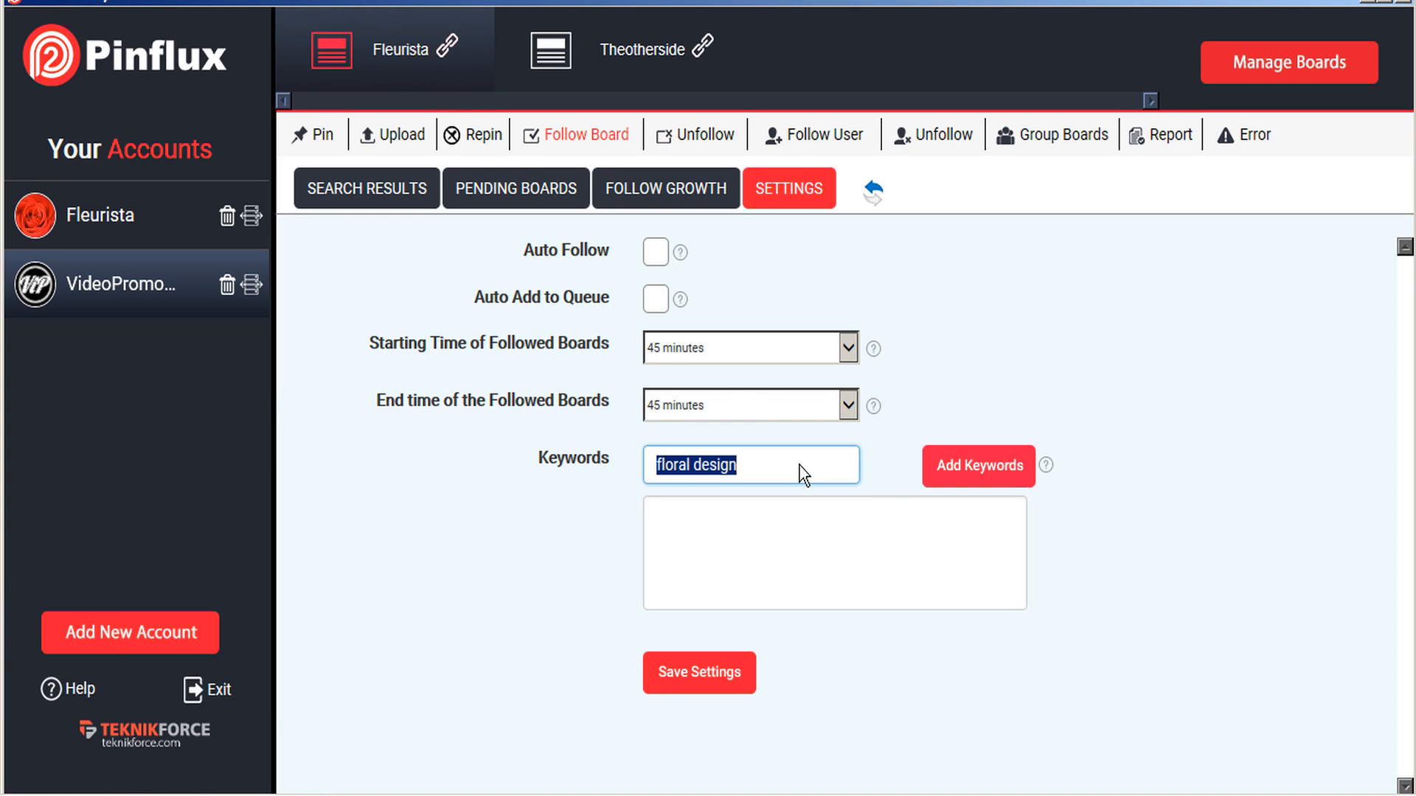
pyautogui.click(977, 466)
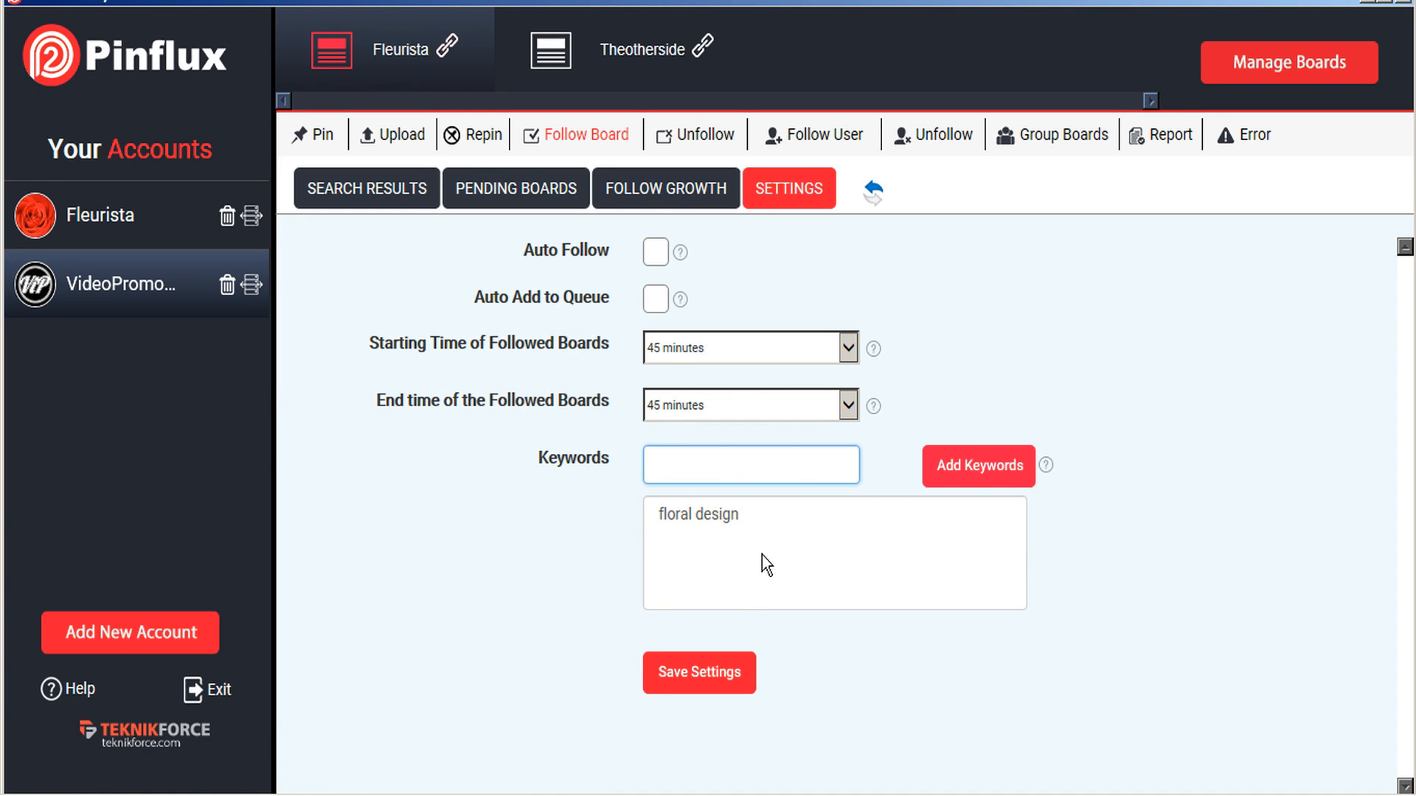
pyautogui.moveTo(865, 405)
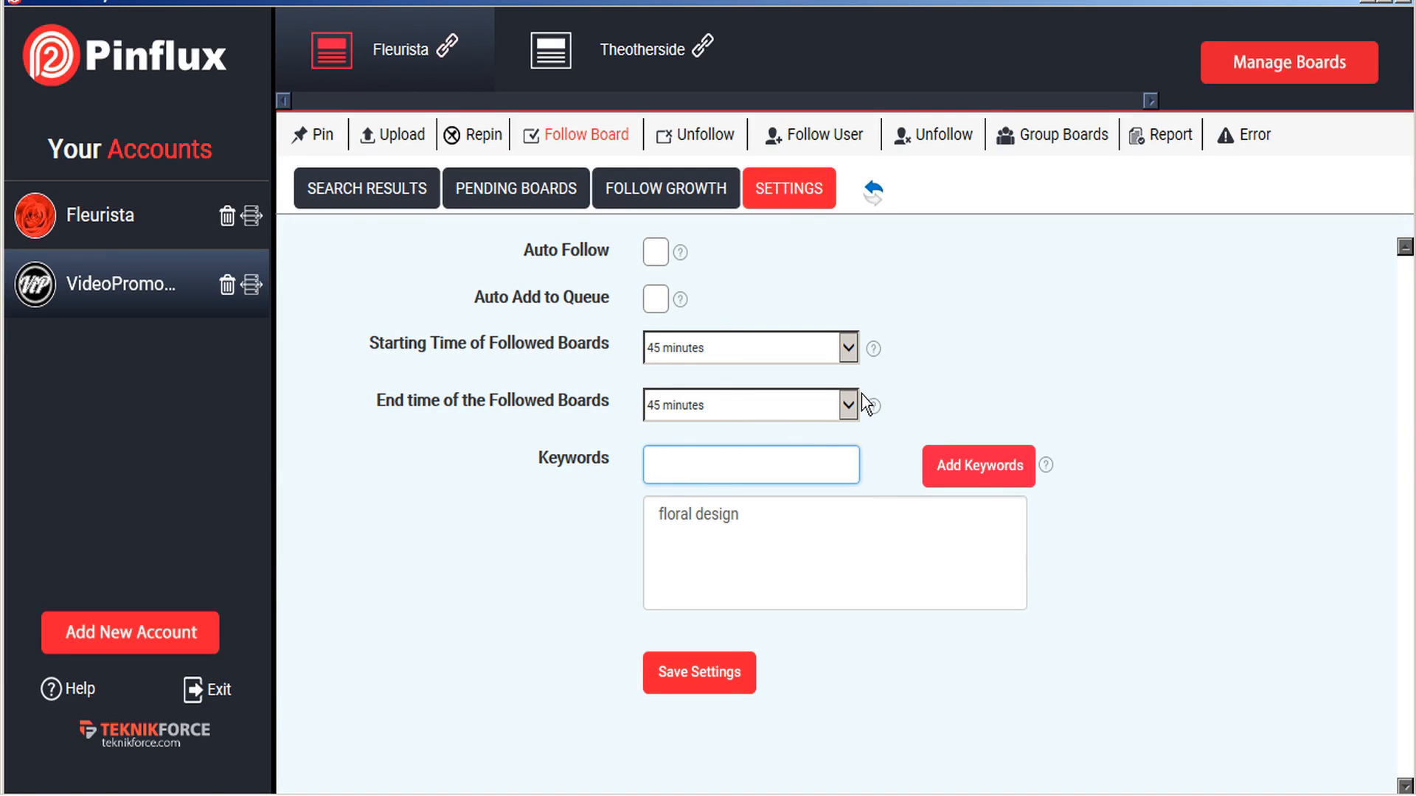
pyautogui.click(749, 405)
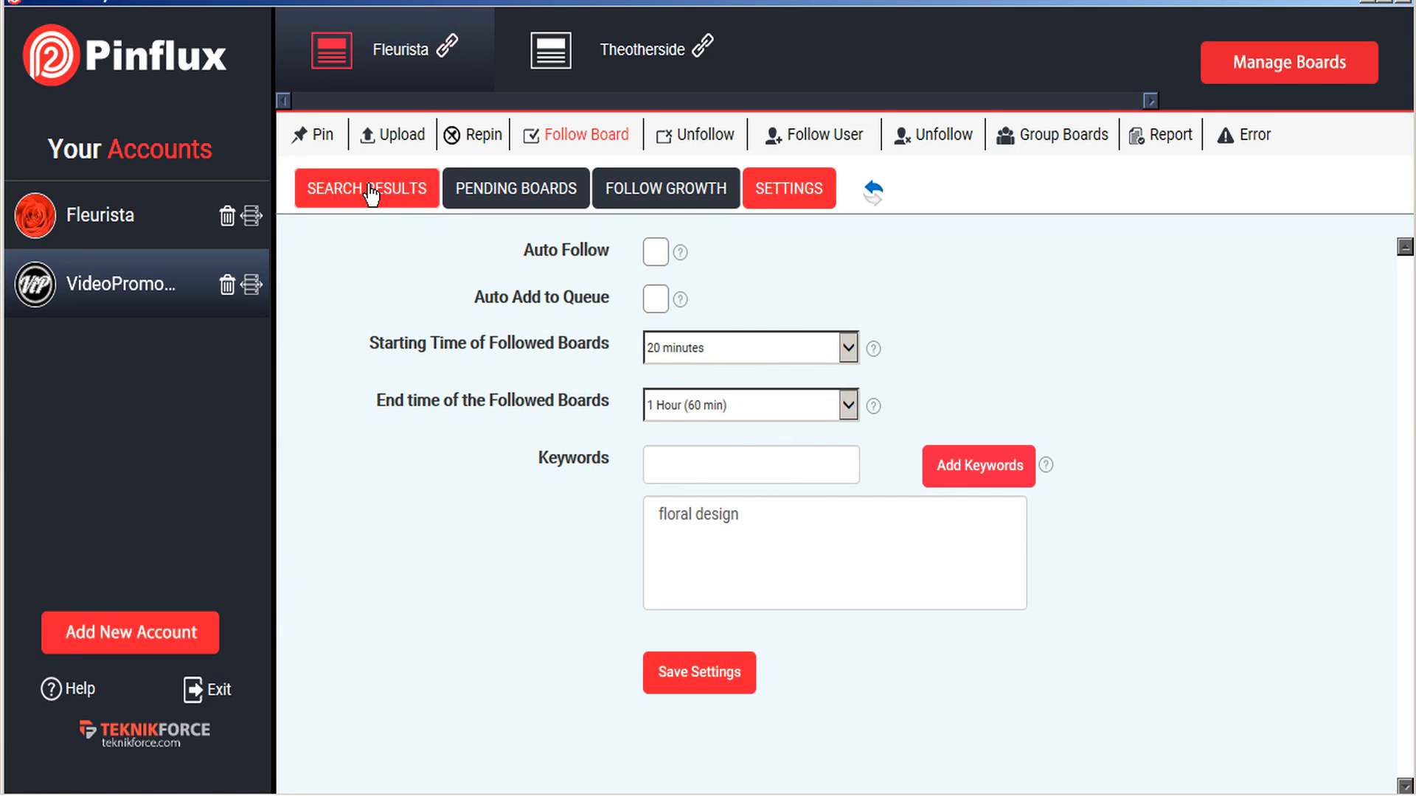
# Step: List the 32 floral boards found by the follow-board search
pyautogui.click(366, 189)
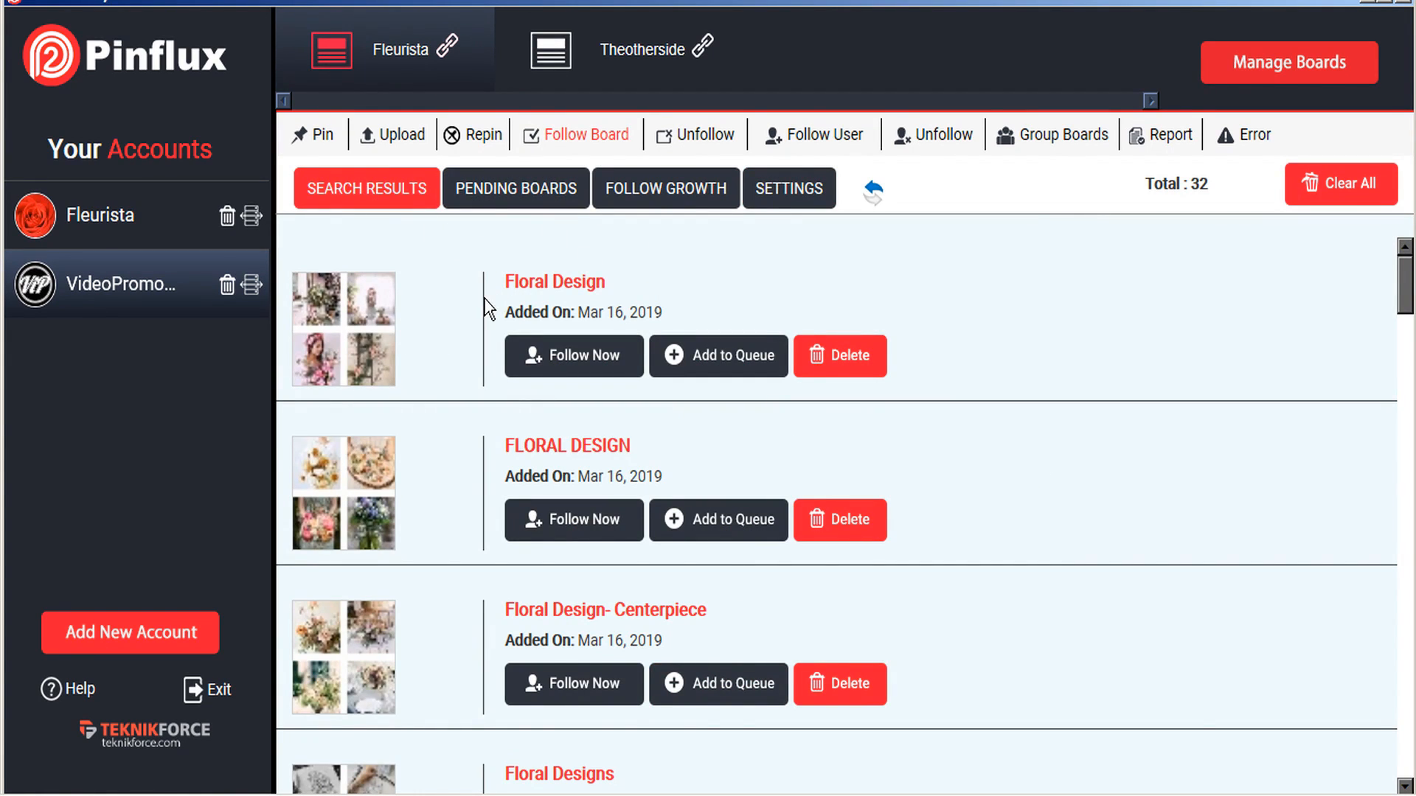
pyautogui.moveTo(572, 365)
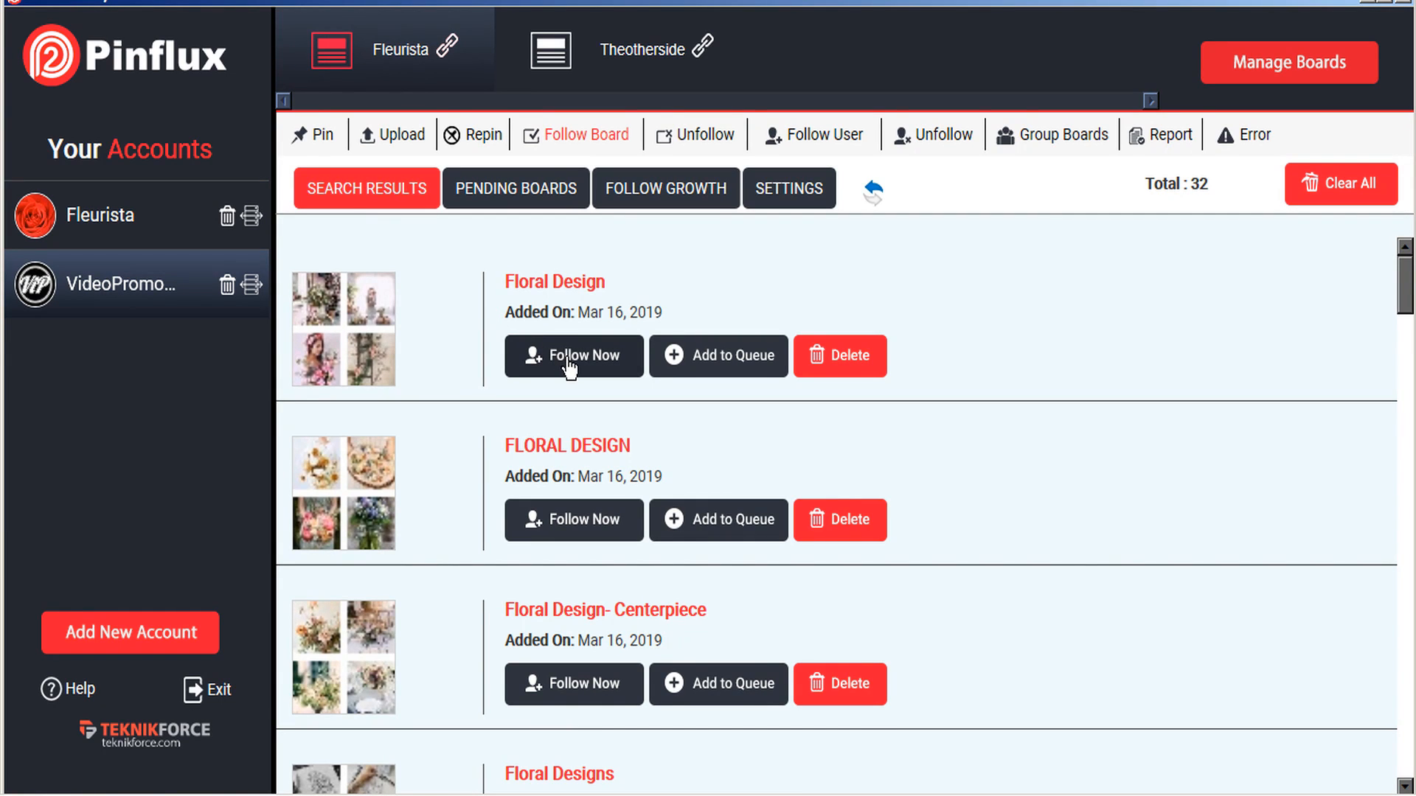
# Step: Follow the first Floral Design board immediately
pyautogui.click(572, 354)
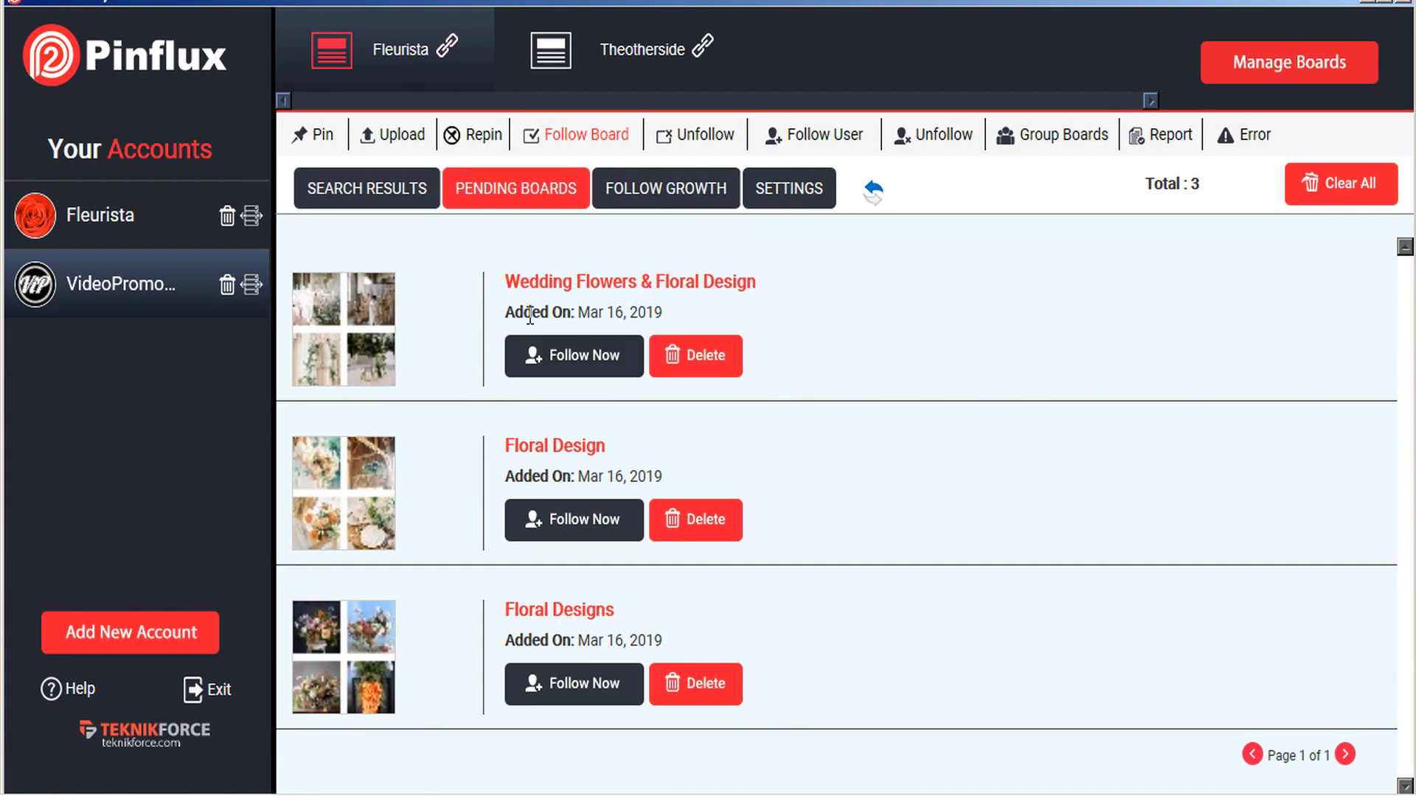
pyautogui.moveTo(547, 659)
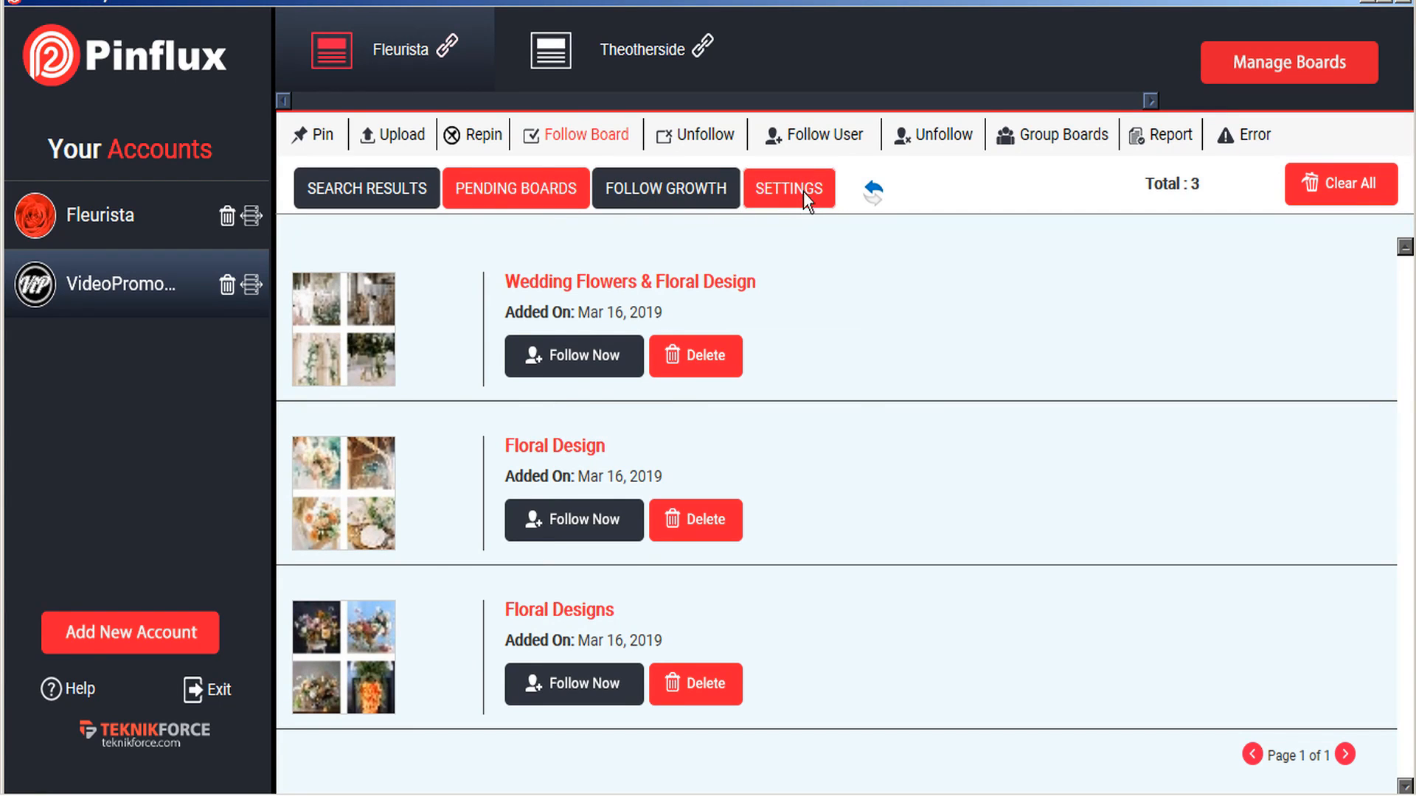
# Step: Return to the board-following settings showing the floral design keyword and 20-minute to 1-hour timing
pyautogui.click(788, 189)
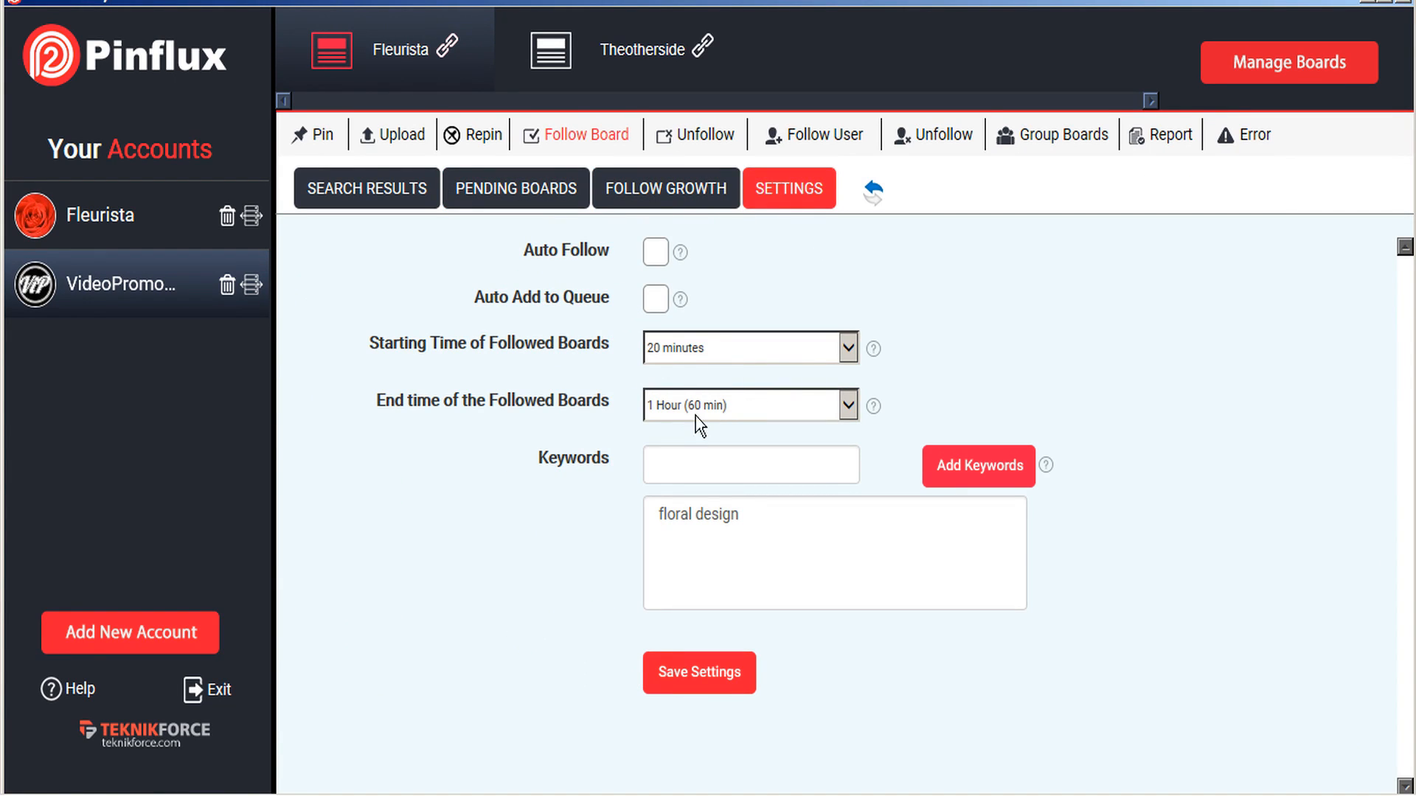
pyautogui.moveTo(801, 305)
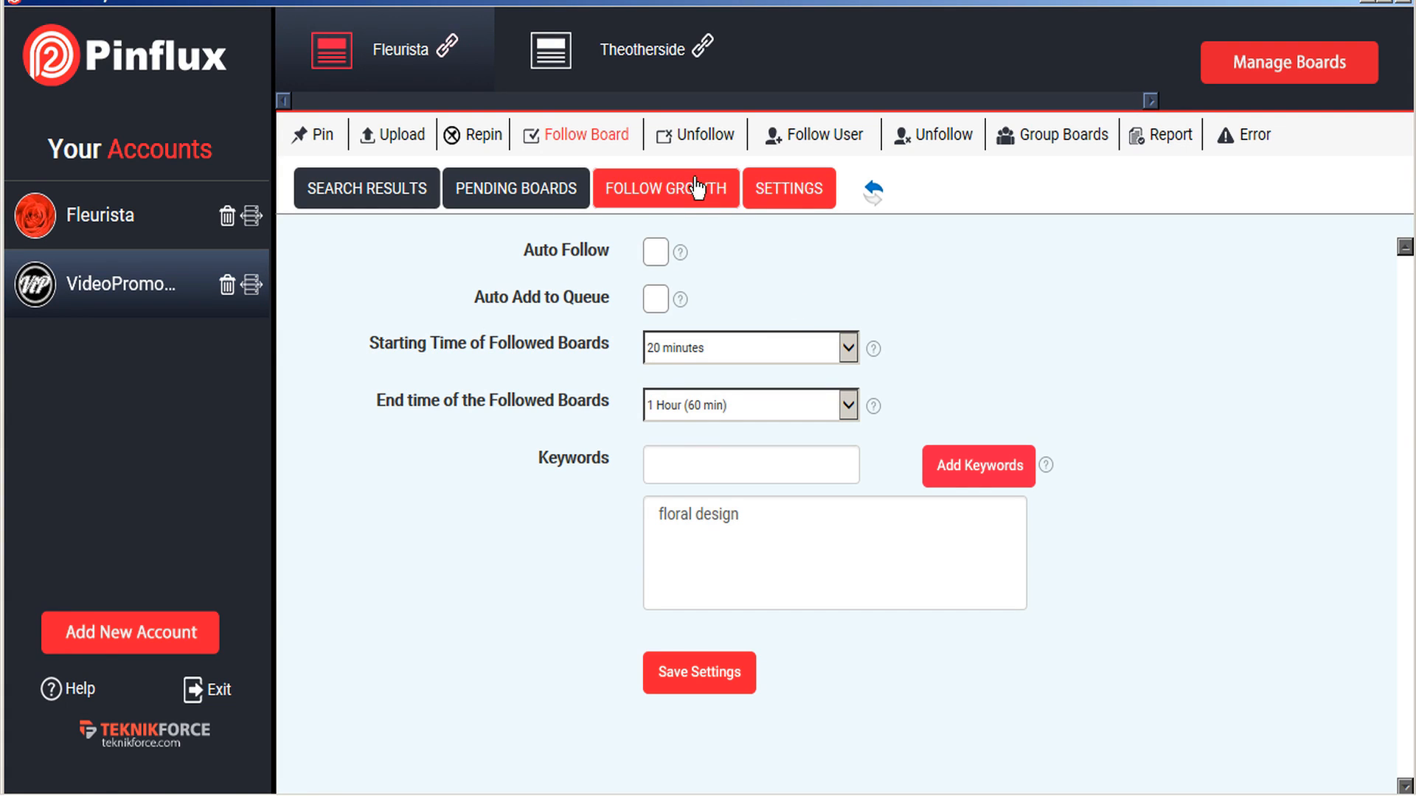
# Step: Show the Follow Growth chart, with a following count of 2 on 03-16-2019
pyautogui.click(665, 189)
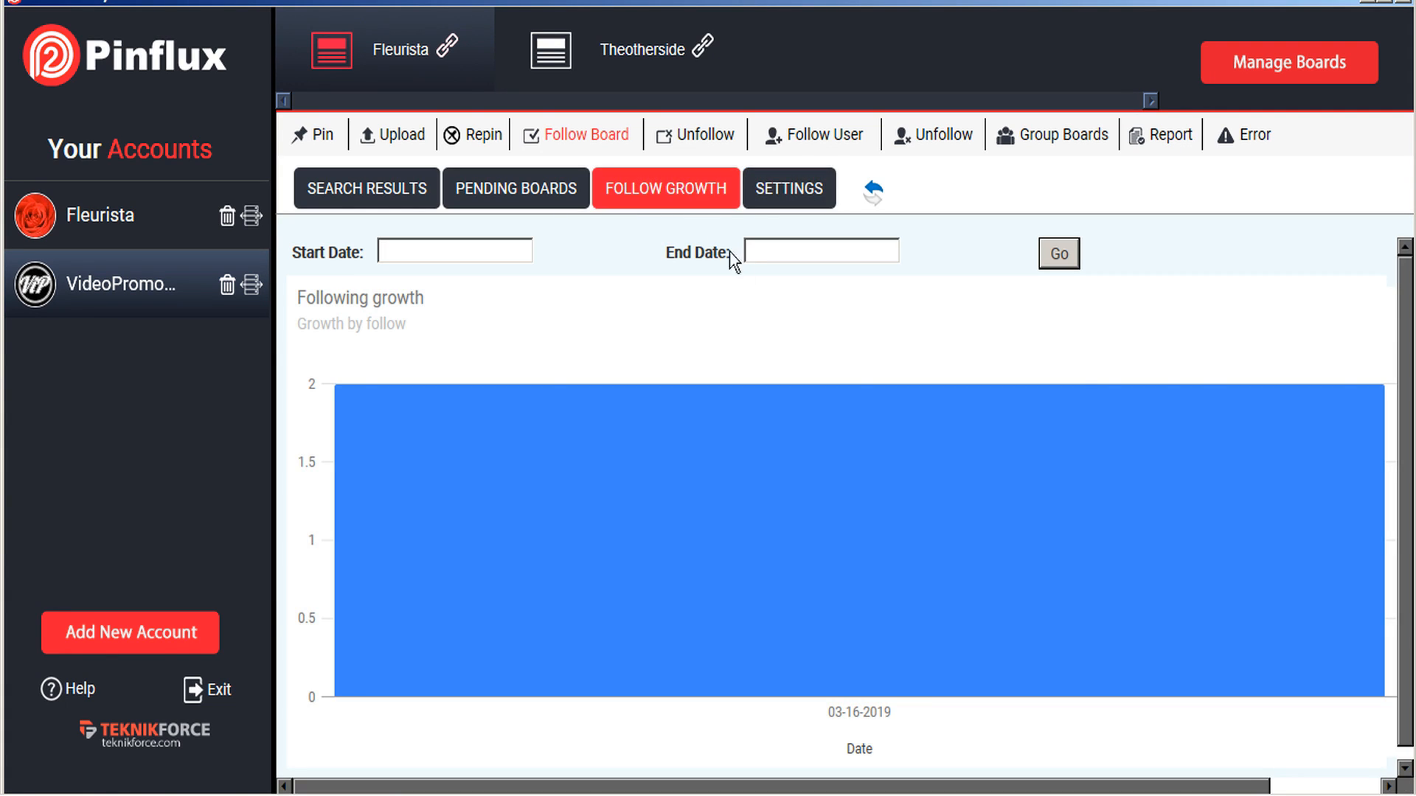
pyautogui.moveTo(539, 398)
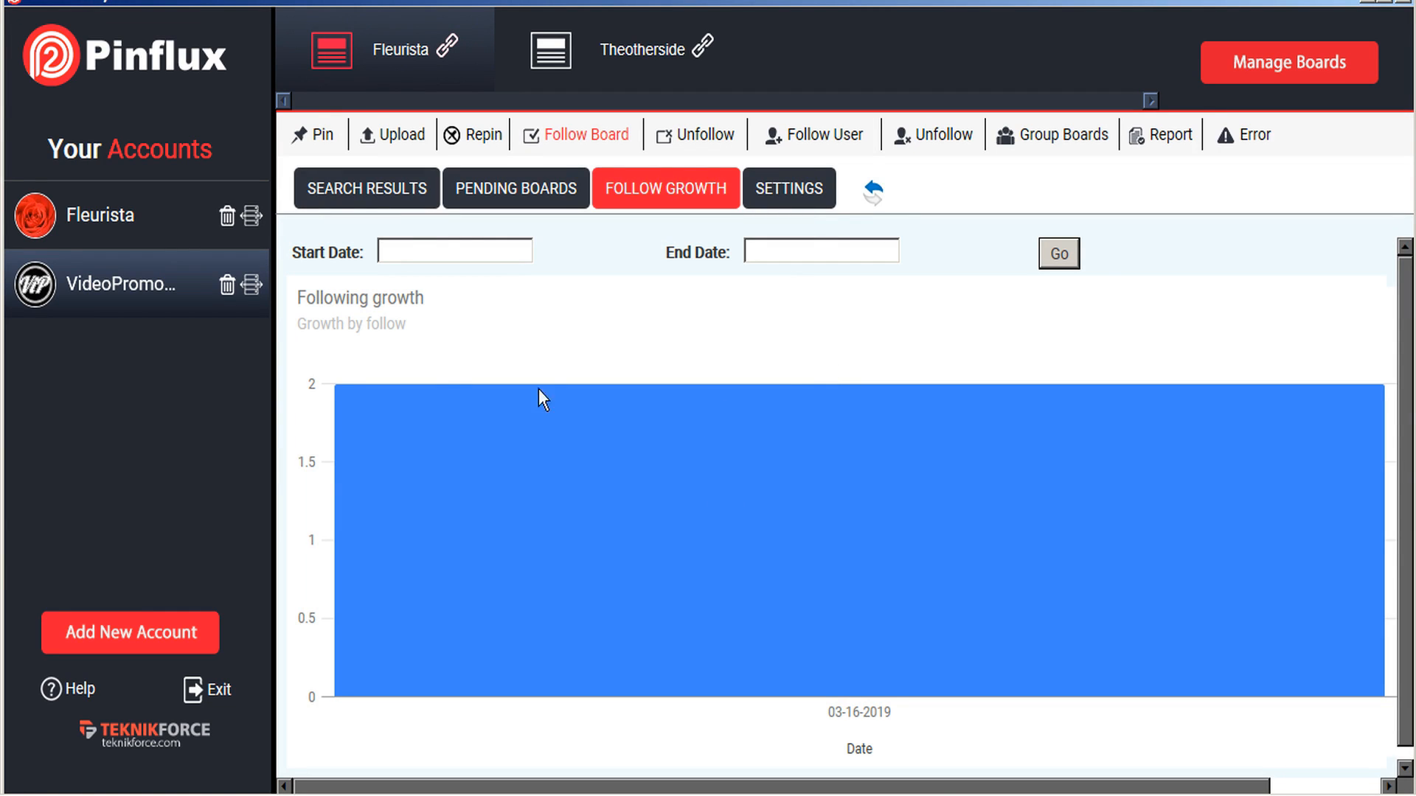
pyautogui.moveTo(764, 359)
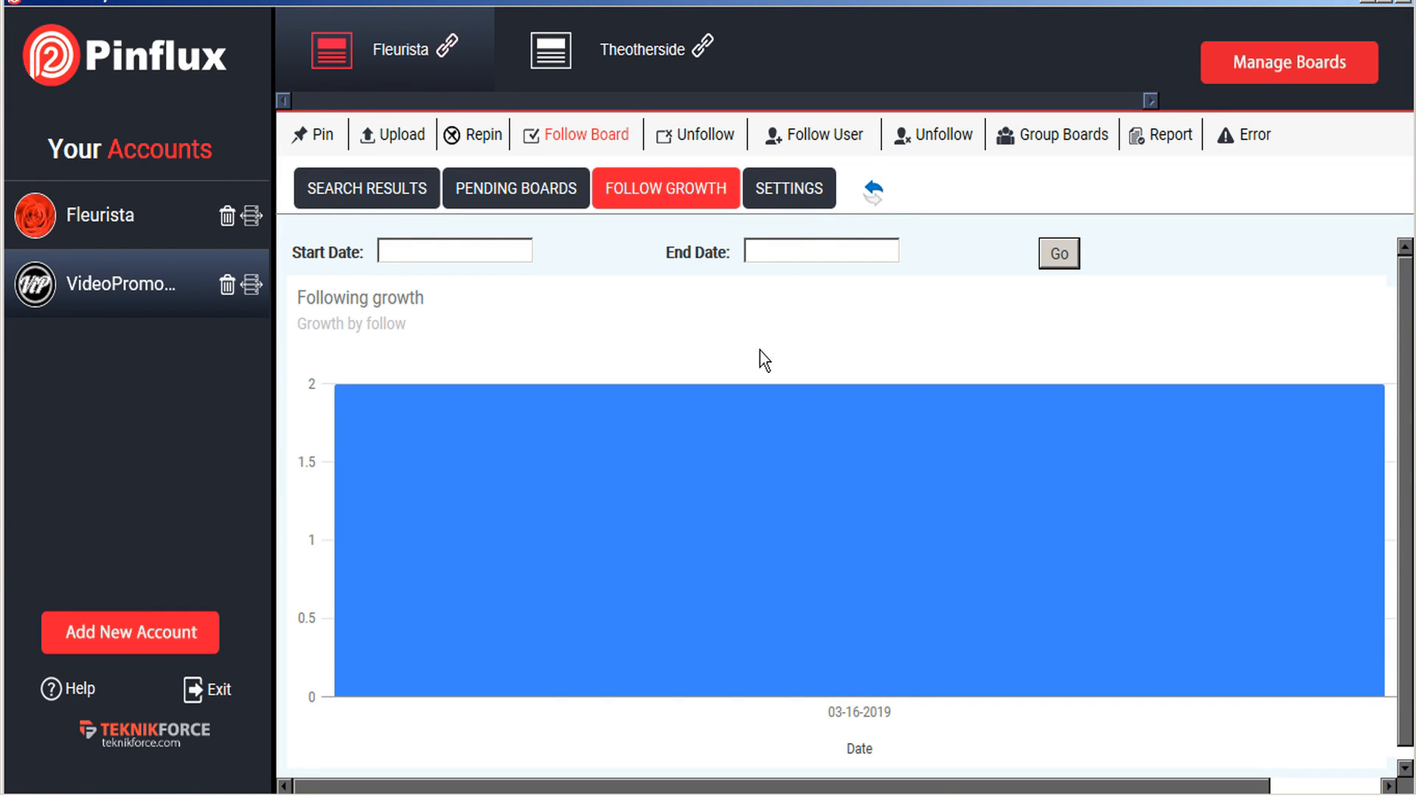
pyautogui.moveTo(606, 377)
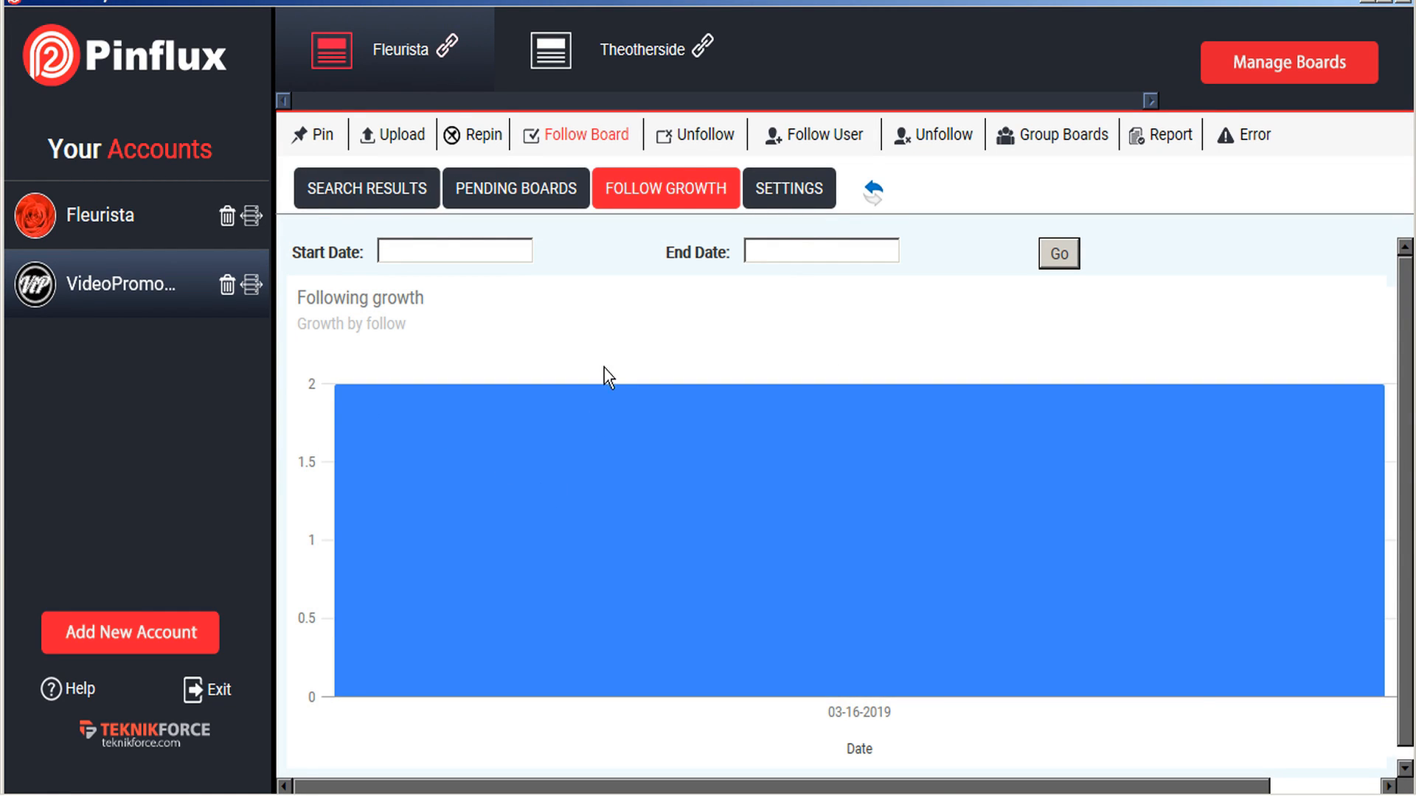
pyautogui.moveTo(695, 144)
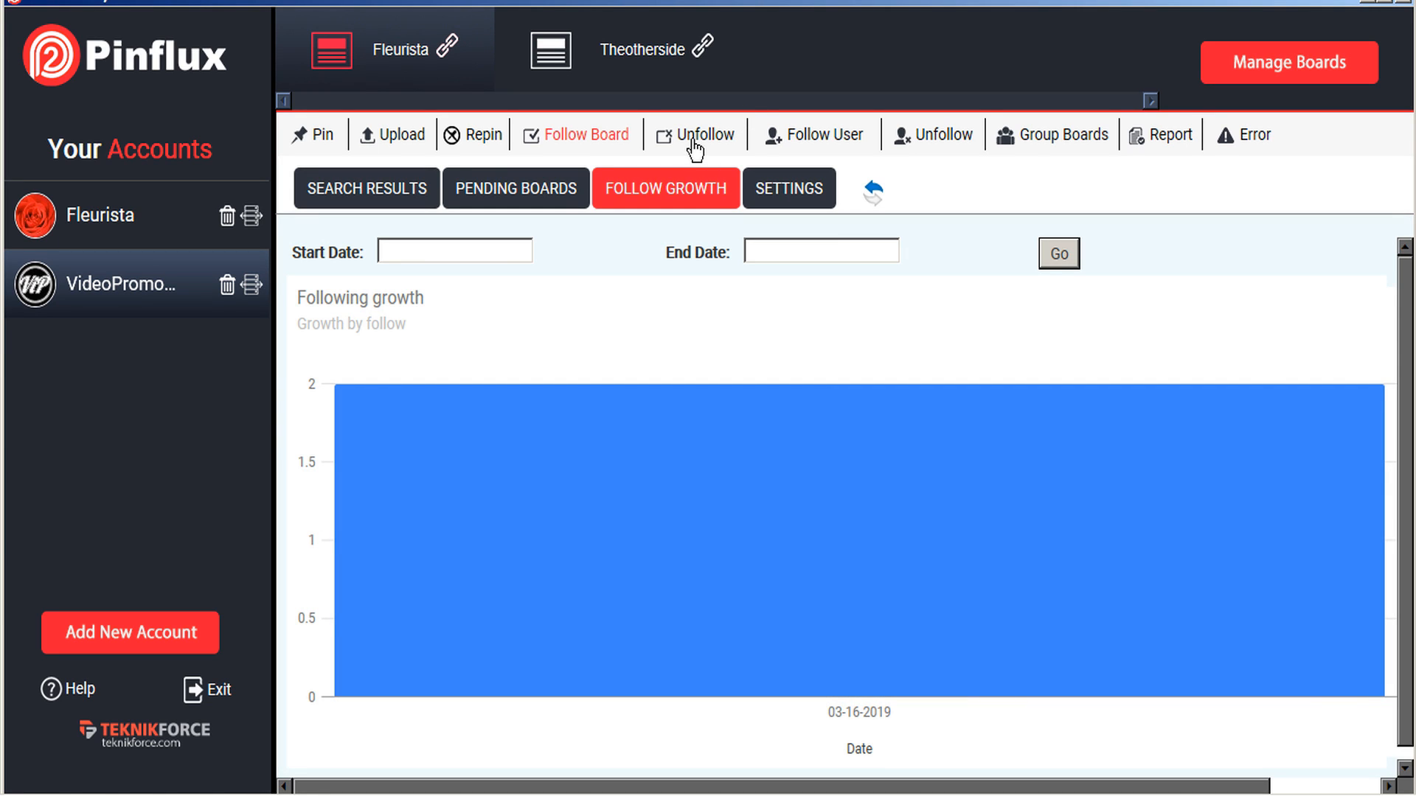
# Step: Enable auto-unfollow after 1 day, 45-minute to 1-hour timing, pins and followers thresholds 0
pyautogui.click(705, 135)
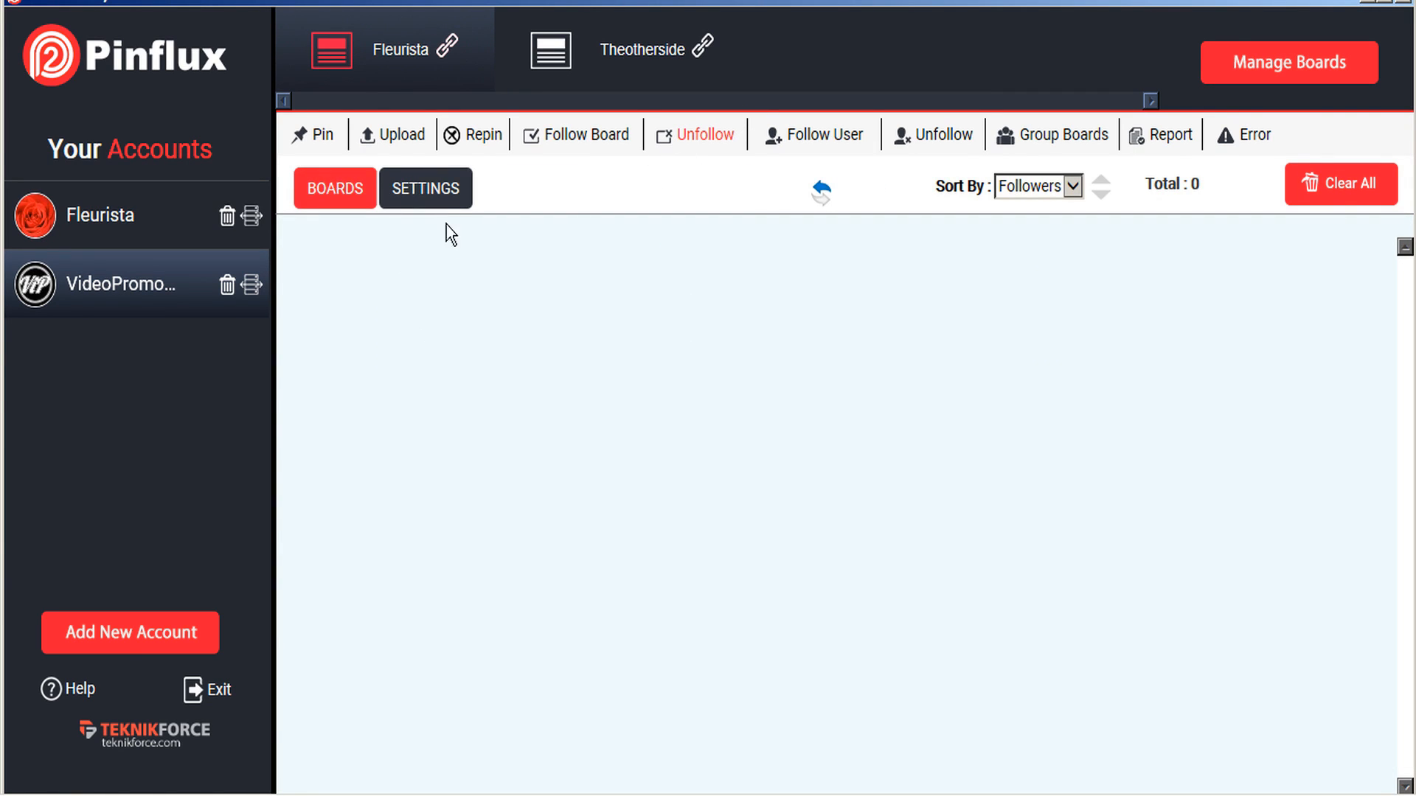
pyautogui.click(424, 188)
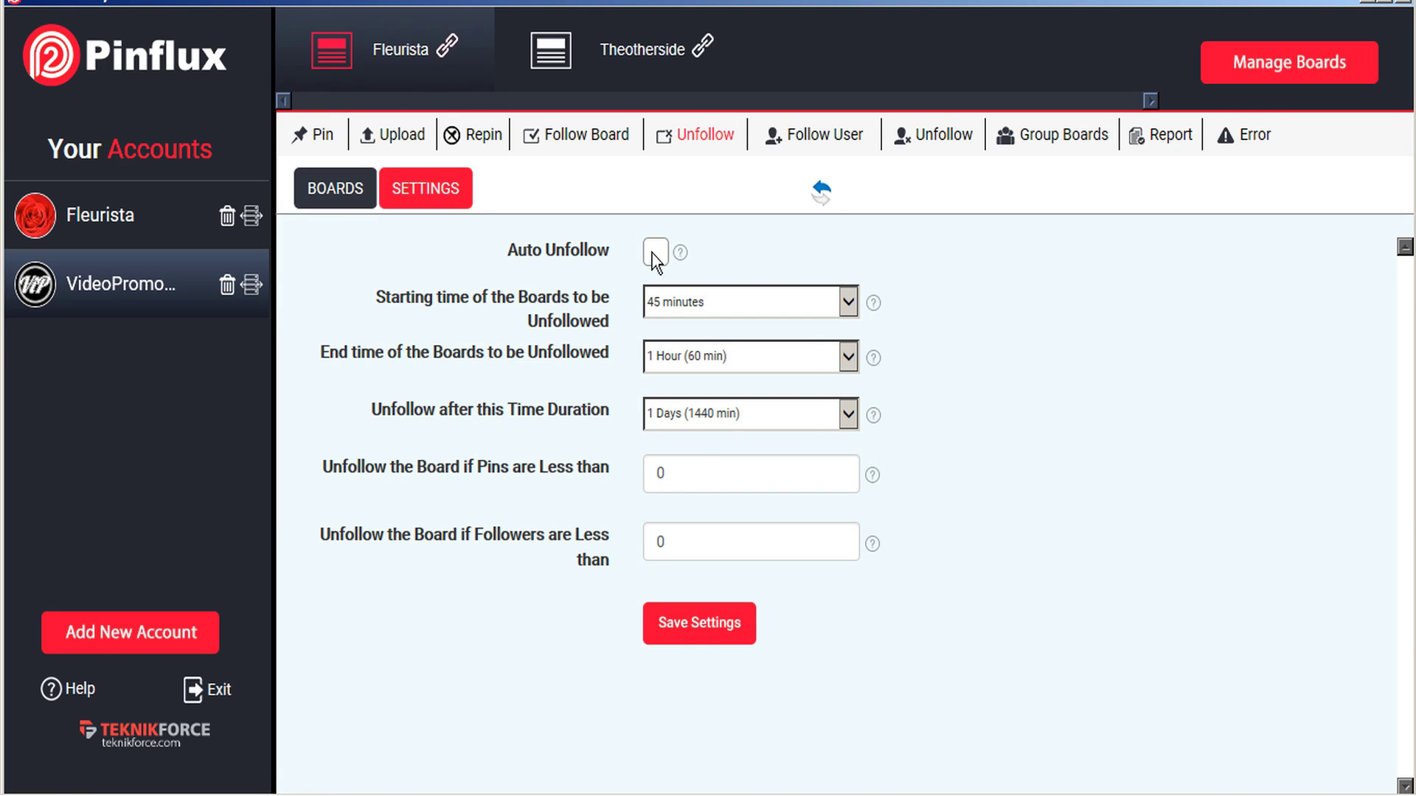
pyautogui.click(655, 253)
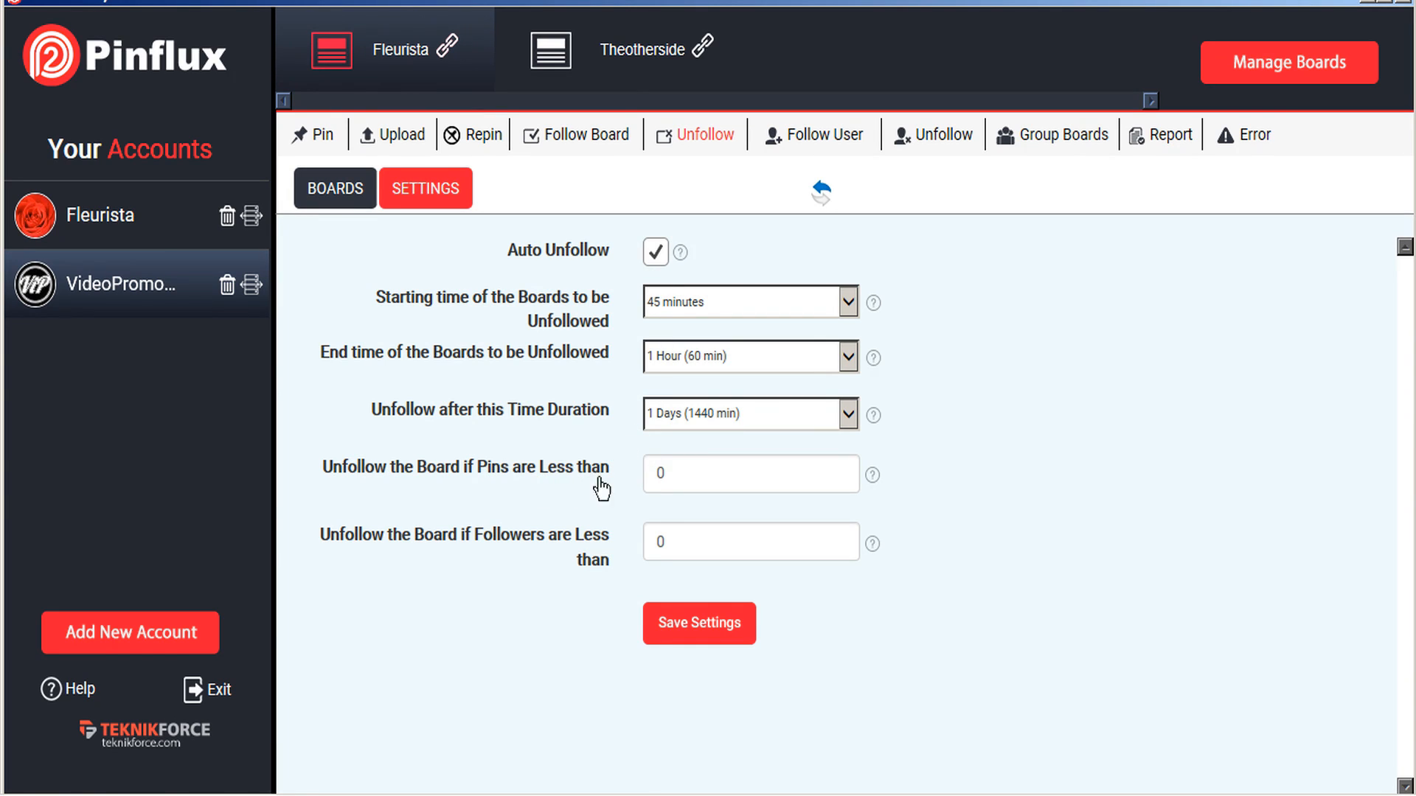
pyautogui.click(751, 473)
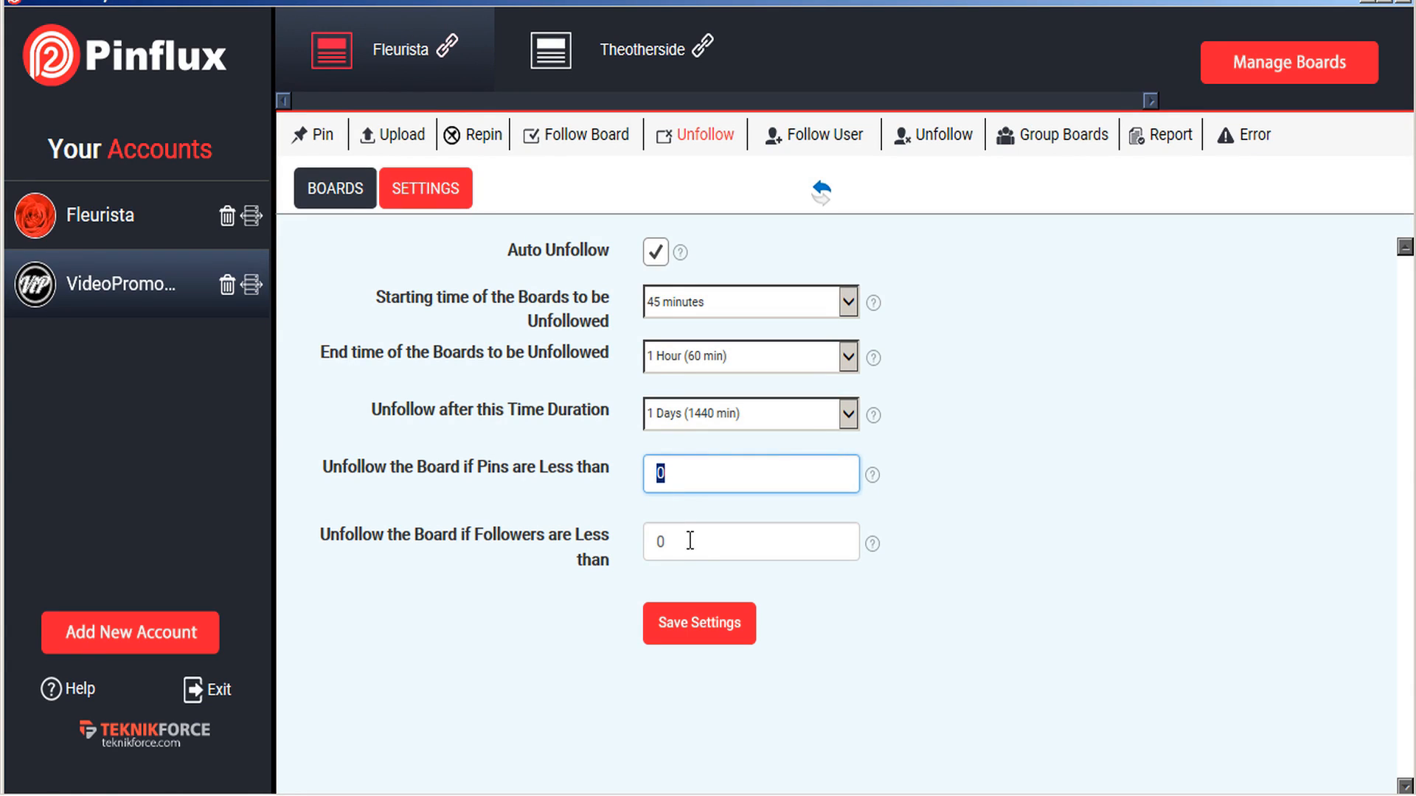
pyautogui.click(749, 540)
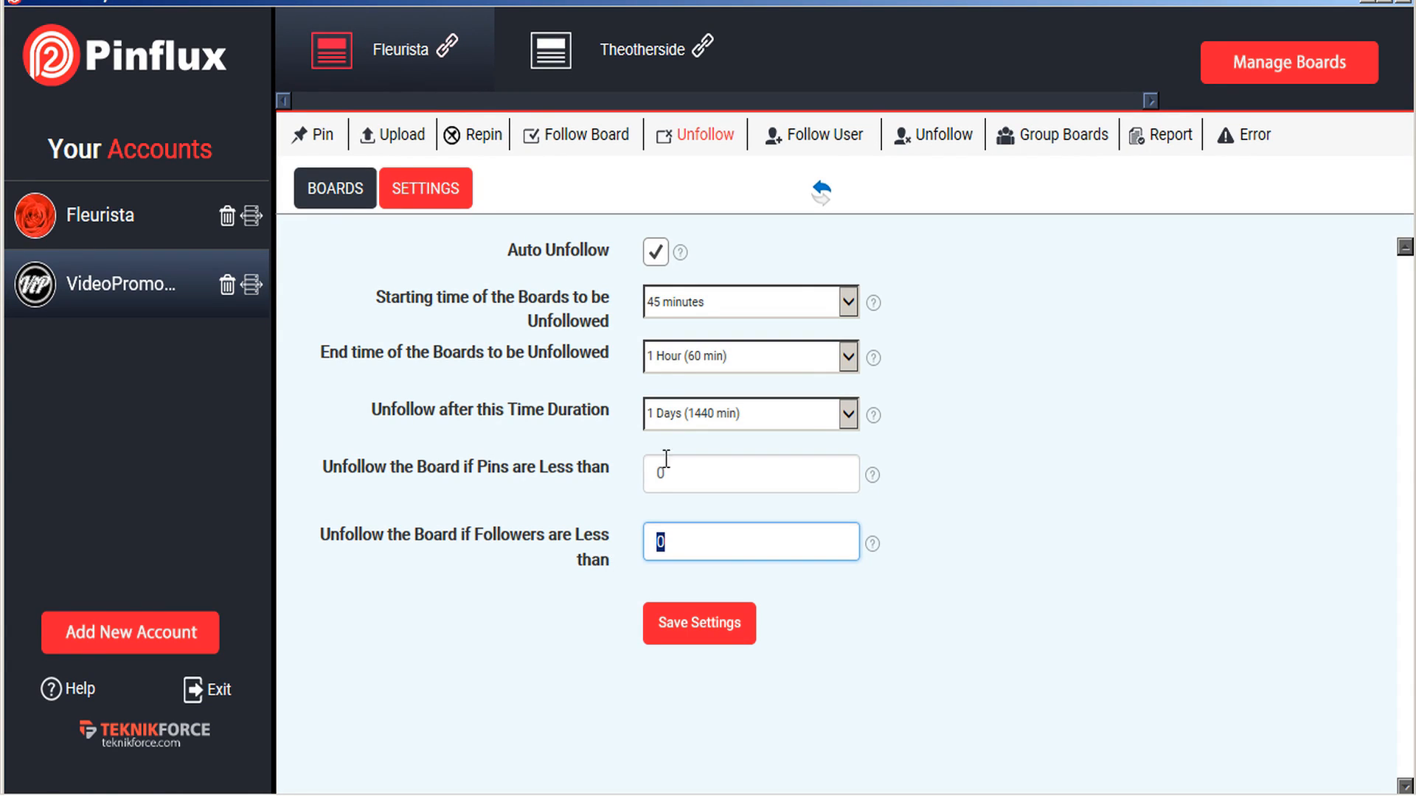
pyautogui.moveTo(838, 405)
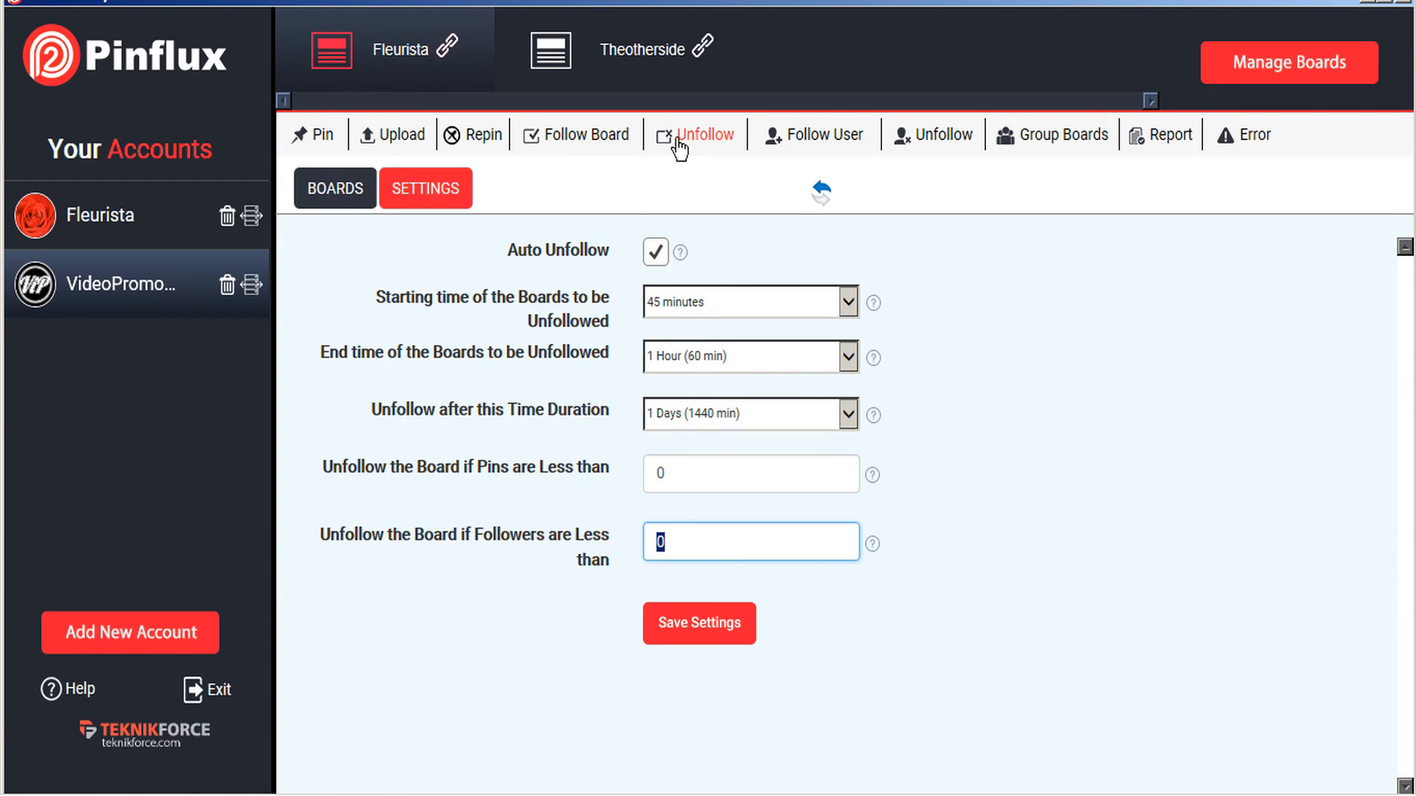
pyautogui.moveTo(826, 134)
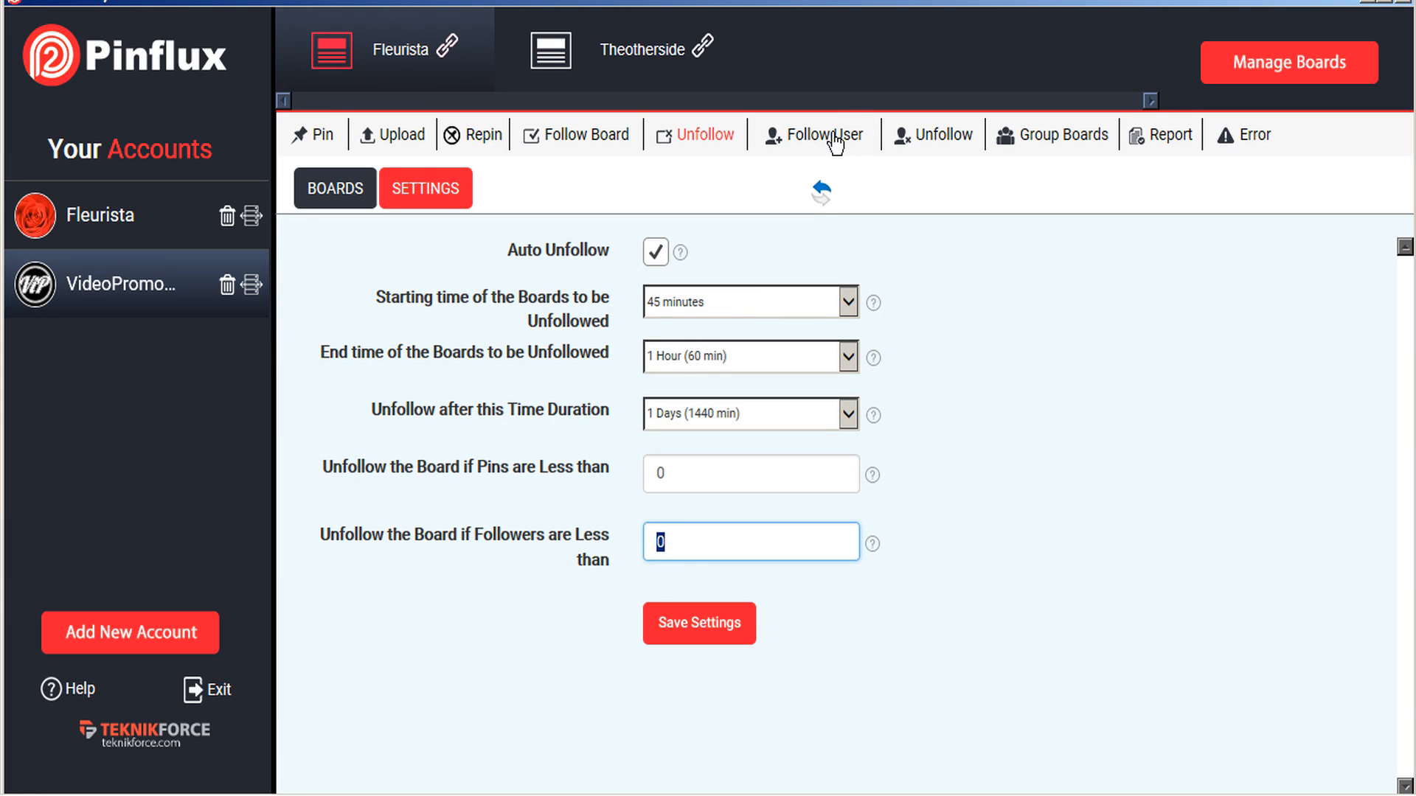
# Step: Add the keyword 'floral design' to Follow User settings, timed from 20 minutes to 1.5 hours, and save
pyautogui.click(815, 134)
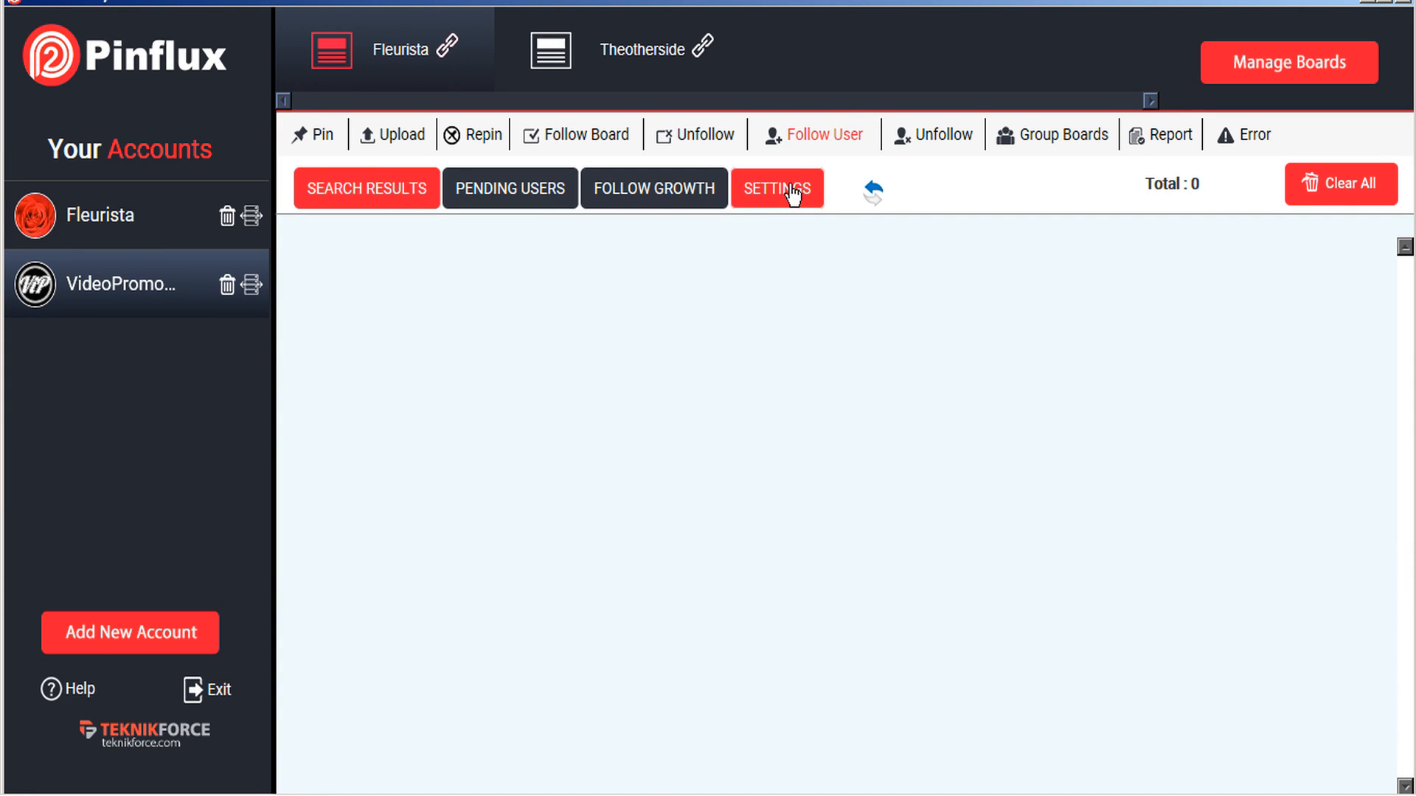
pyautogui.click(775, 189)
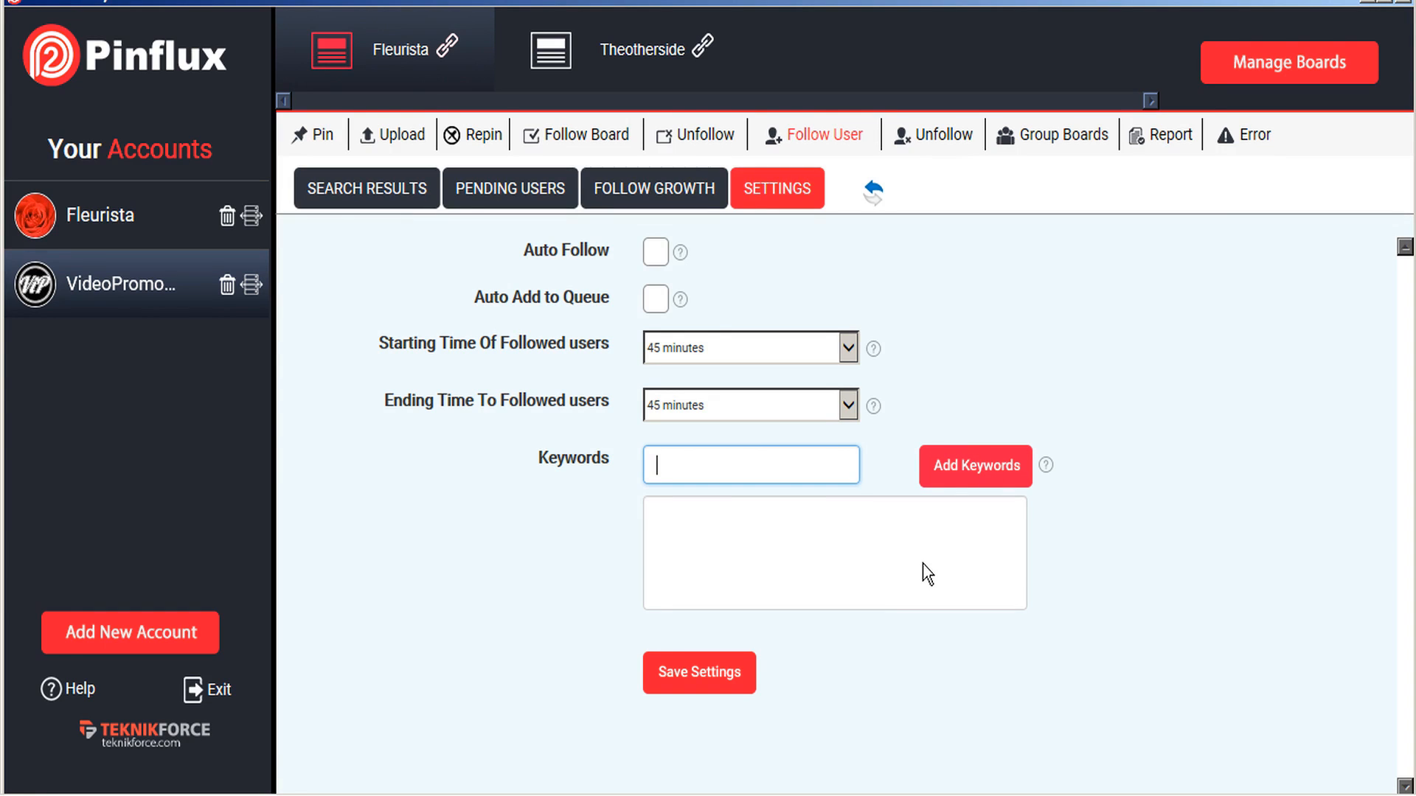
pyautogui.write('floral design')
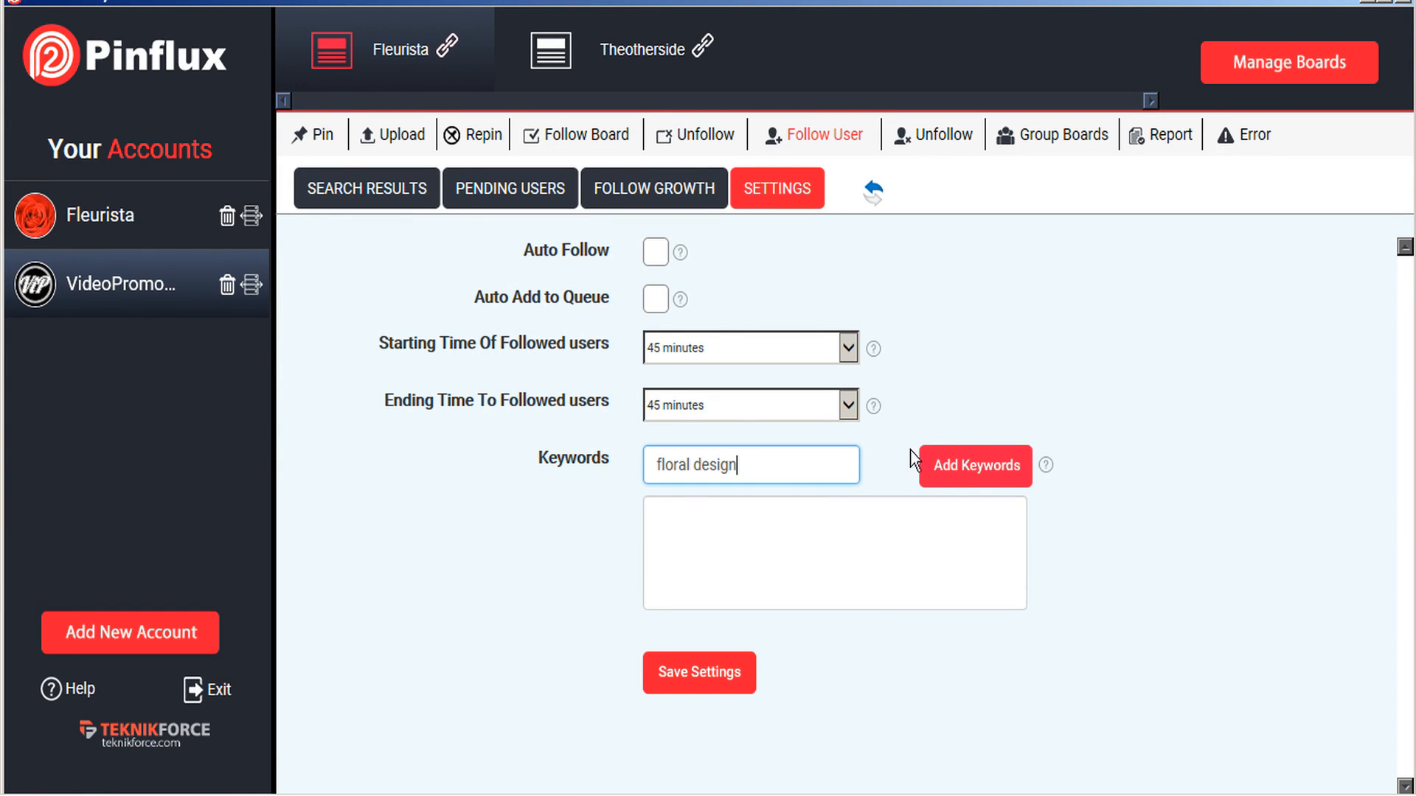
pyautogui.click(974, 466)
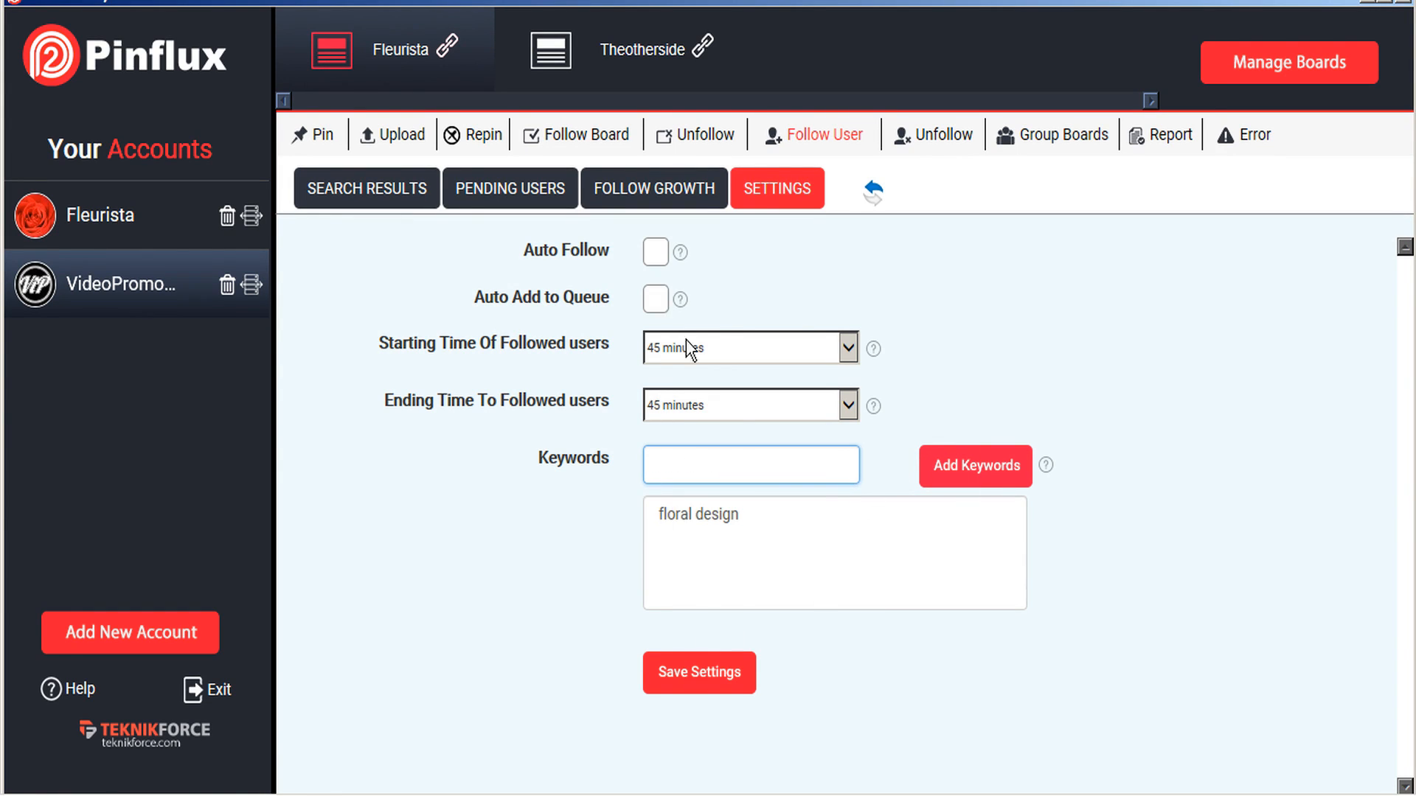
pyautogui.click(748, 405)
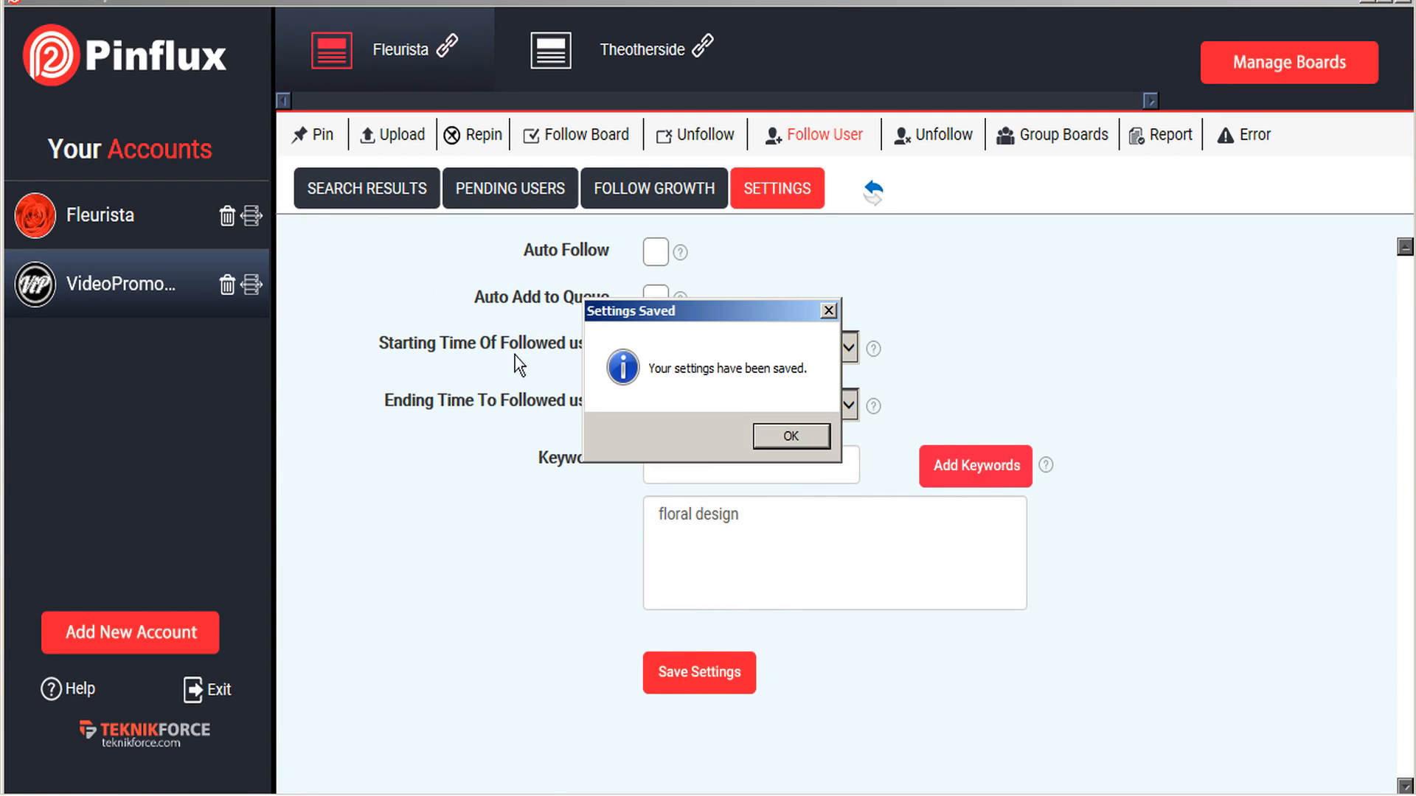
pyautogui.click(790, 435)
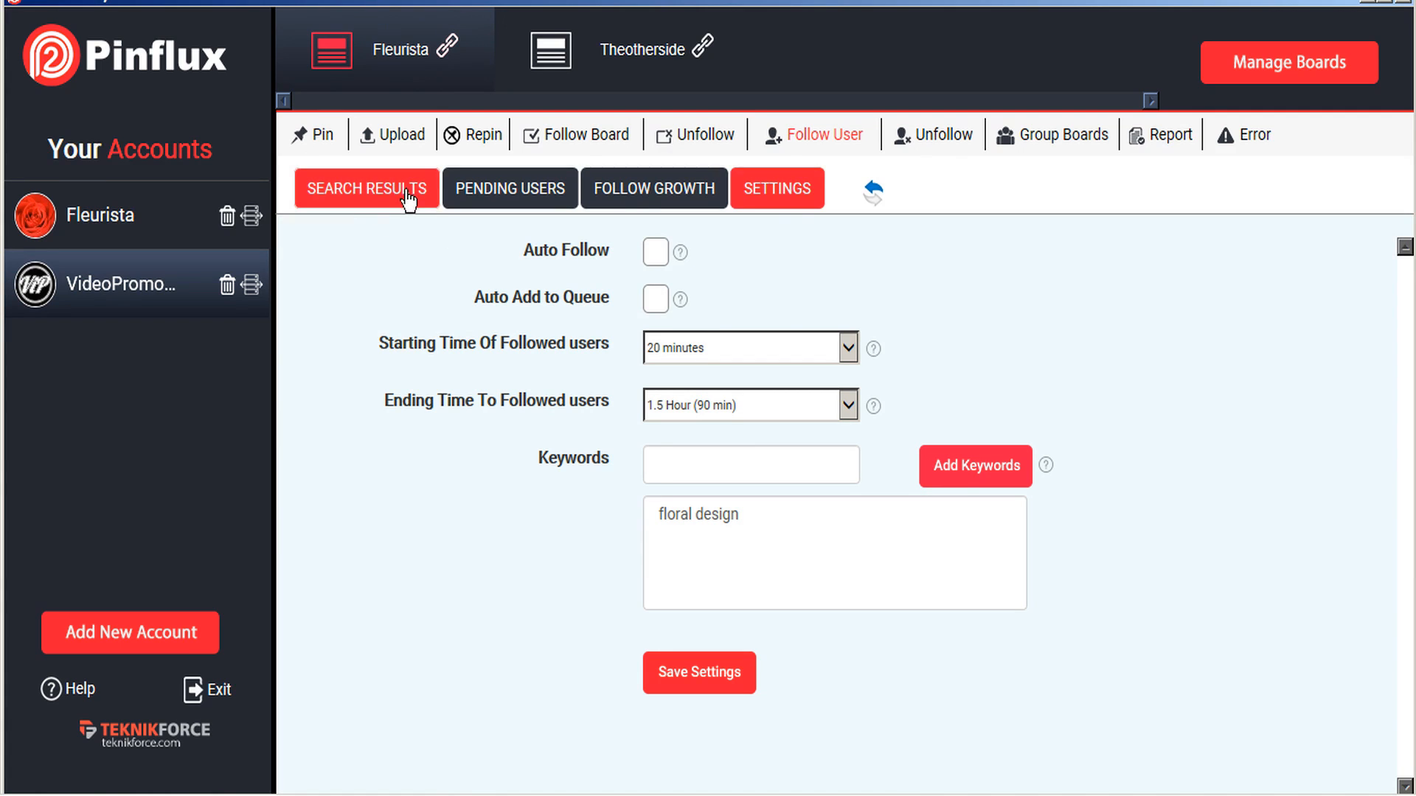
pyautogui.click(366, 188)
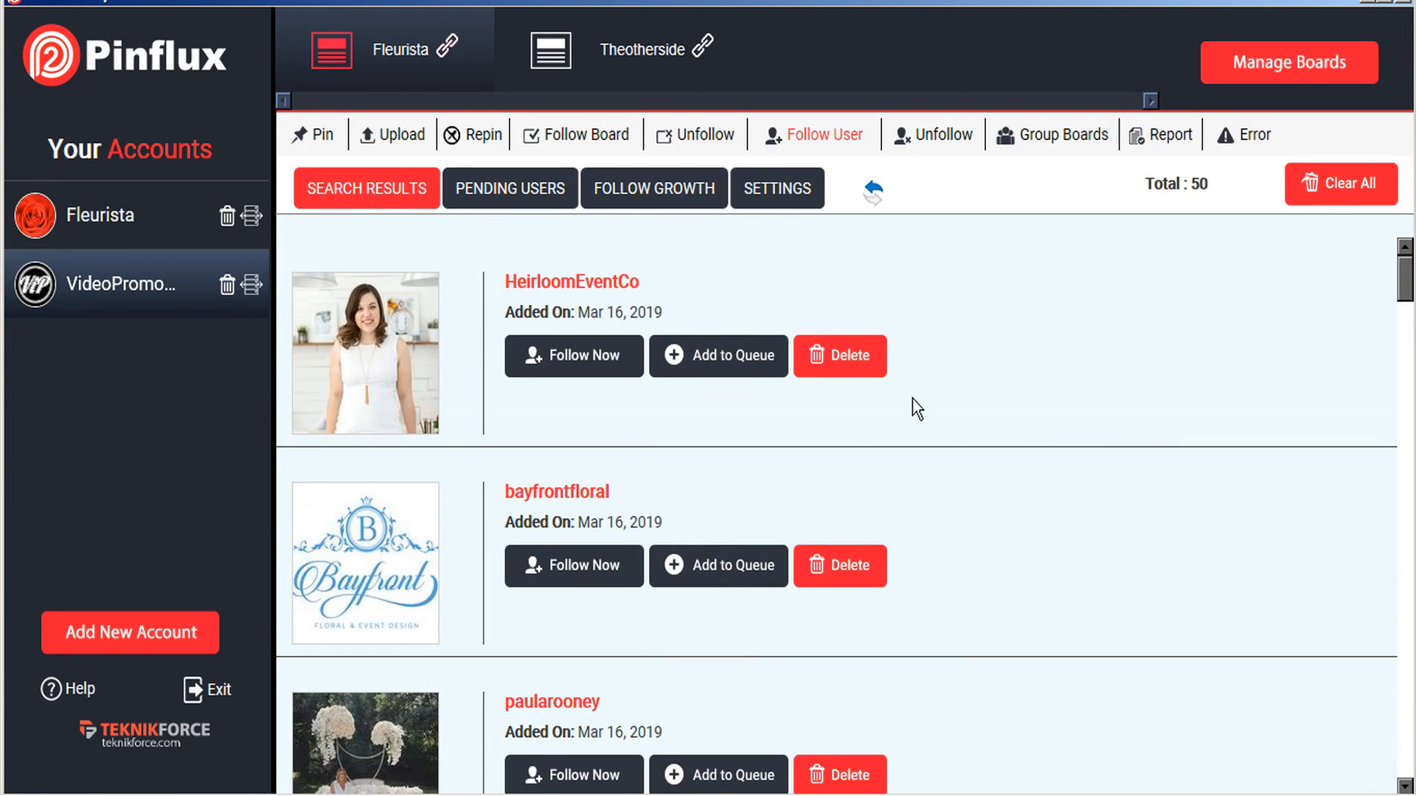
pyautogui.scroll(-3)
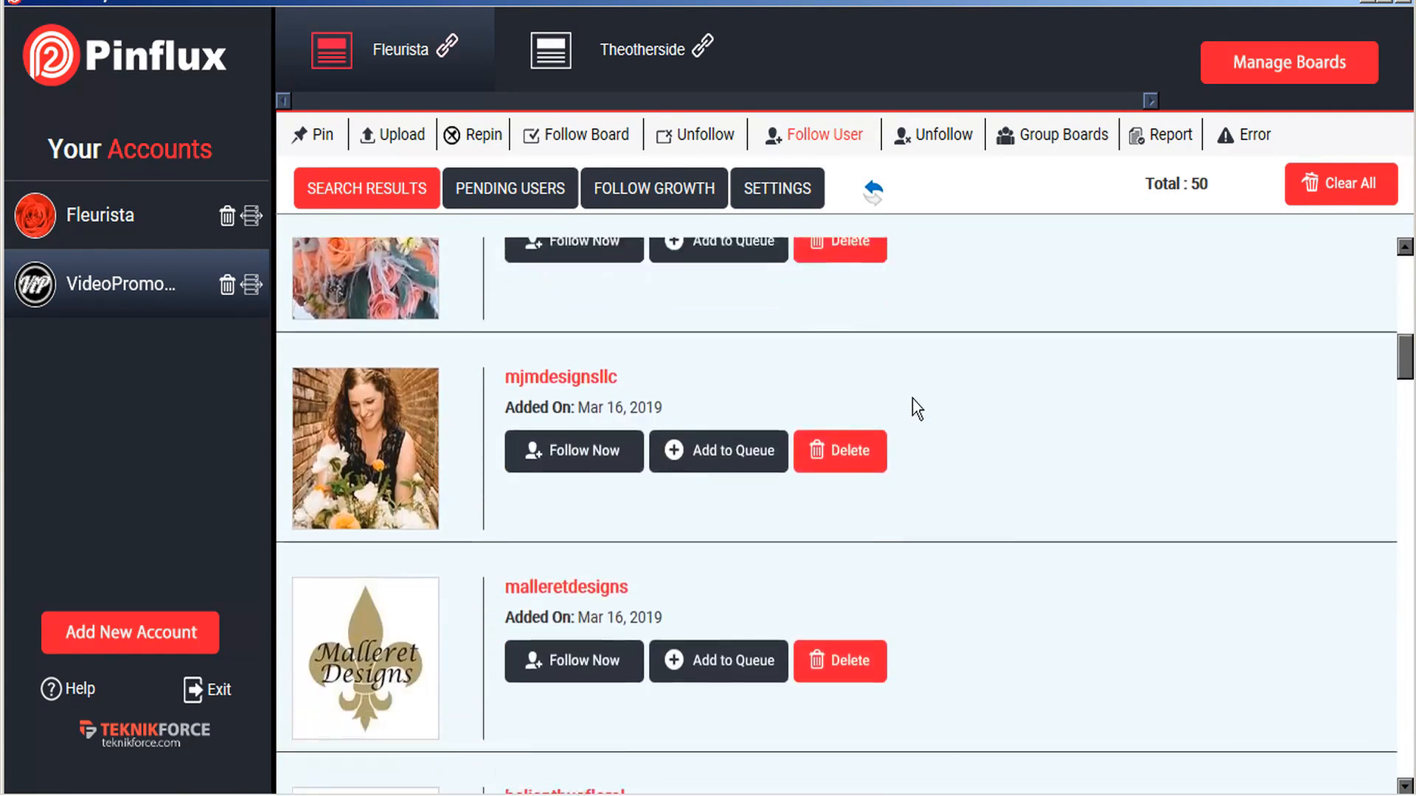
pyautogui.scroll(-3)
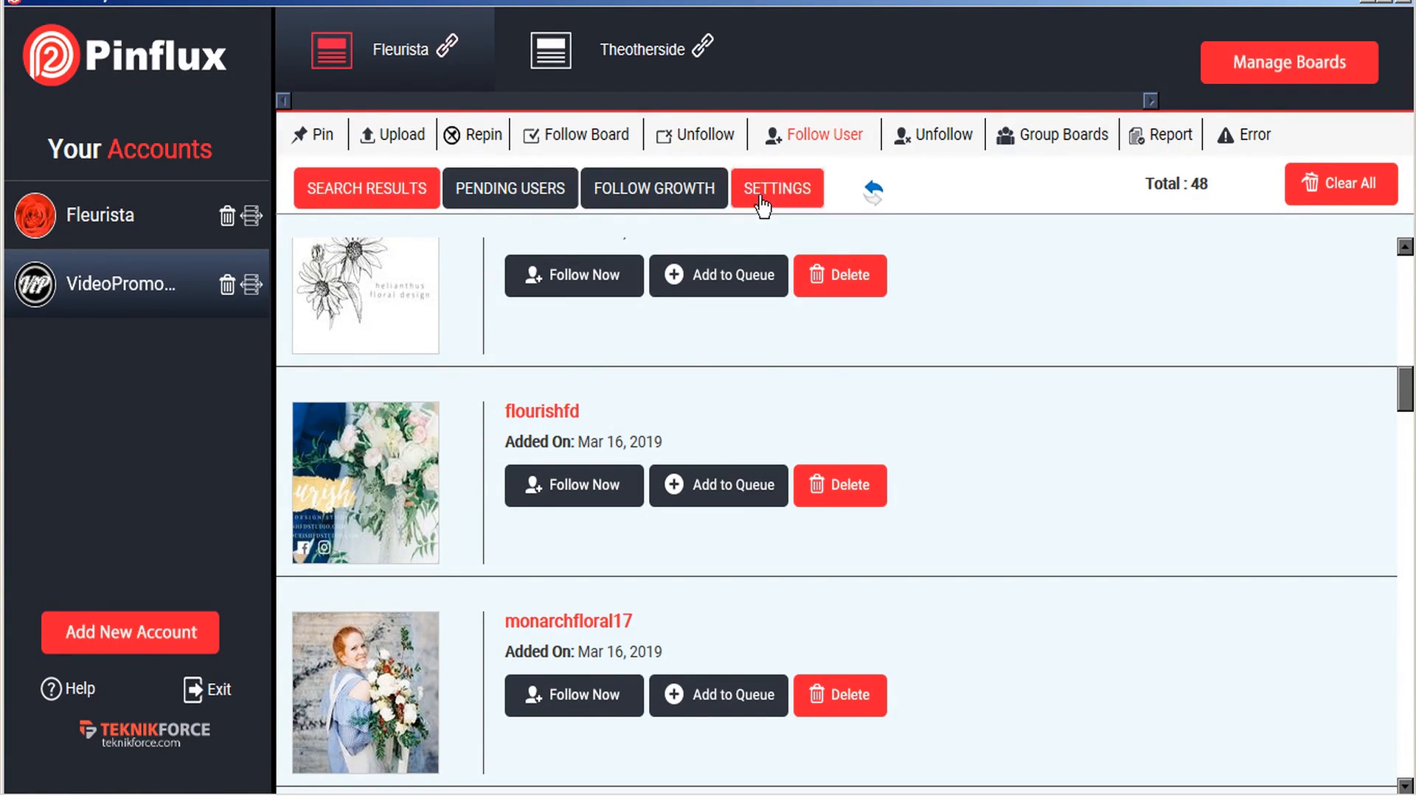
pyautogui.click(776, 188)
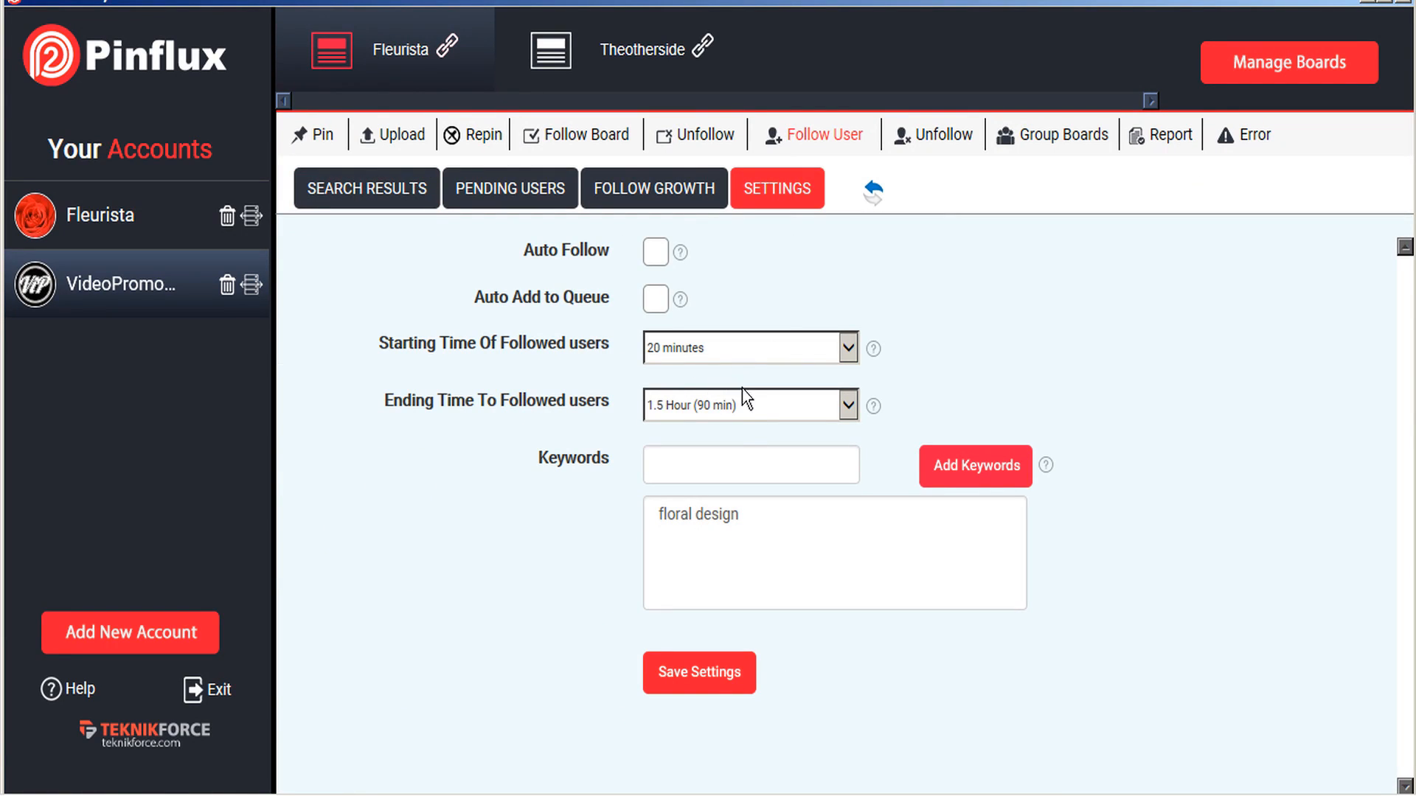
pyautogui.moveTo(832, 315)
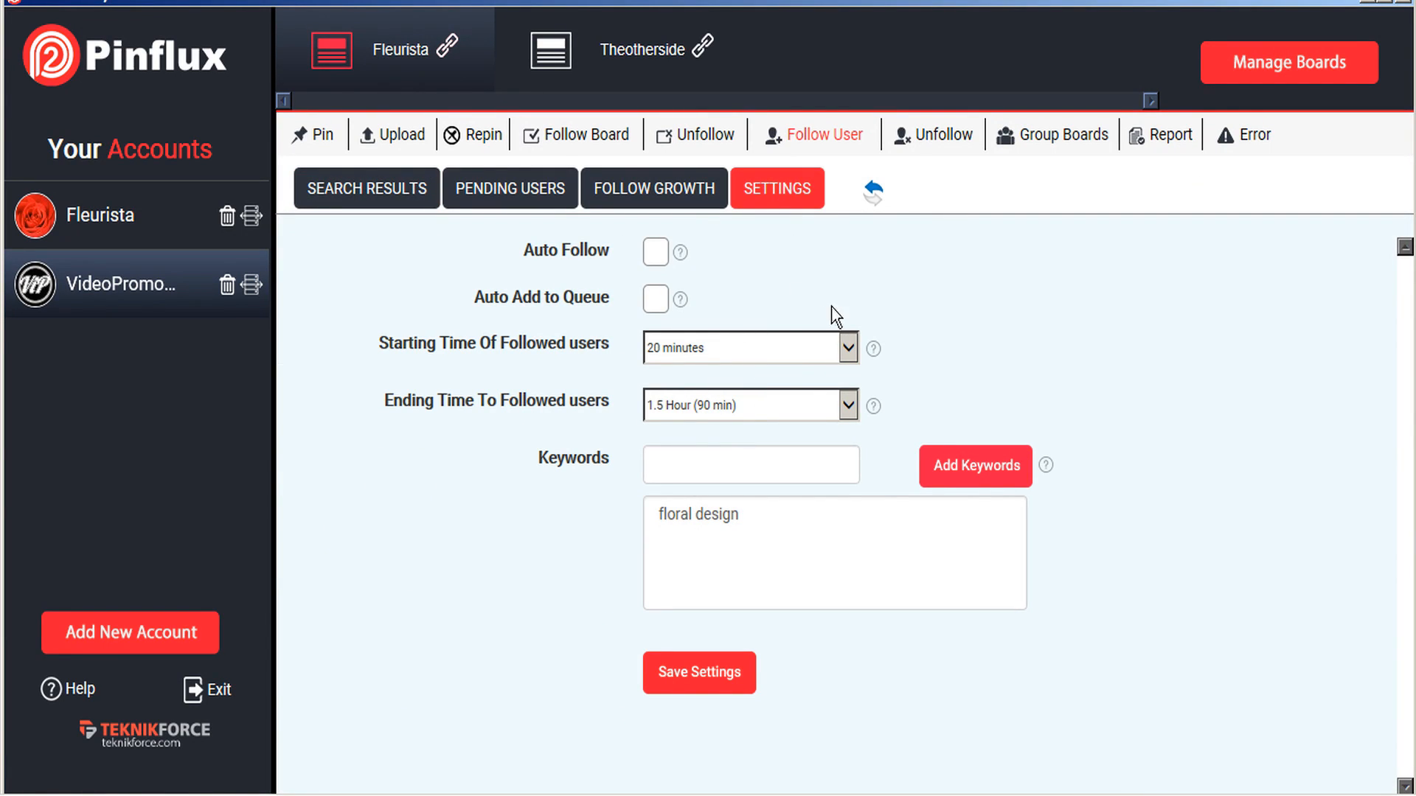
# Step: Show the Unfollow User settings: auto-unfollow off, 45-minute timing, unfollow after 1 day
pyautogui.click(941, 135)
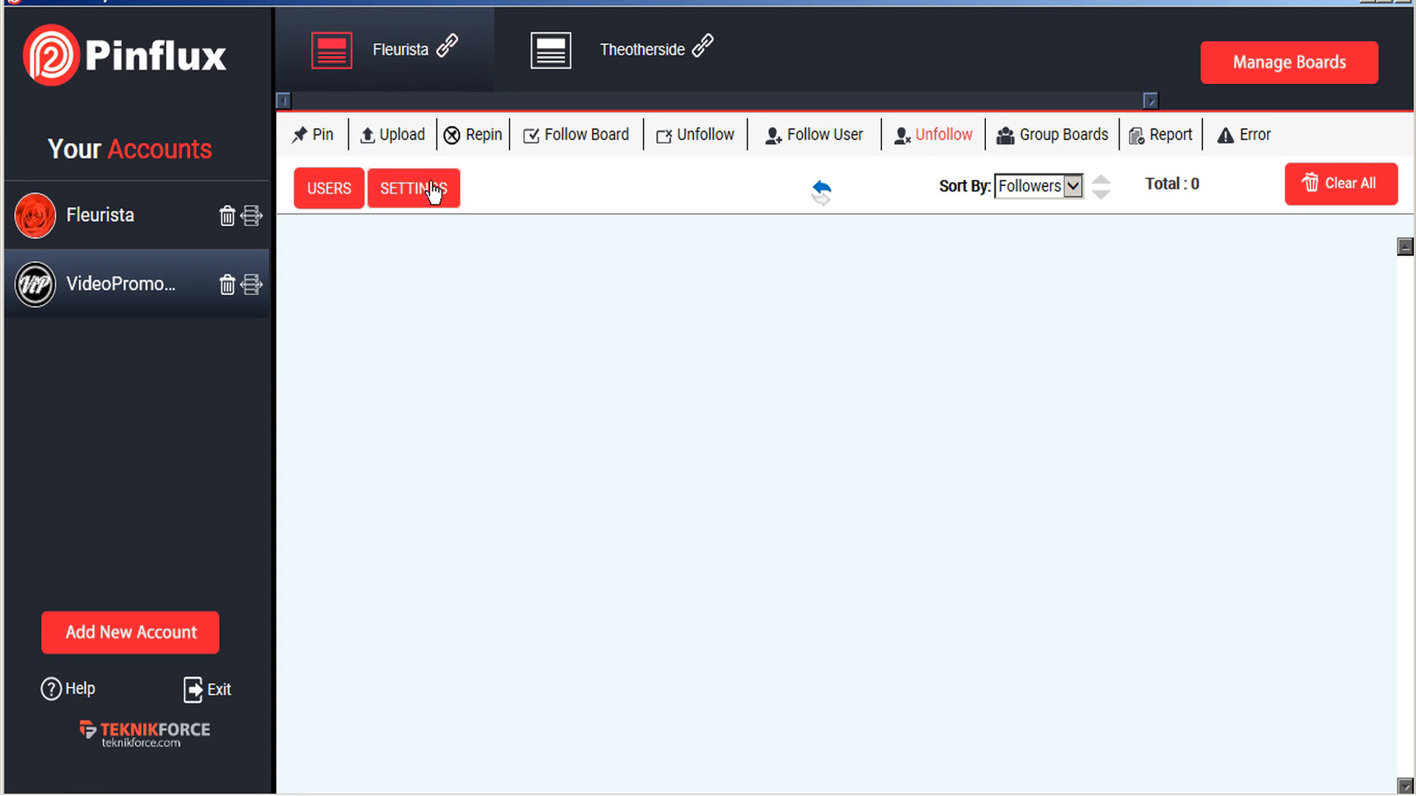
pyautogui.click(414, 188)
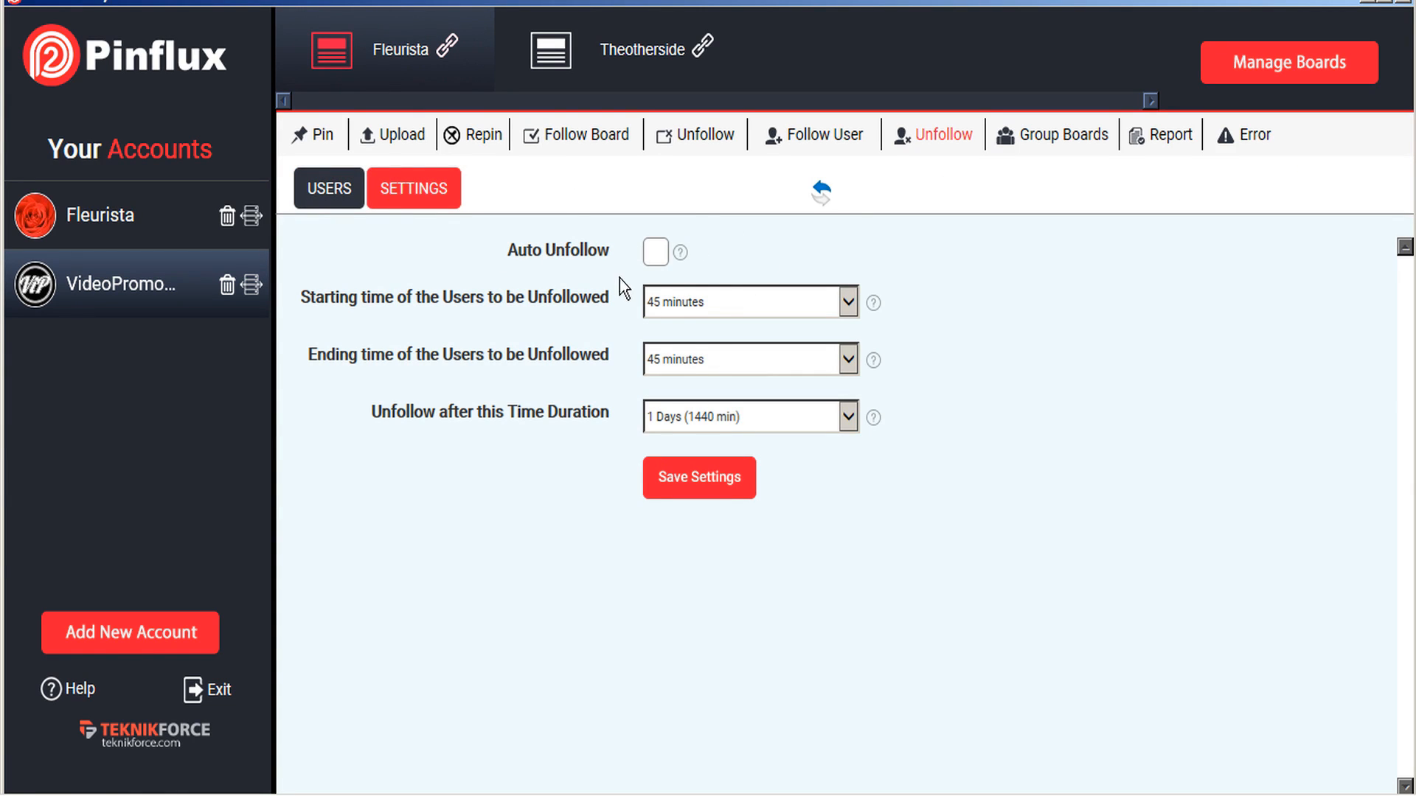
pyautogui.moveTo(657, 328)
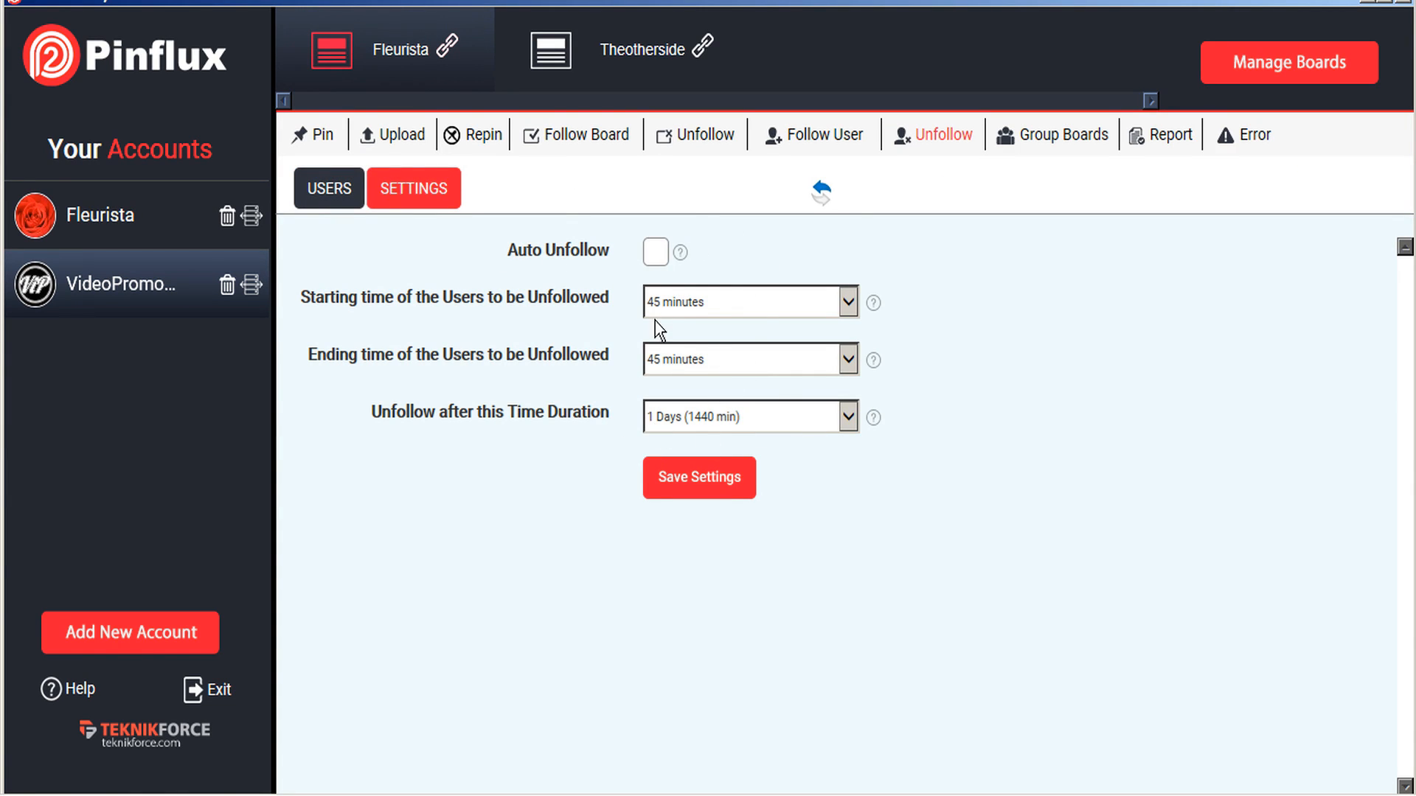
pyautogui.moveTo(706, 462)
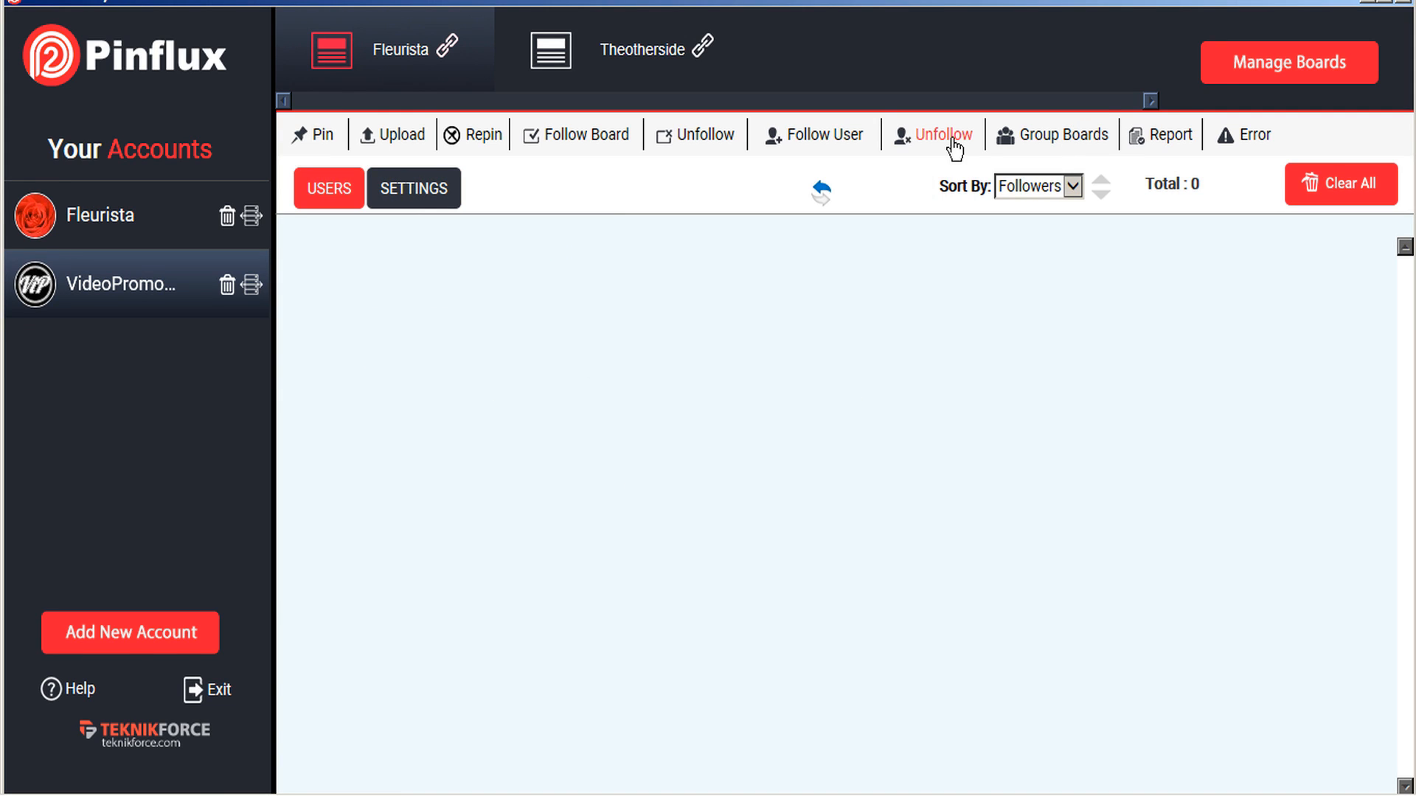
pyautogui.moveTo(1081, 145)
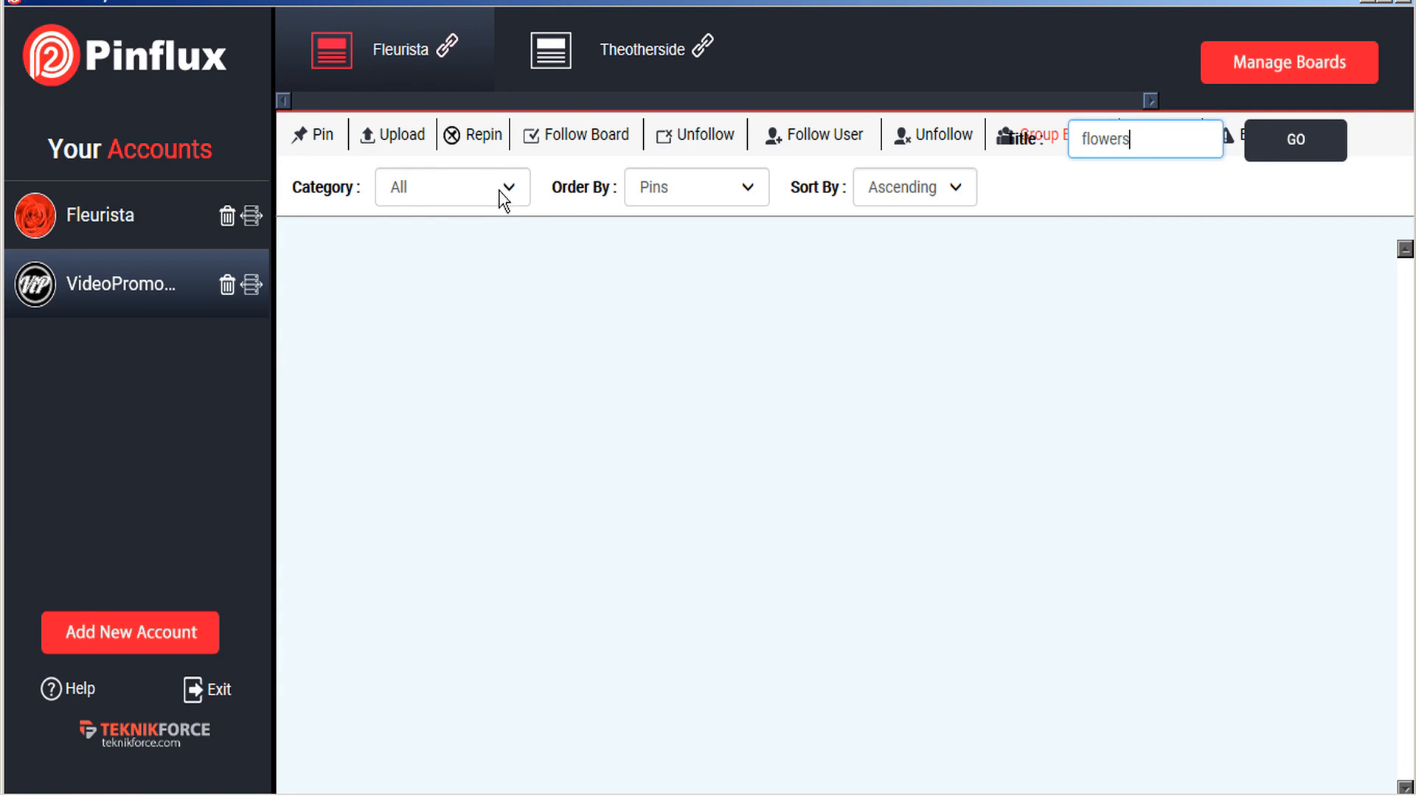
# Step: Search group boards for 'flowers' in all categories and scroll through the results
pyautogui.click(451, 187)
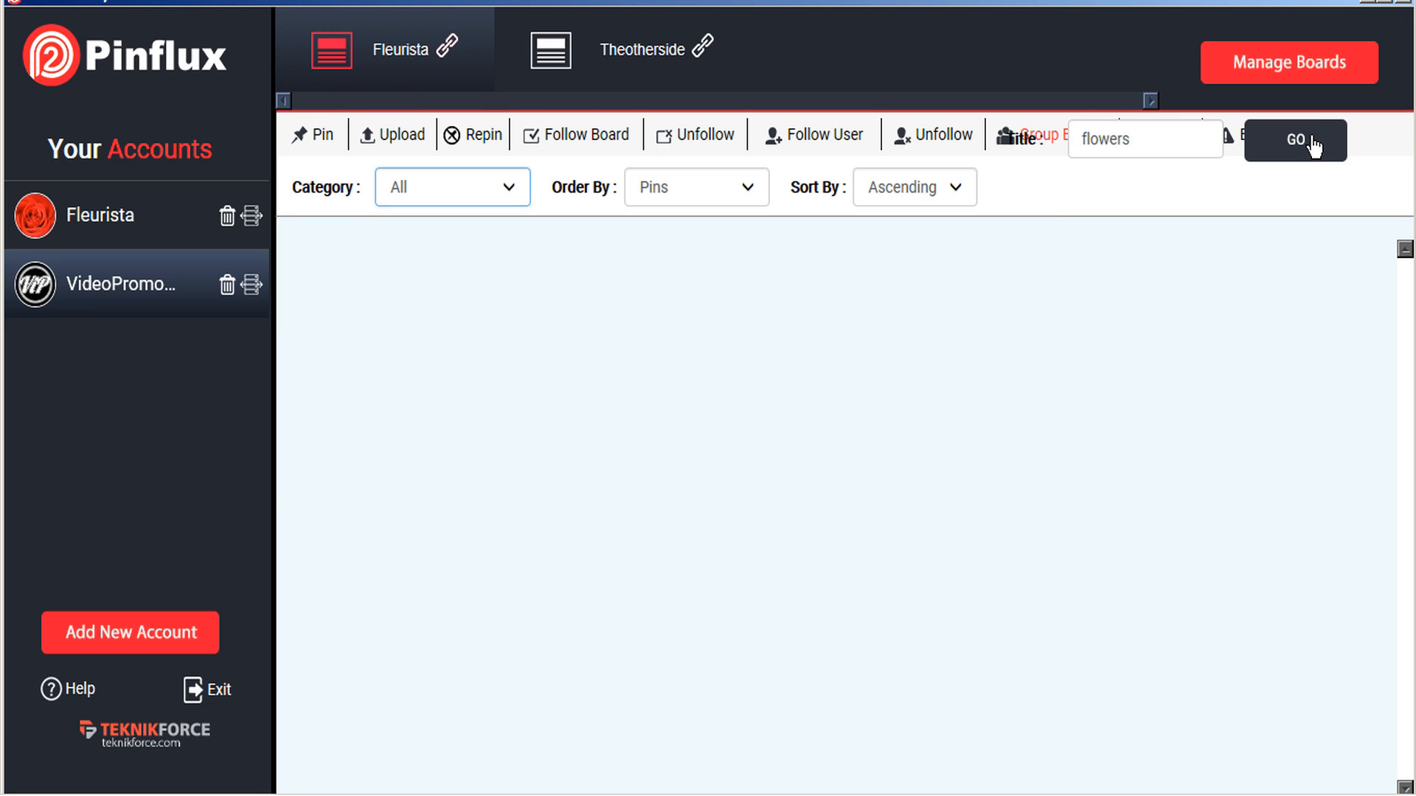
pyautogui.click(1295, 141)
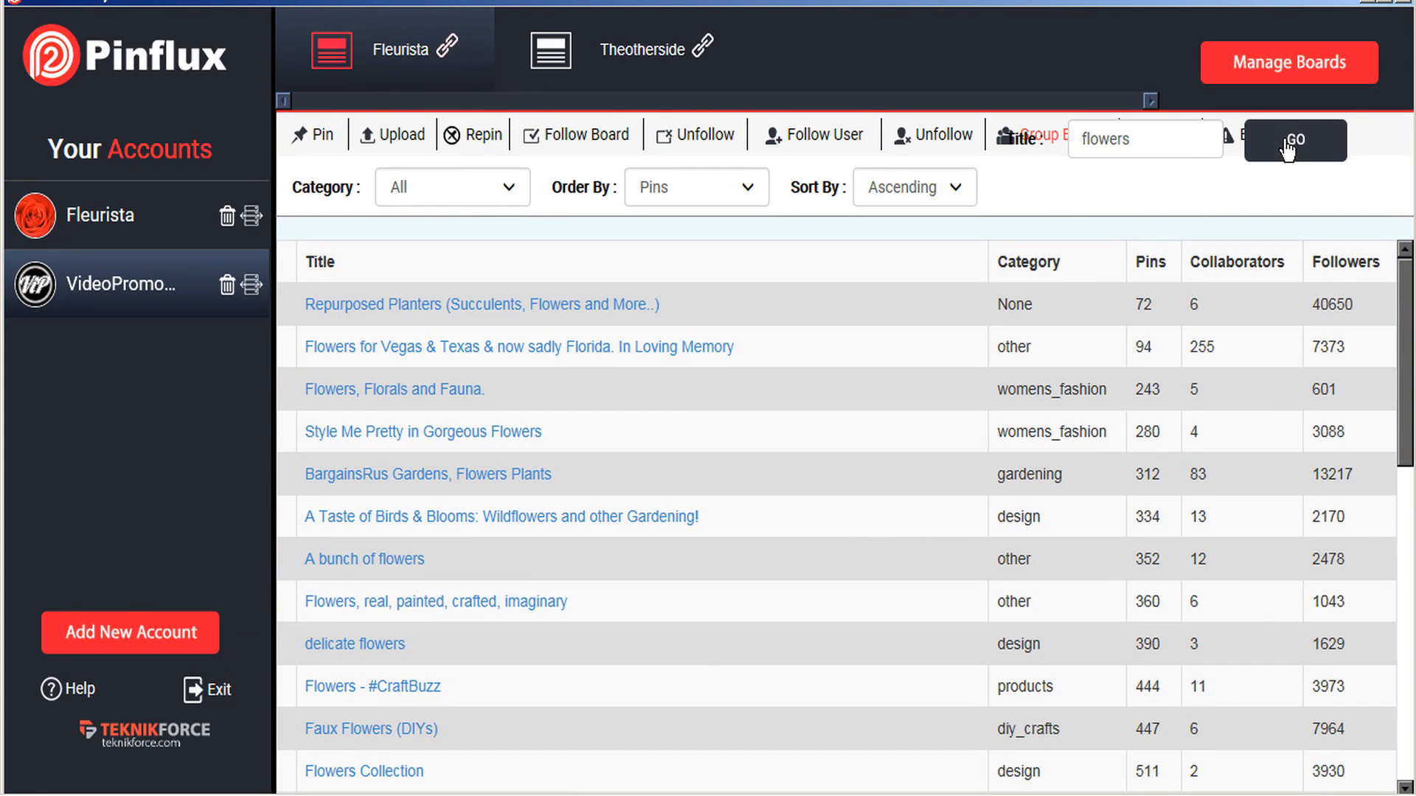
pyautogui.moveTo(1127, 150)
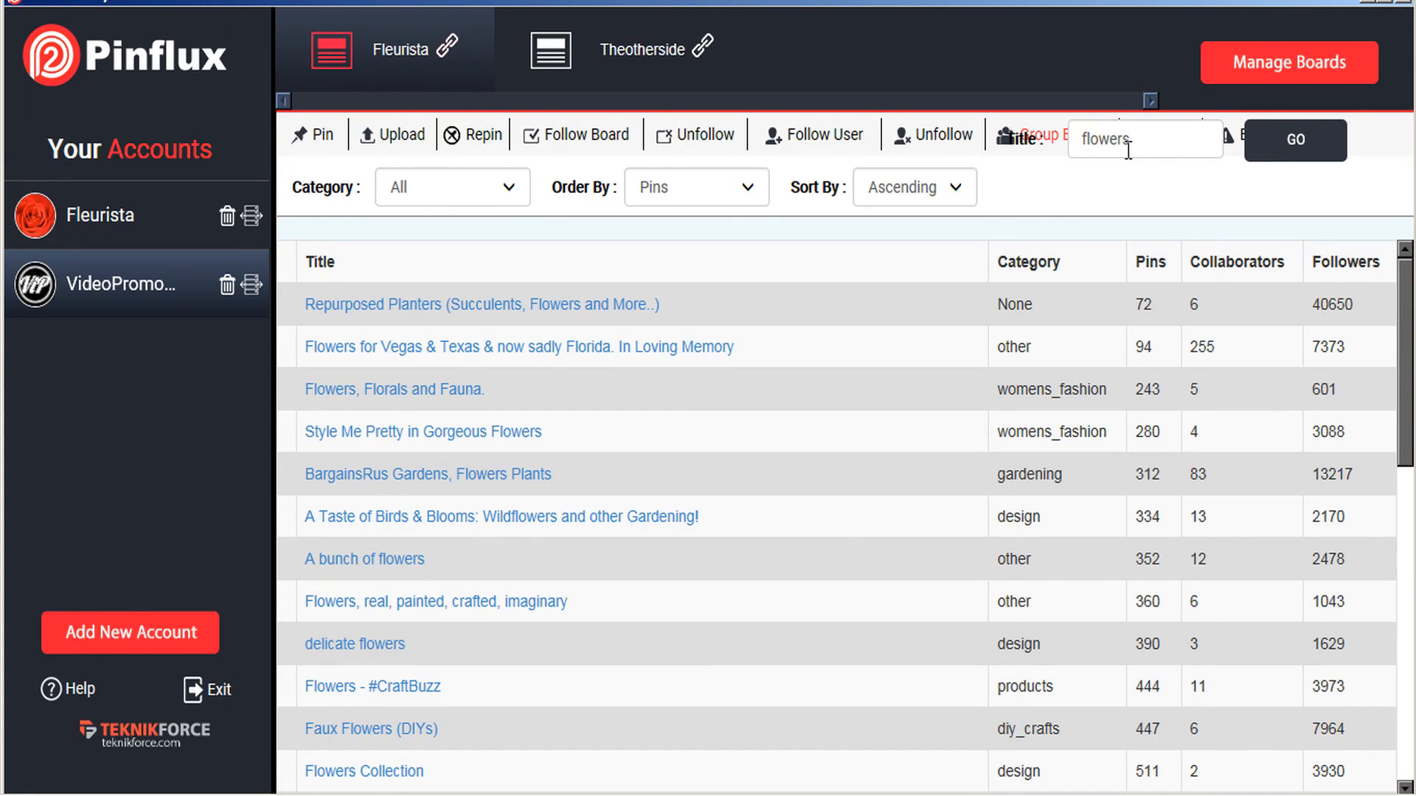
pyautogui.moveTo(791, 377)
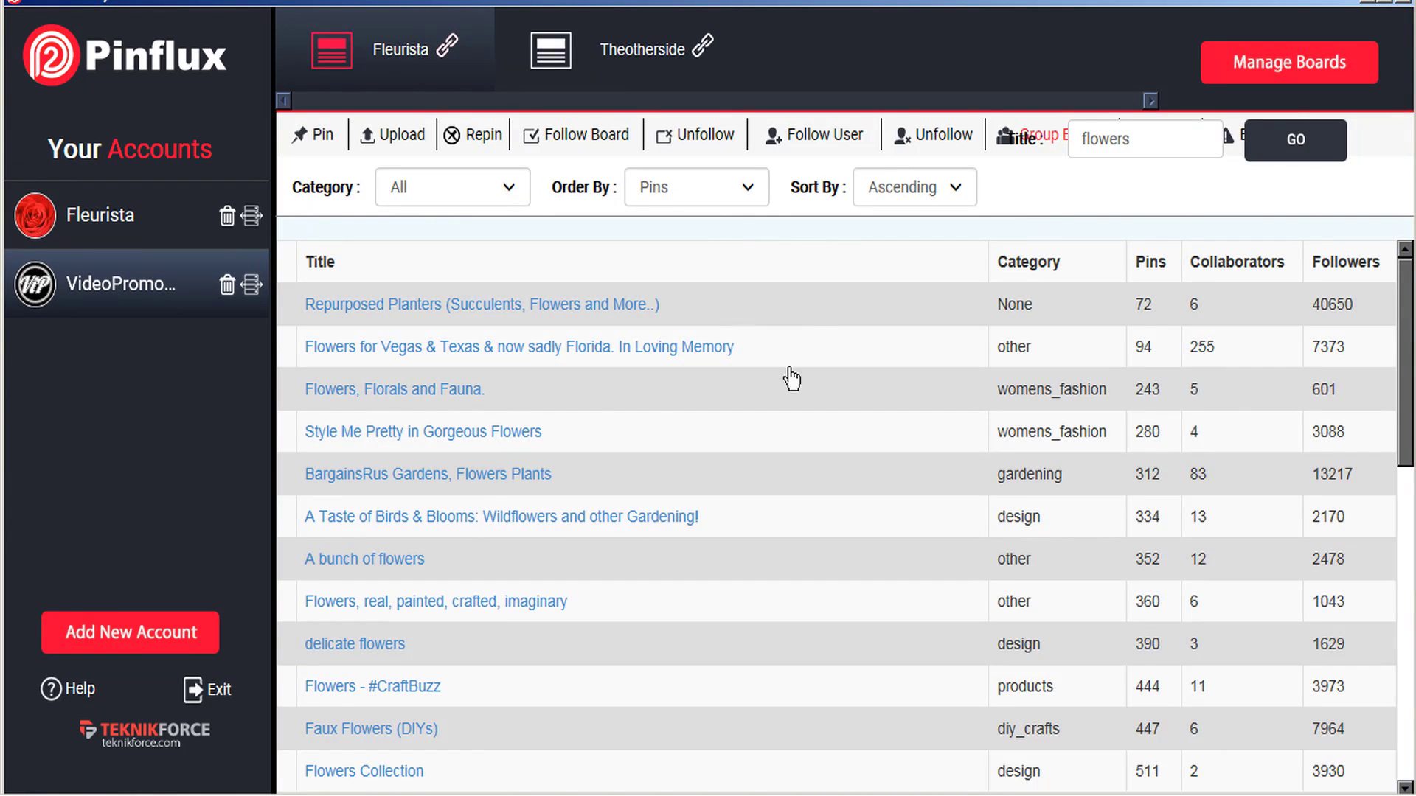
pyautogui.scroll(-3)
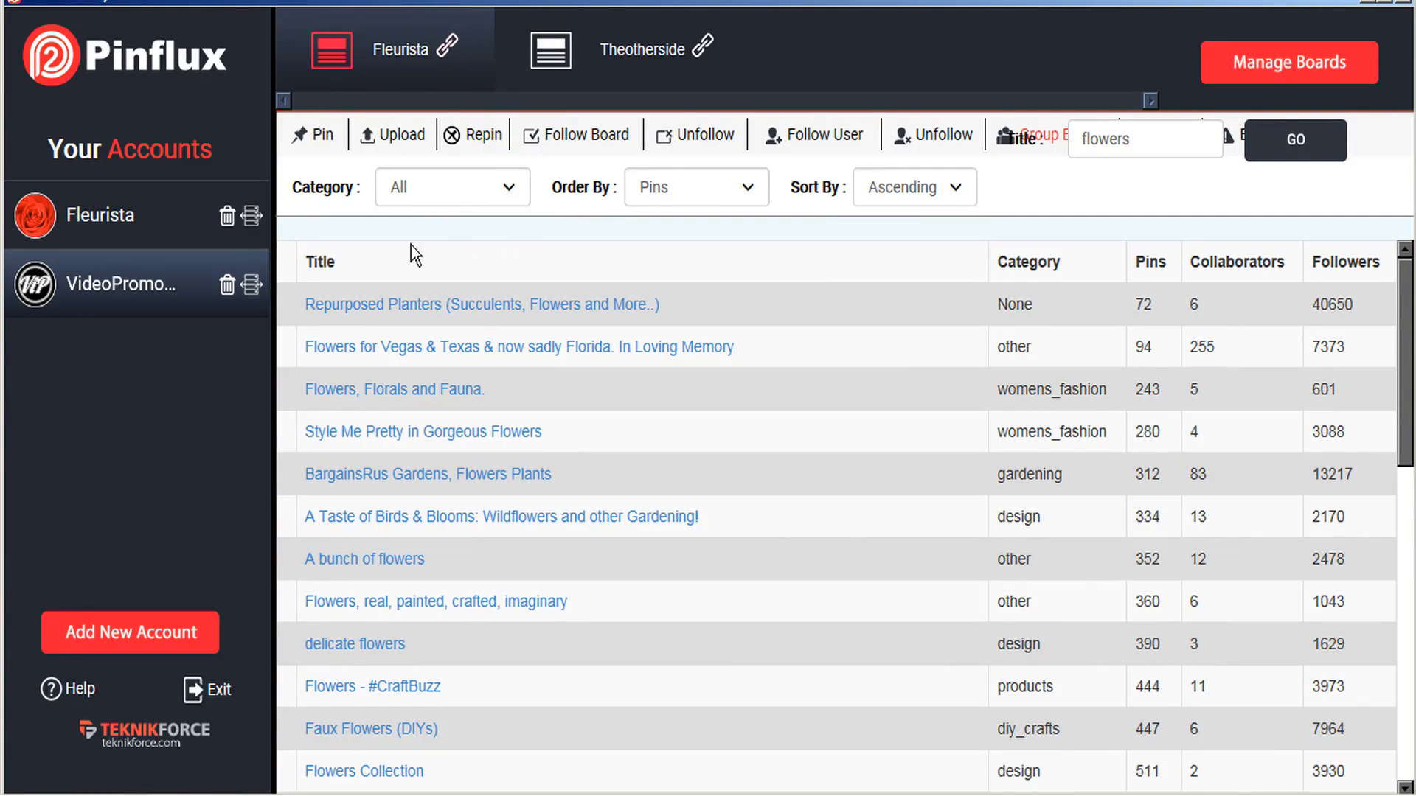
pyautogui.moveTo(97, 650)
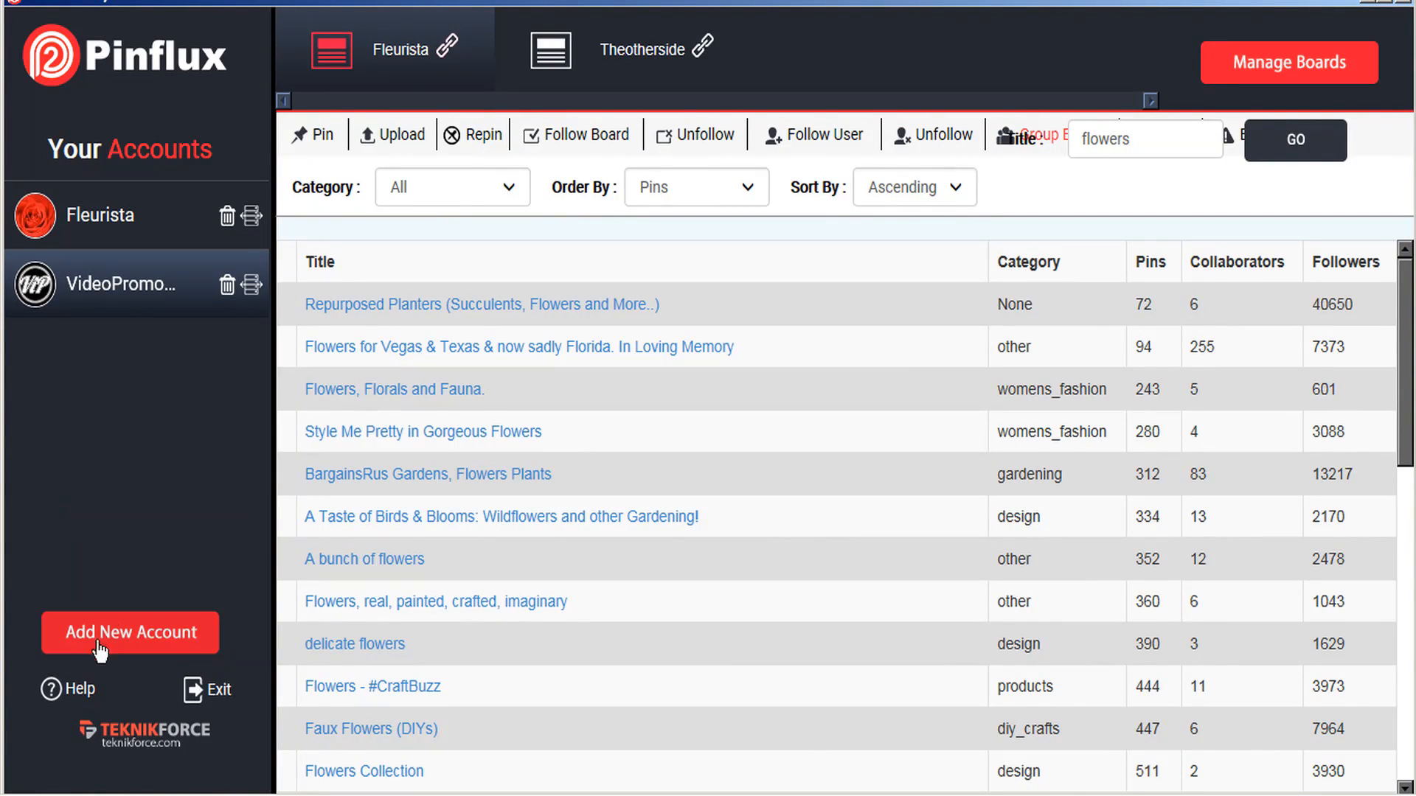
pyautogui.moveTo(73, 700)
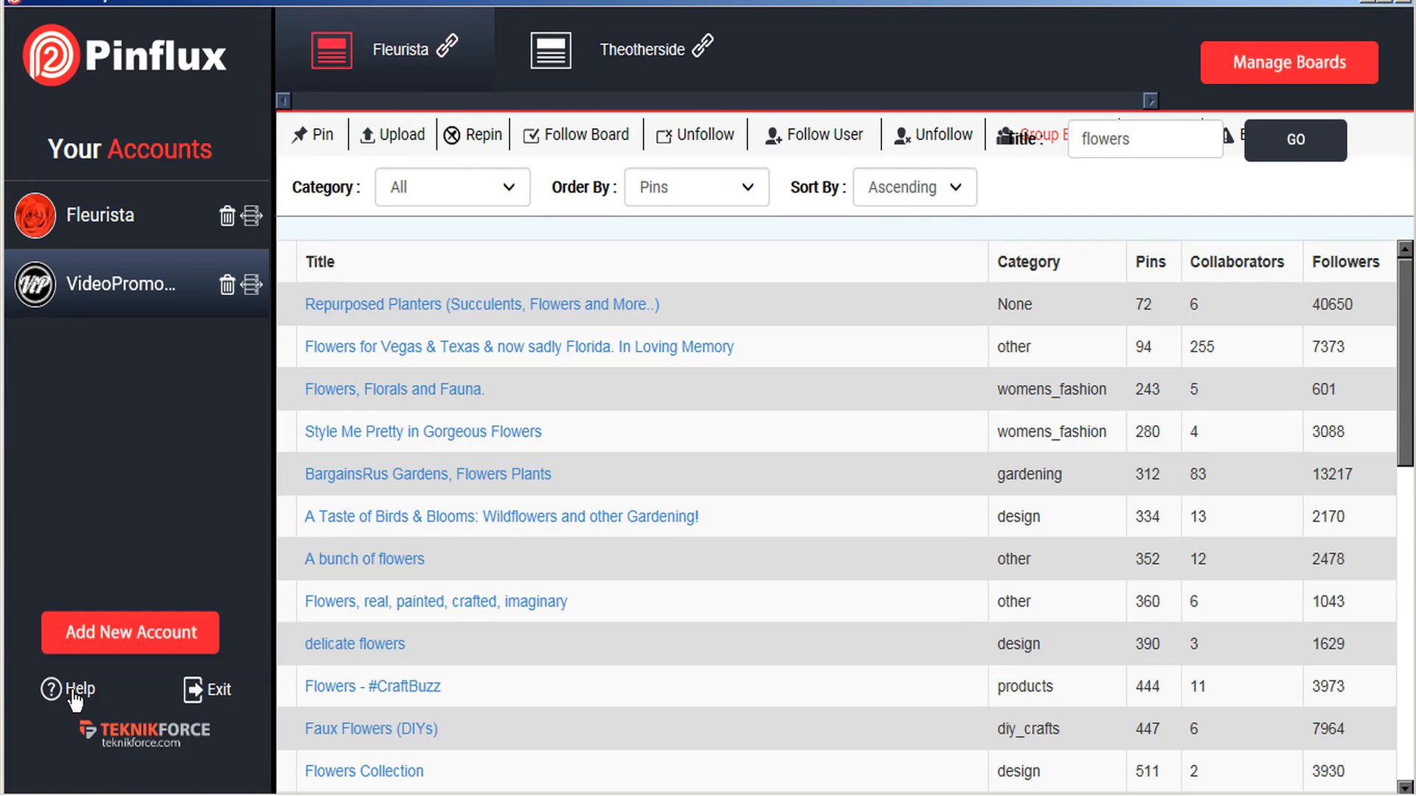
pyautogui.moveTo(102, 704)
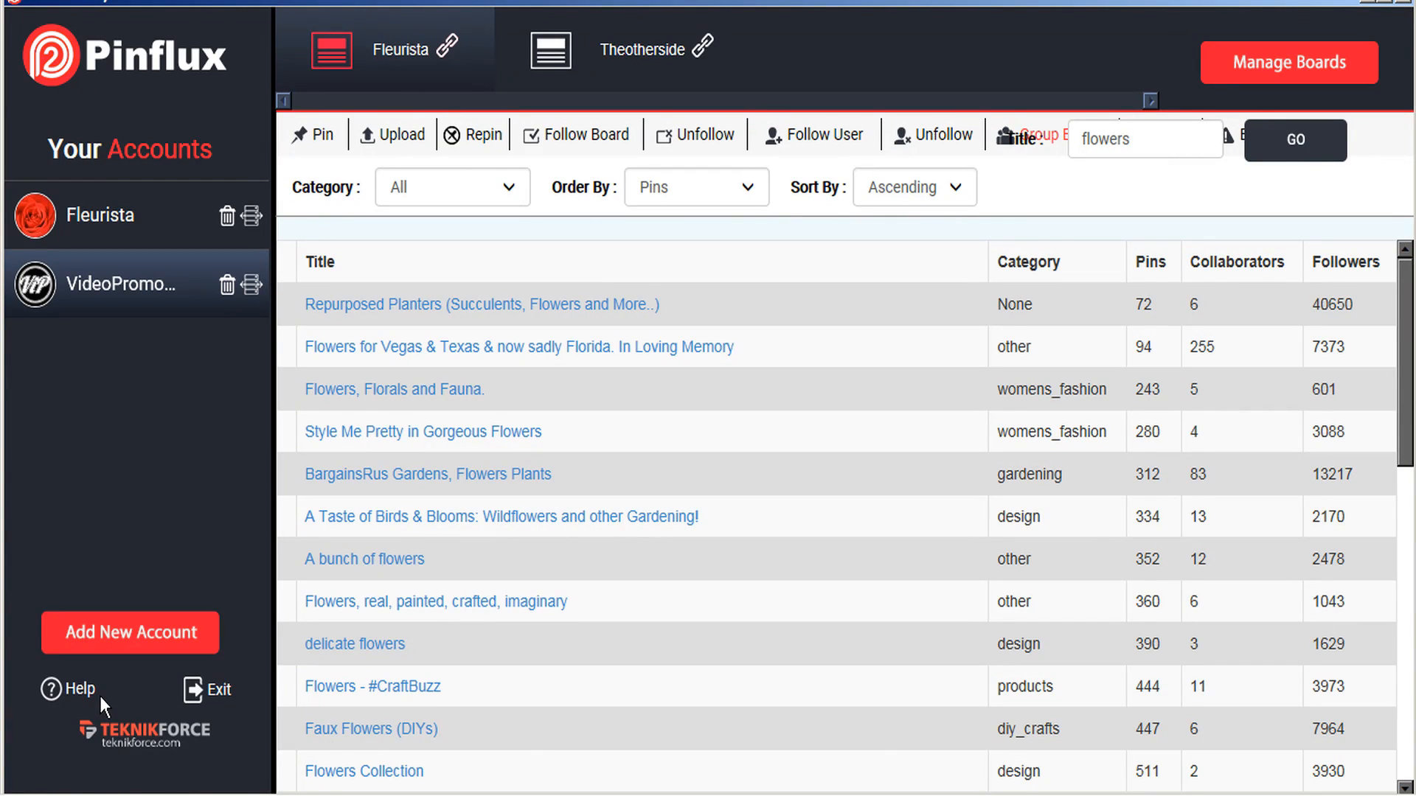
pyautogui.moveTo(128, 189)
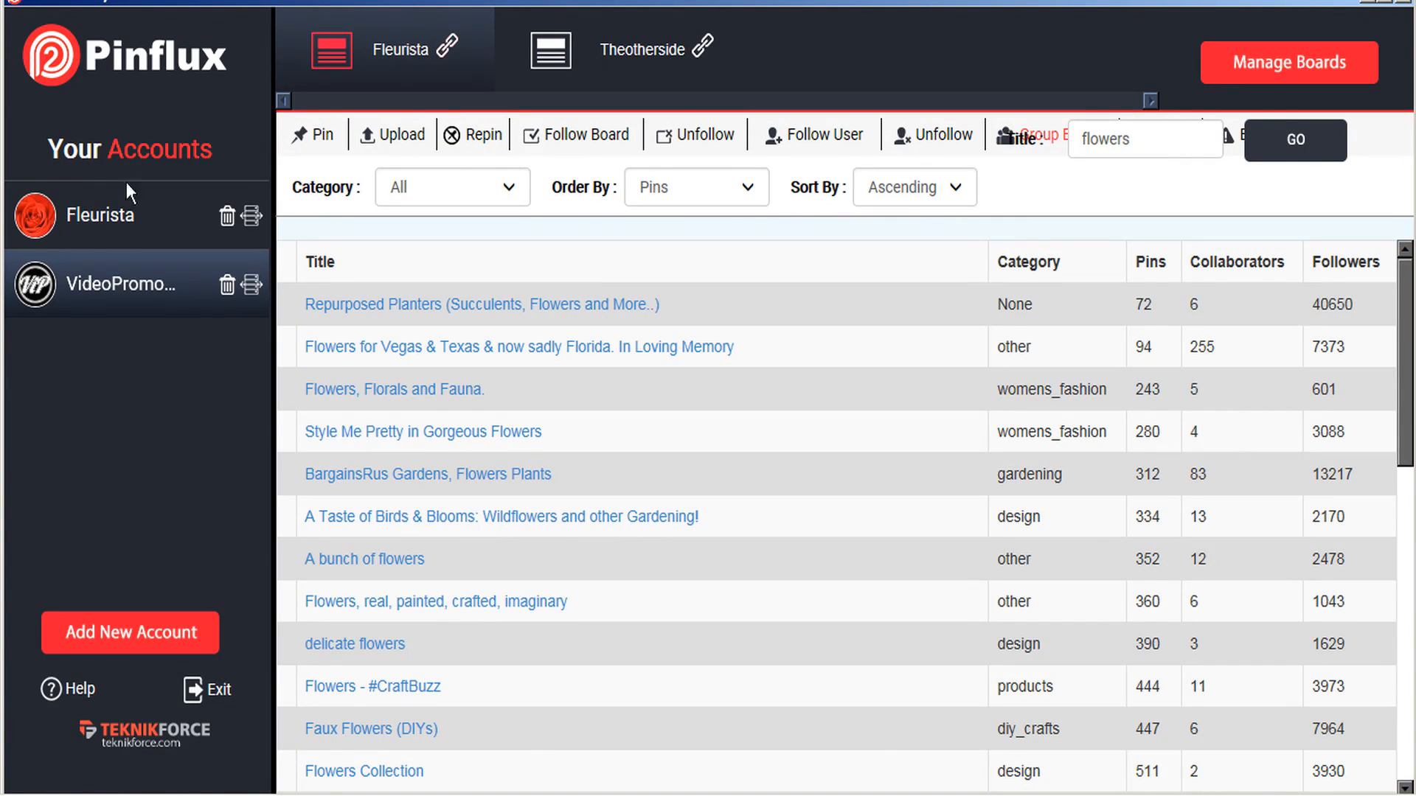
pyautogui.moveTo(176, 72)
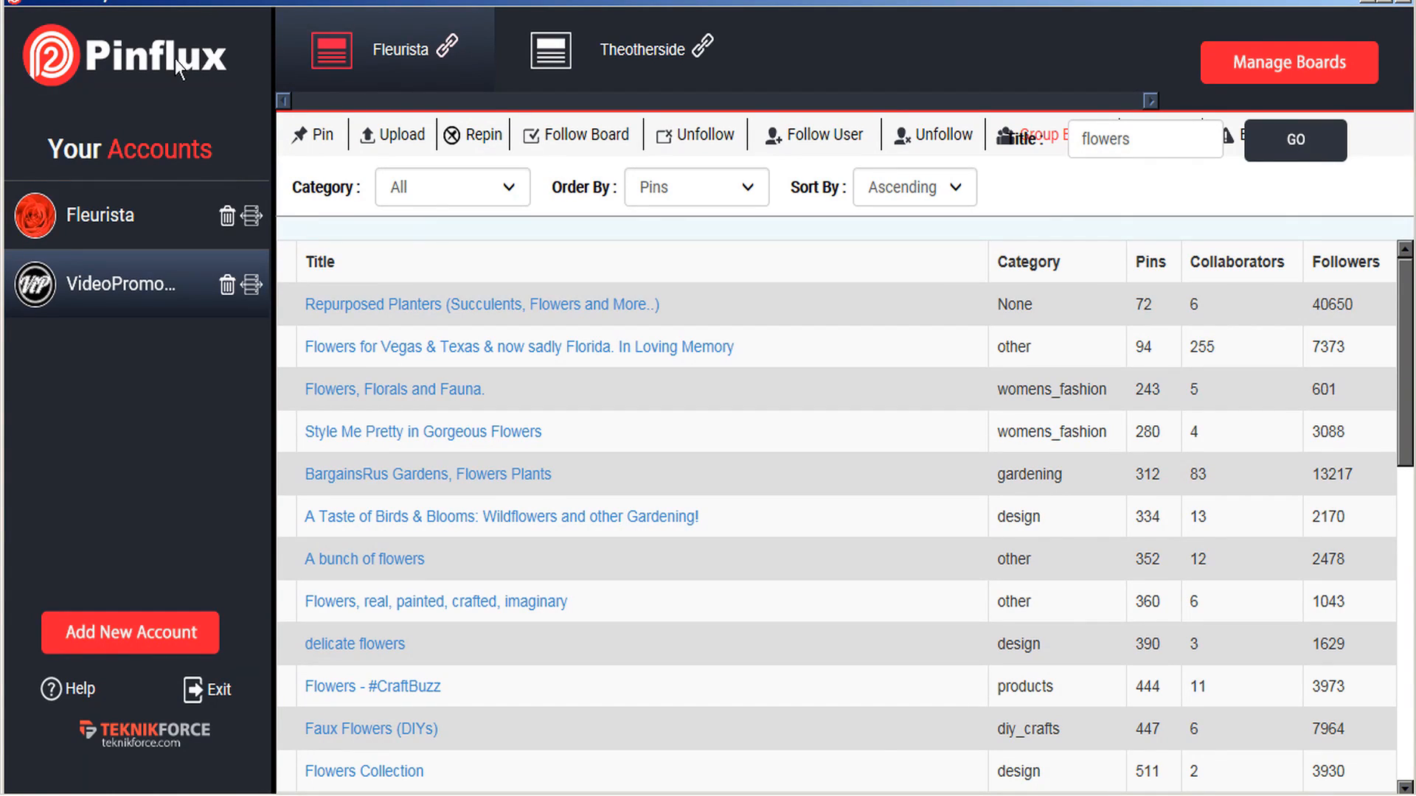
pyautogui.moveTo(216, 68)
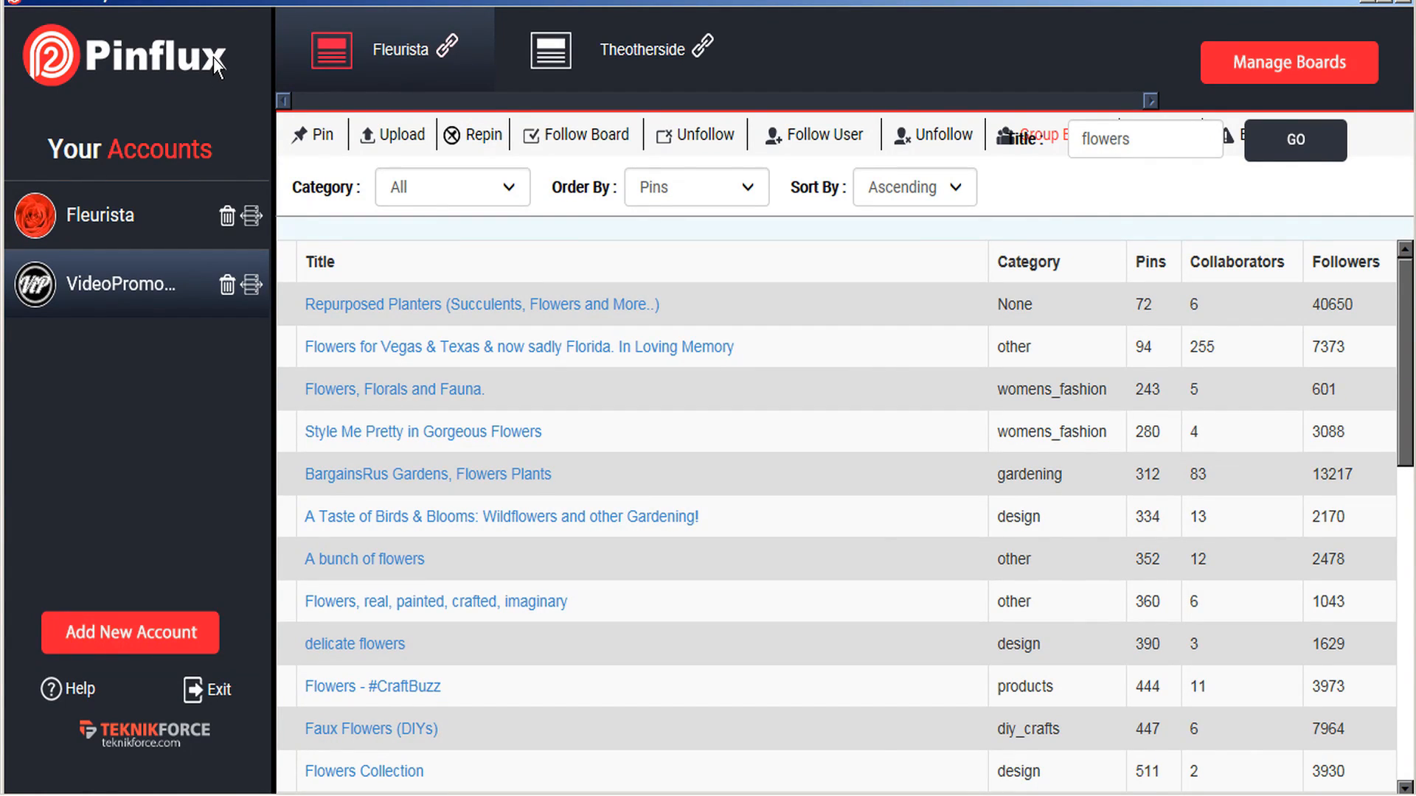